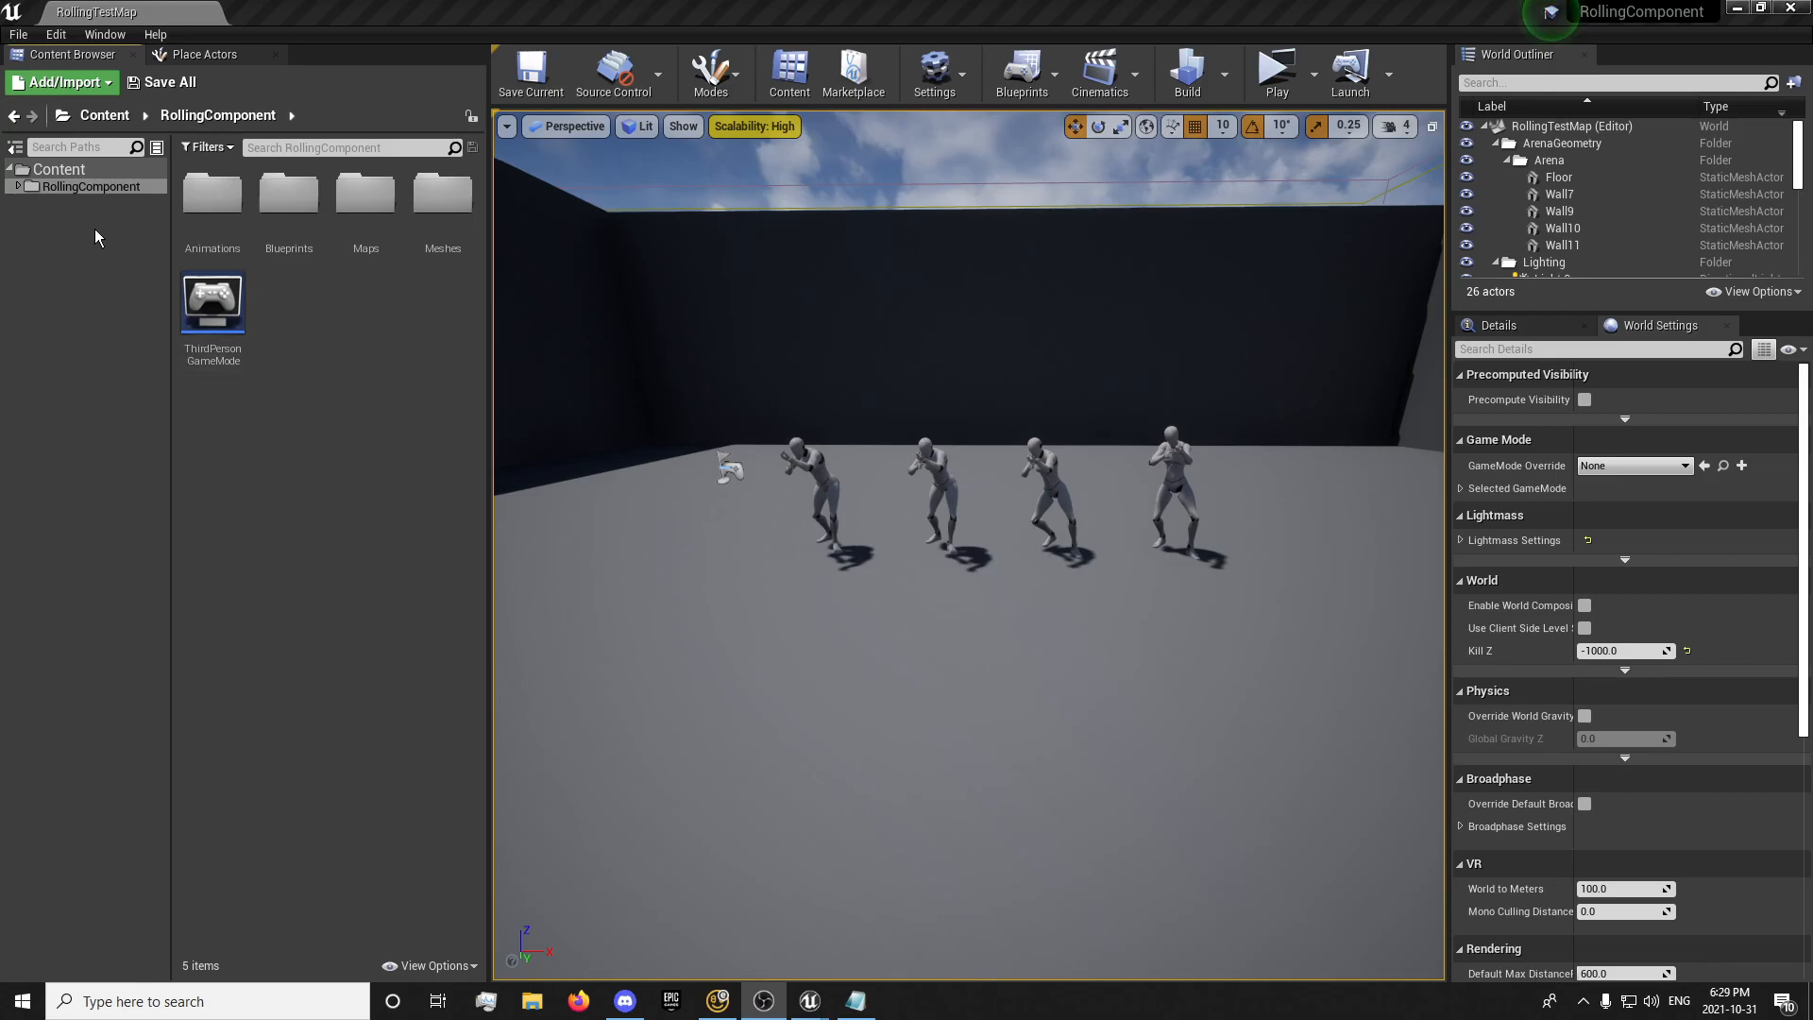
# Migrate the RollingComponent folder's assets into ALSV4_Integration\Content
pyautogui.rightClick(91, 185)
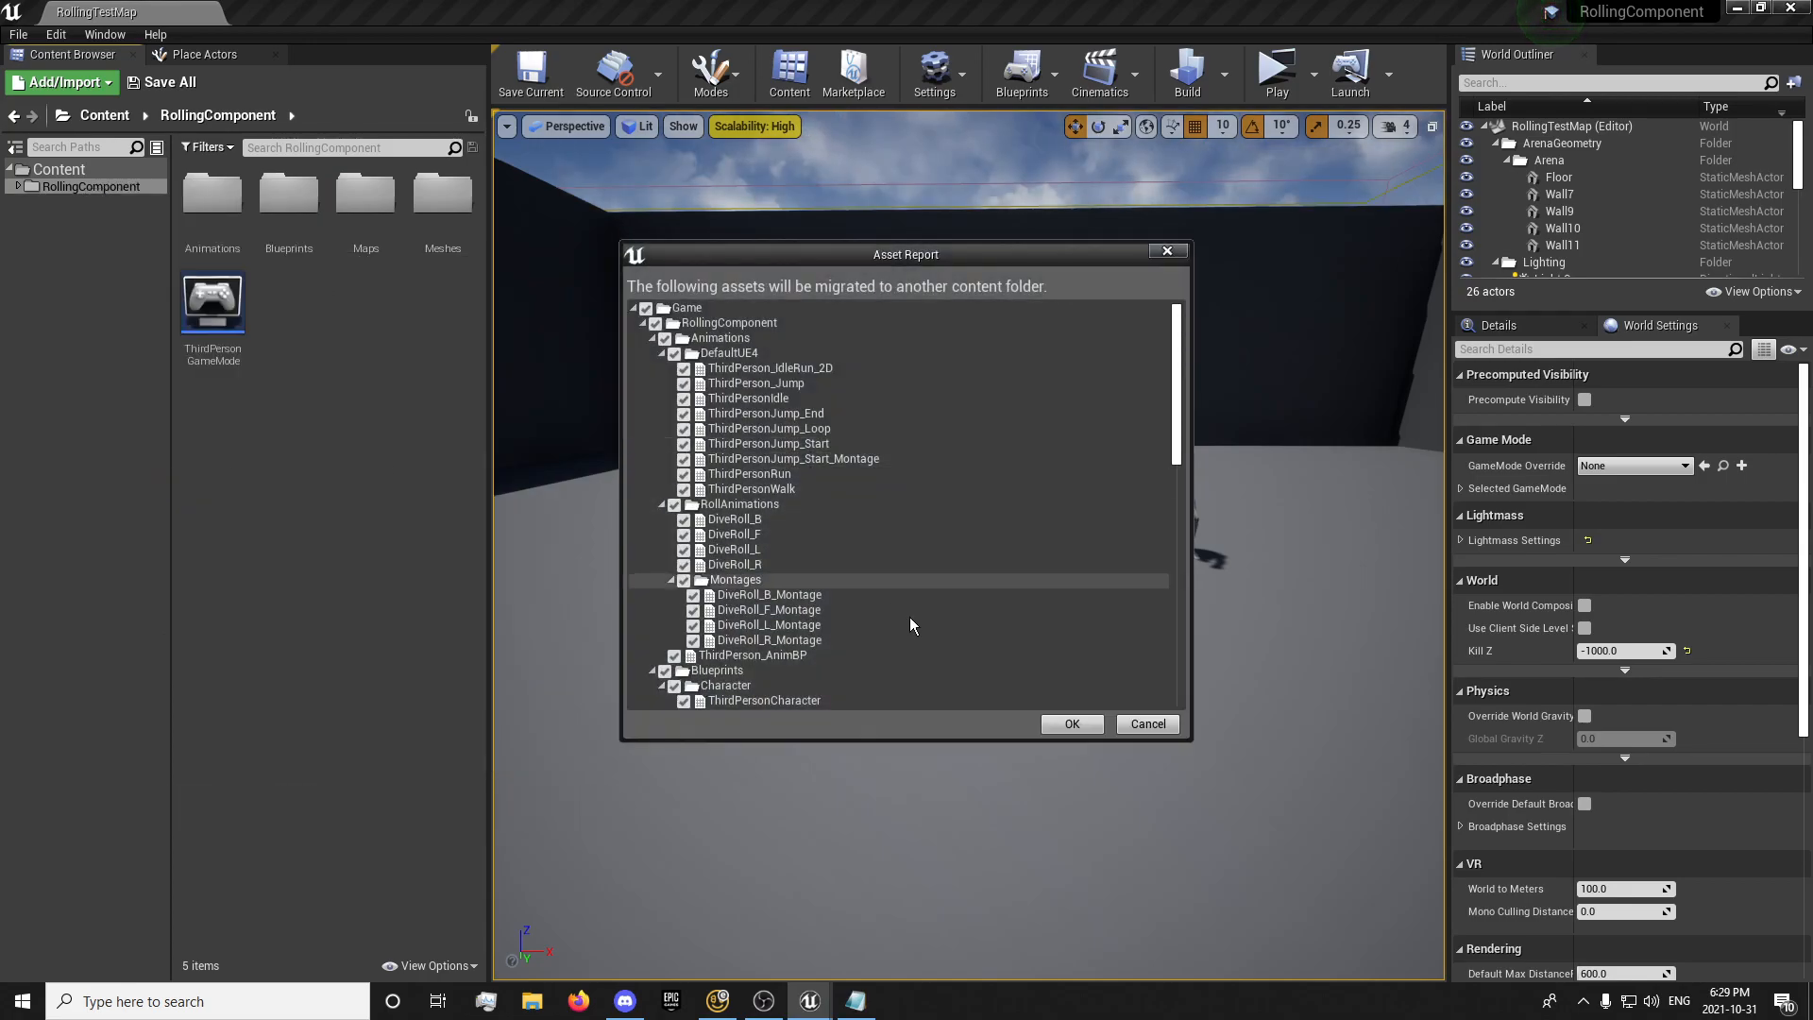
pyautogui.click(1071, 724)
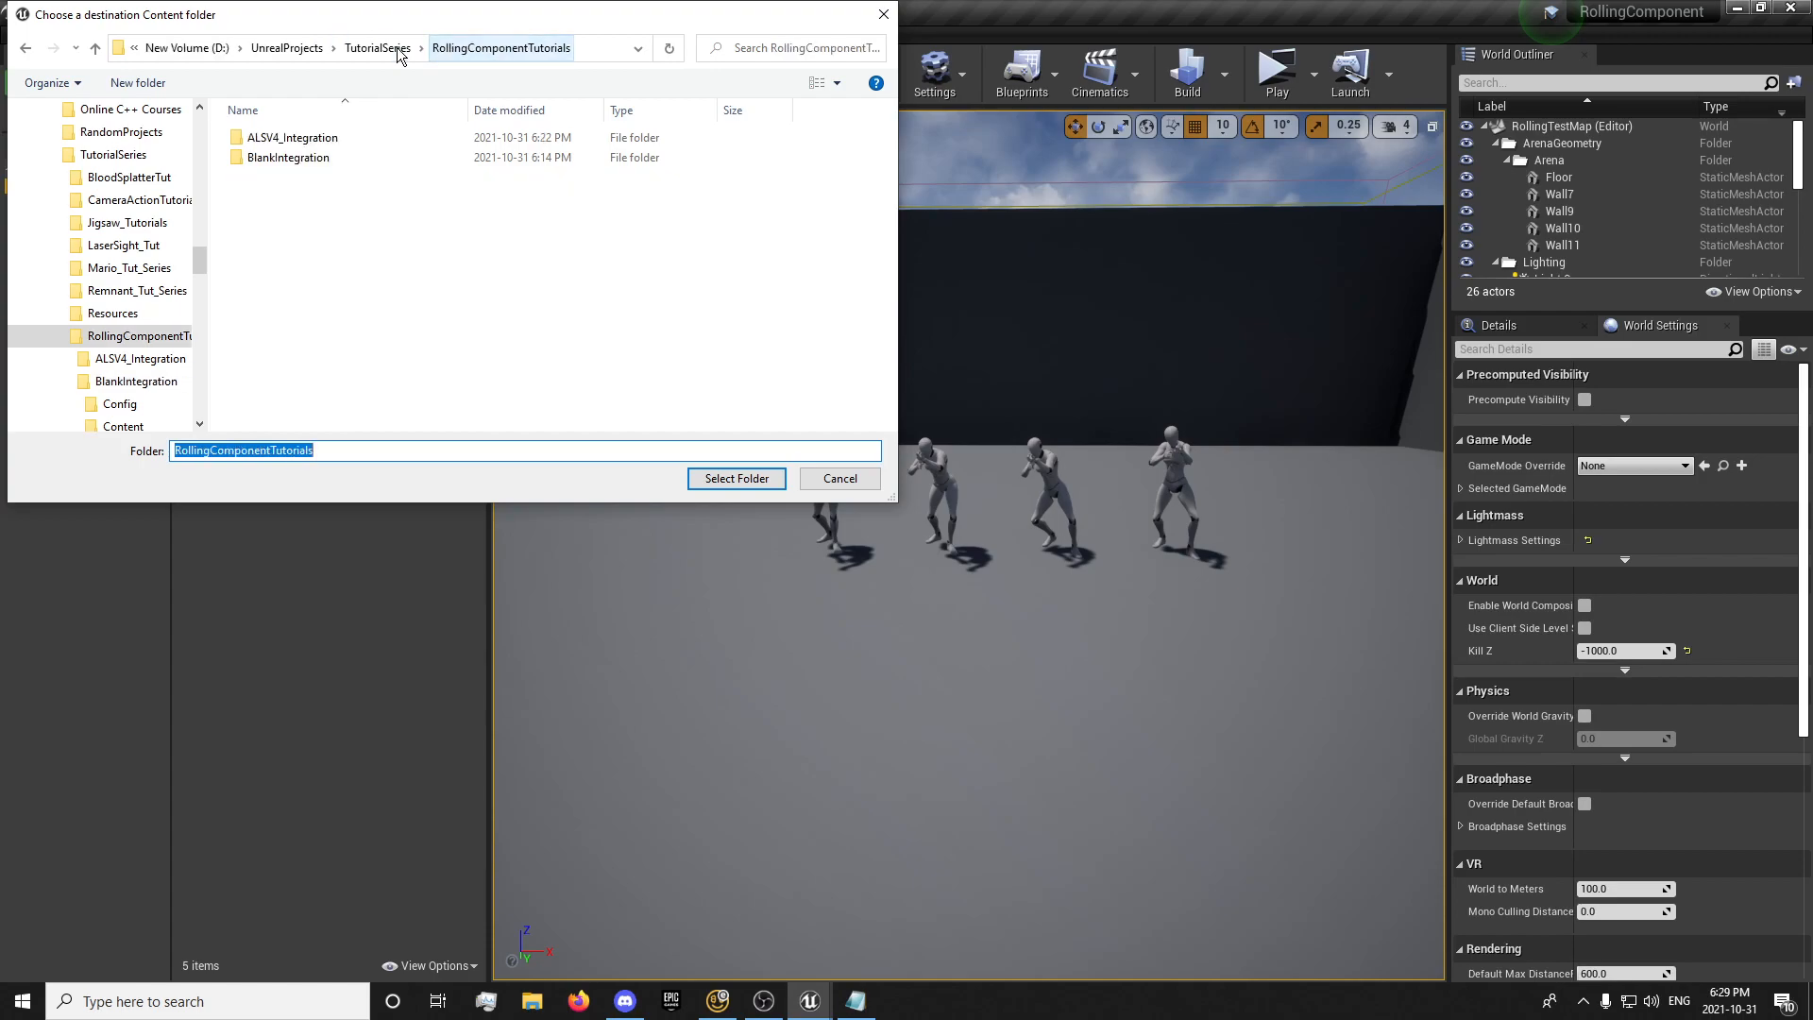
pyautogui.doubleClick(292, 136)
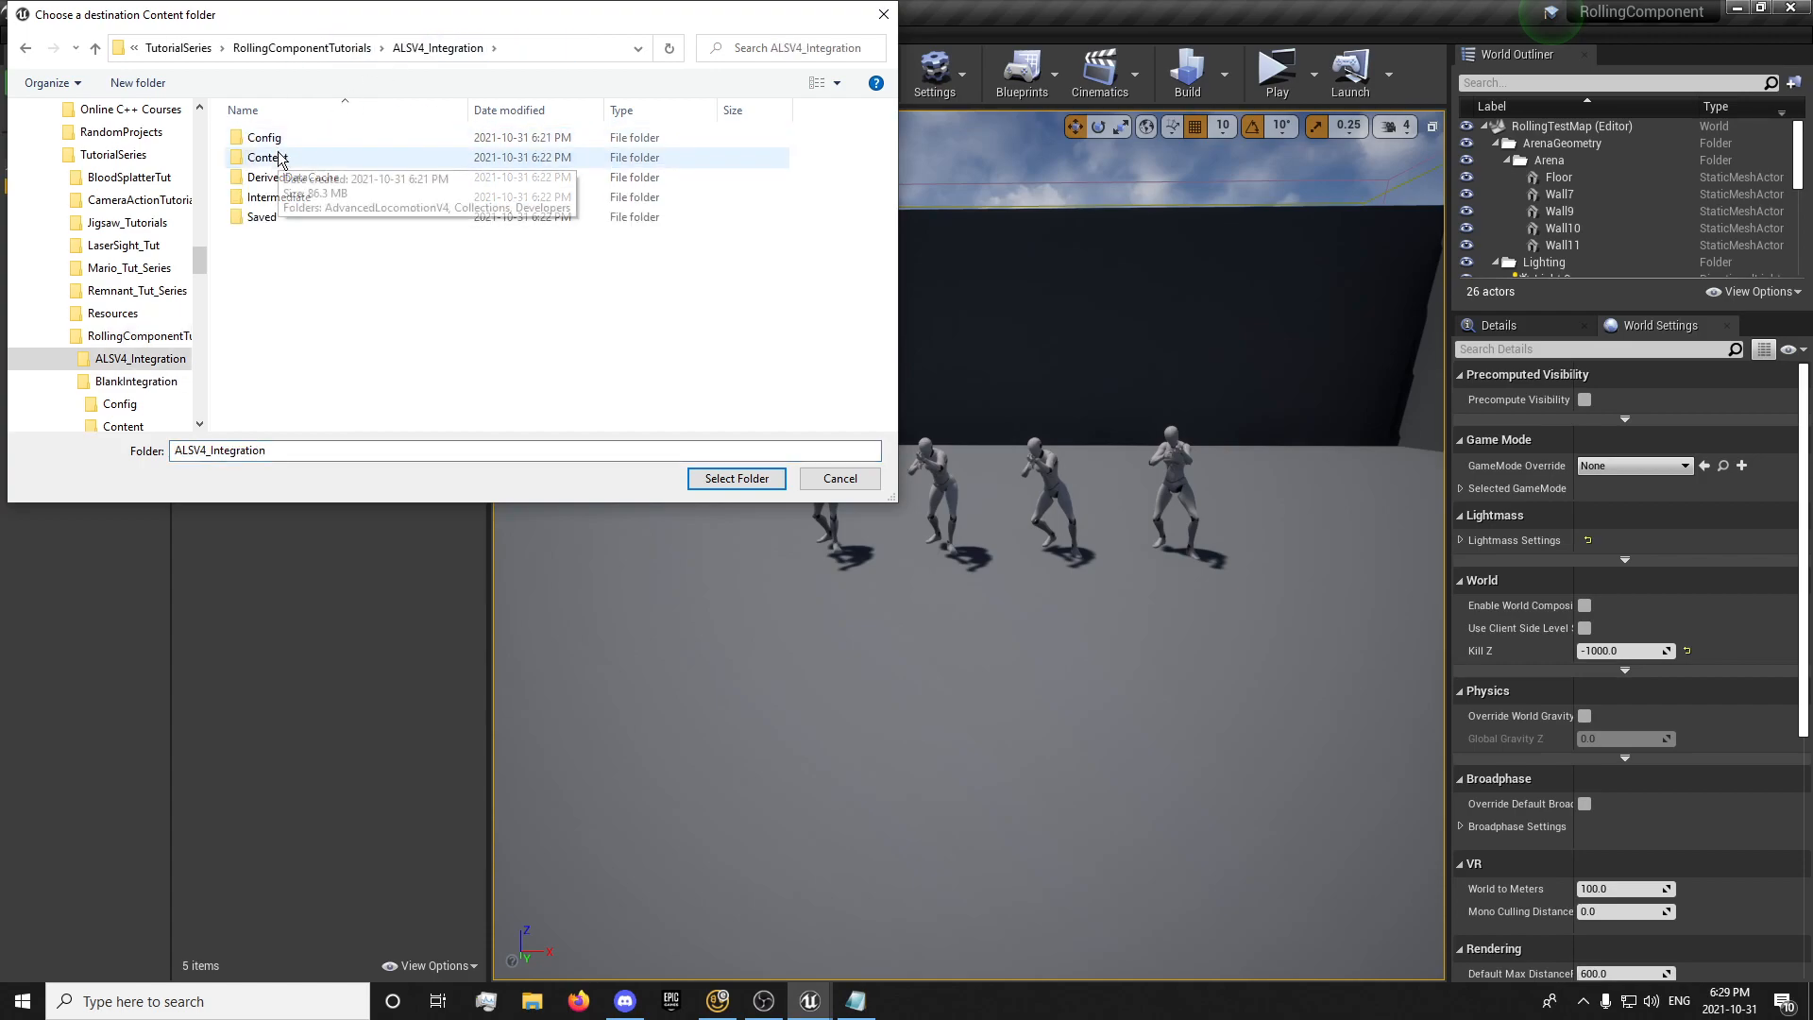
pyautogui.doubleClick(266, 156)
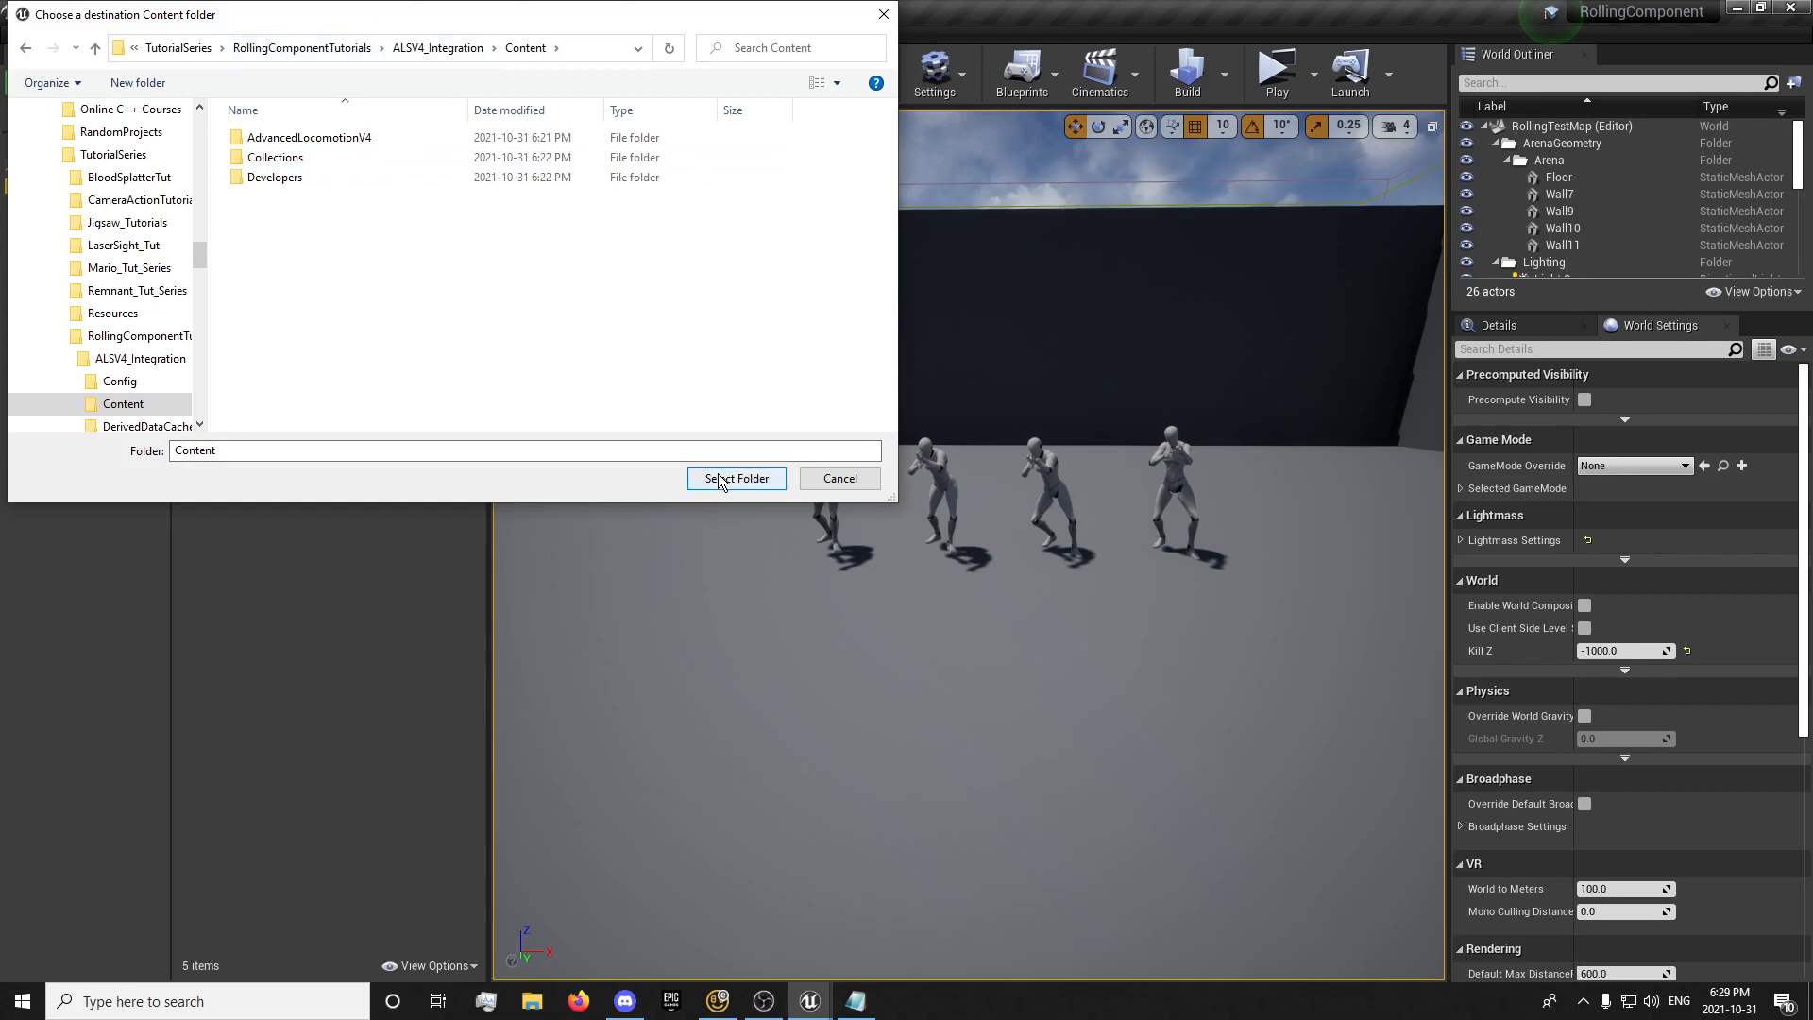
pyautogui.click(737, 478)
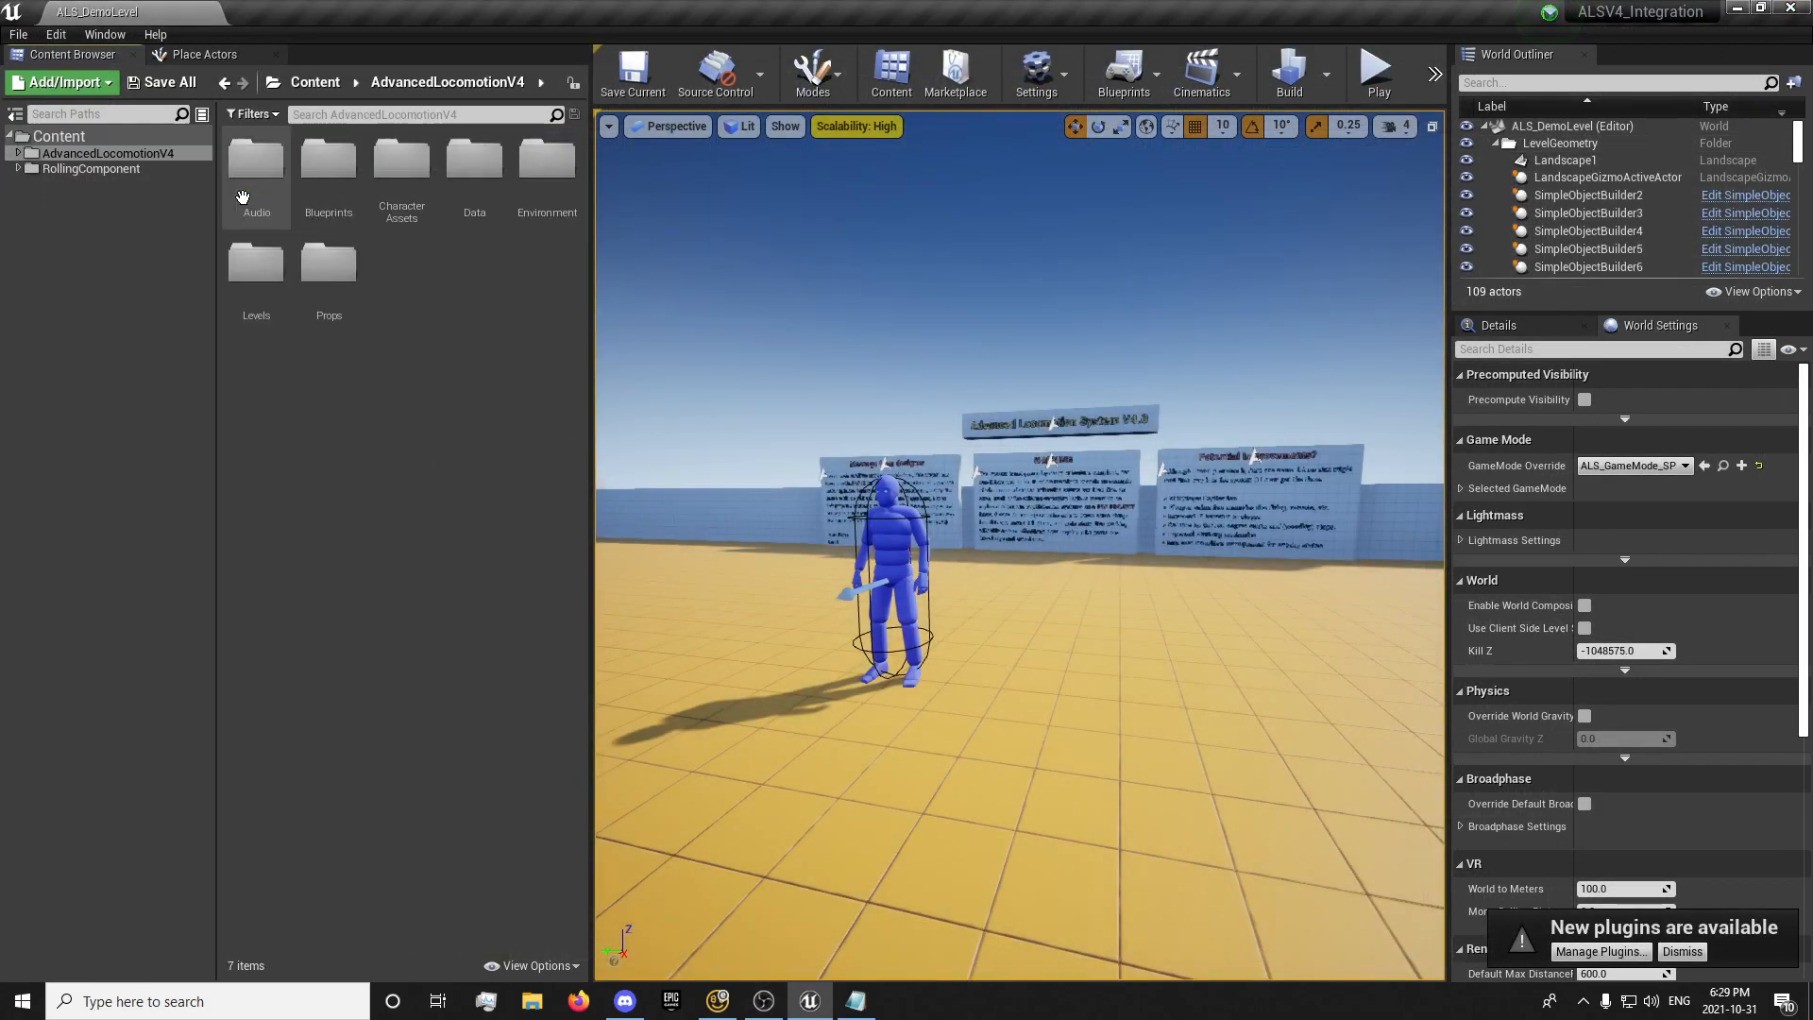
pyautogui.moveTo(268, 287)
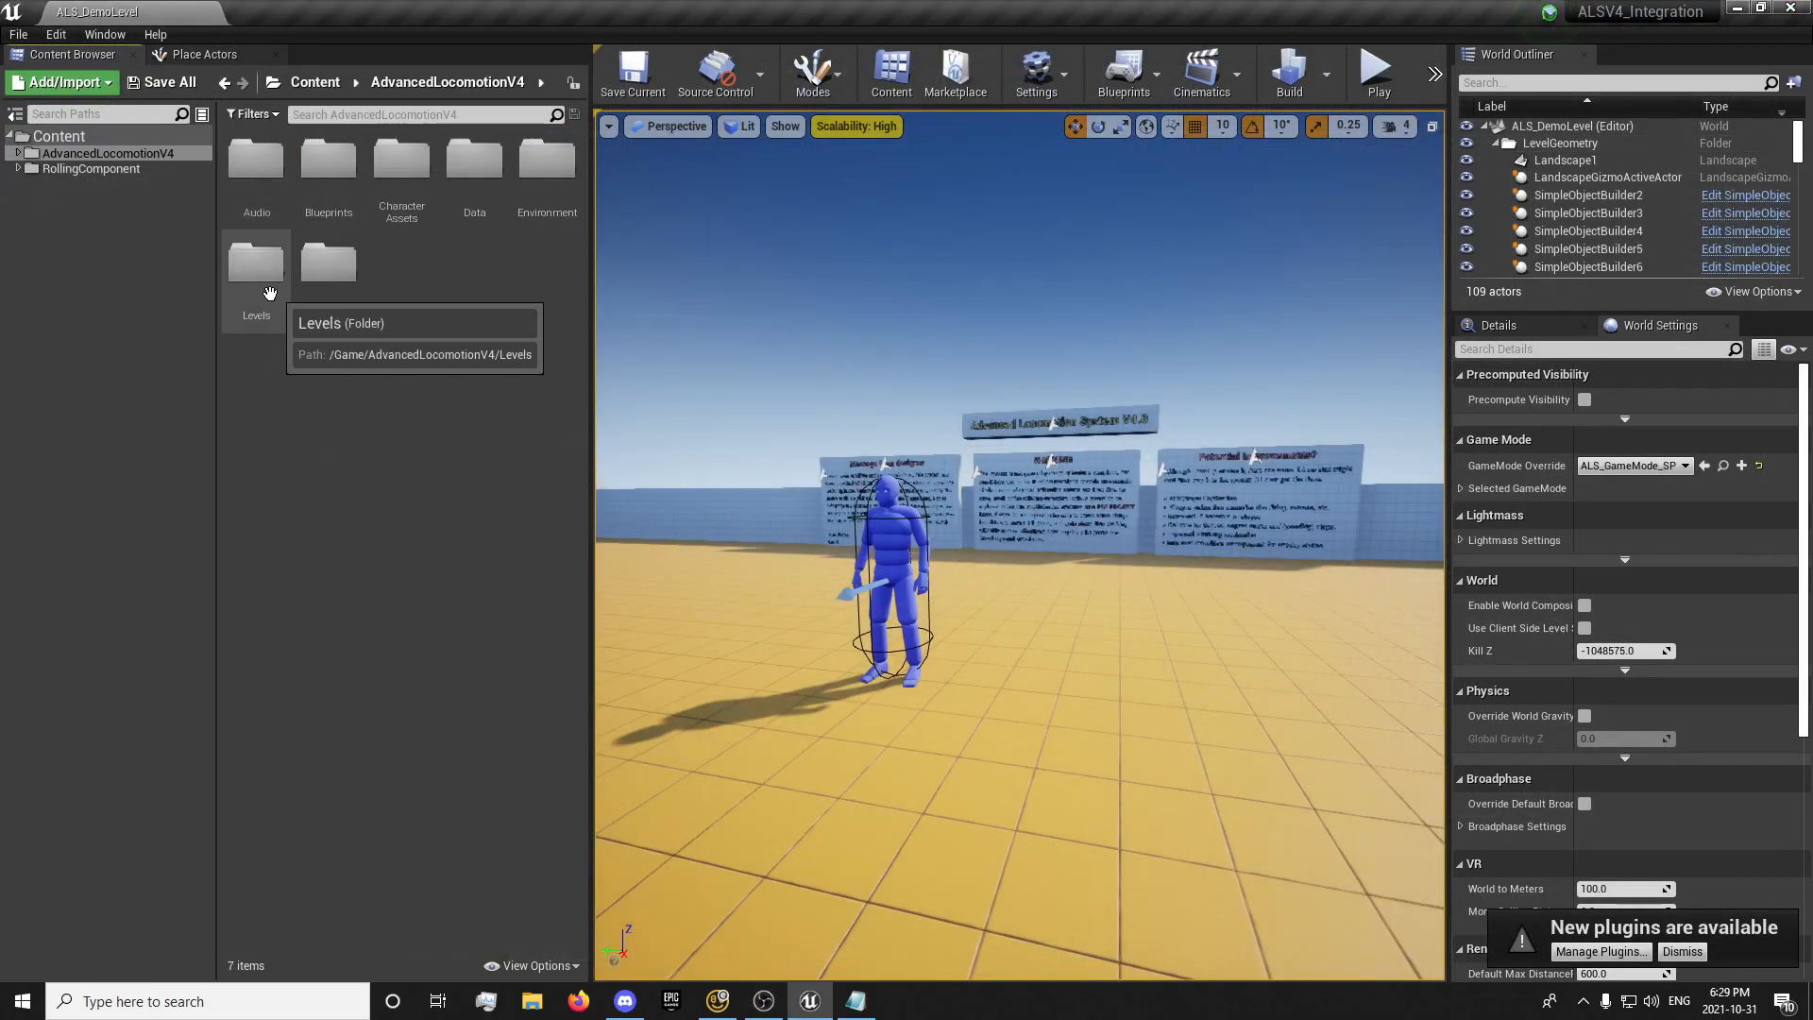
# In Project Settings > Input, review JumpAction and add a new empty action mapping
pyautogui.click(46, 34)
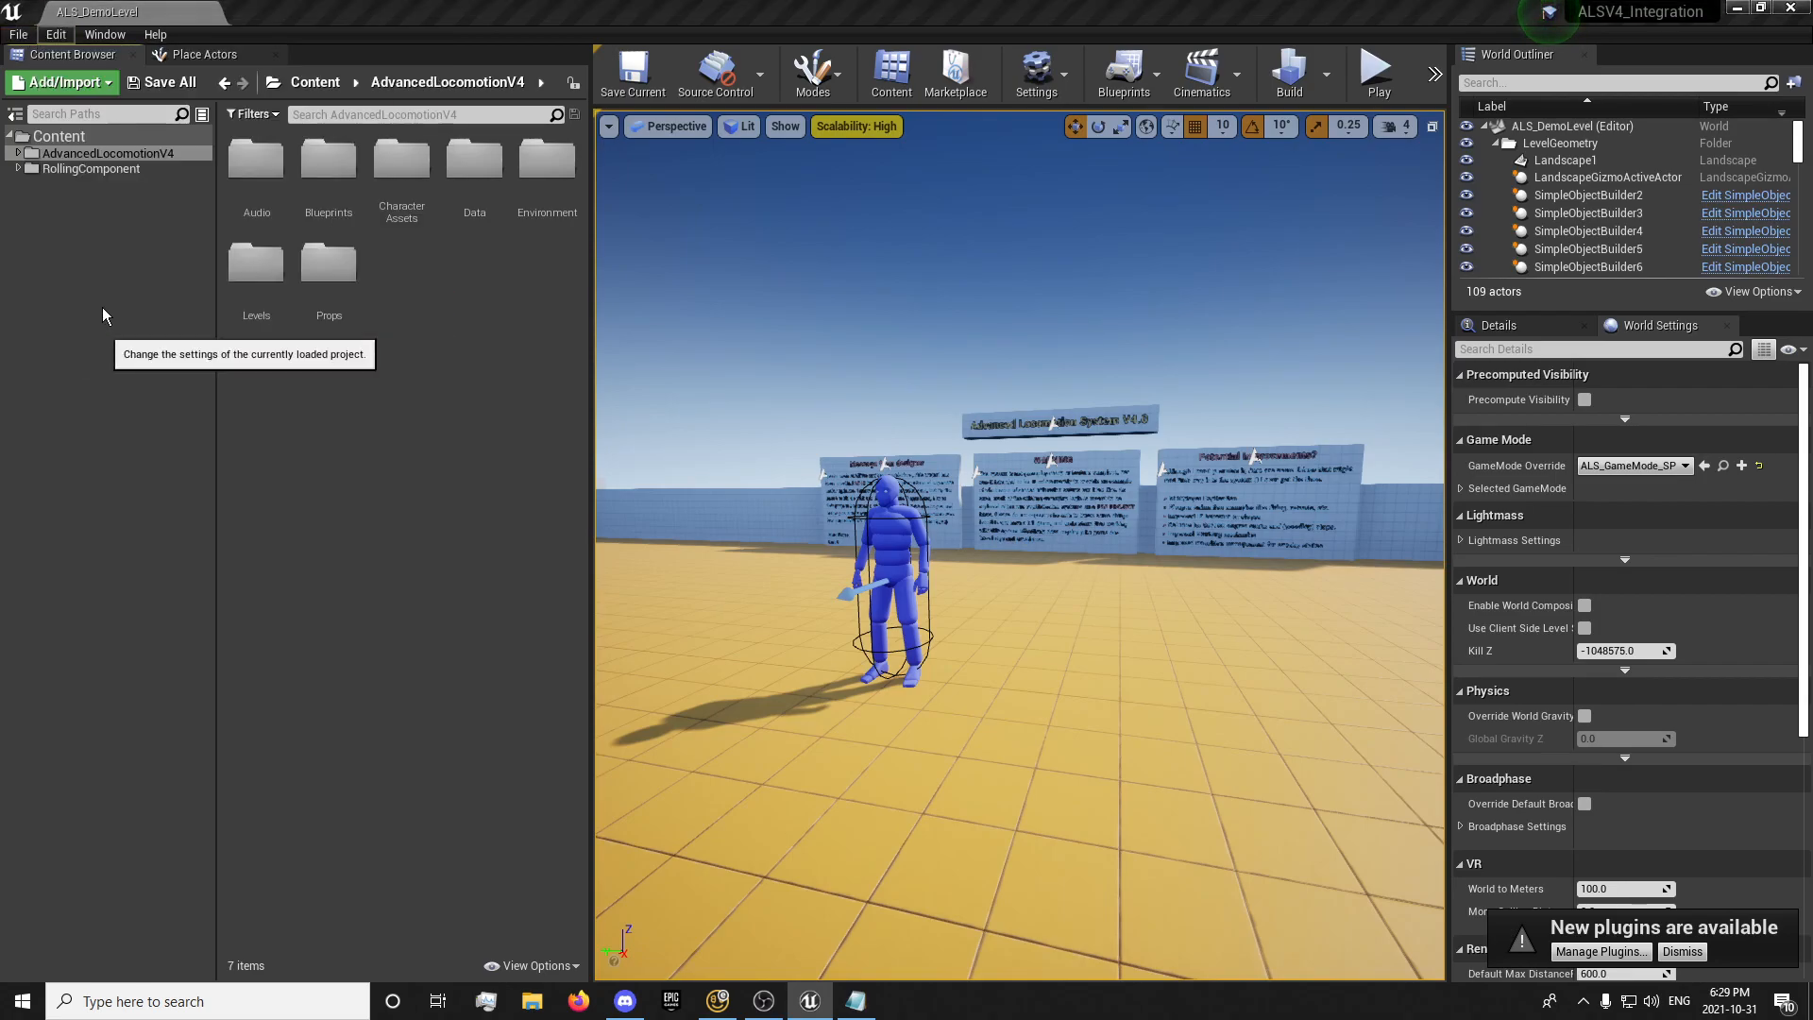
pyautogui.click(1034, 67)
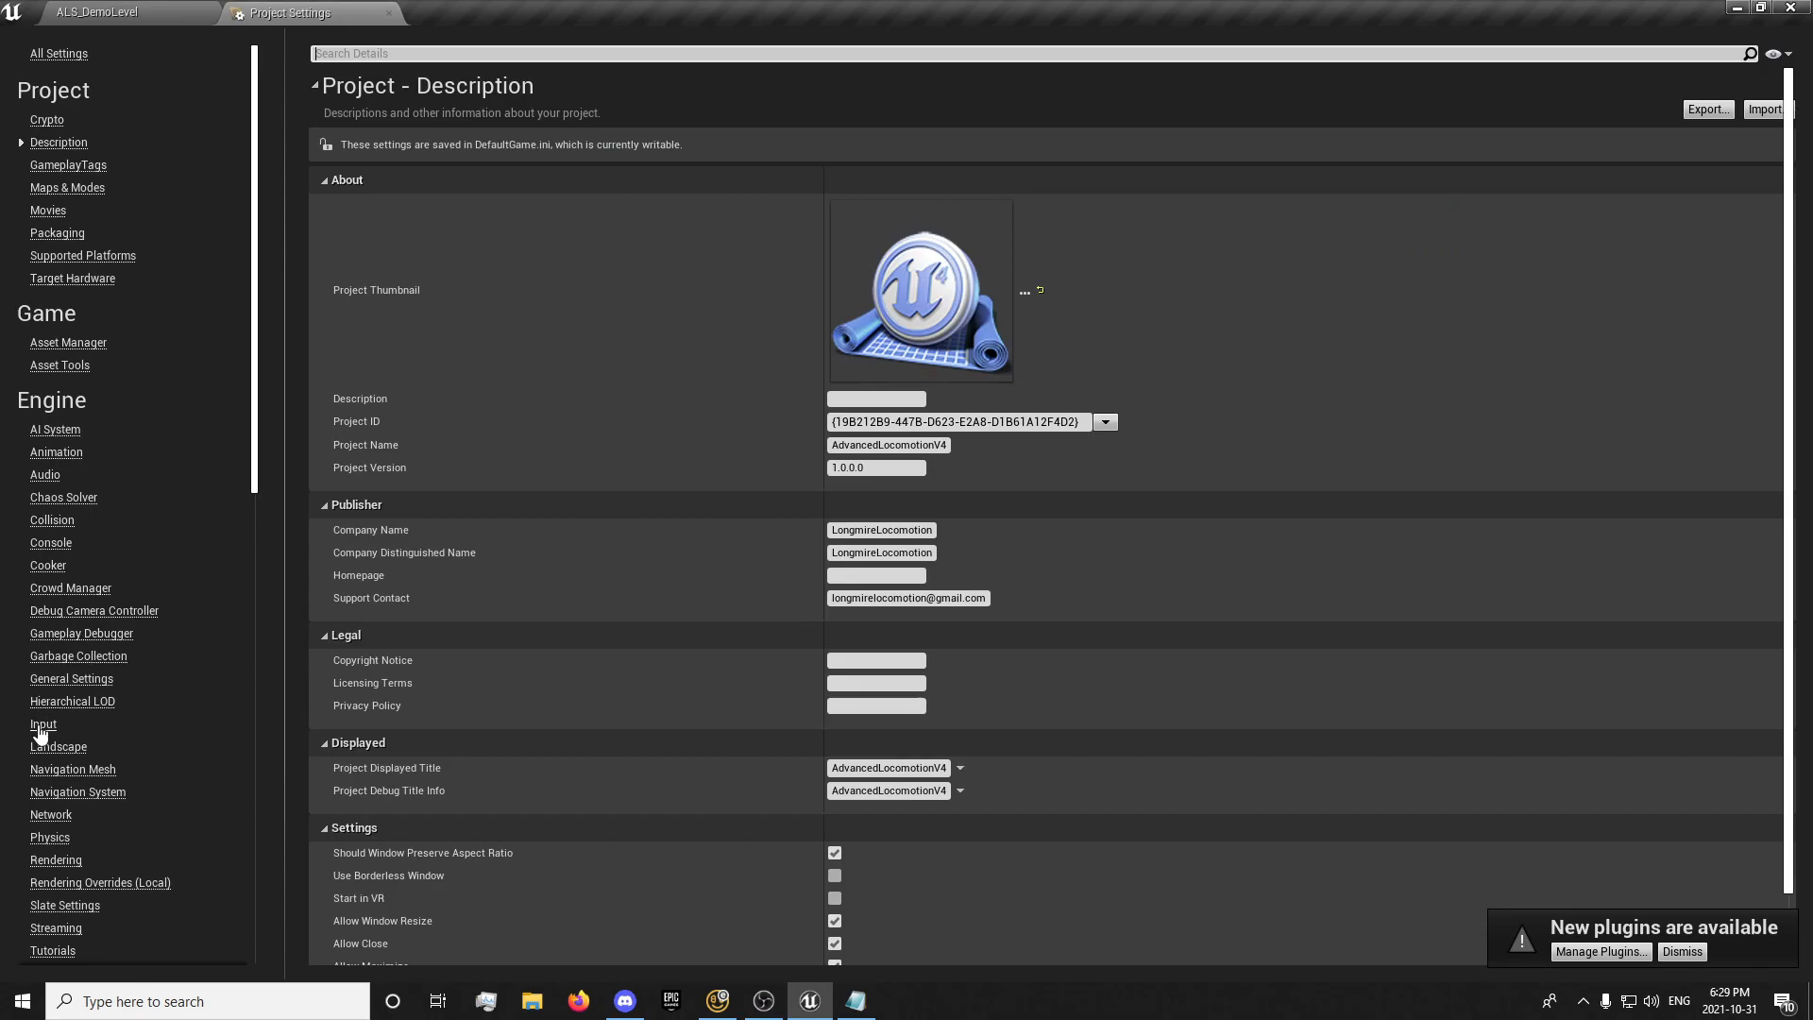
pyautogui.click(43, 723)
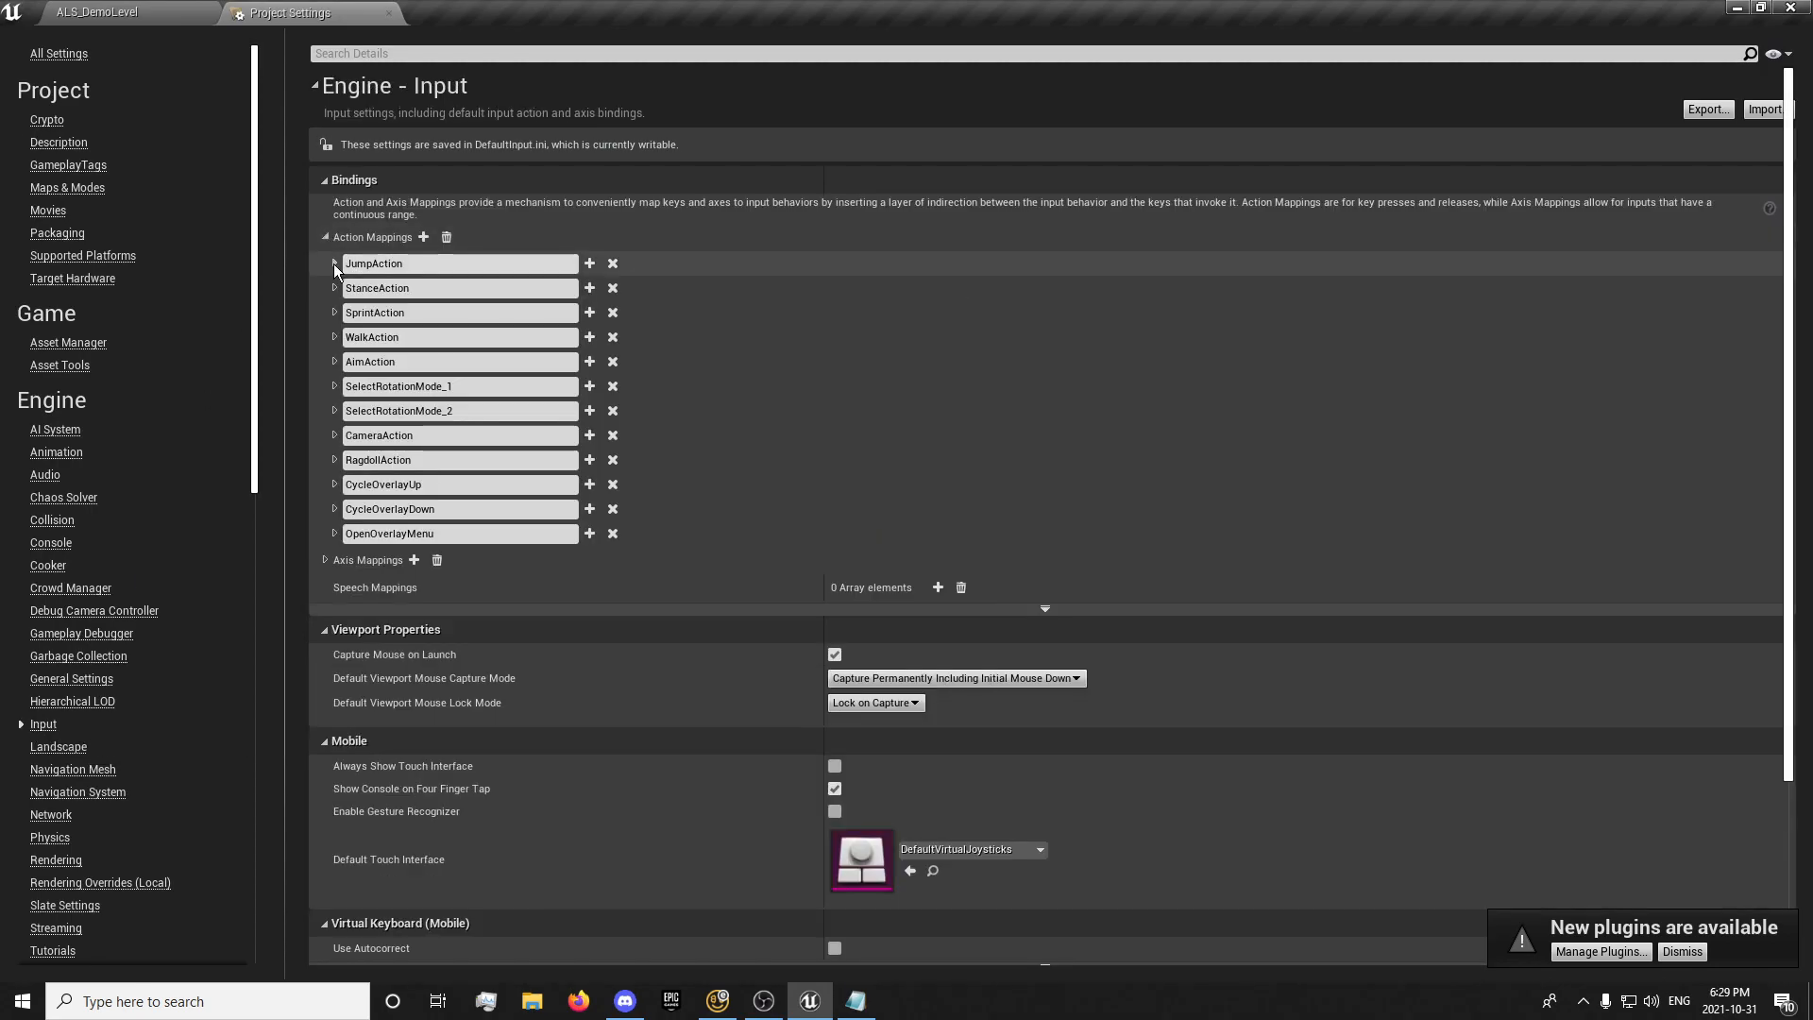
pyautogui.click(333, 262)
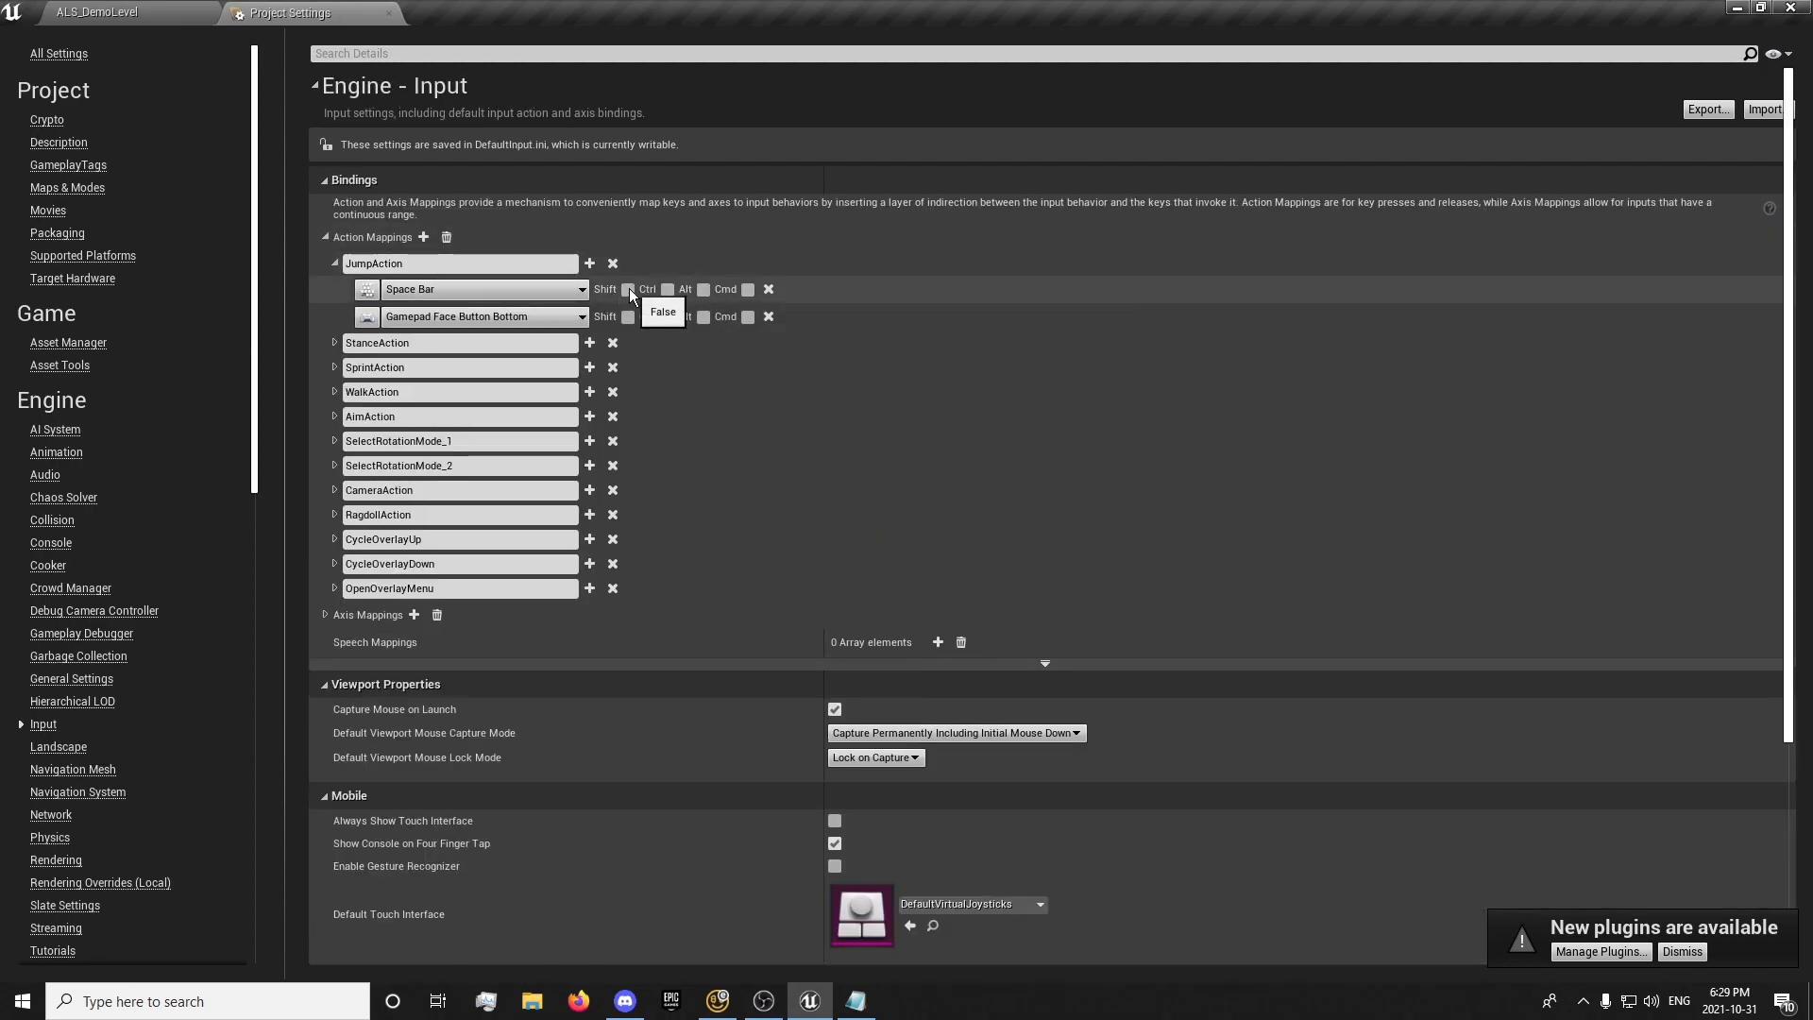
pyautogui.click(627, 289)
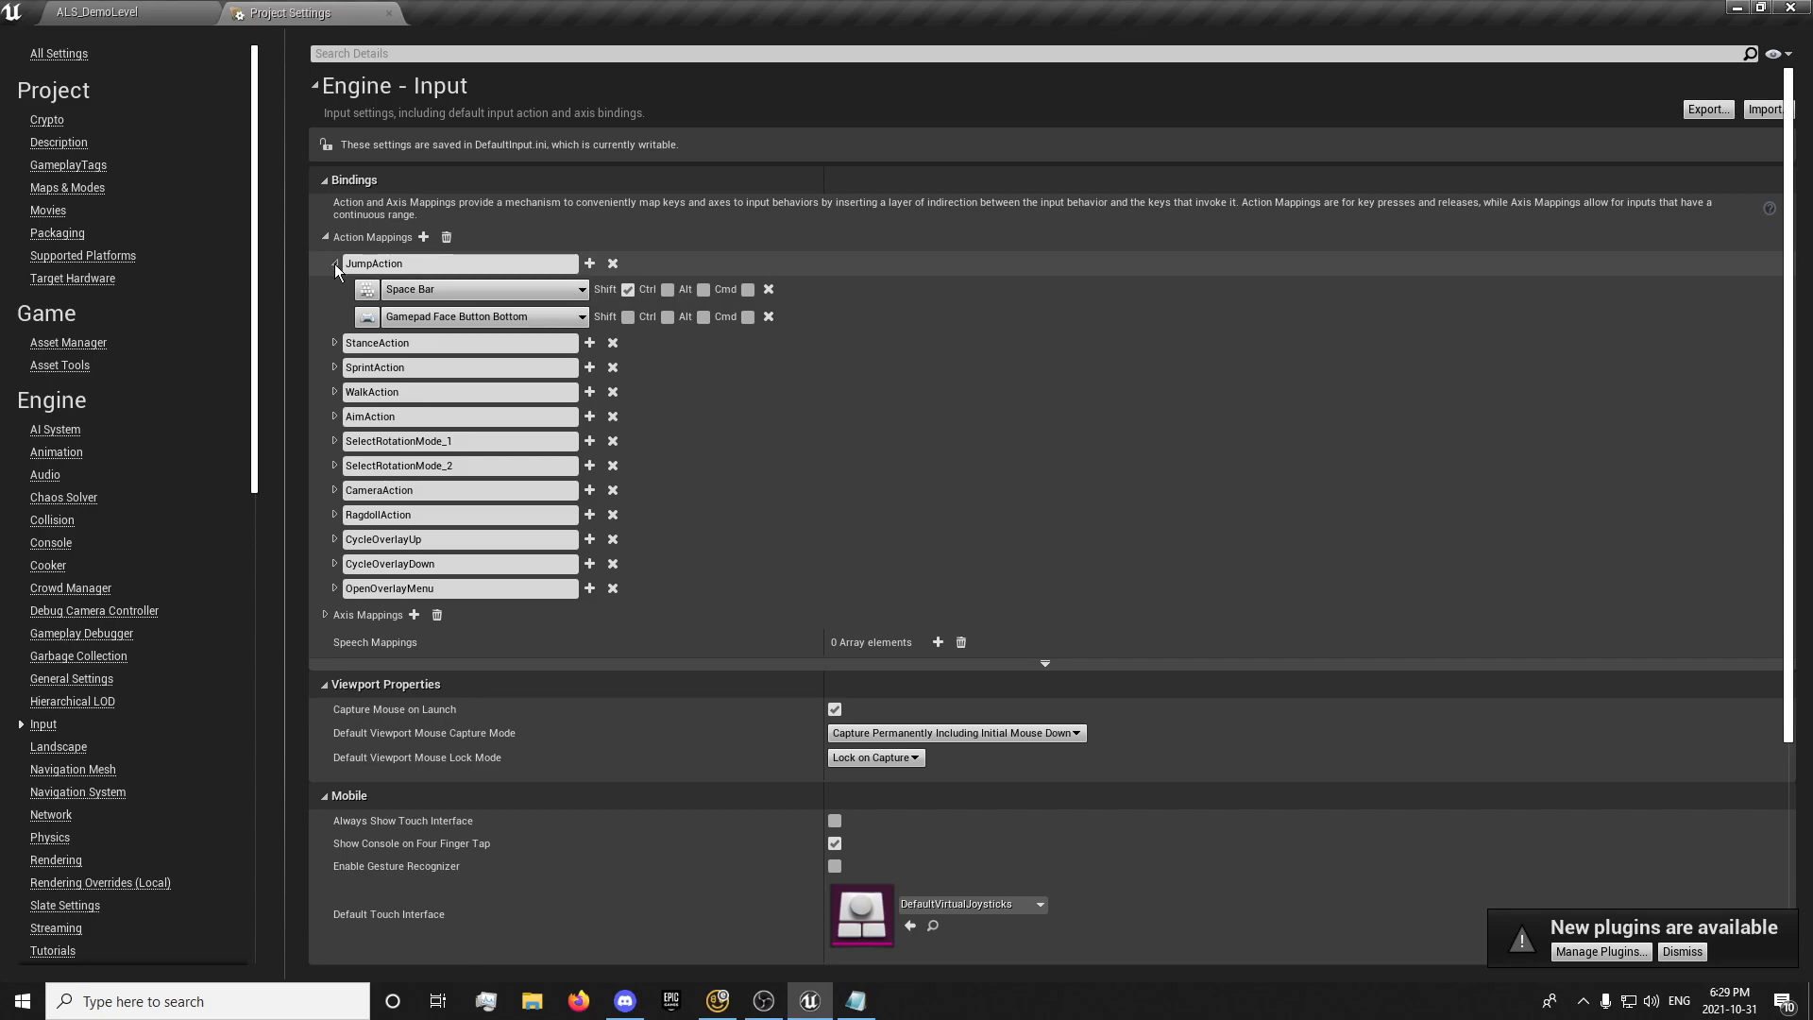
pyautogui.click(334, 262)
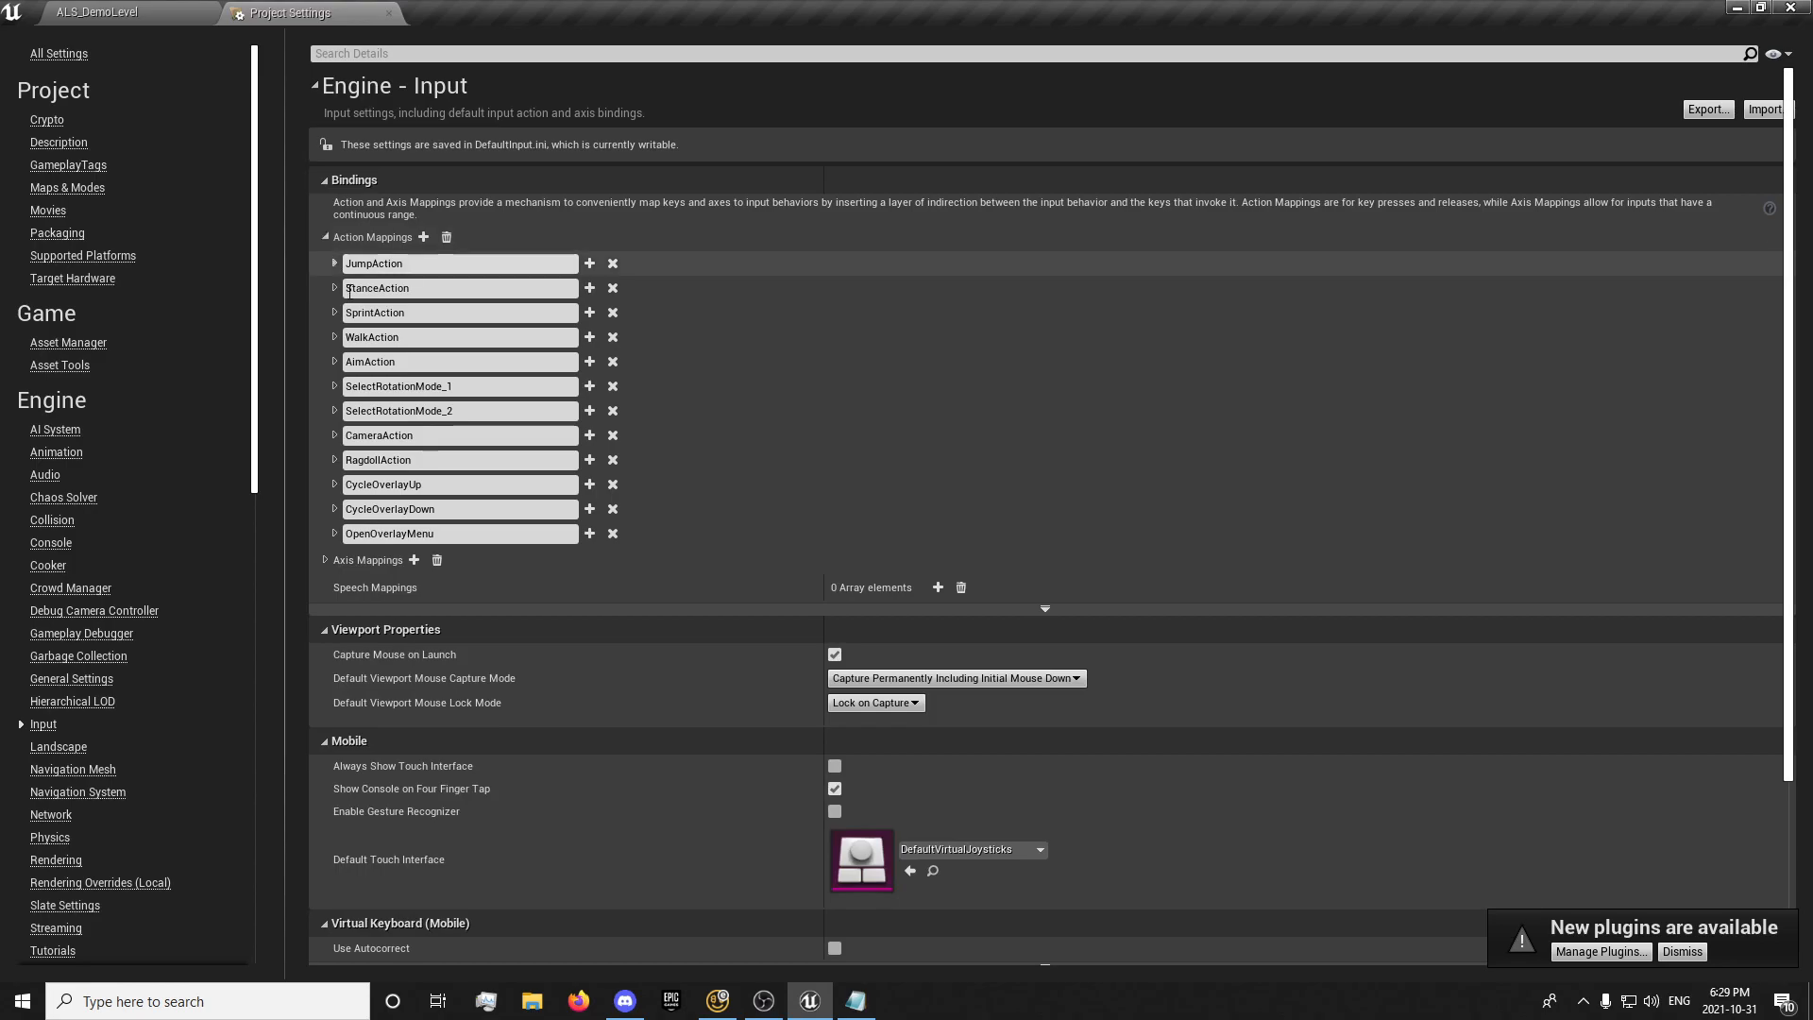
pyautogui.click(423, 238)
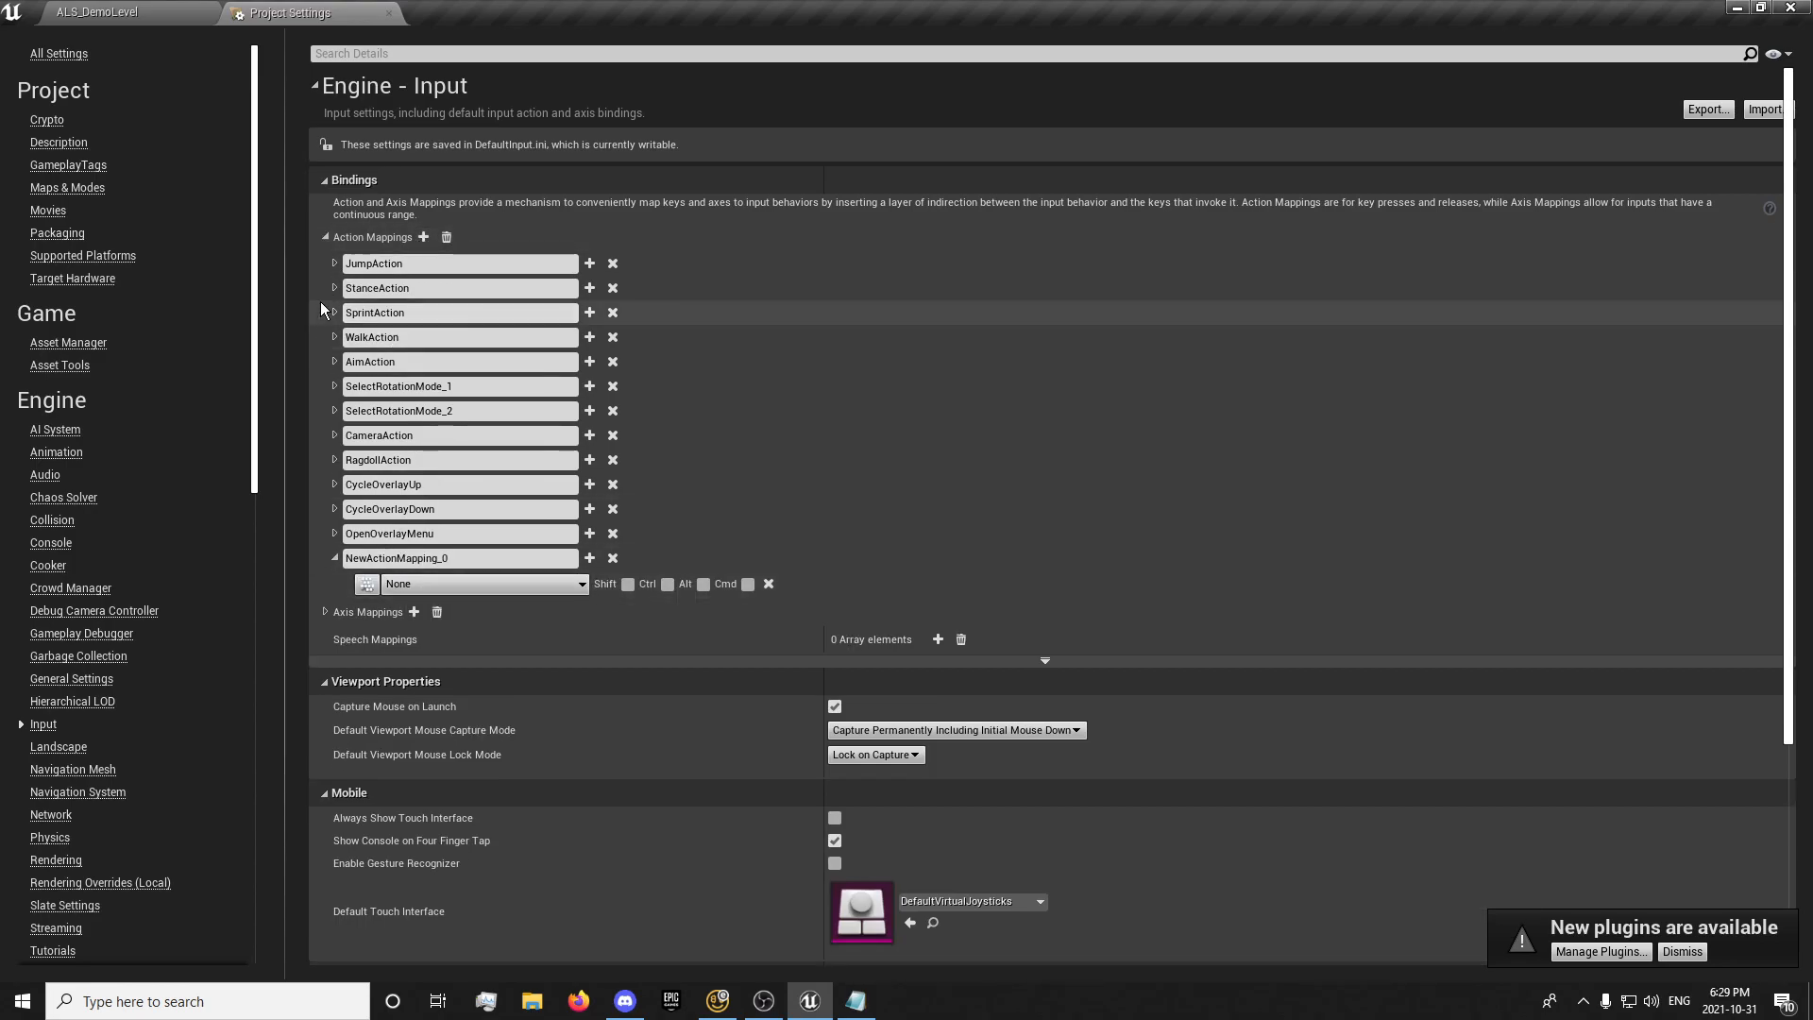
# Name the new mapping Dodge and bind it to Space Bar
pyautogui.click(332, 263)
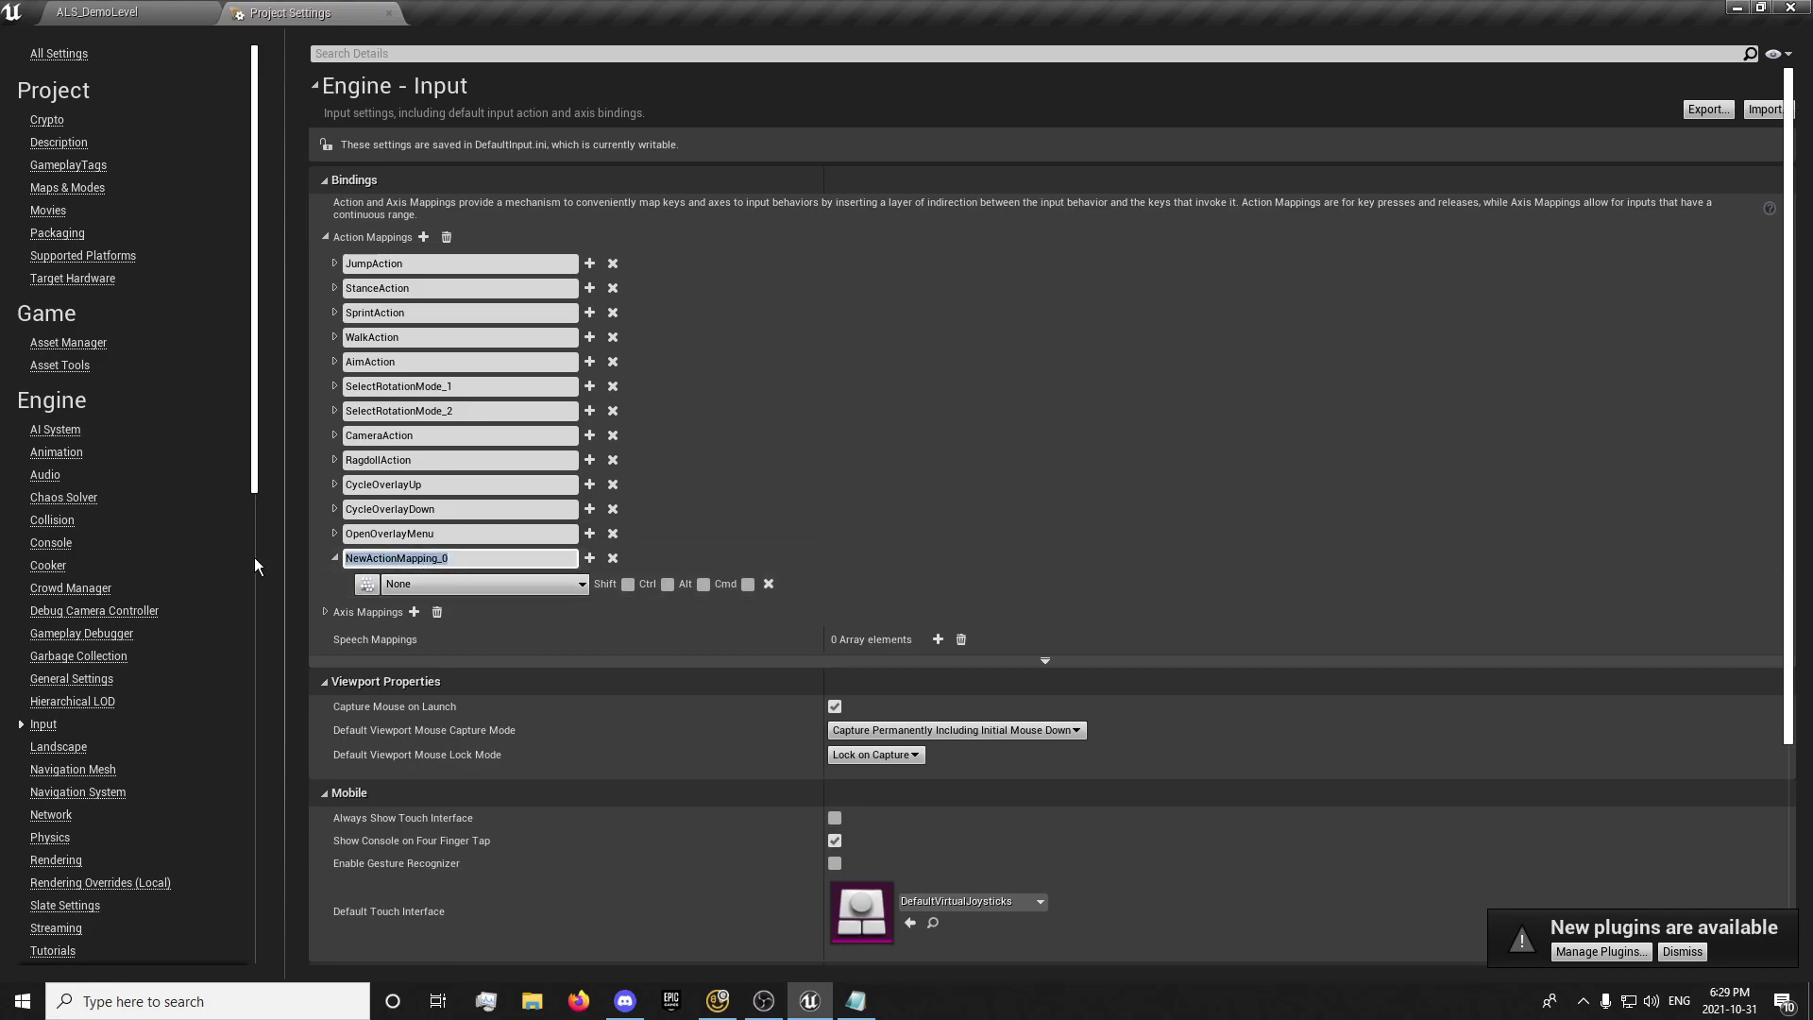
pyautogui.write('Dodge')
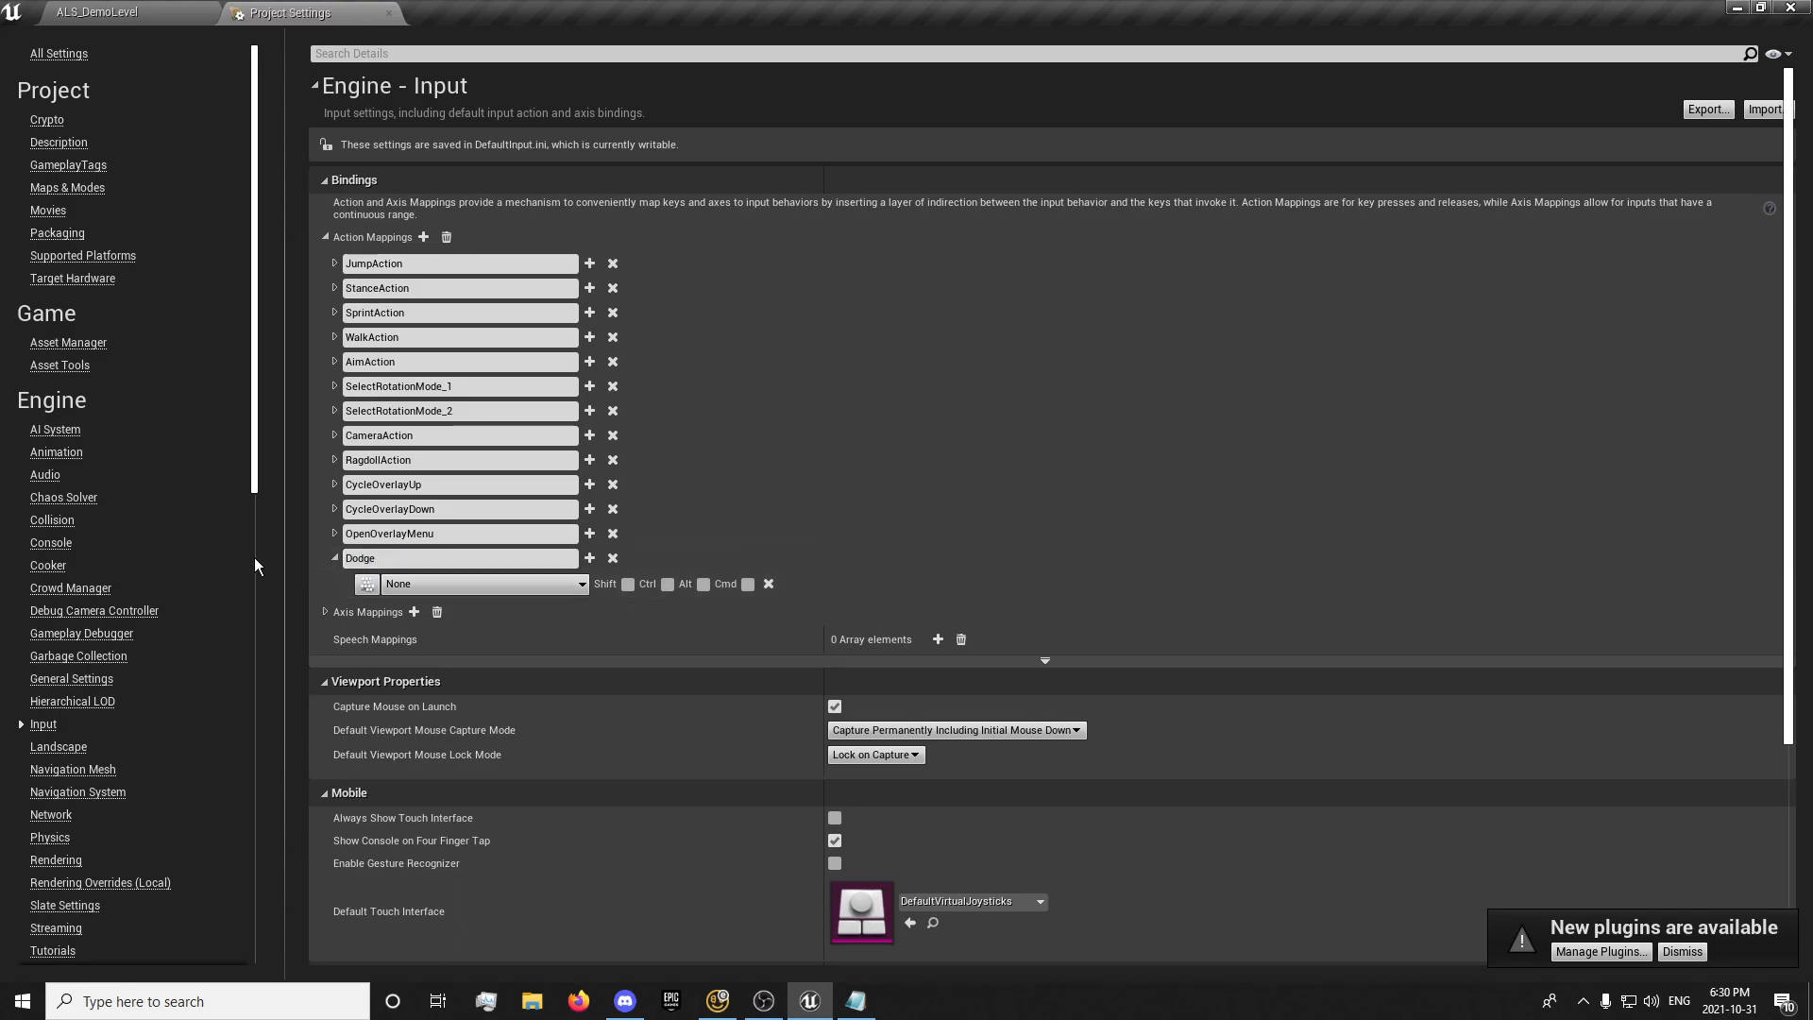
pyautogui.write('spa')
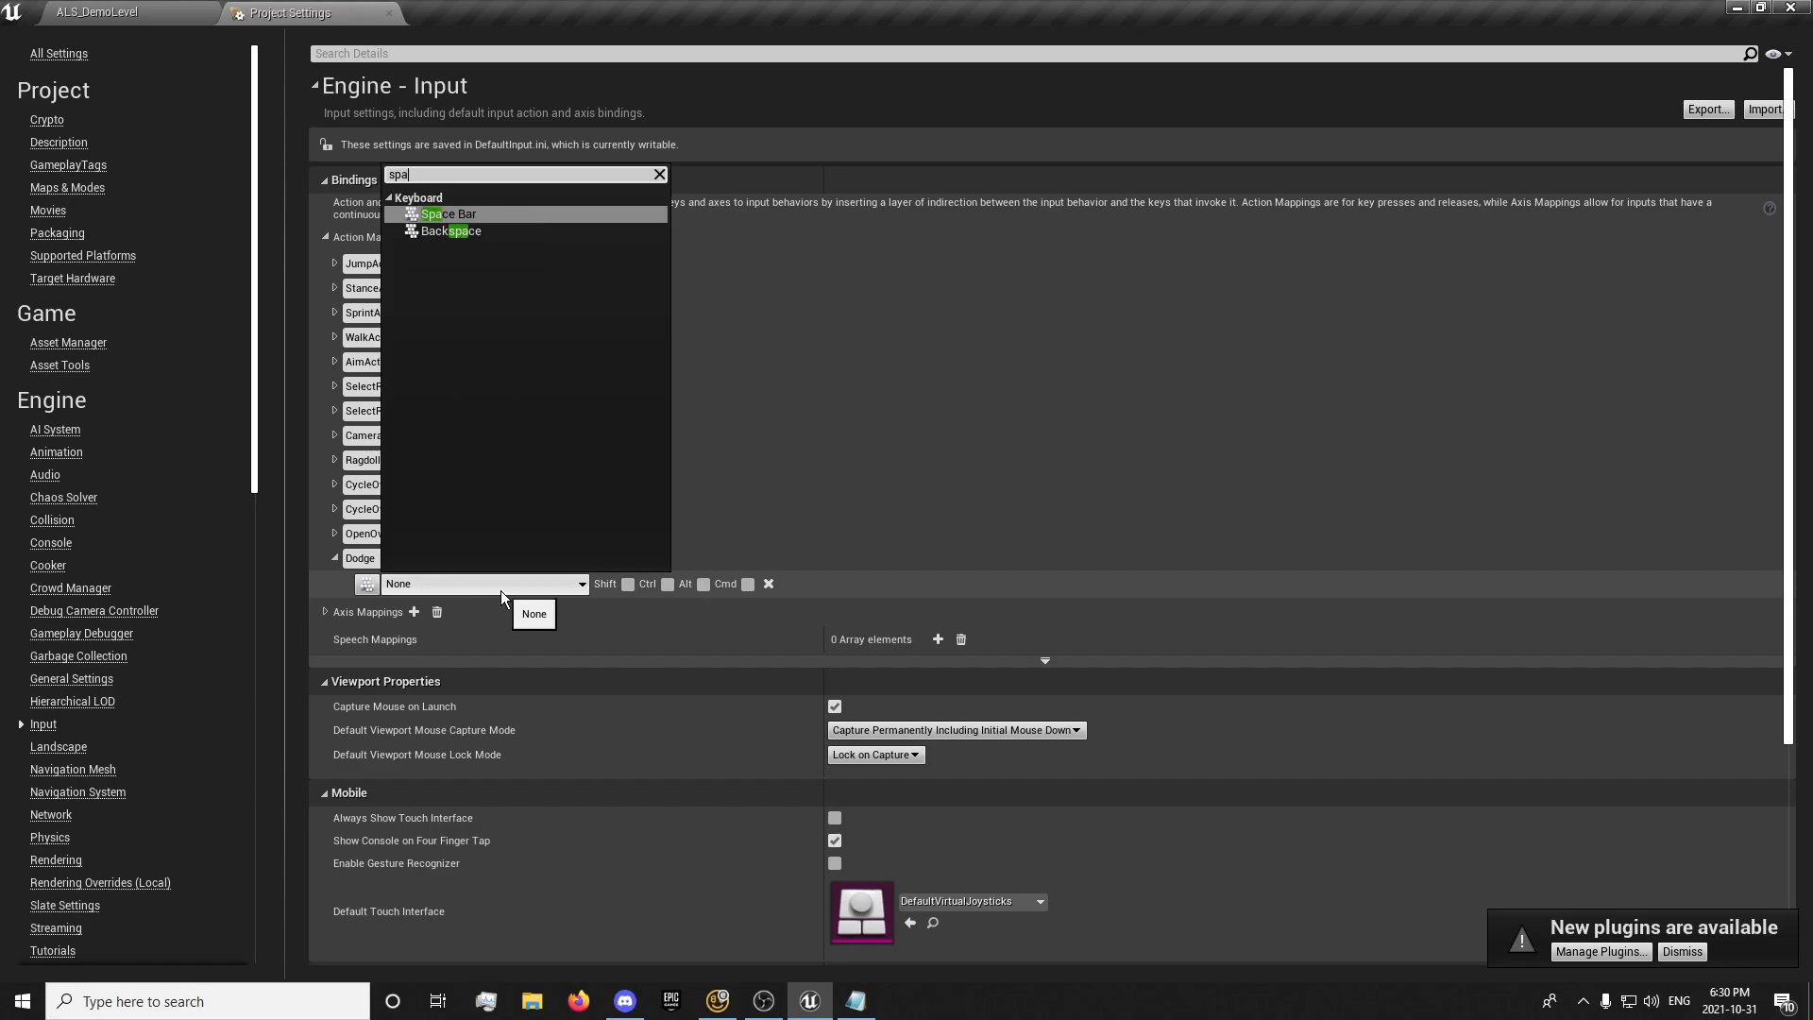
pyautogui.click(449, 214)
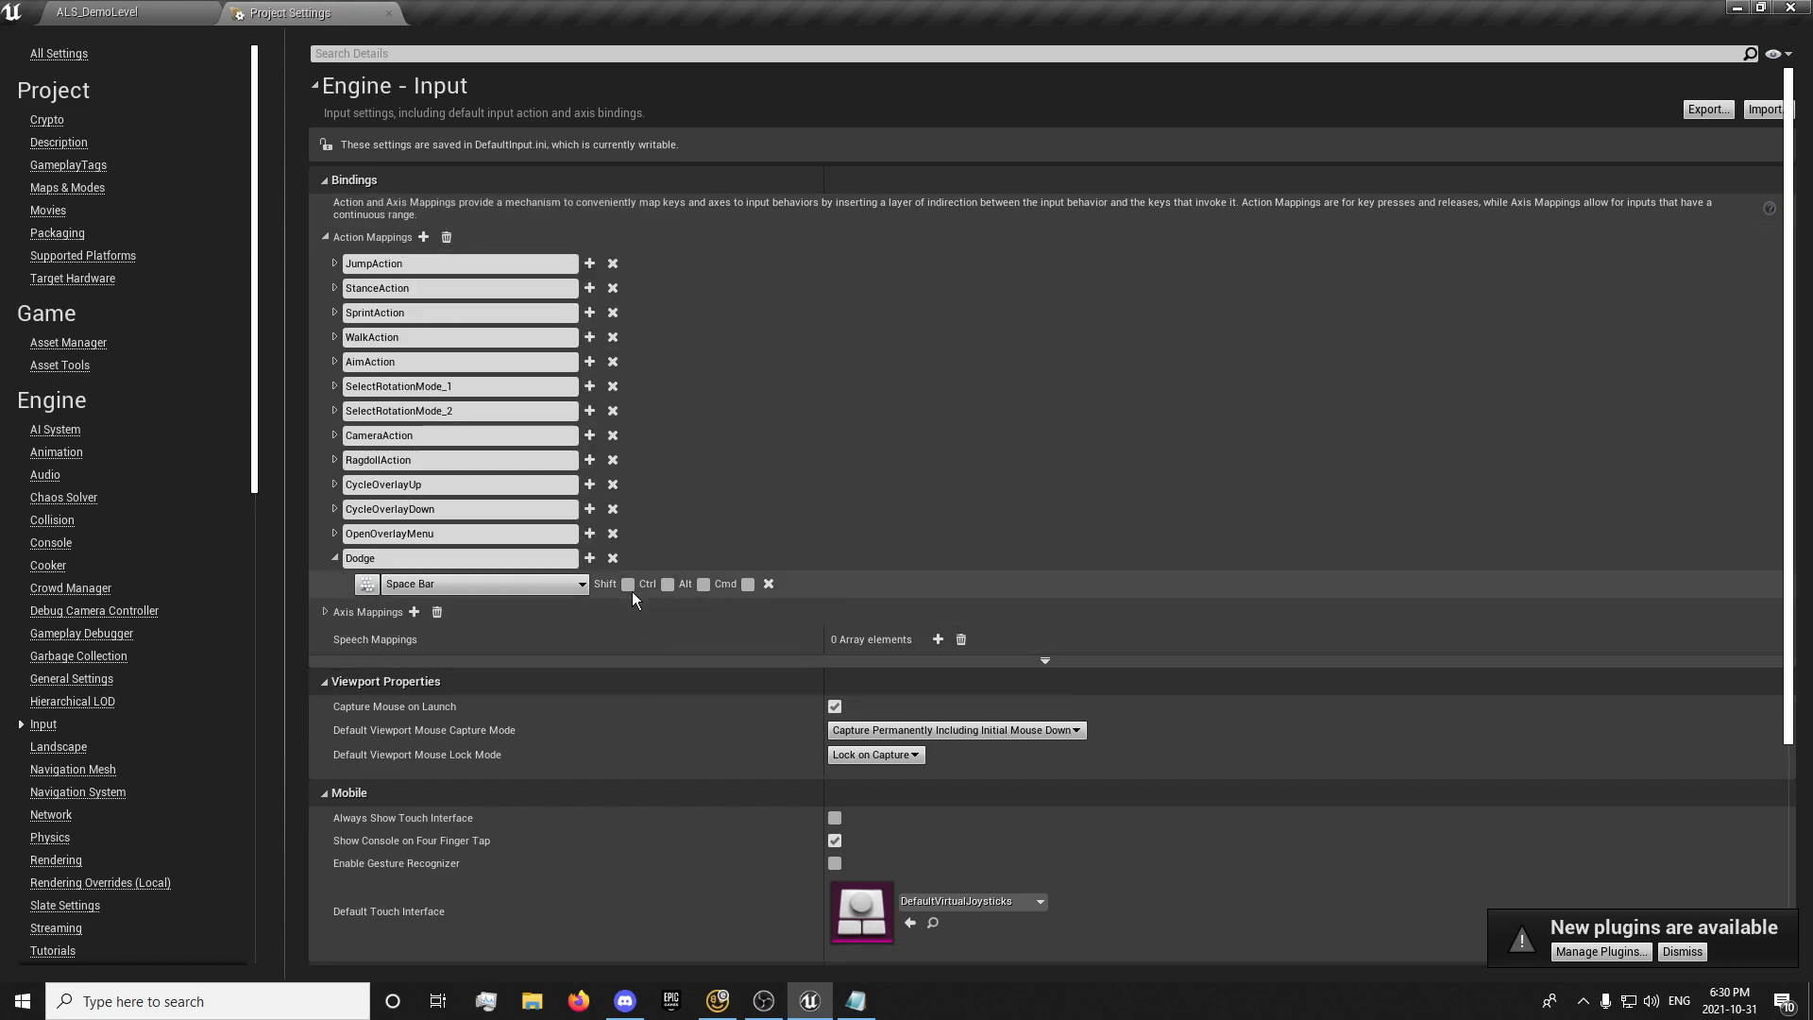
# Add four more Dodge key slots bound to W, S, A and D
pyautogui.click(590, 557)
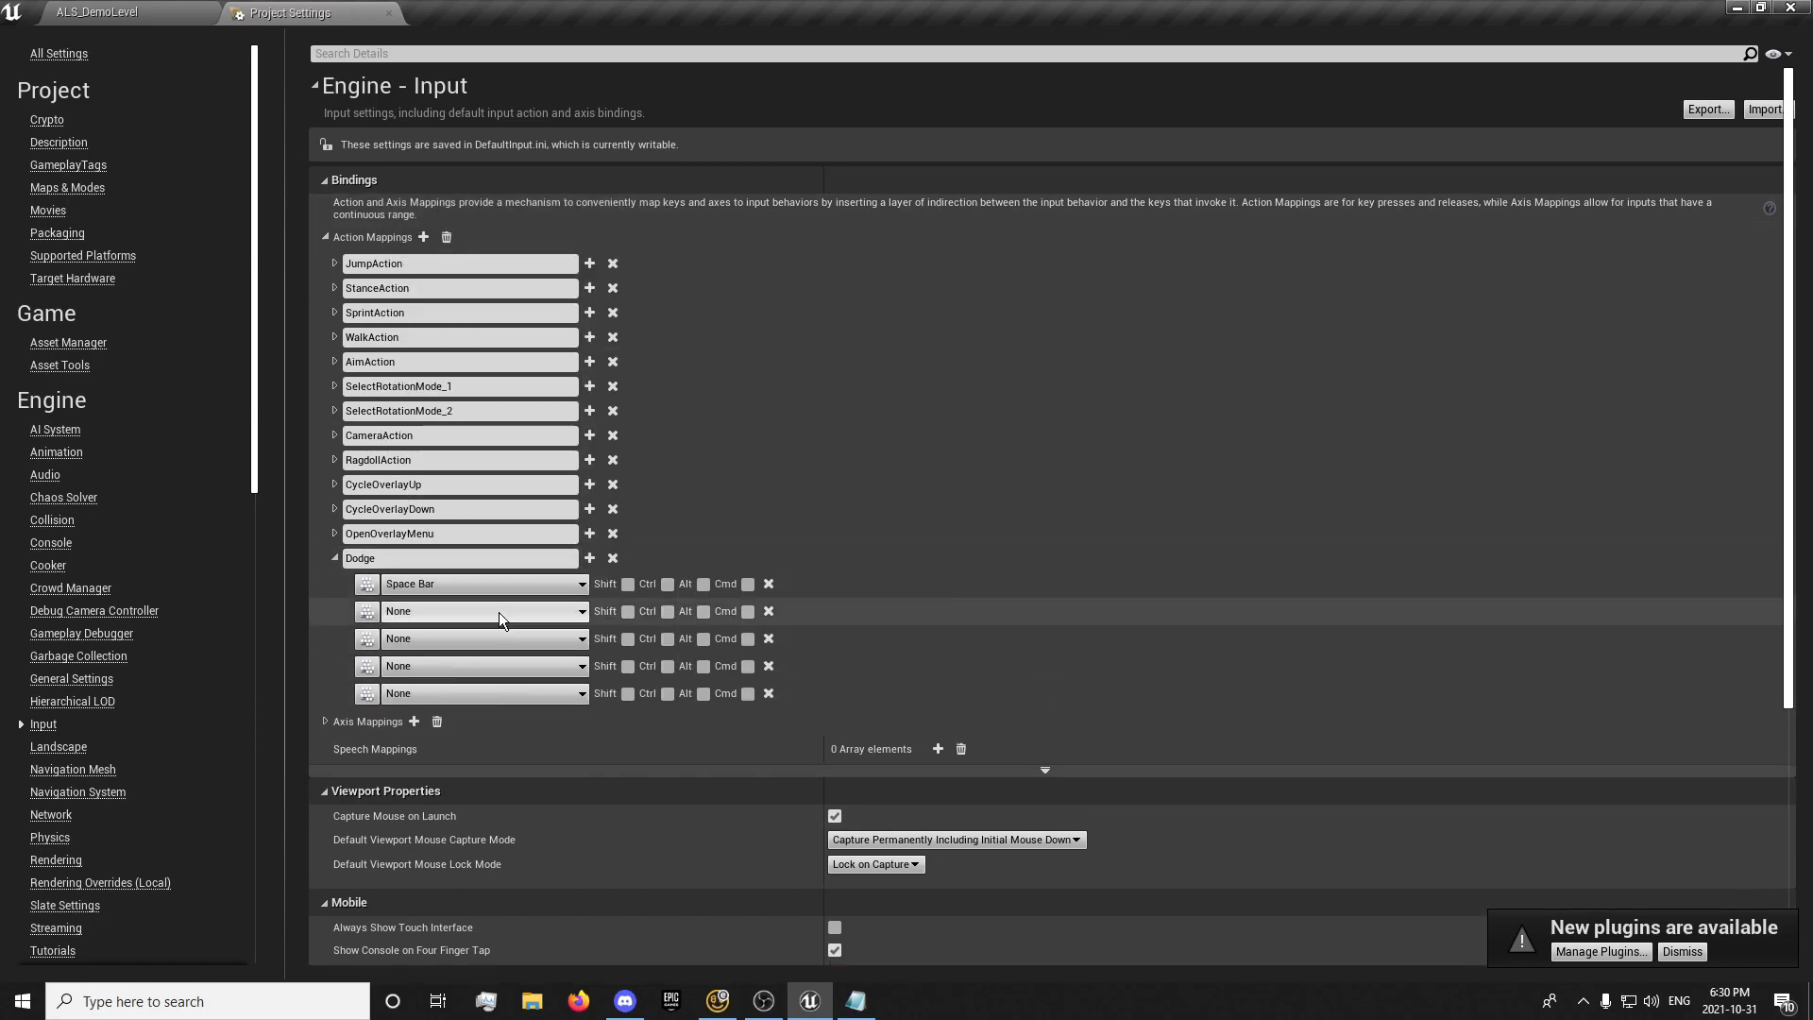
pyautogui.click(482, 612)
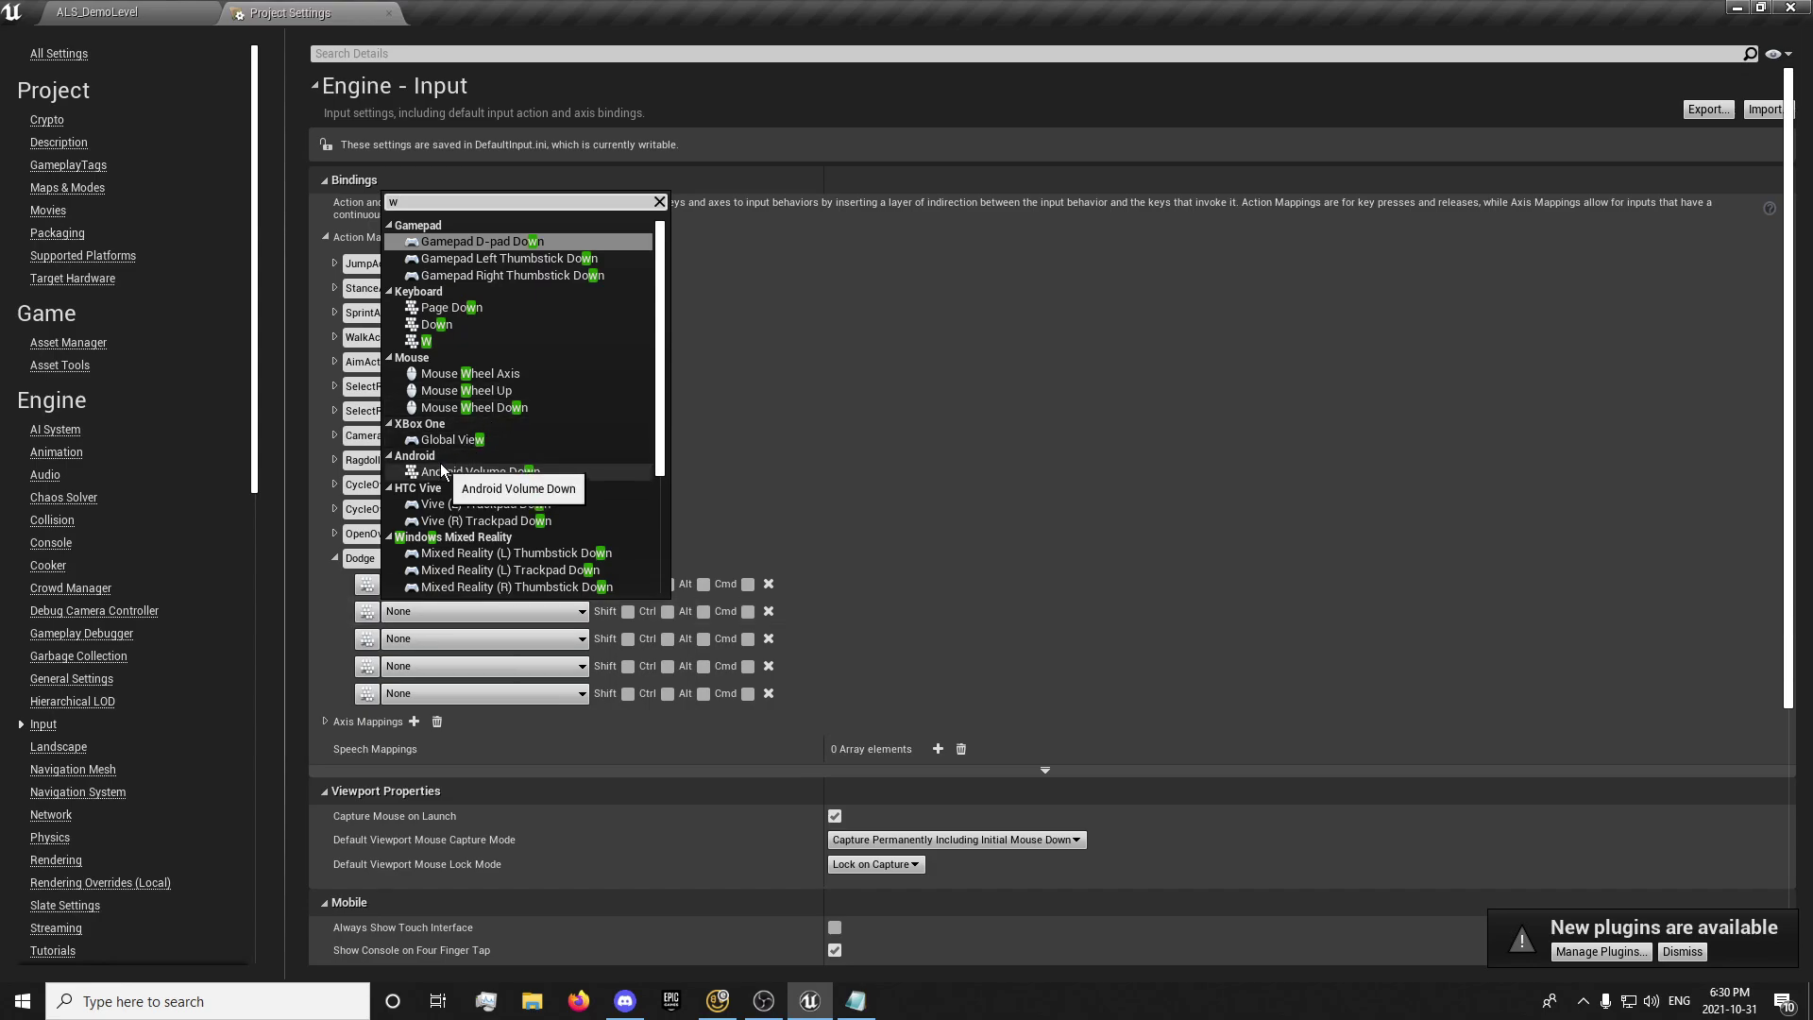
pyautogui.click(423, 340)
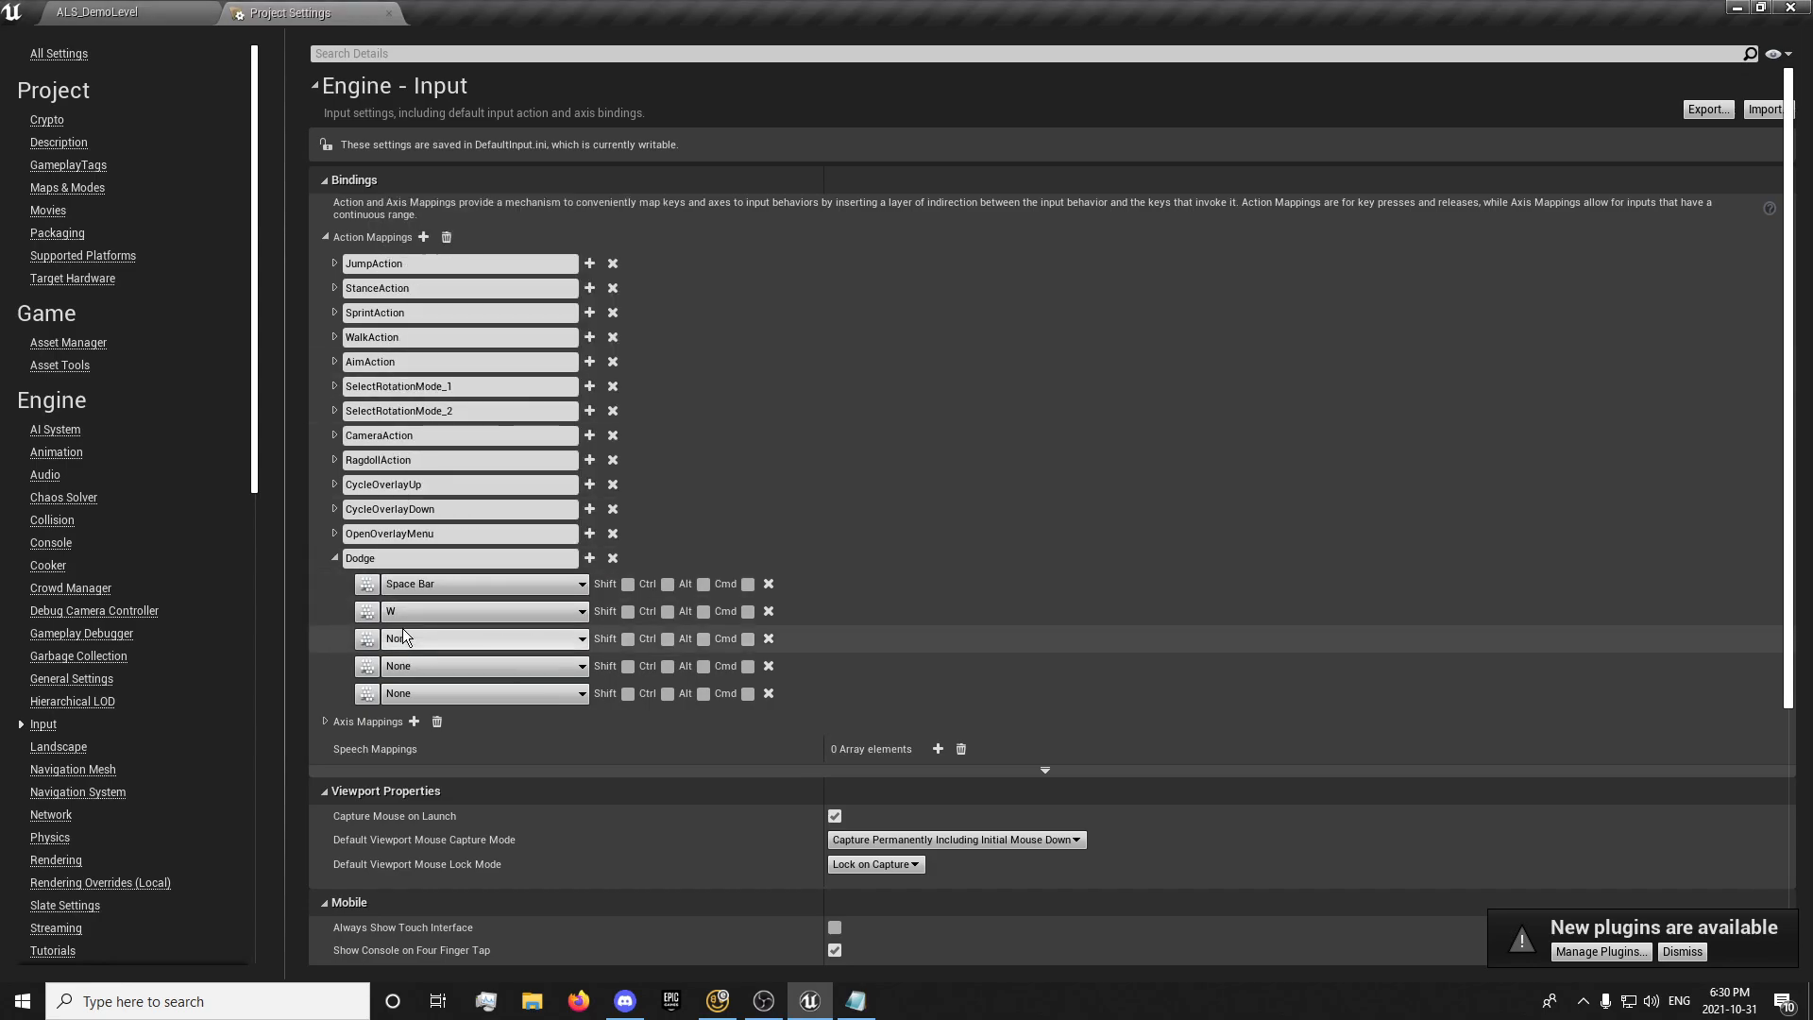
pyautogui.click(484, 638)
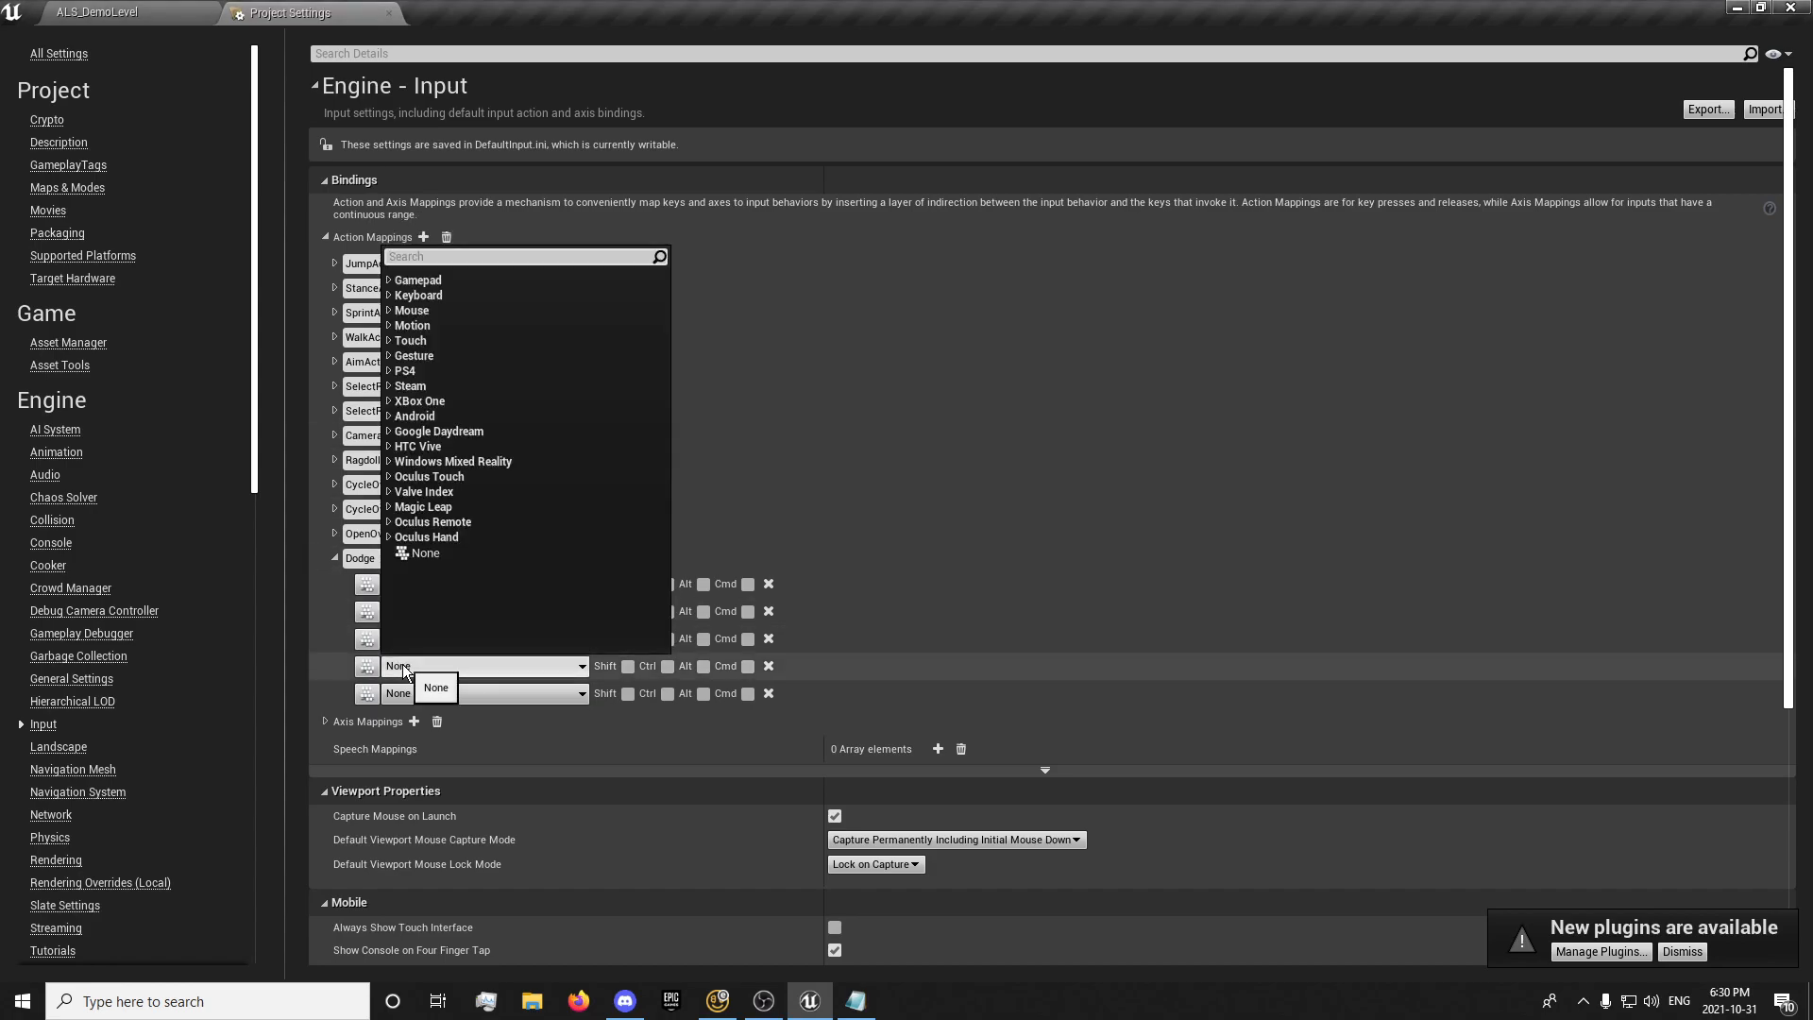
pyautogui.write('a')
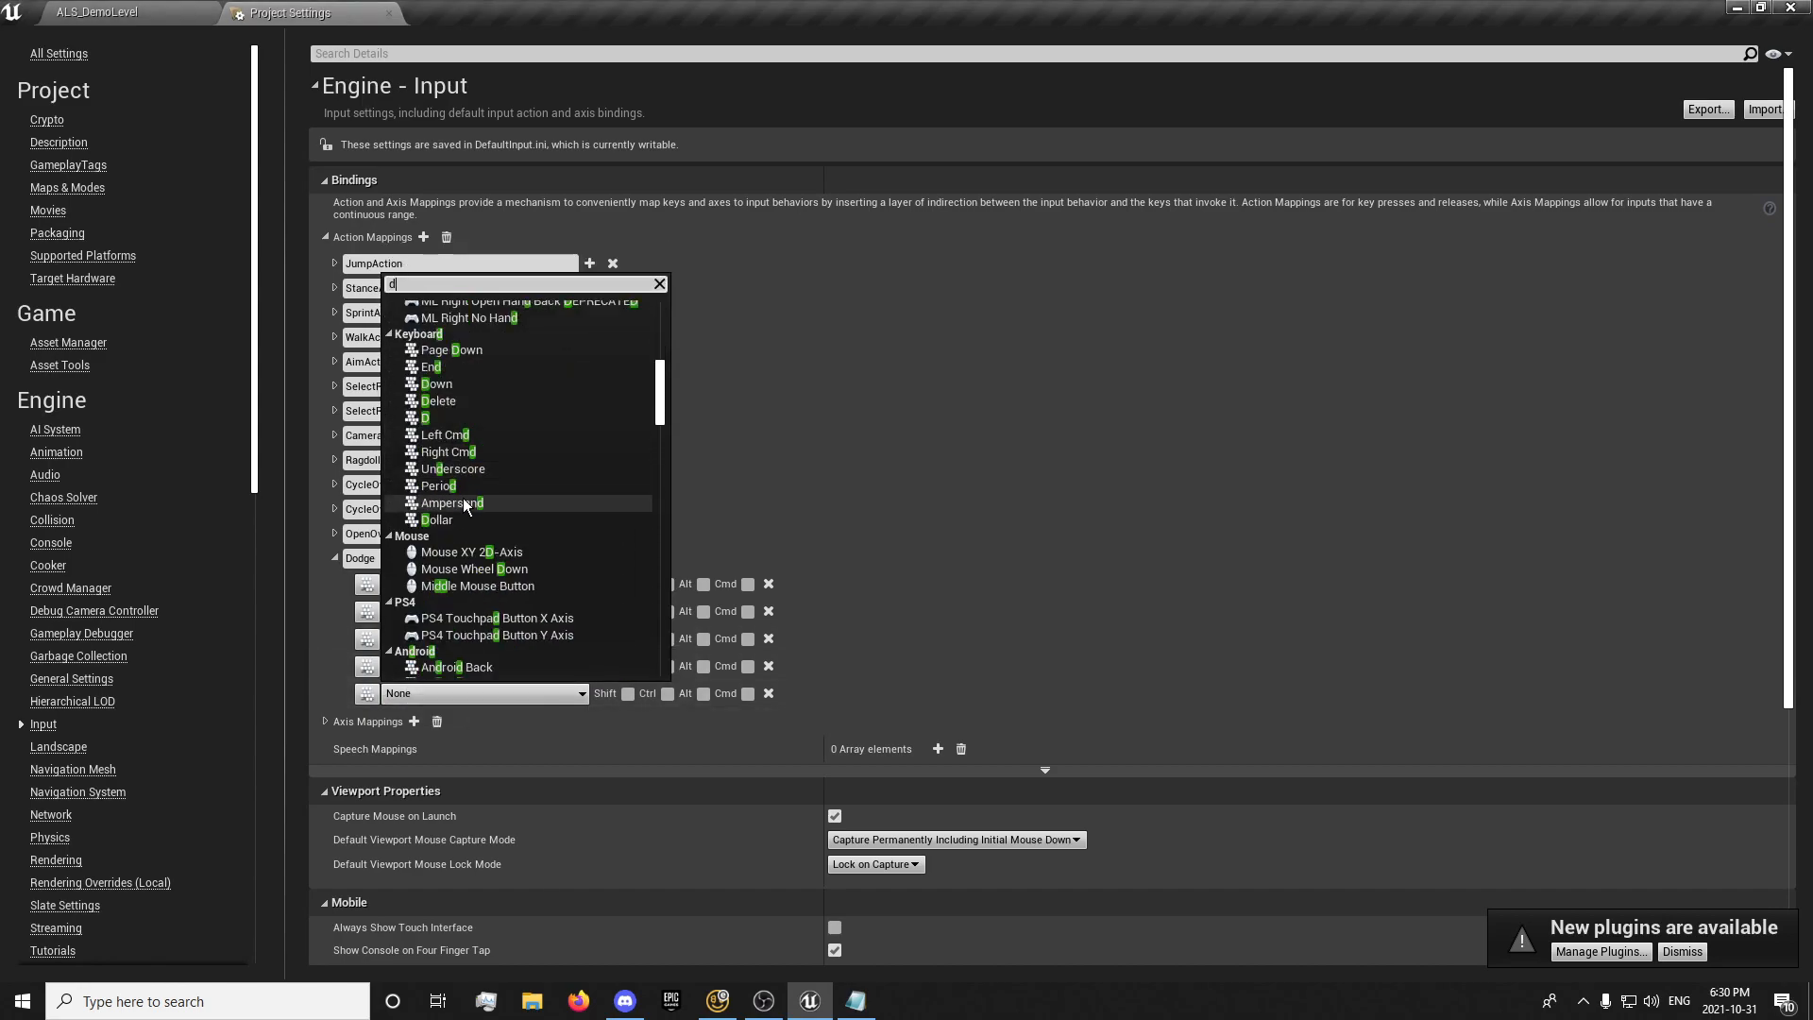
pyautogui.click(426, 418)
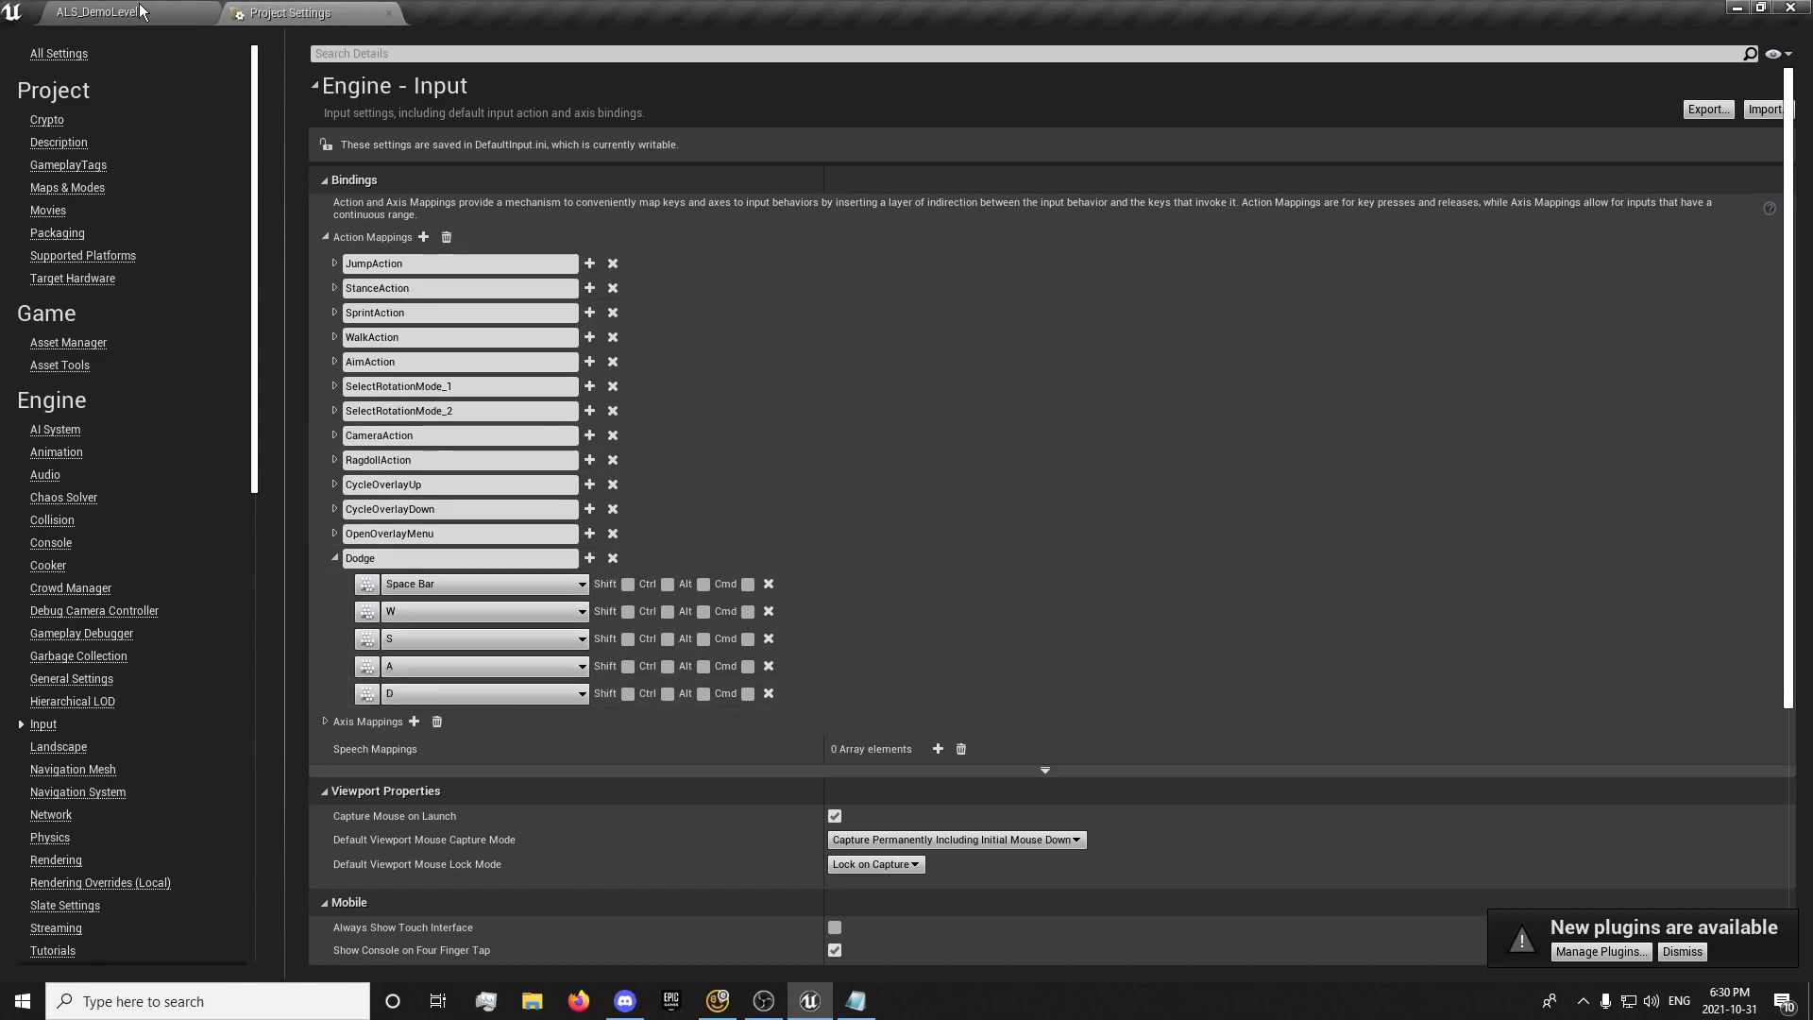
# Return to ALS_DemoLevel and start a play session with game input focus
pyautogui.click(83, 13)
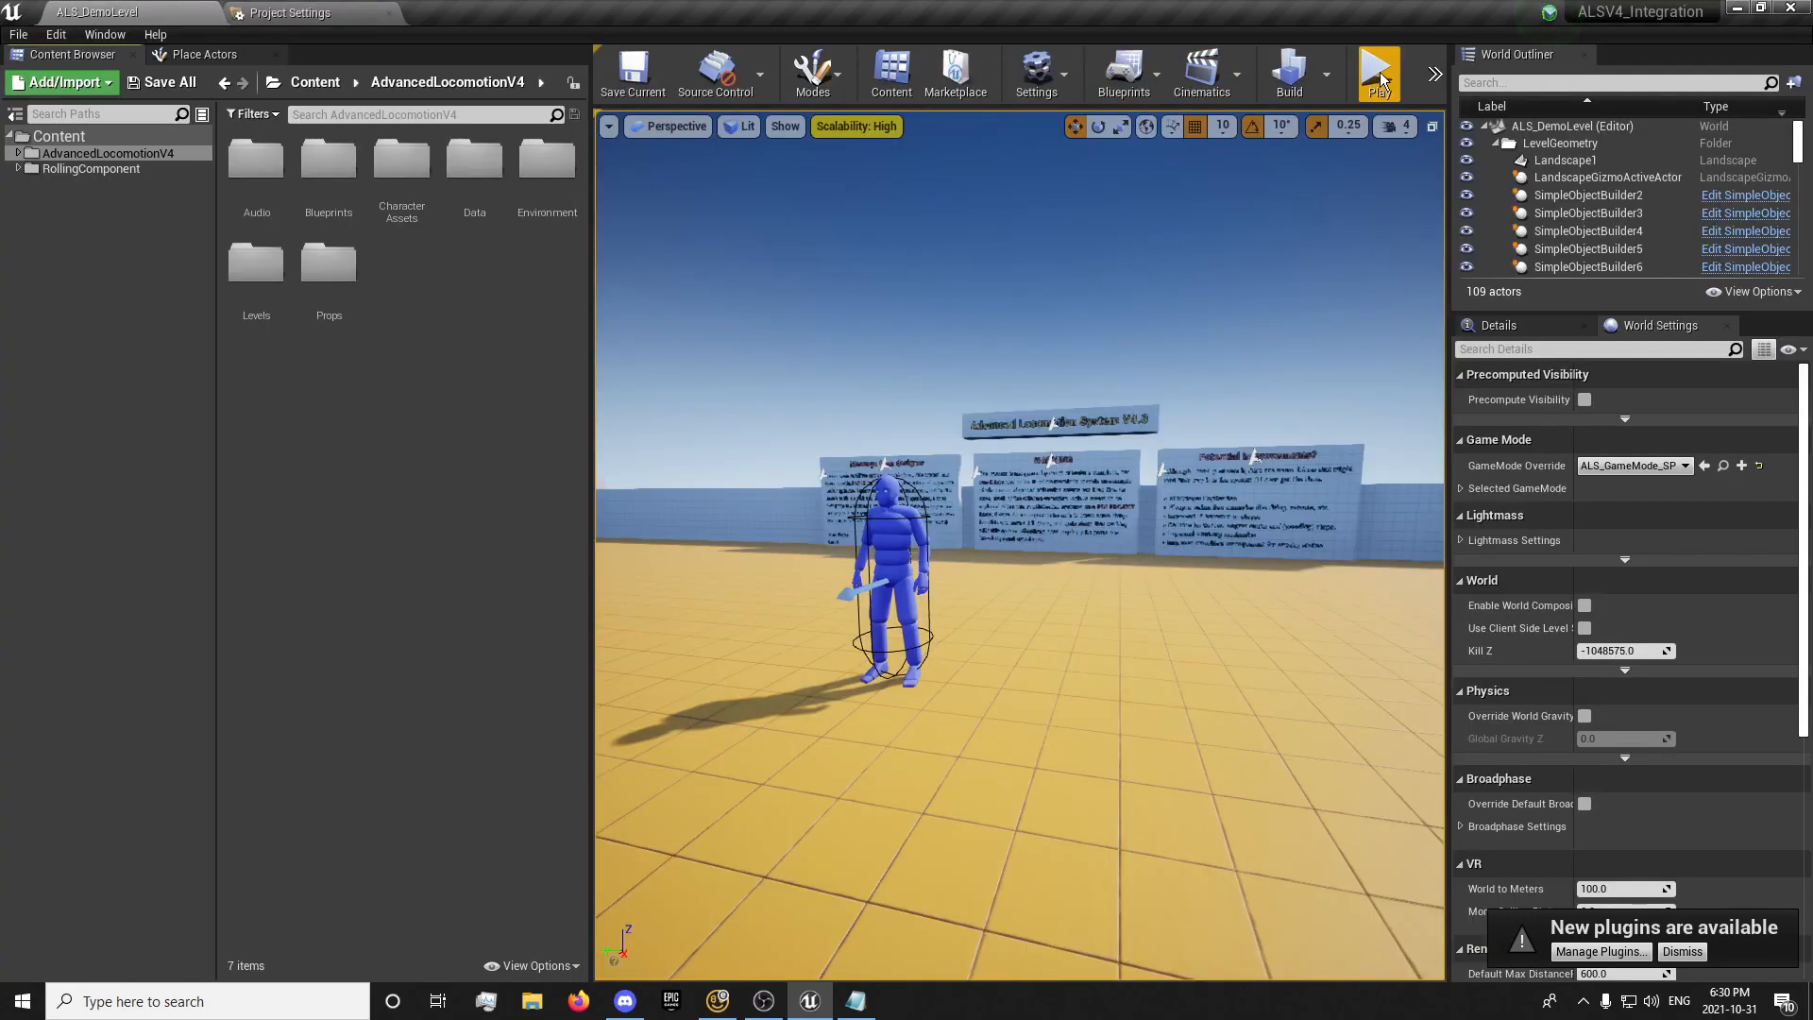
pyautogui.click(1379, 74)
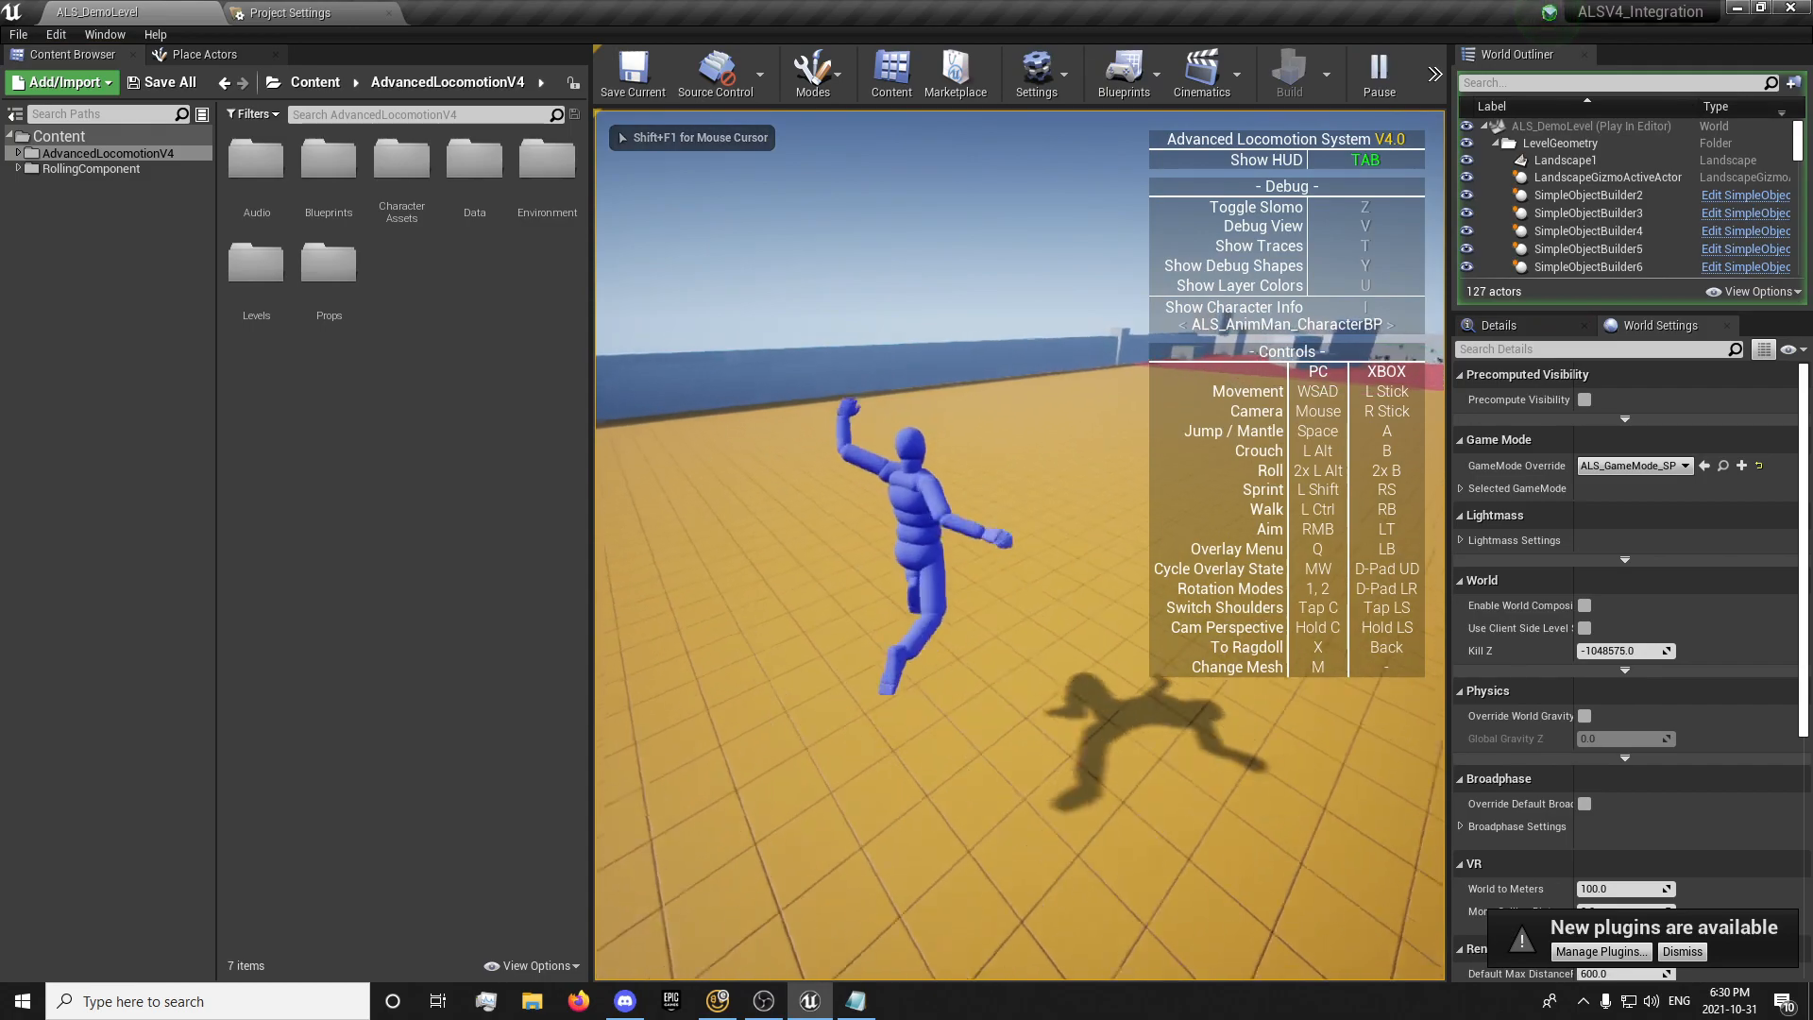
pyautogui.click(1378, 72)
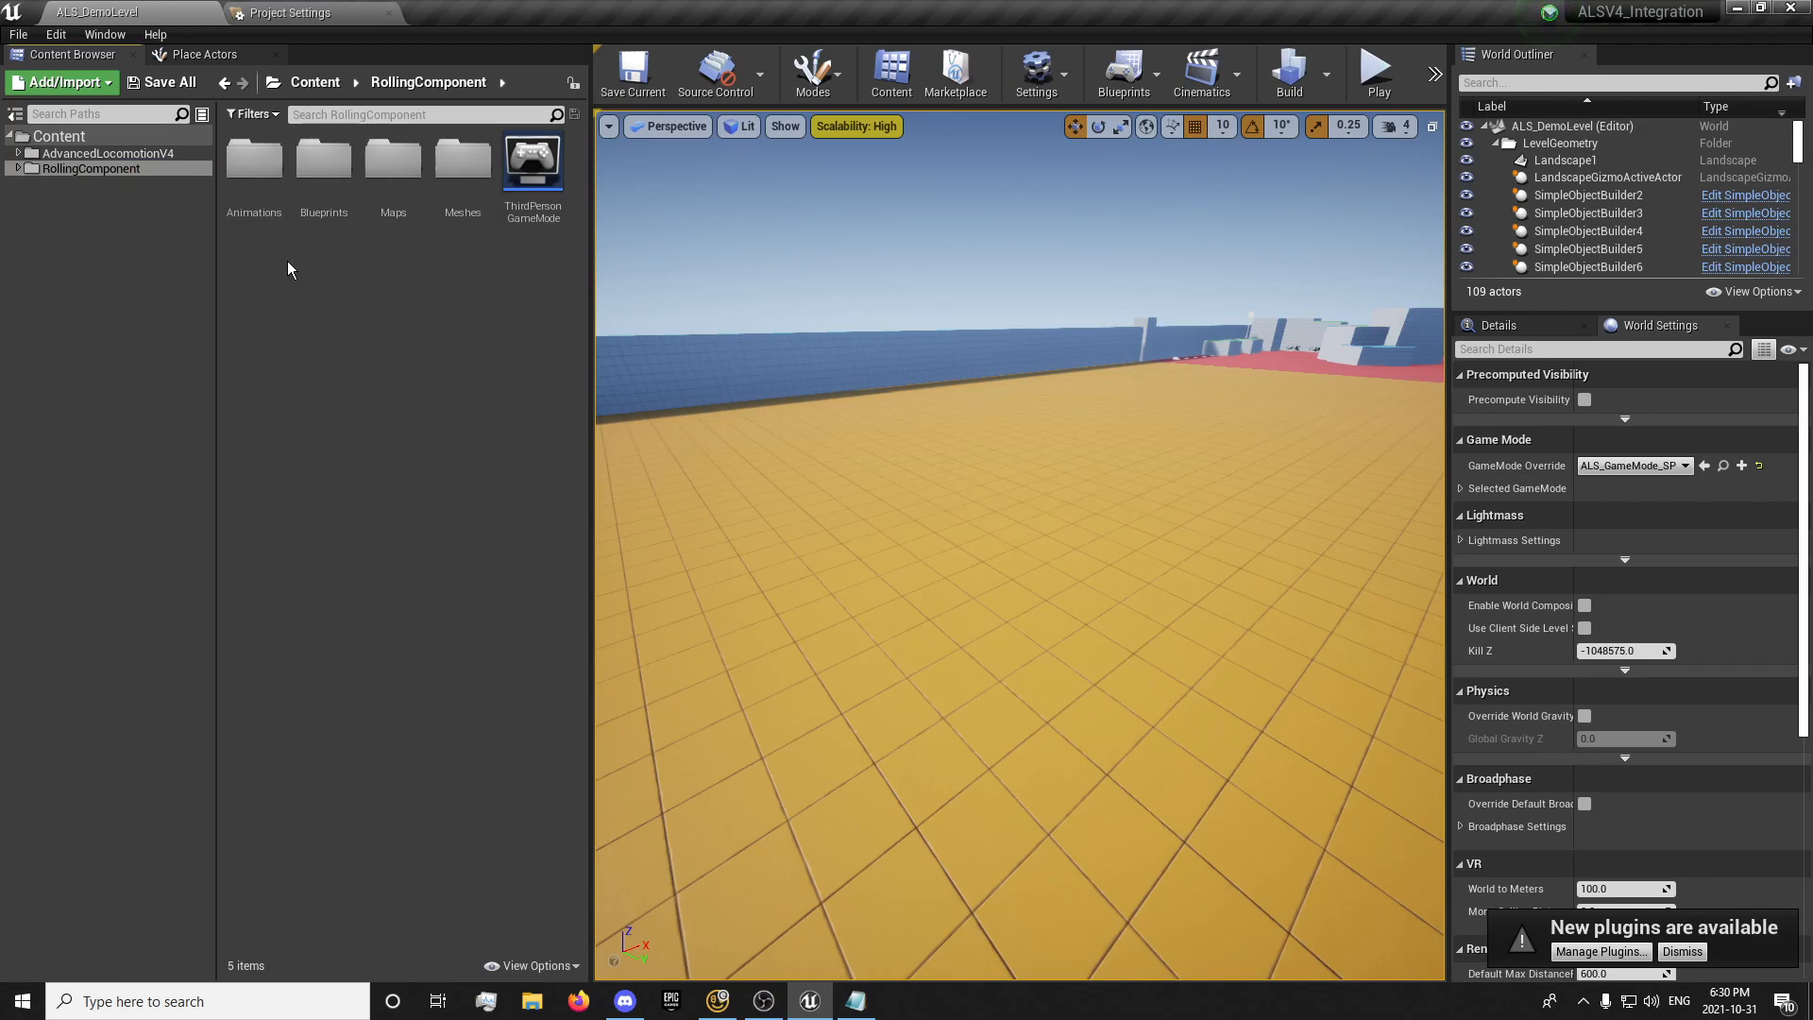
pyautogui.moveTo(274, 10)
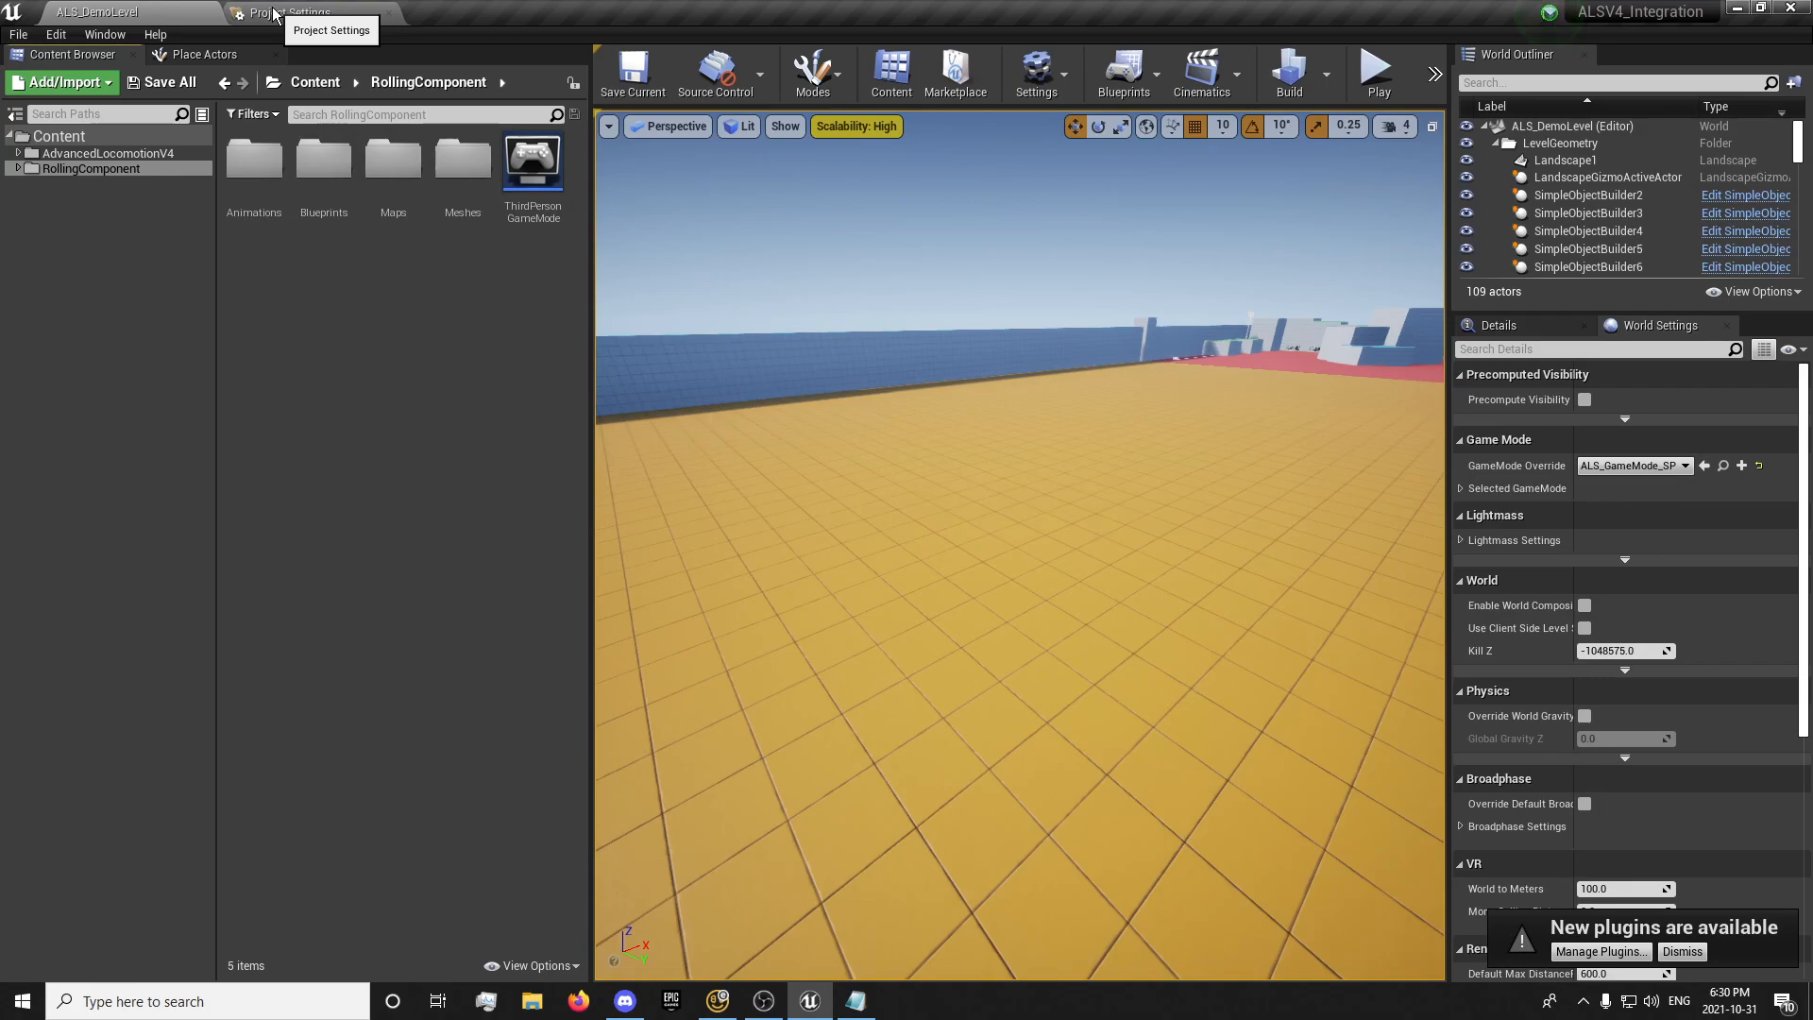
pyautogui.click(298, 12)
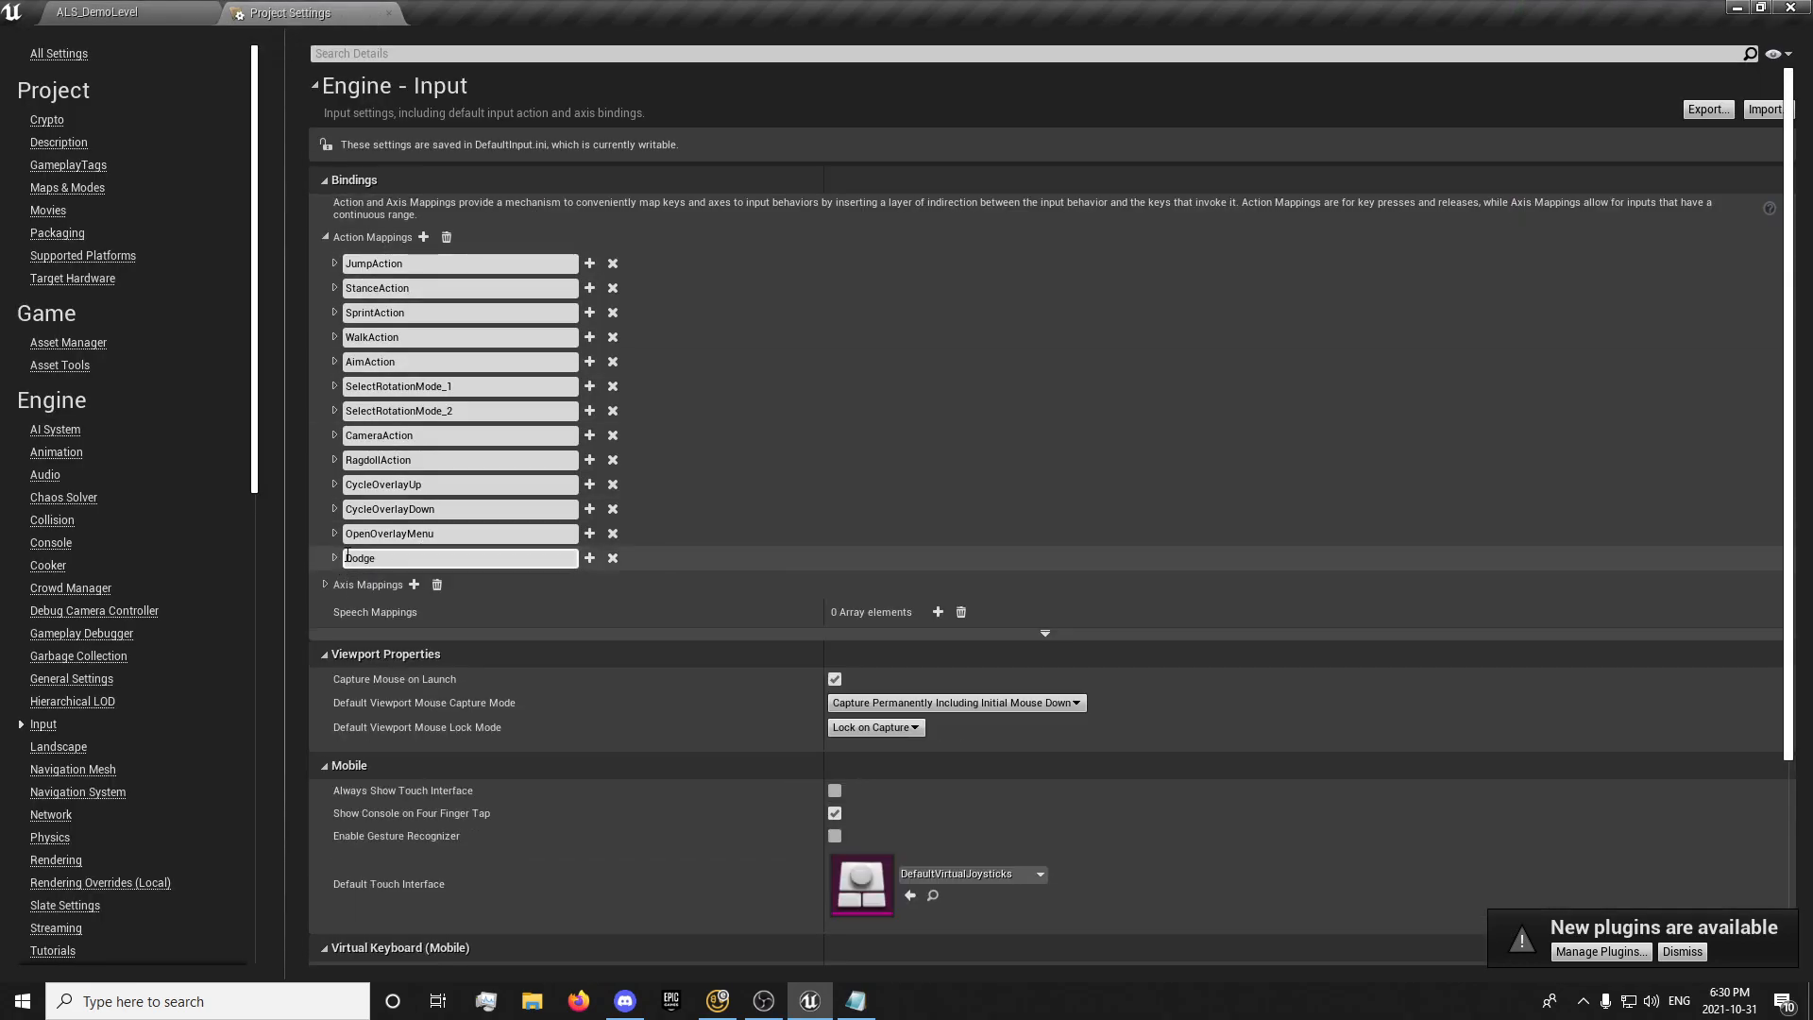
pyautogui.click(90, 11)
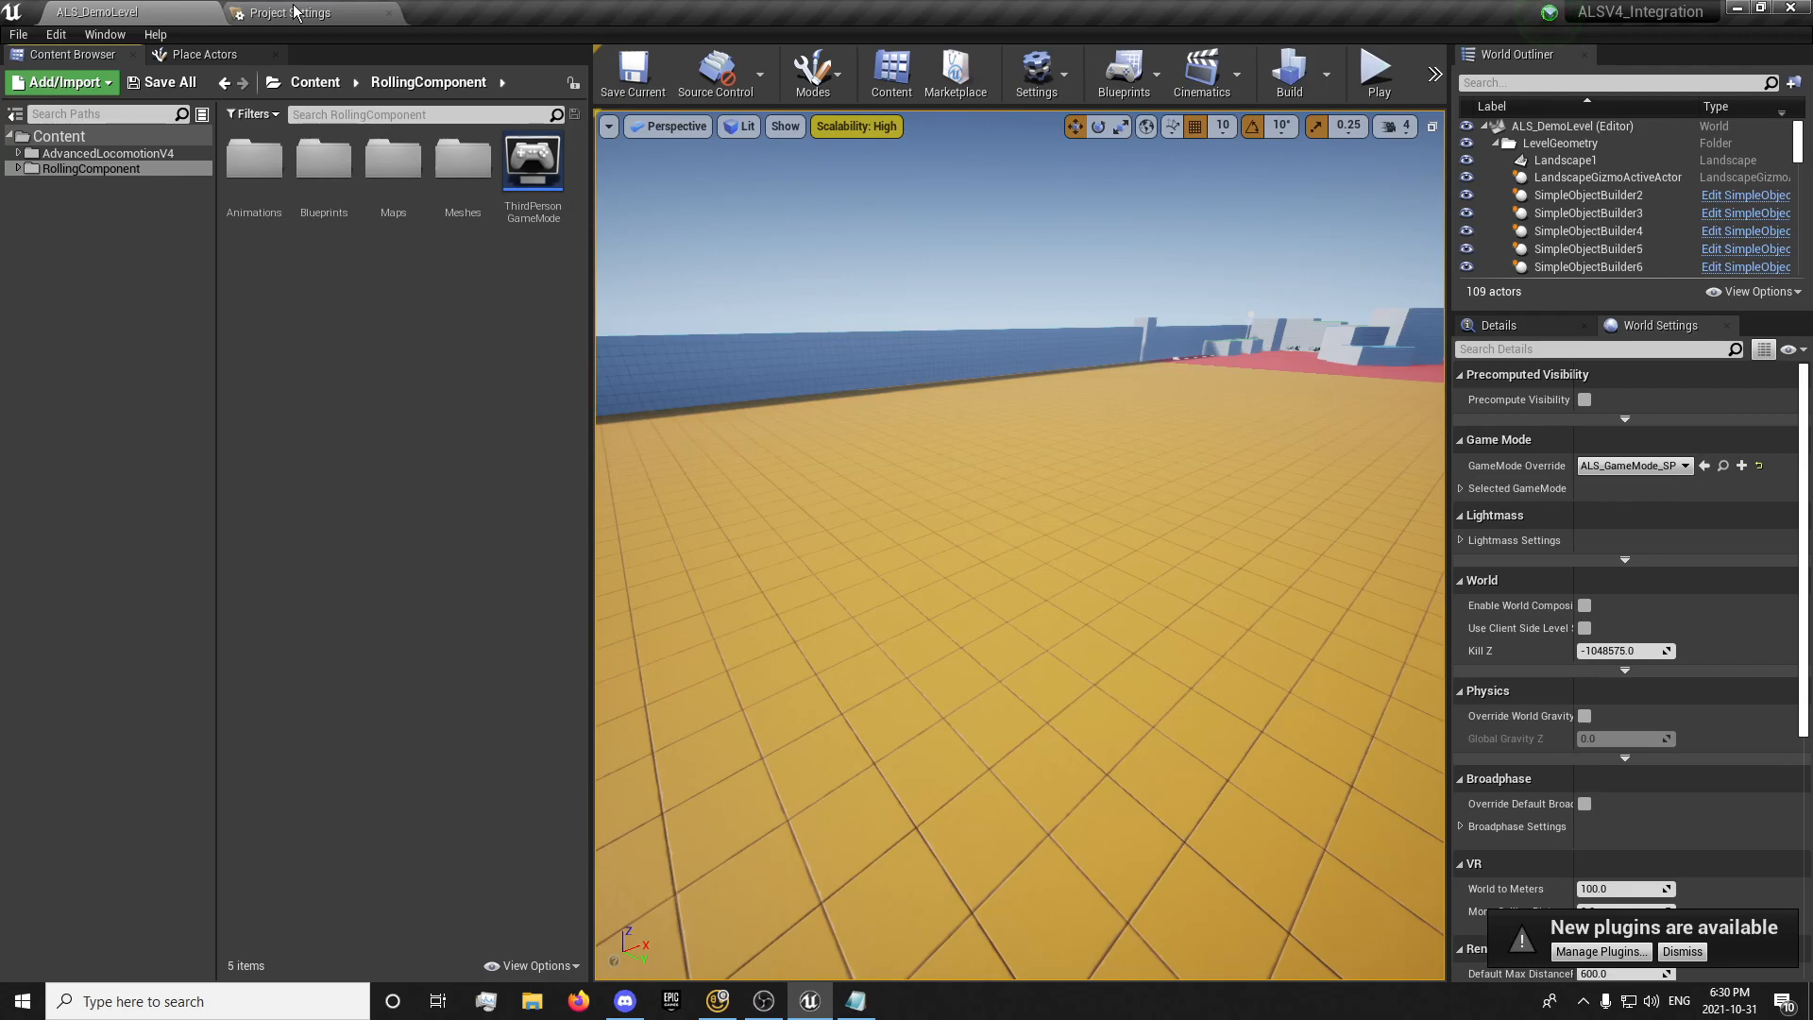
pyautogui.click(295, 13)
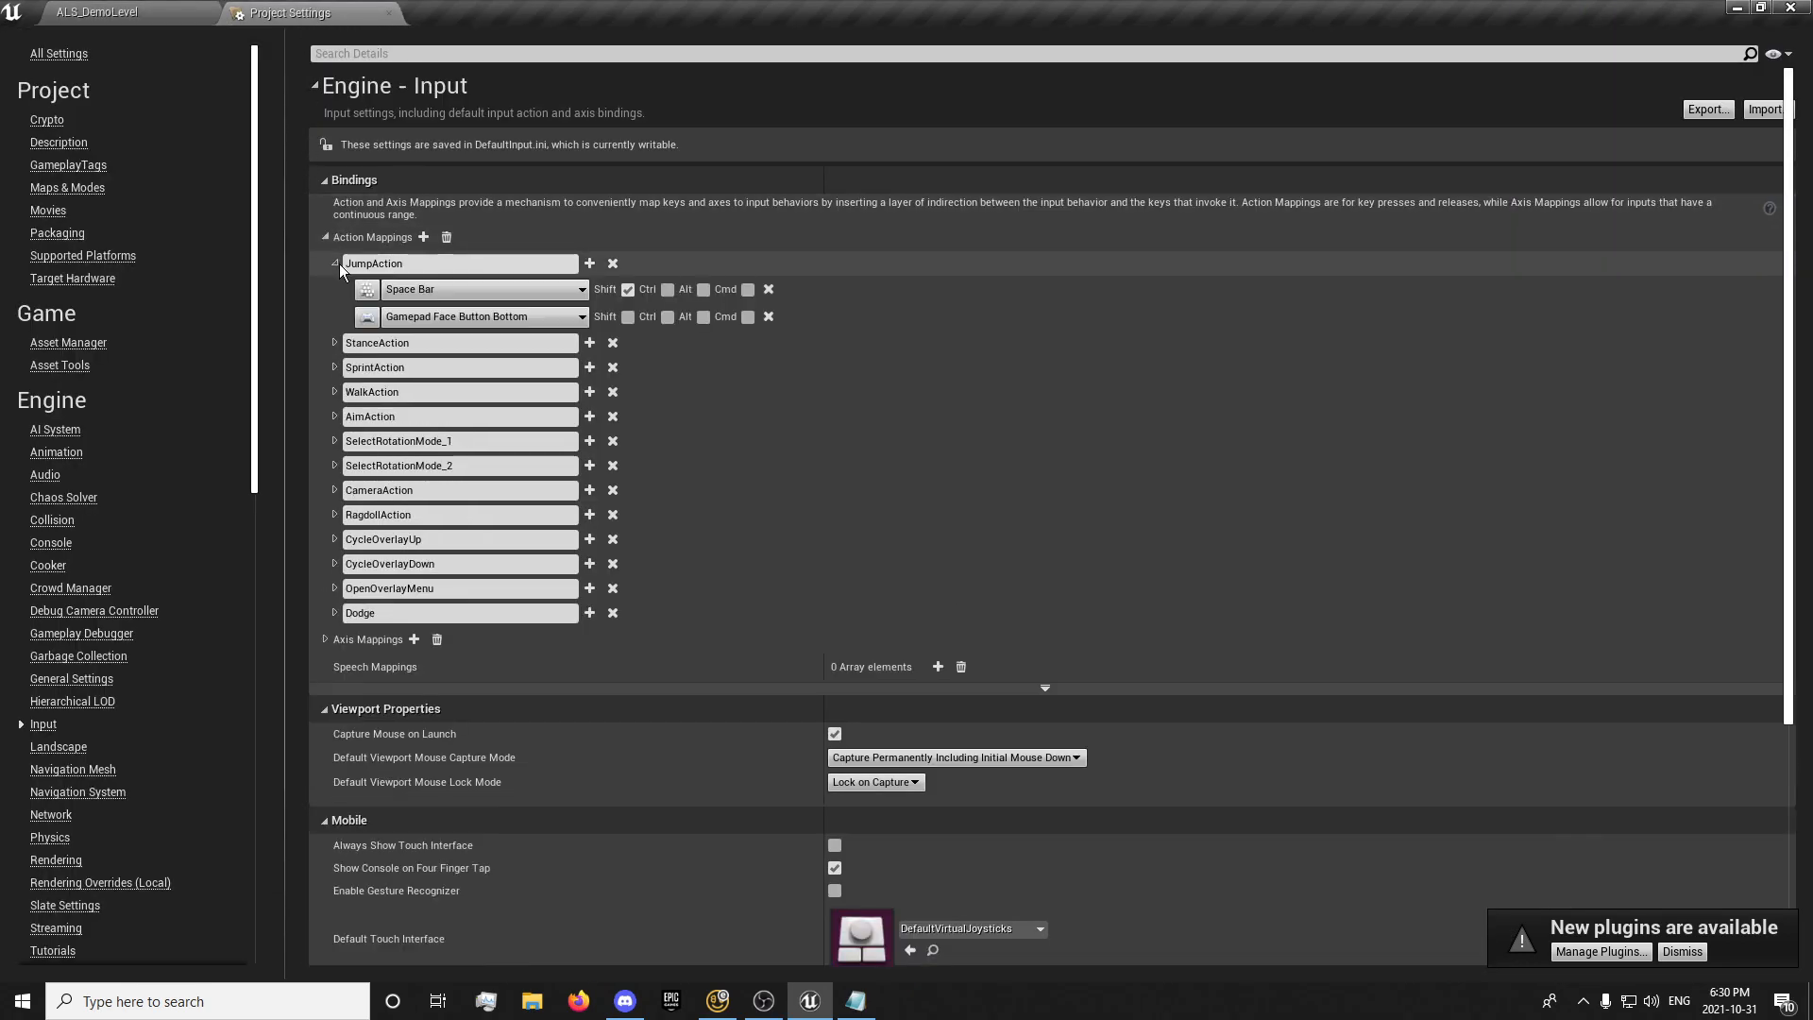
pyautogui.click(79, 13)
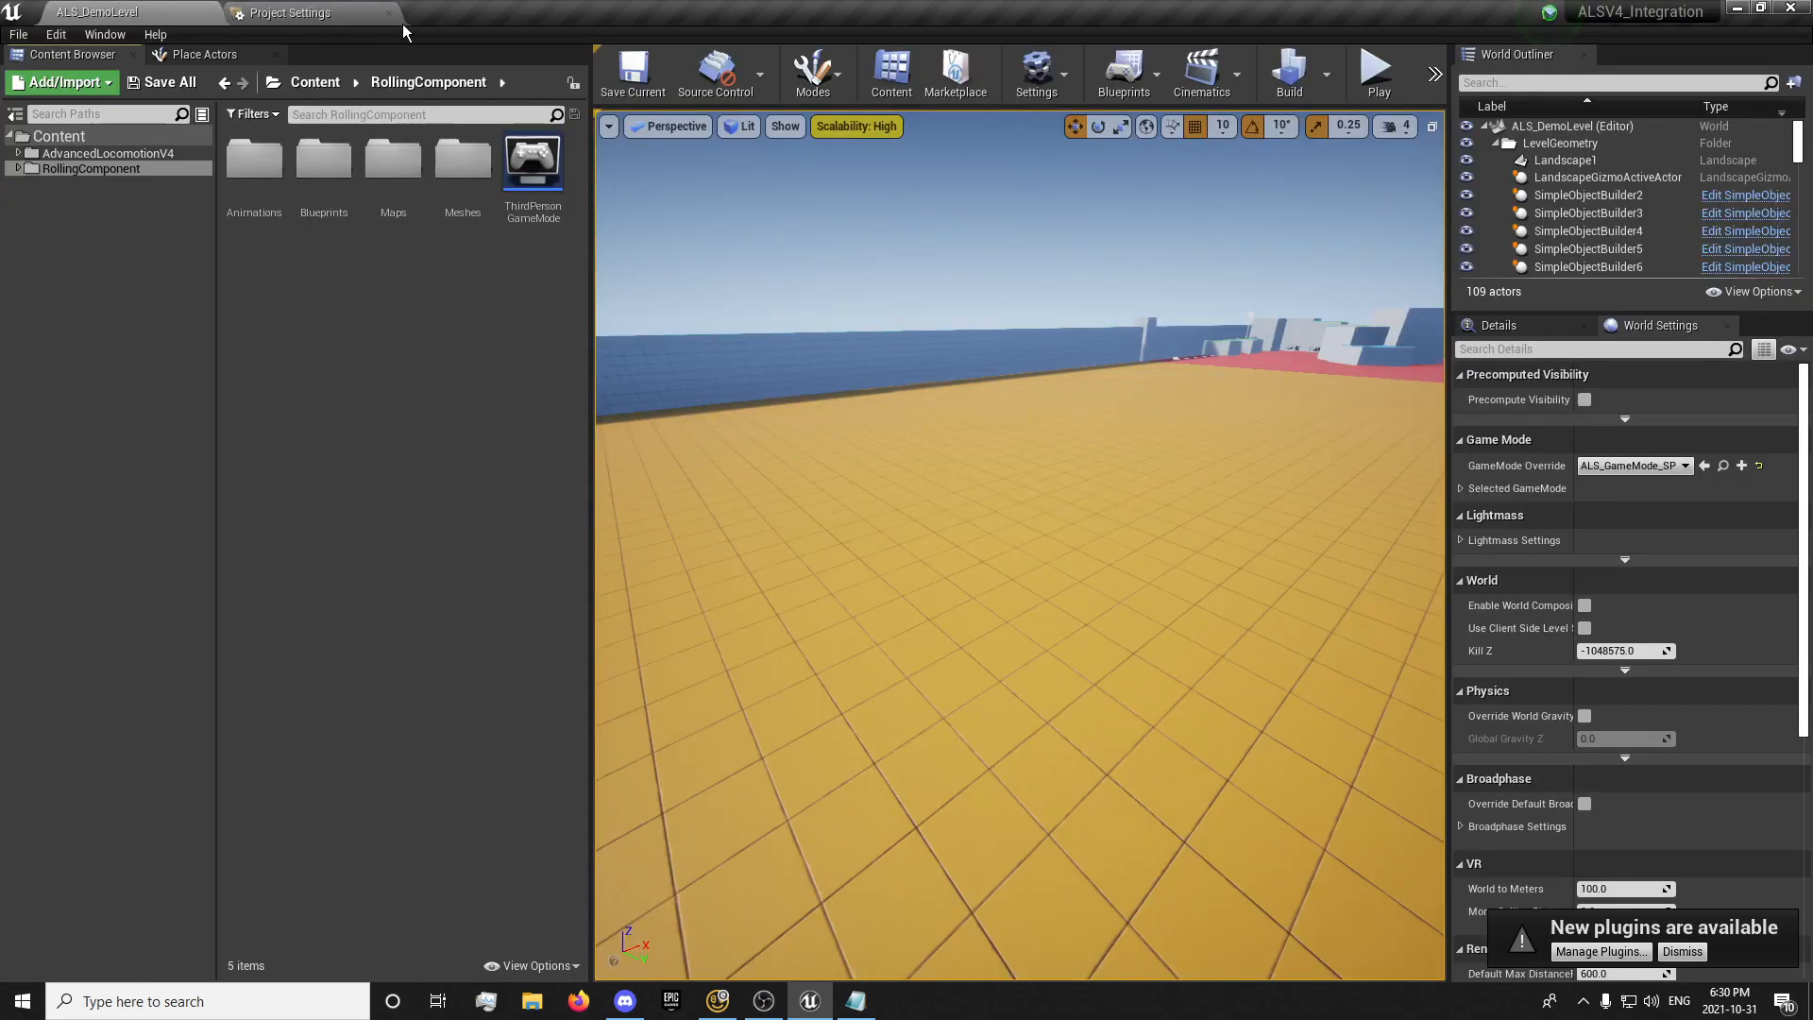
pyautogui.moveTo(253, 253)
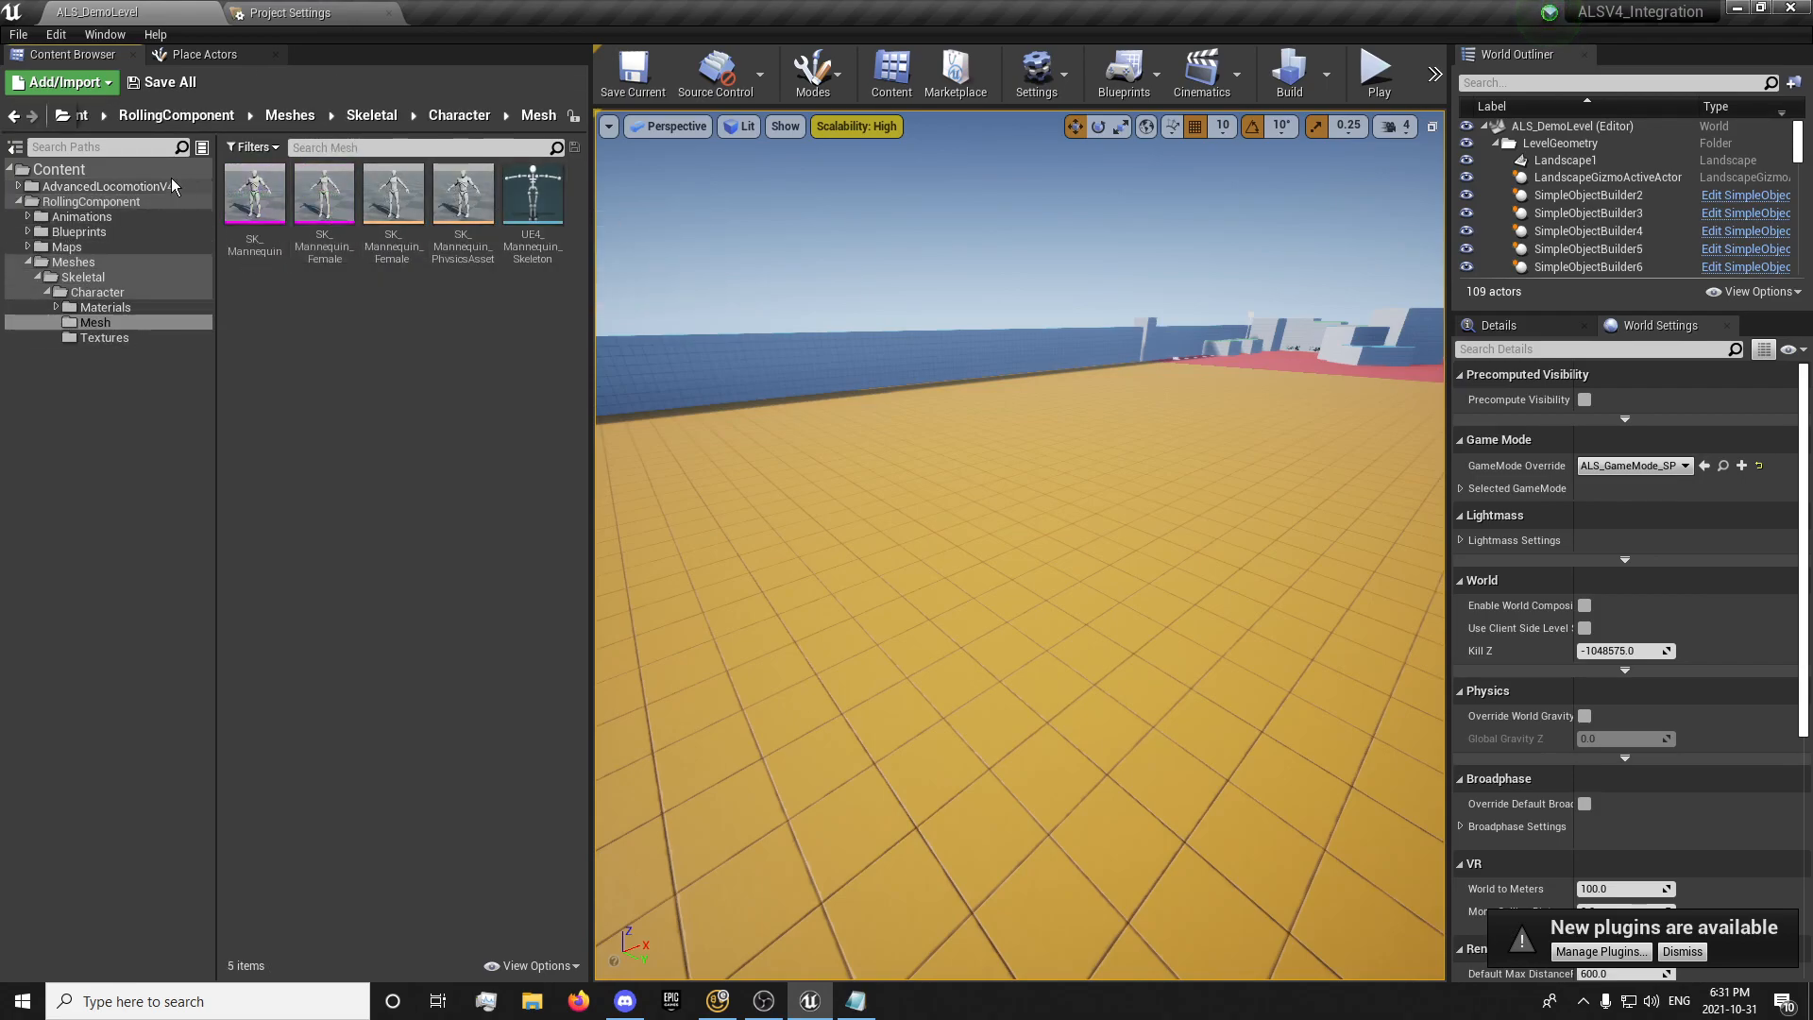
# Expand the AdvancedLocomotionV4 folders toward the ALS mannequin skeleton
pyautogui.doubleClick(533, 193)
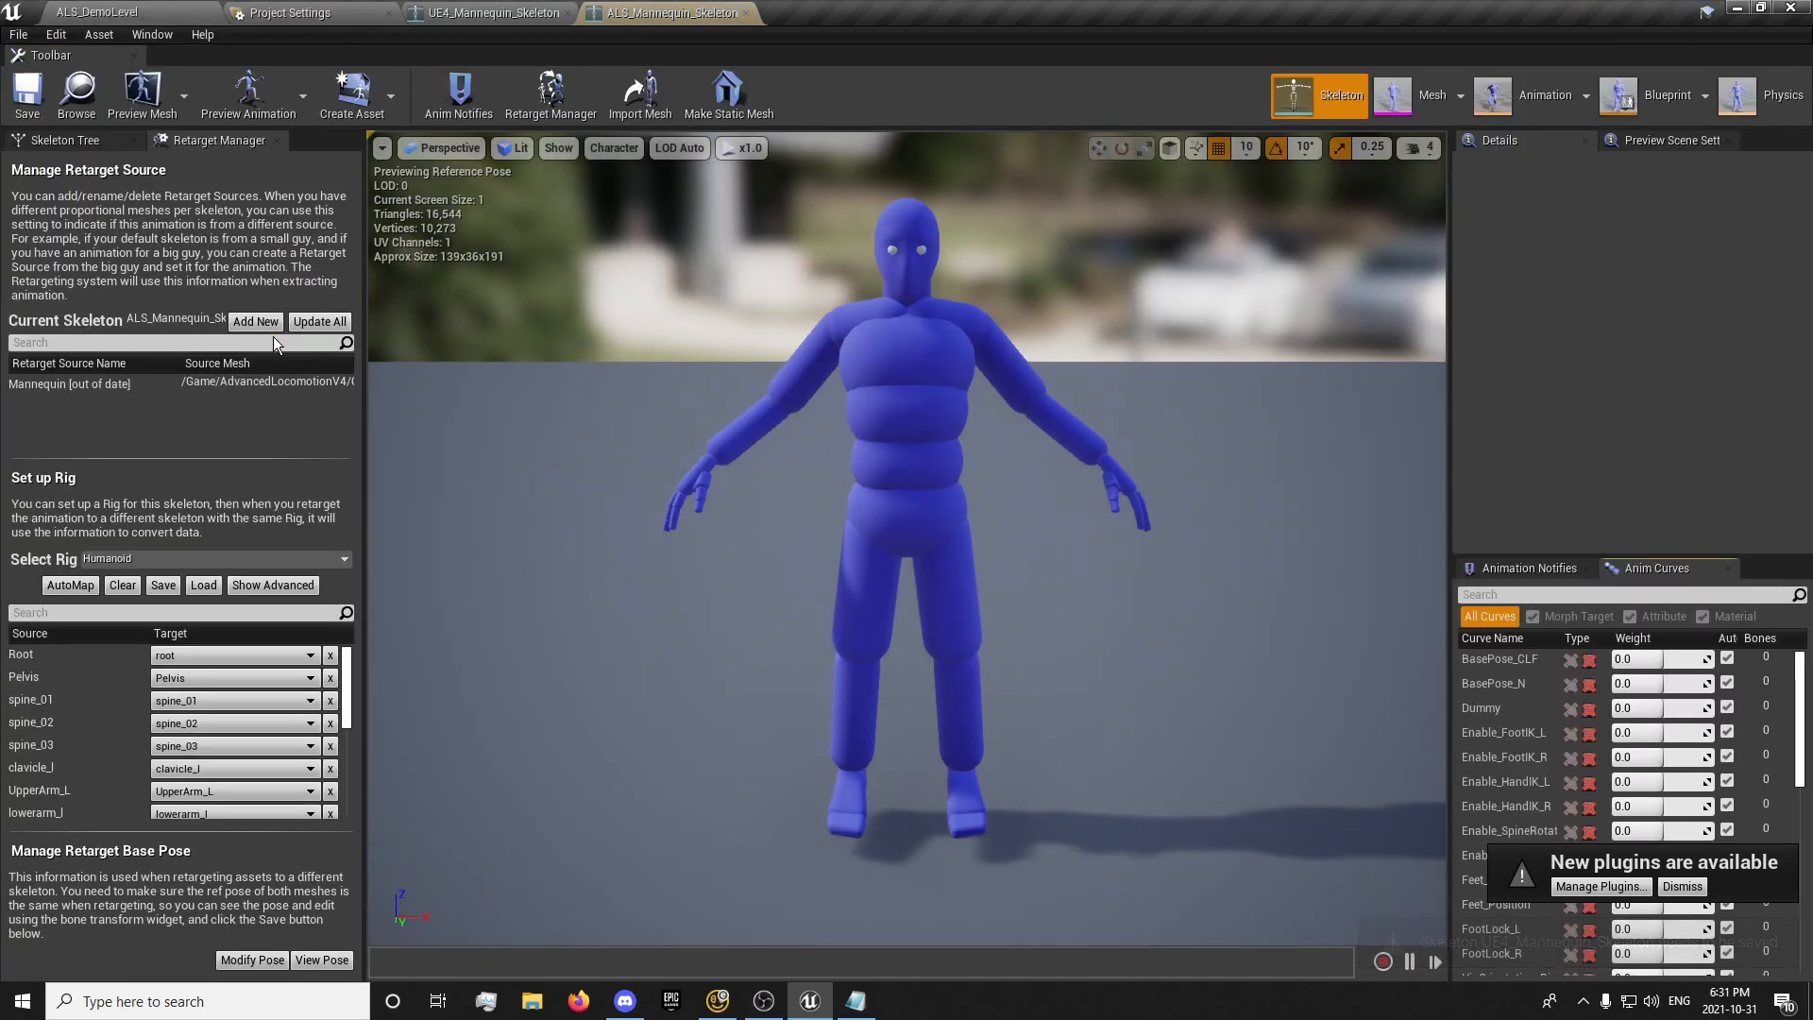
pyautogui.moveTo(714, 15)
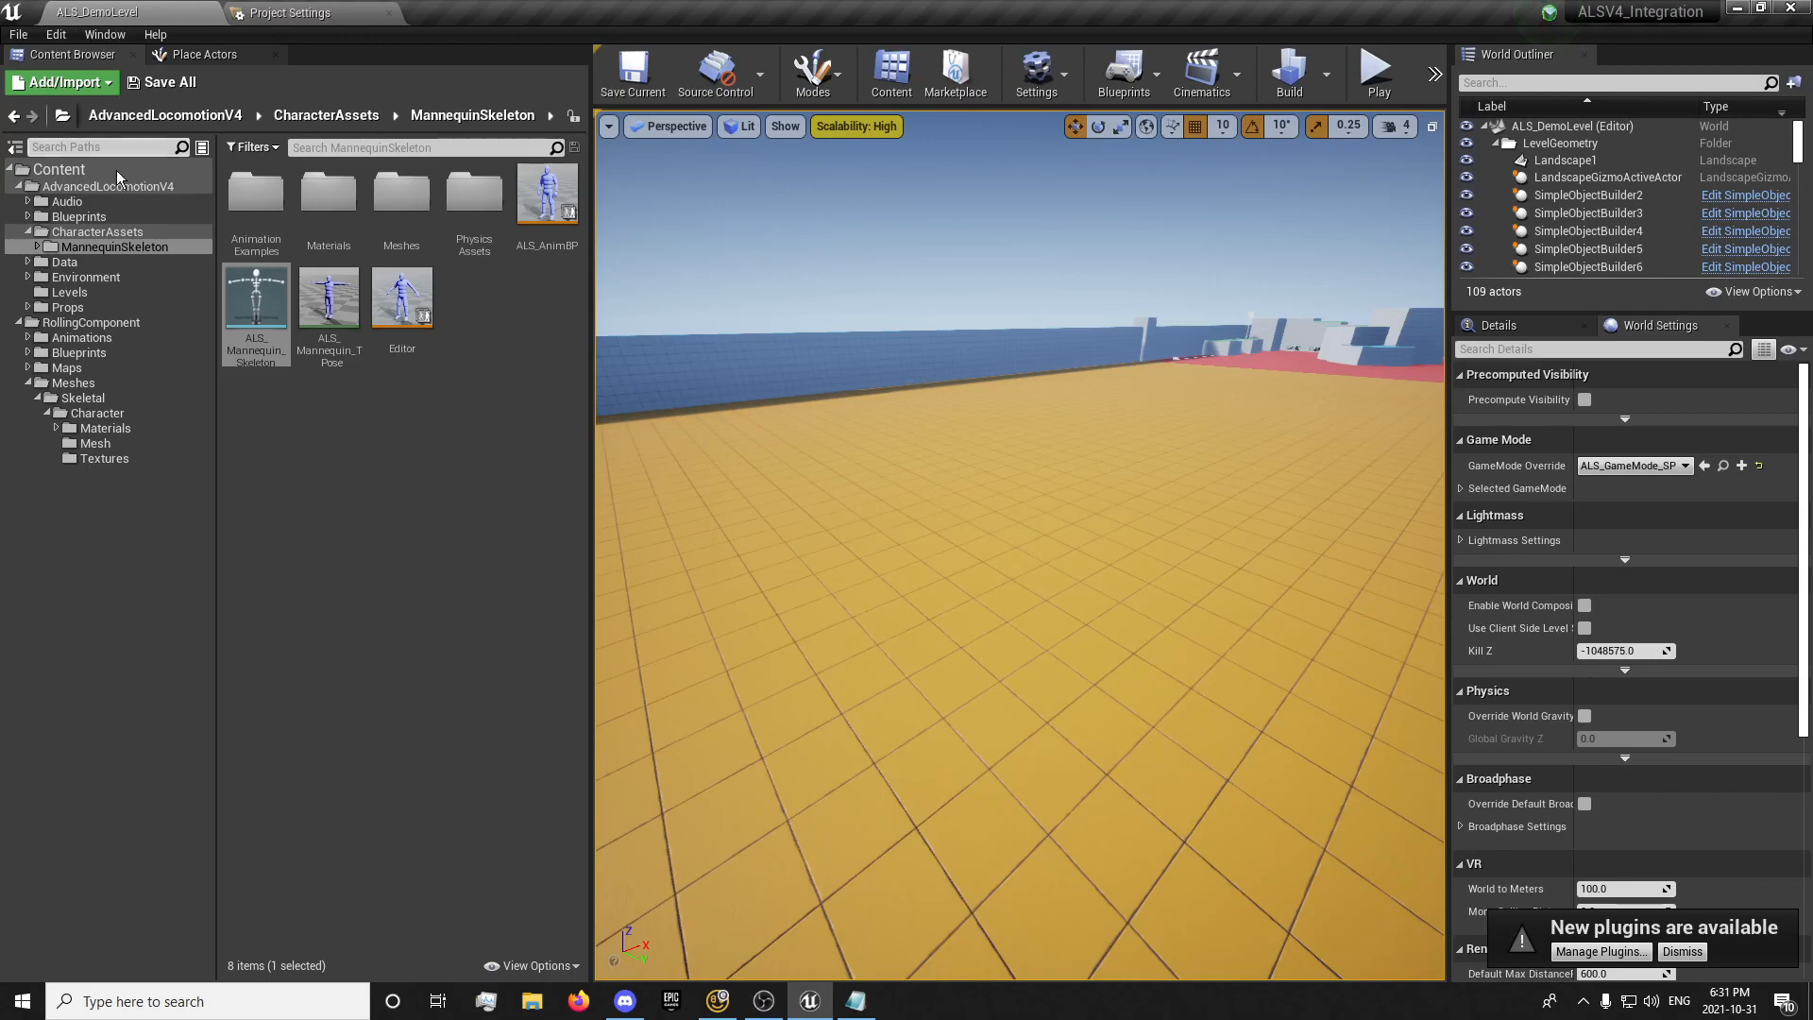
# Retarget UE4_Mannequin_Skeleton's animation assets onto ALS_Mannequin_Skeleton
pyautogui.click(94, 442)
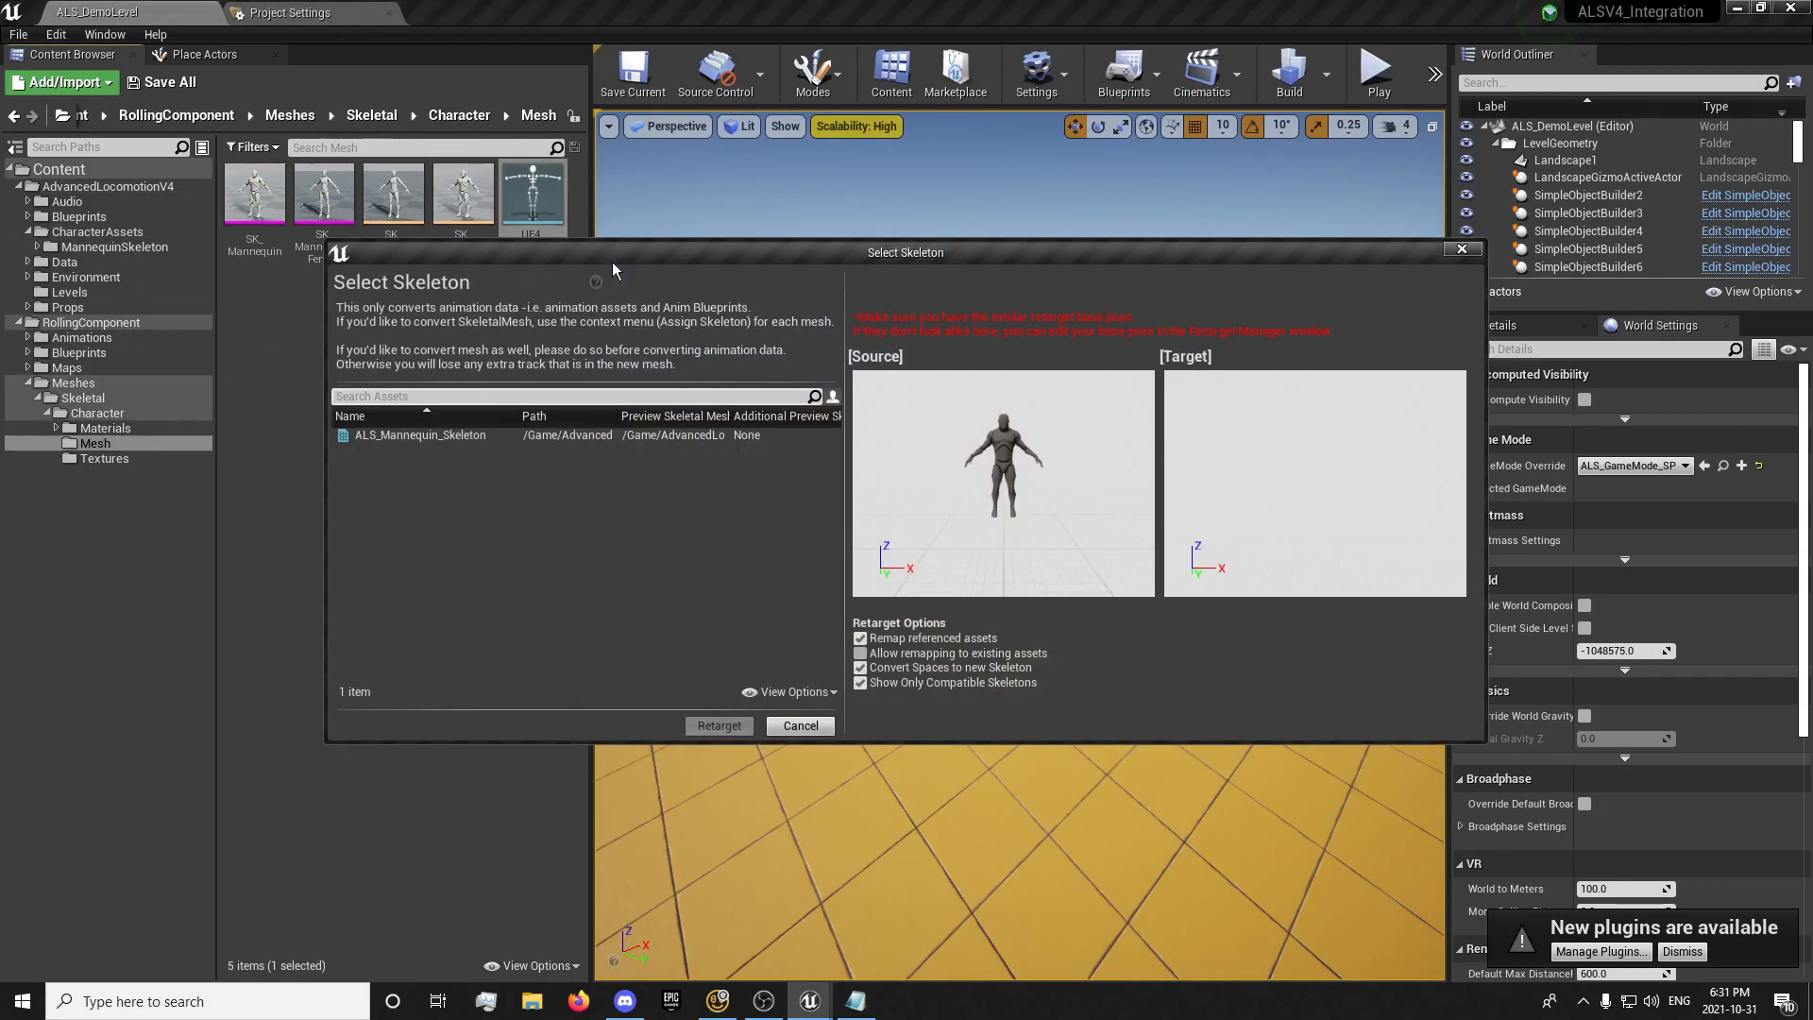
pyautogui.click(419, 434)
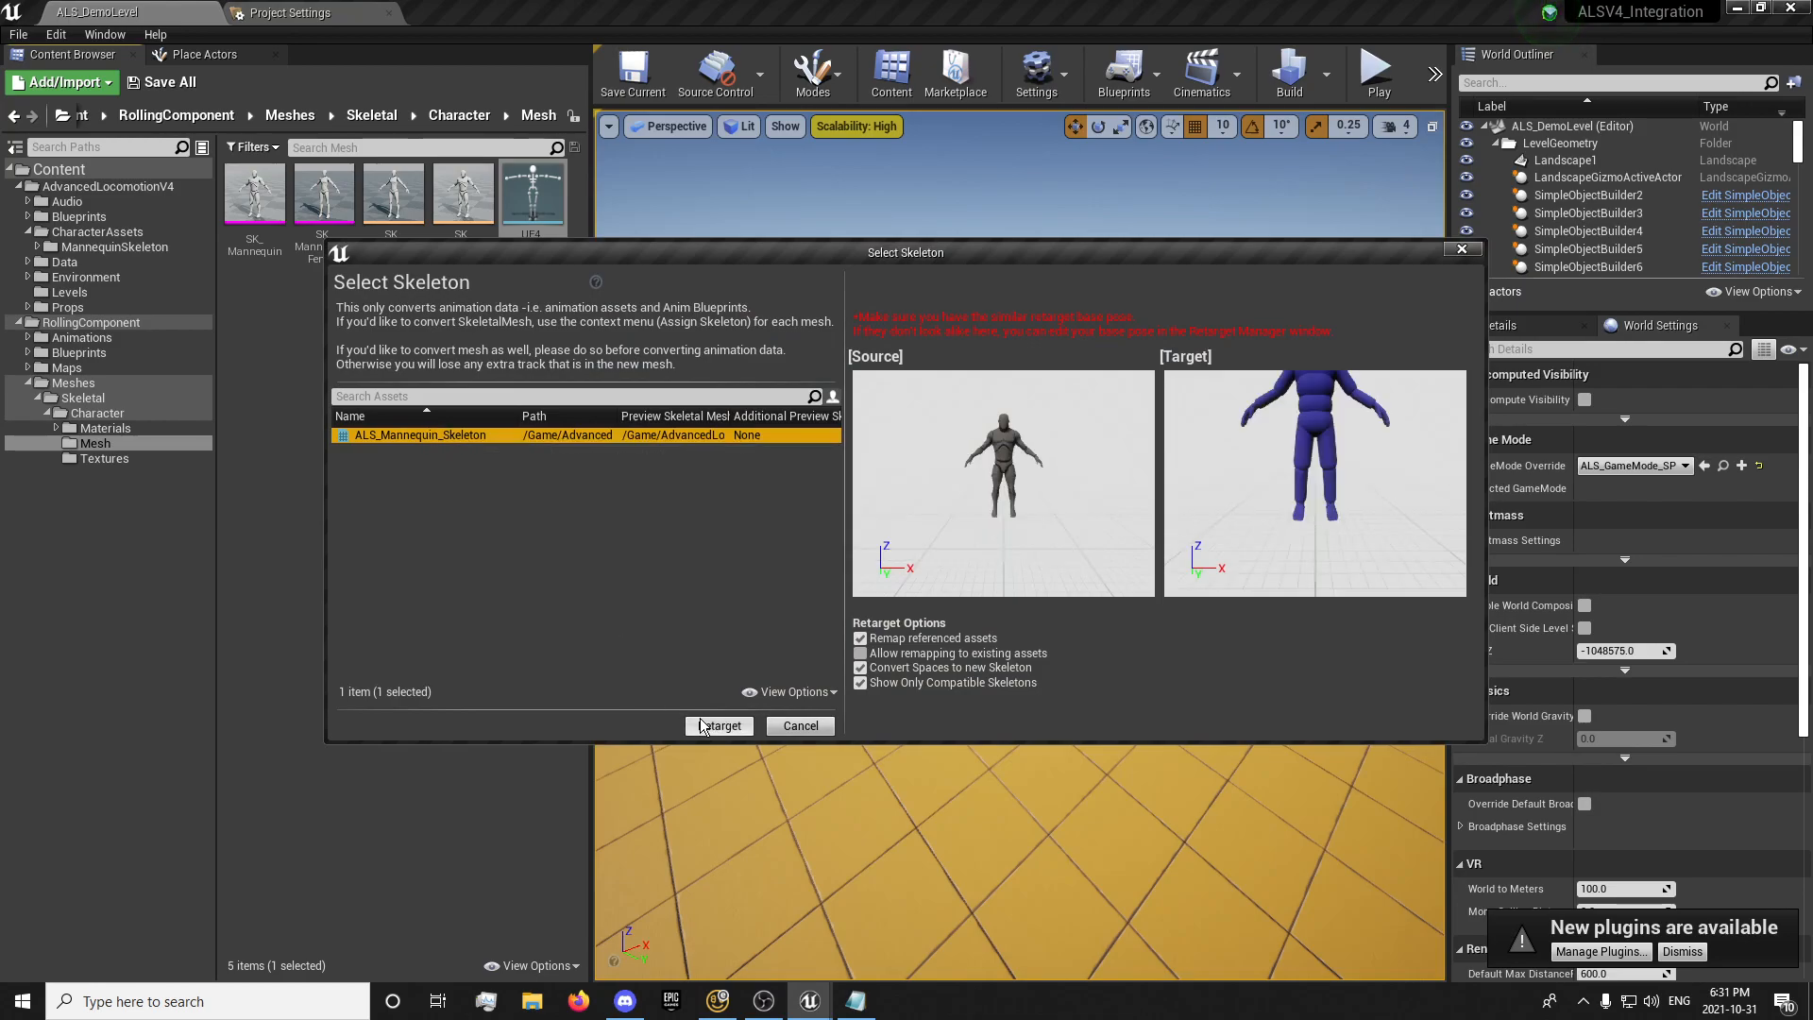
pyautogui.click(717, 726)
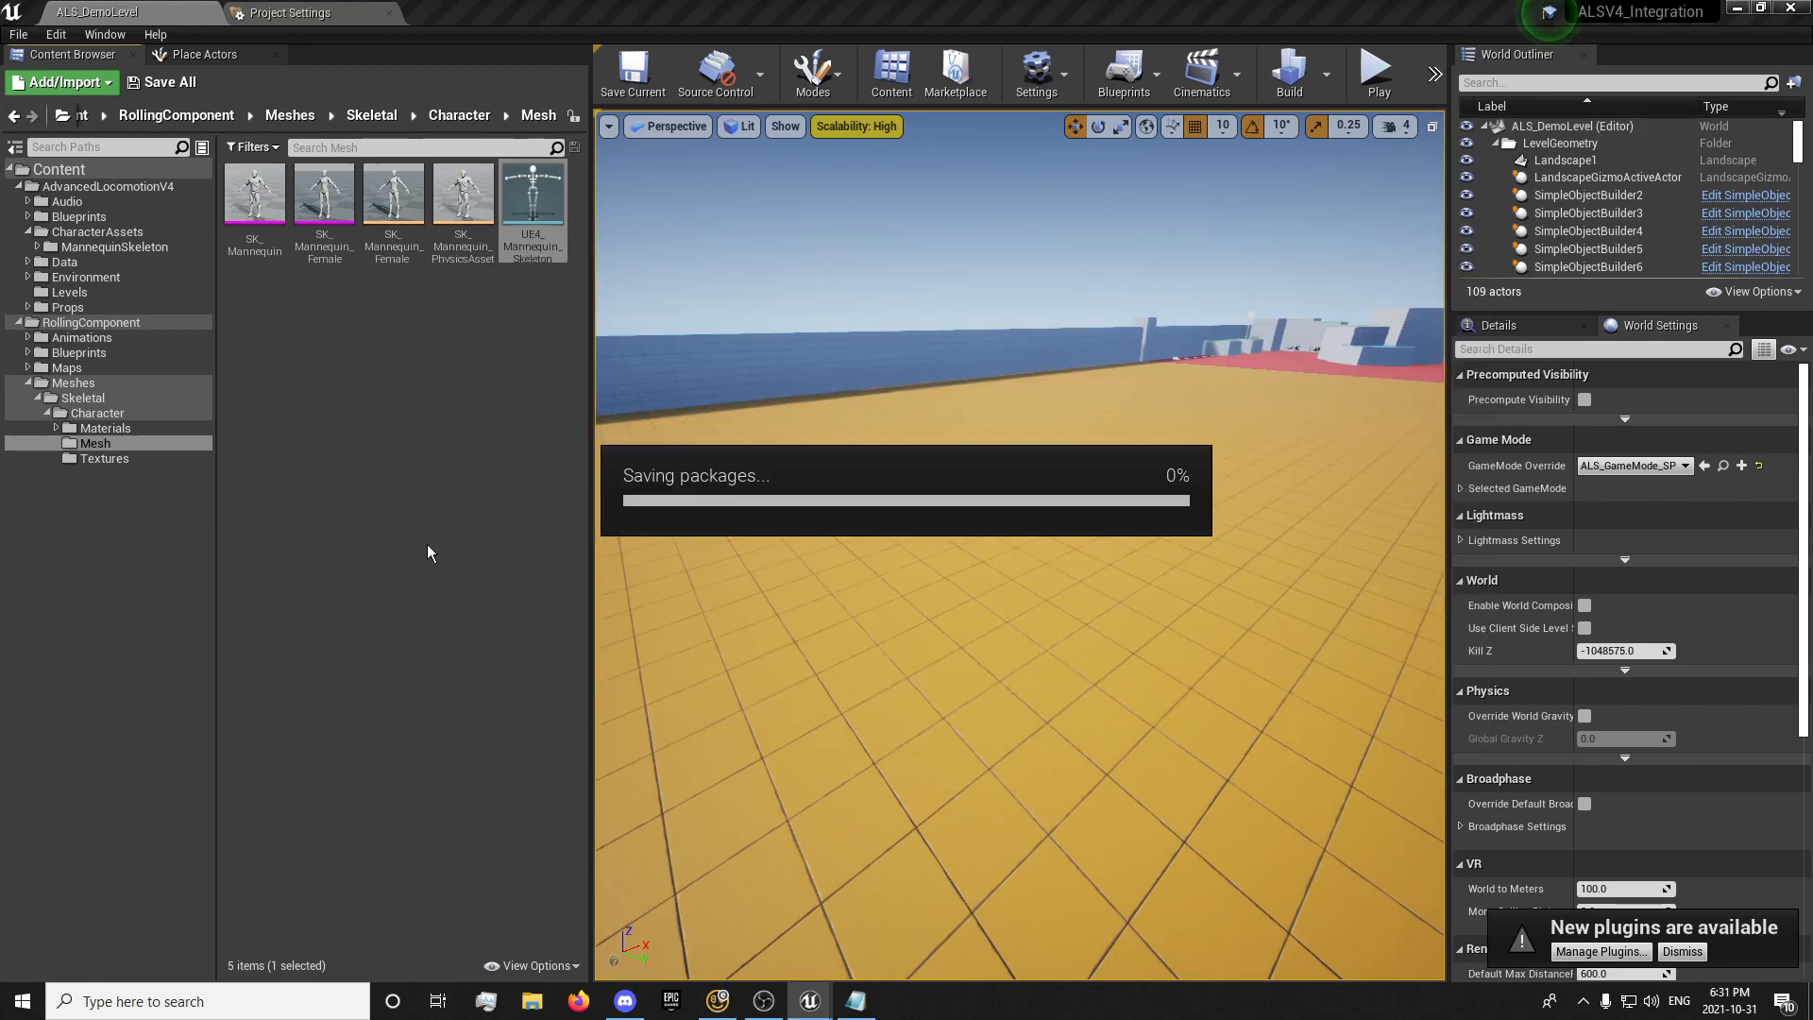
# Browse into the RollingComponent Animations roll folder
pyautogui.click(79, 336)
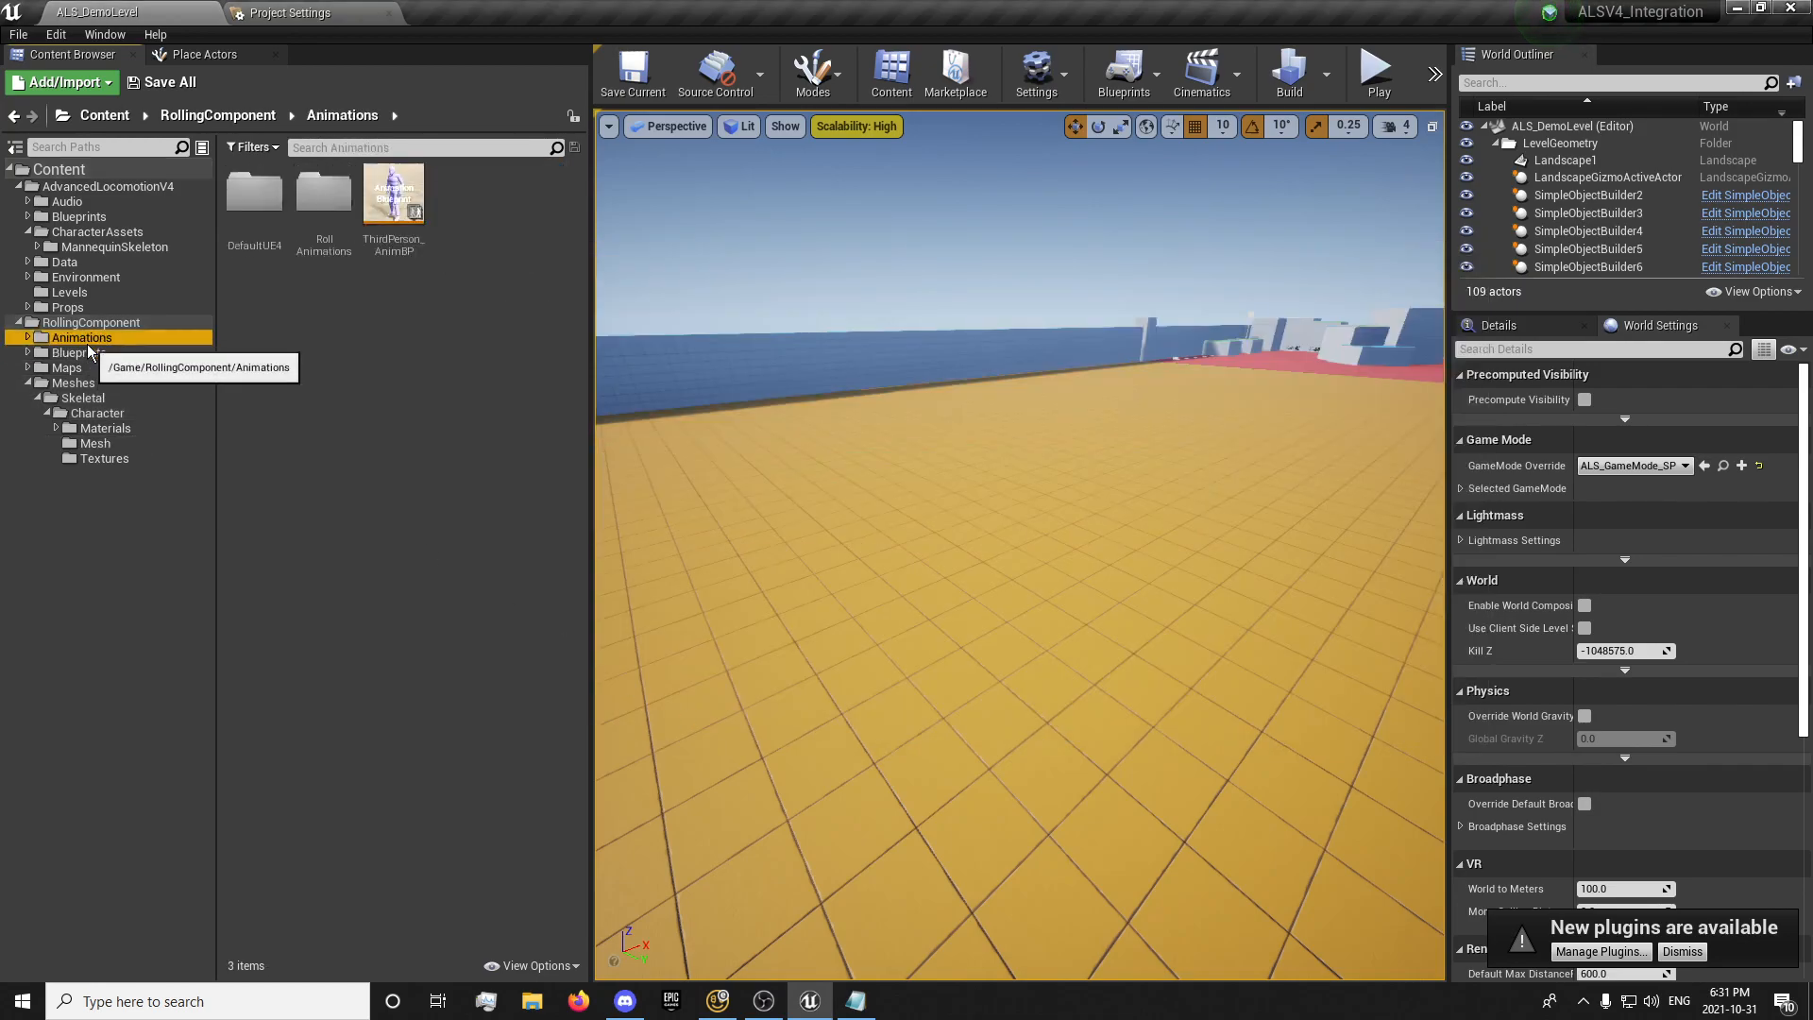
pyautogui.doubleClick(325, 193)
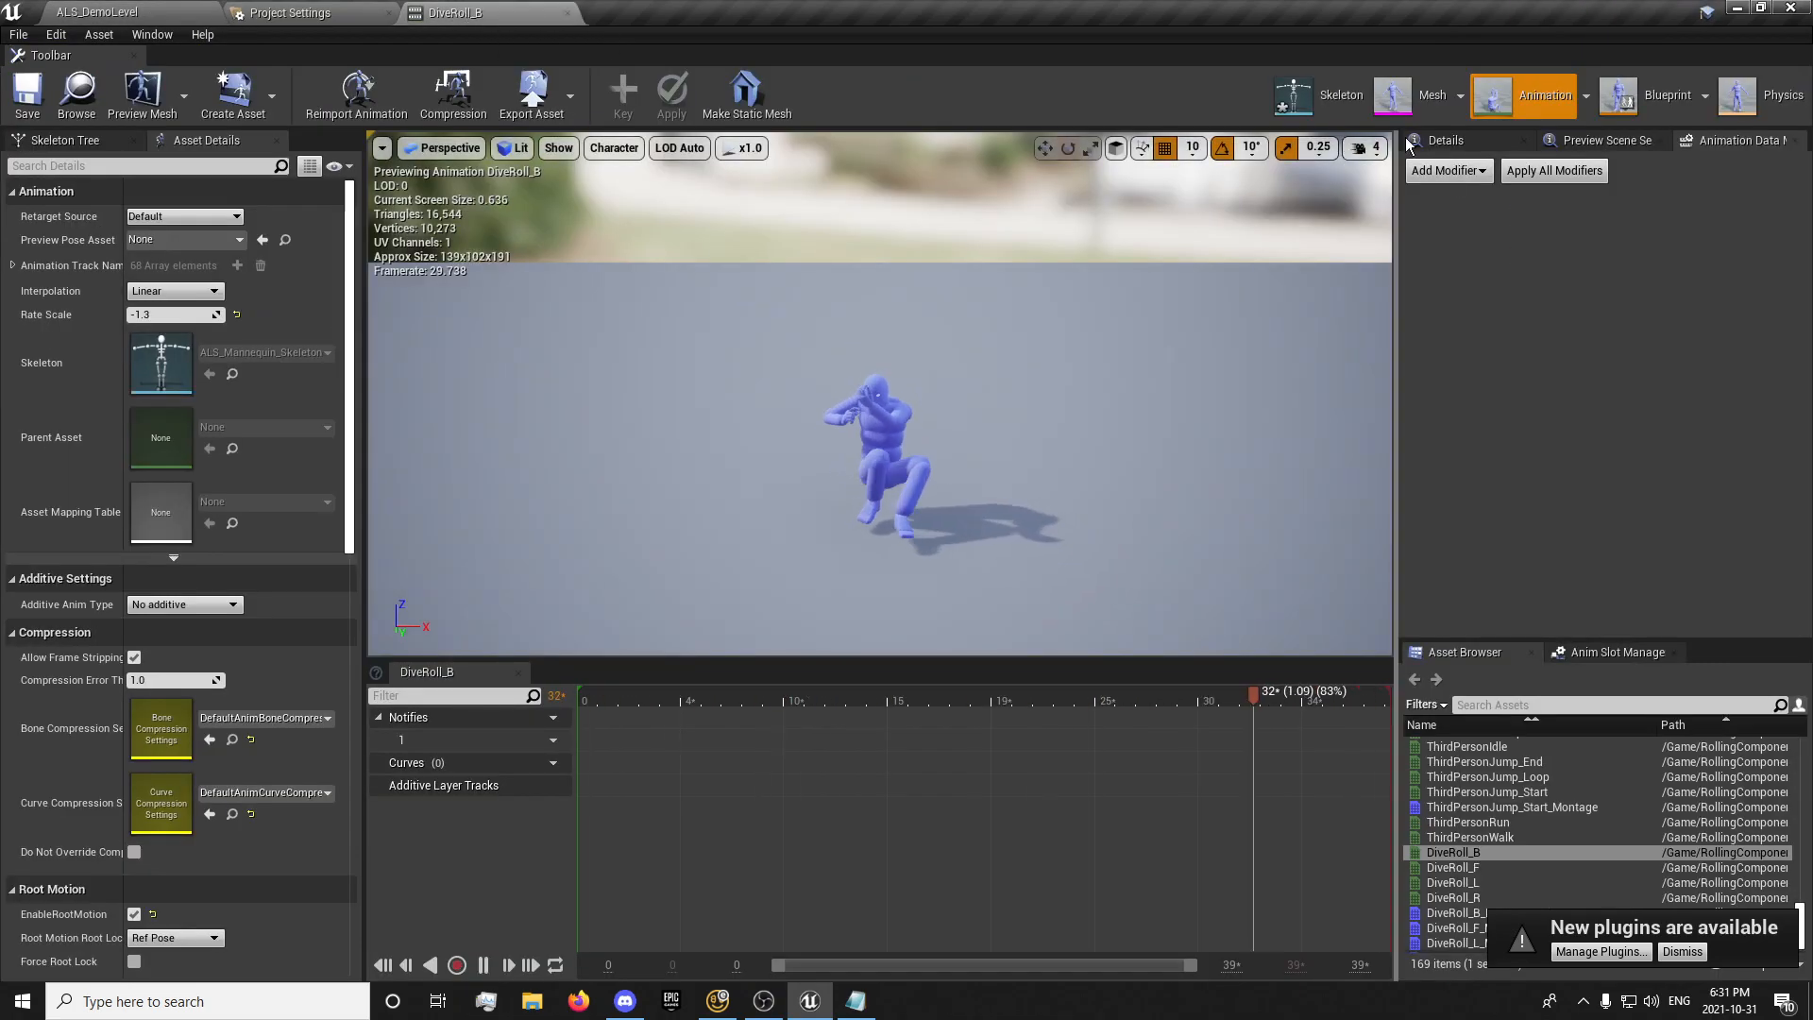
# Add a Copy_Curves modifier to DiveRoll_B copying all curves from ALS_N_LandRoll_F, then move to DiveRoll_F
pyautogui.click(1446, 170)
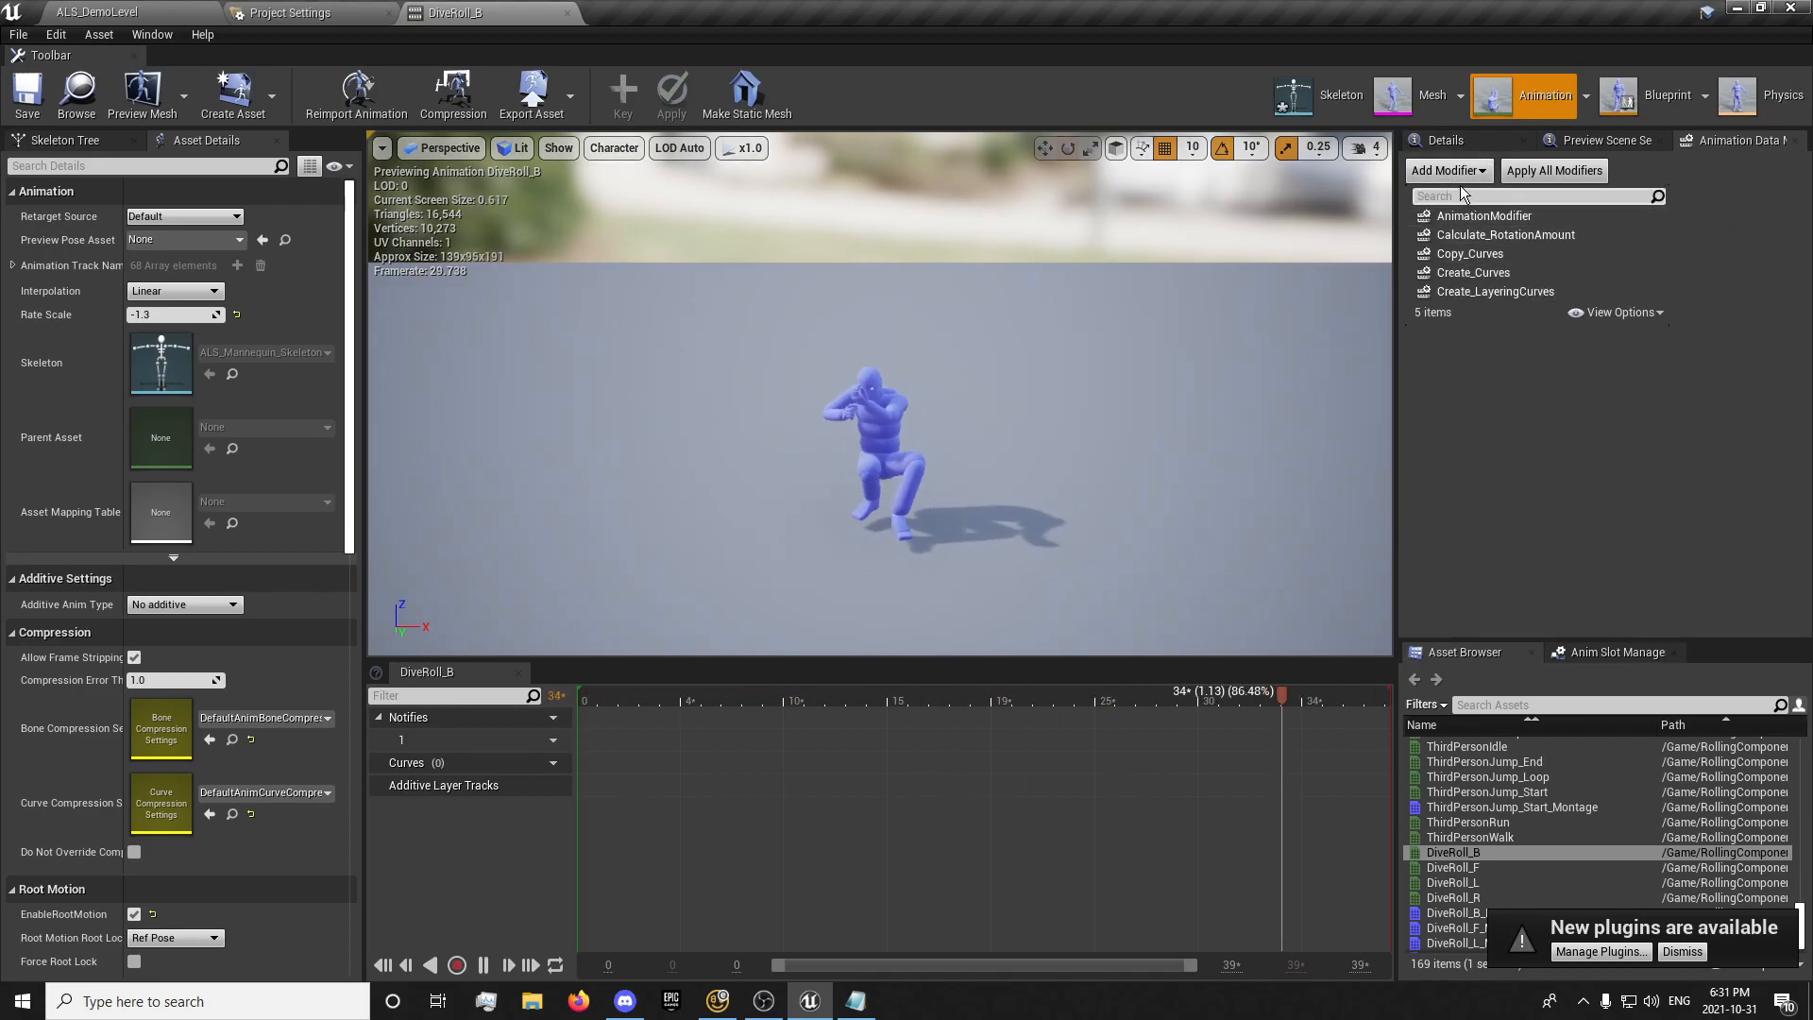
pyautogui.click(152, 34)
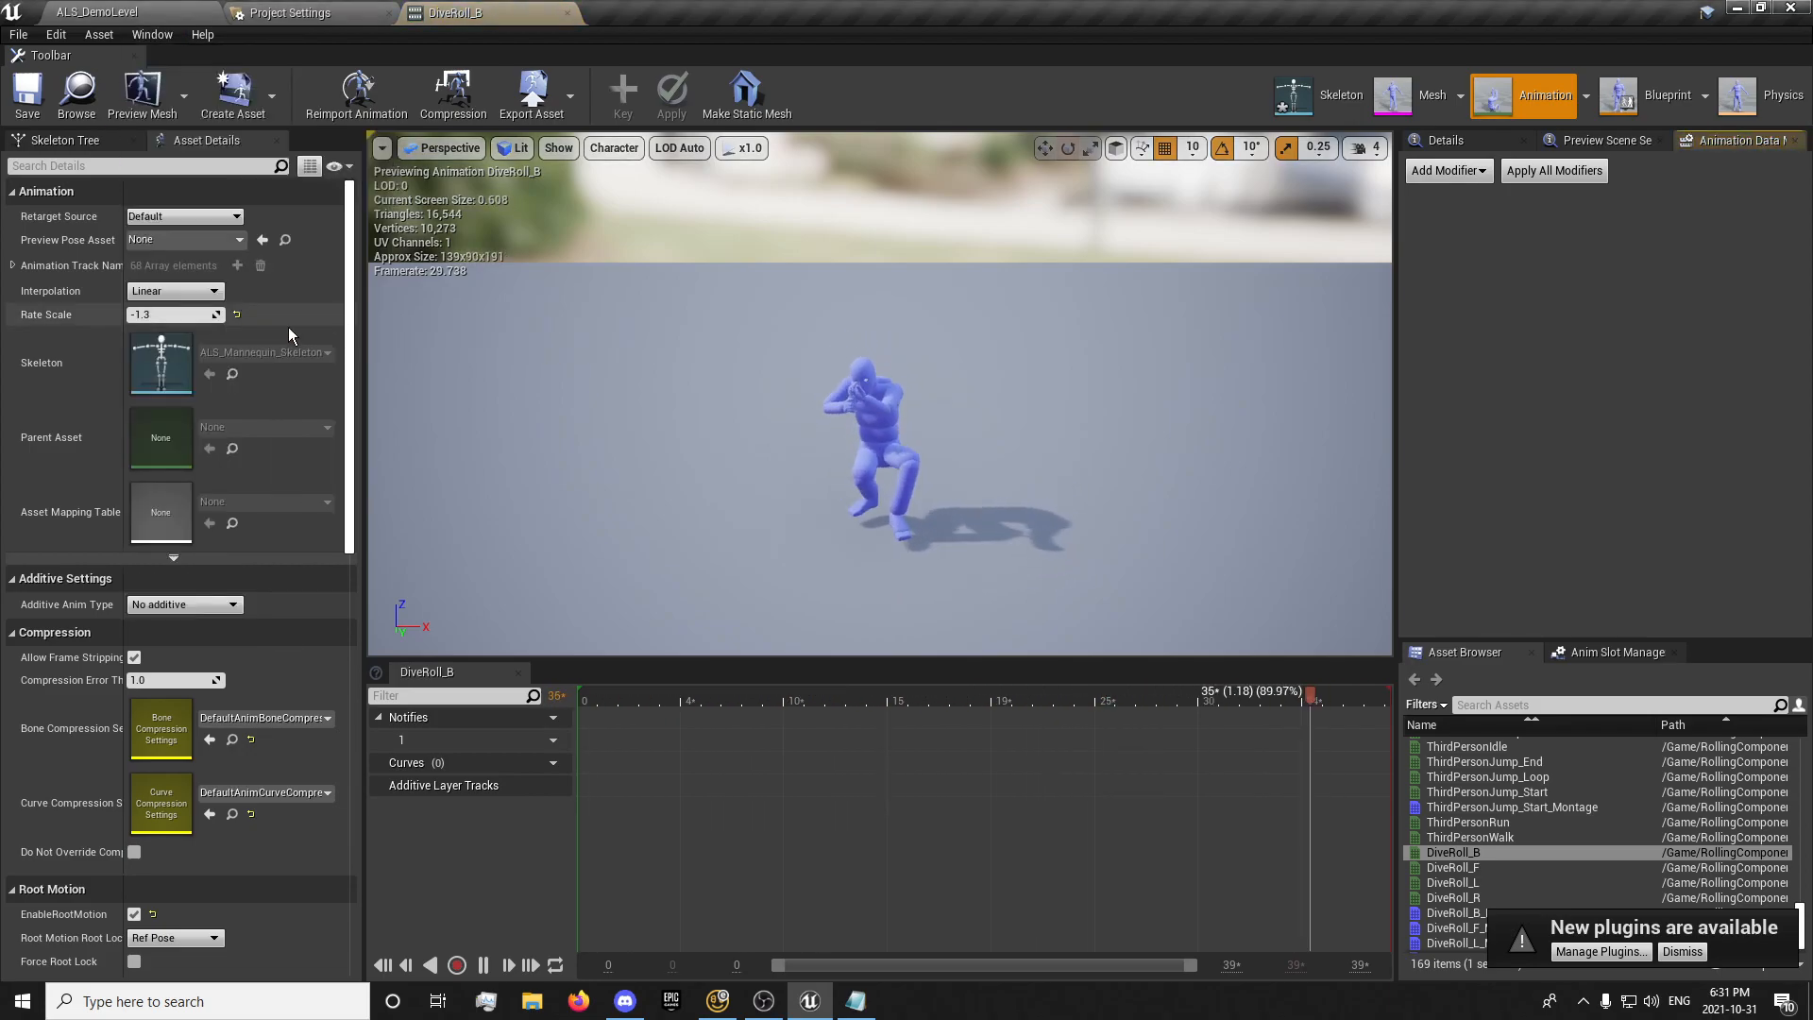
pyautogui.click(1448, 170)
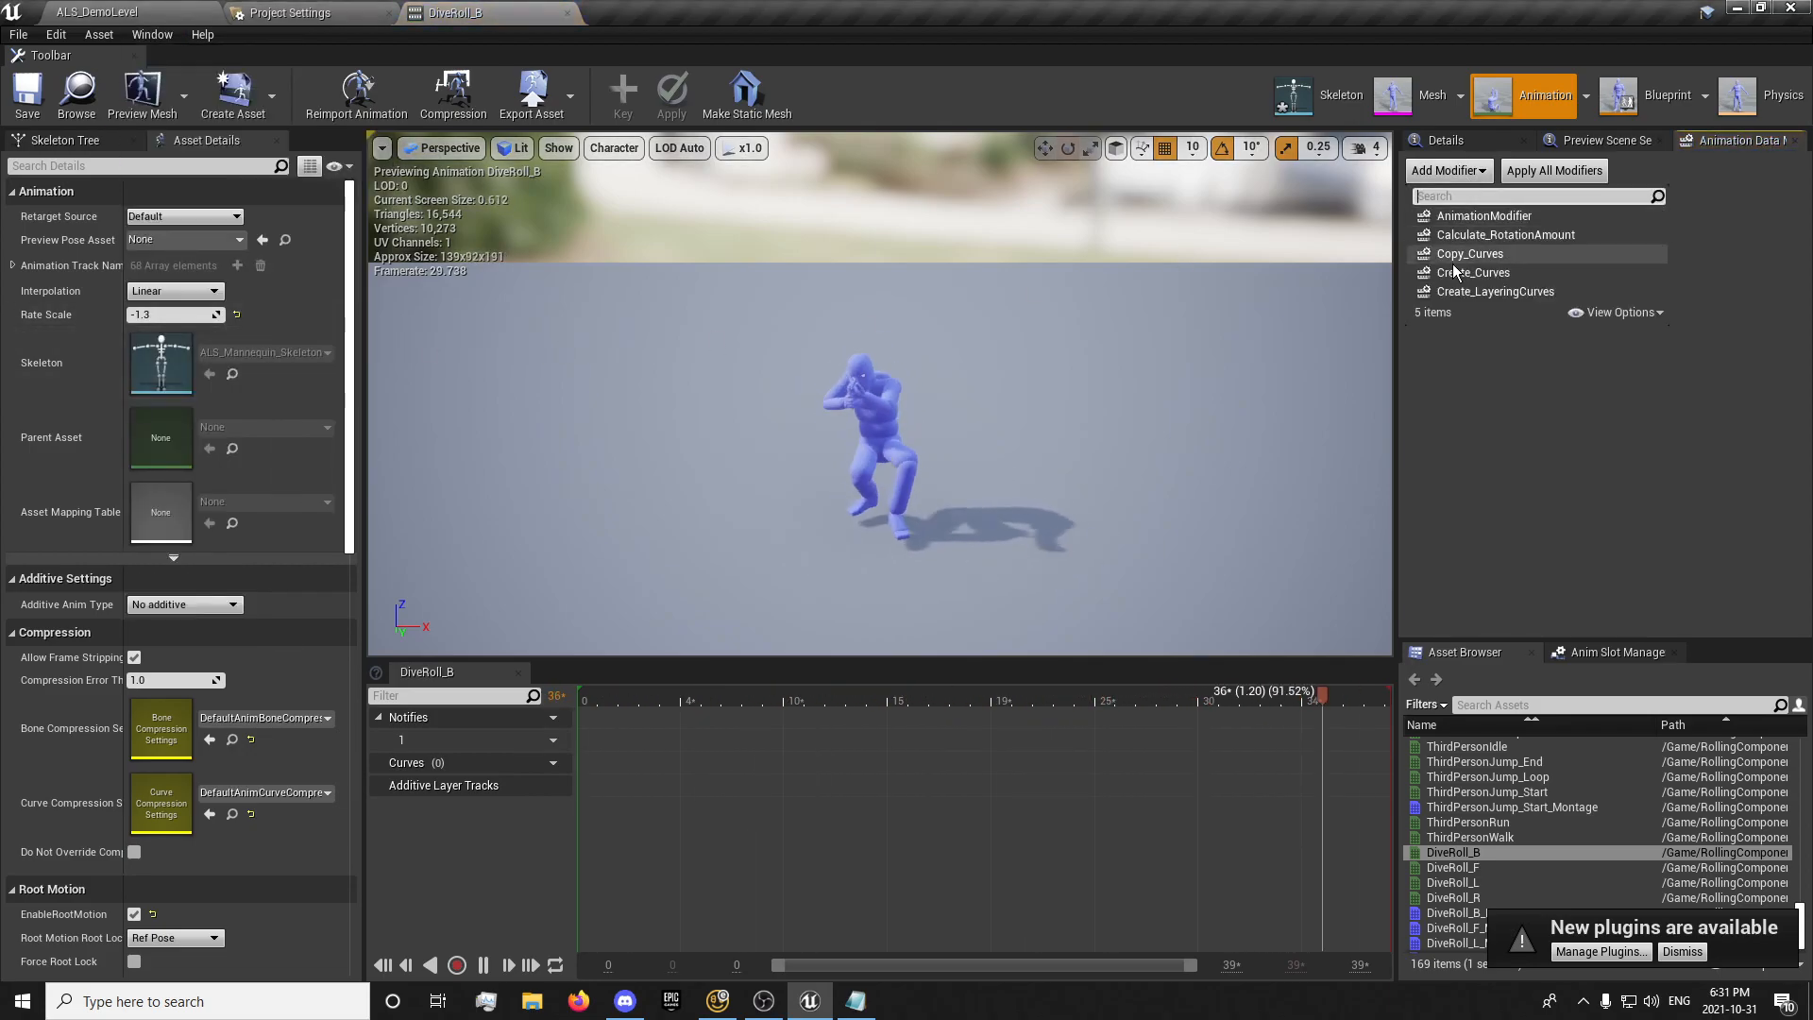
pyautogui.click(1470, 253)
pyautogui.write('roll')
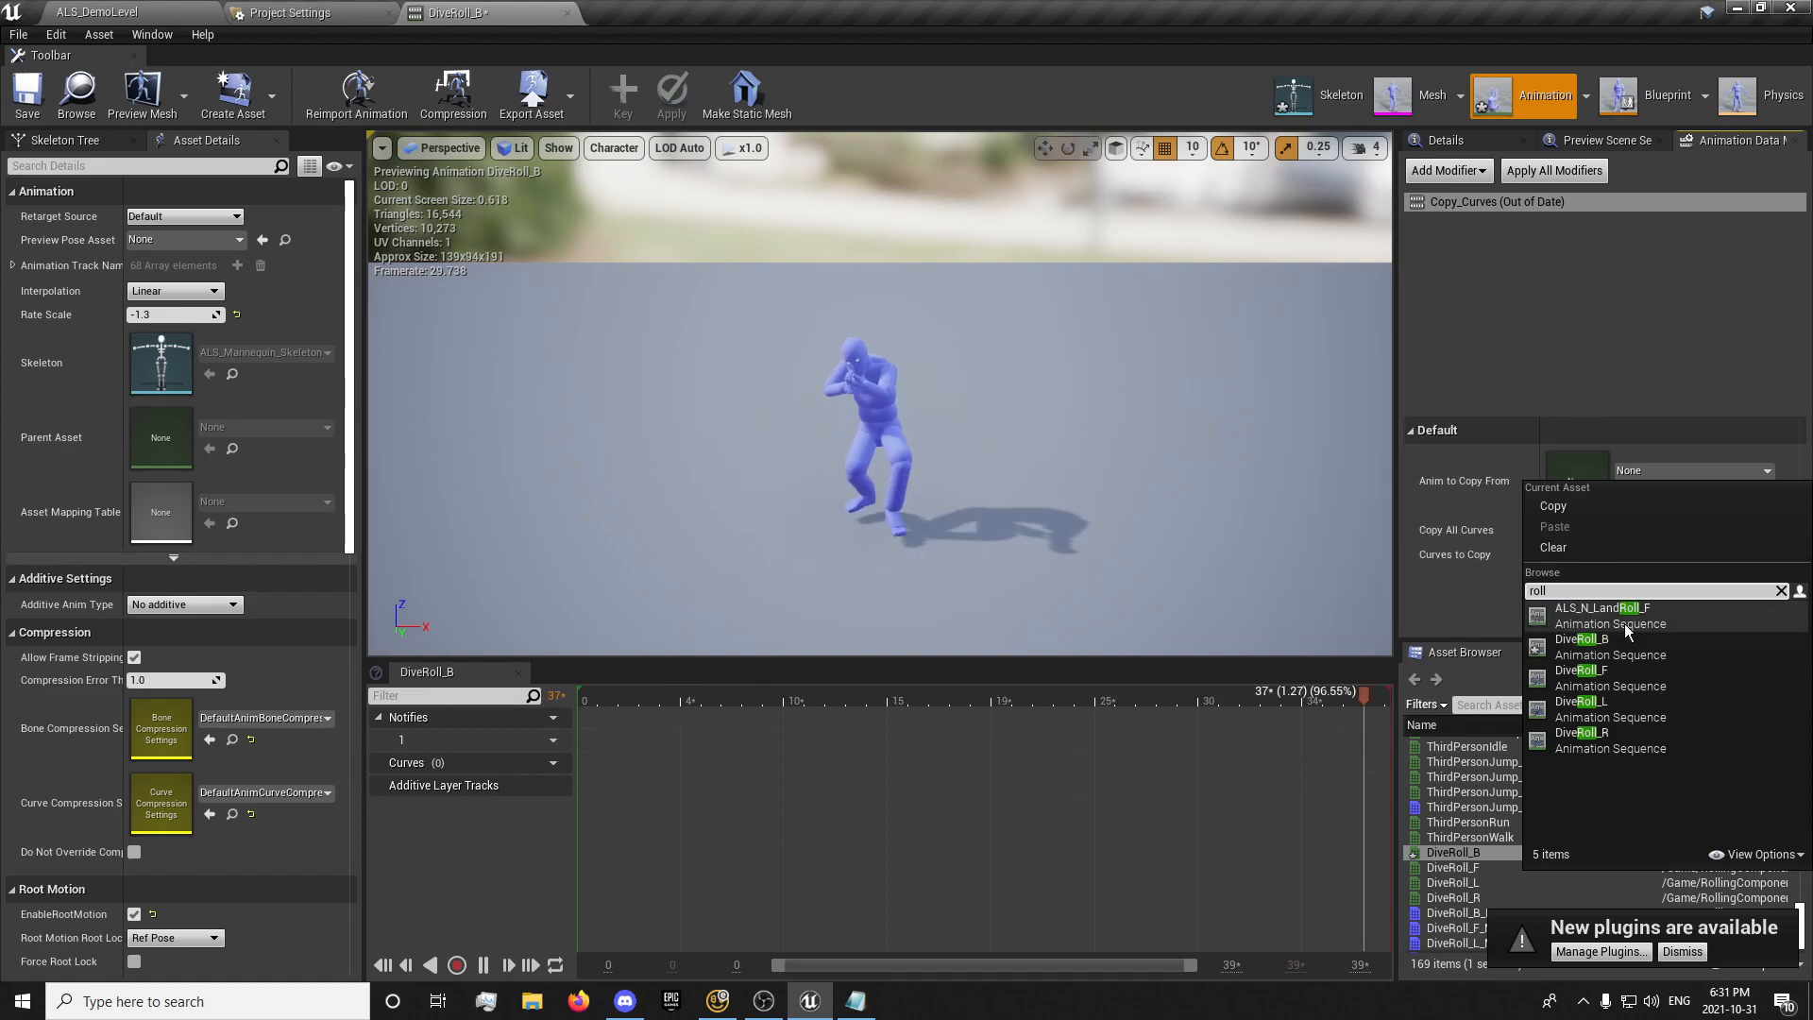
pyautogui.click(1617, 608)
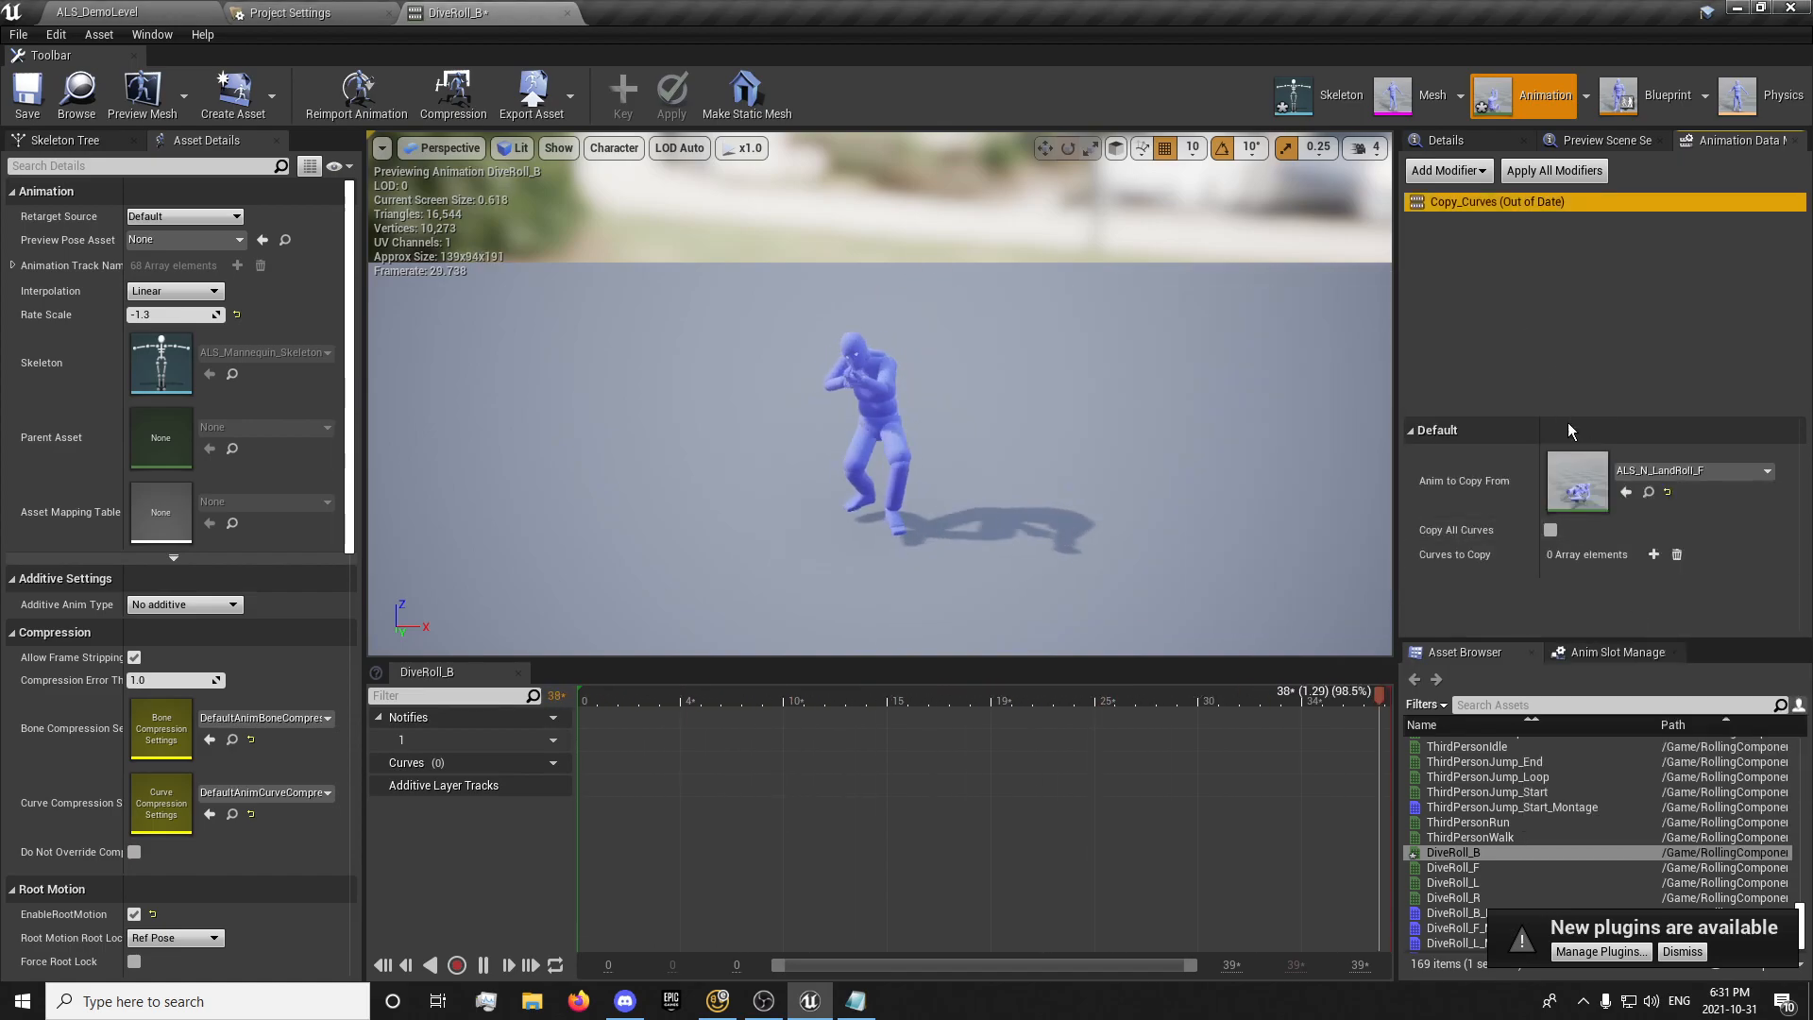
pyautogui.click(1551, 529)
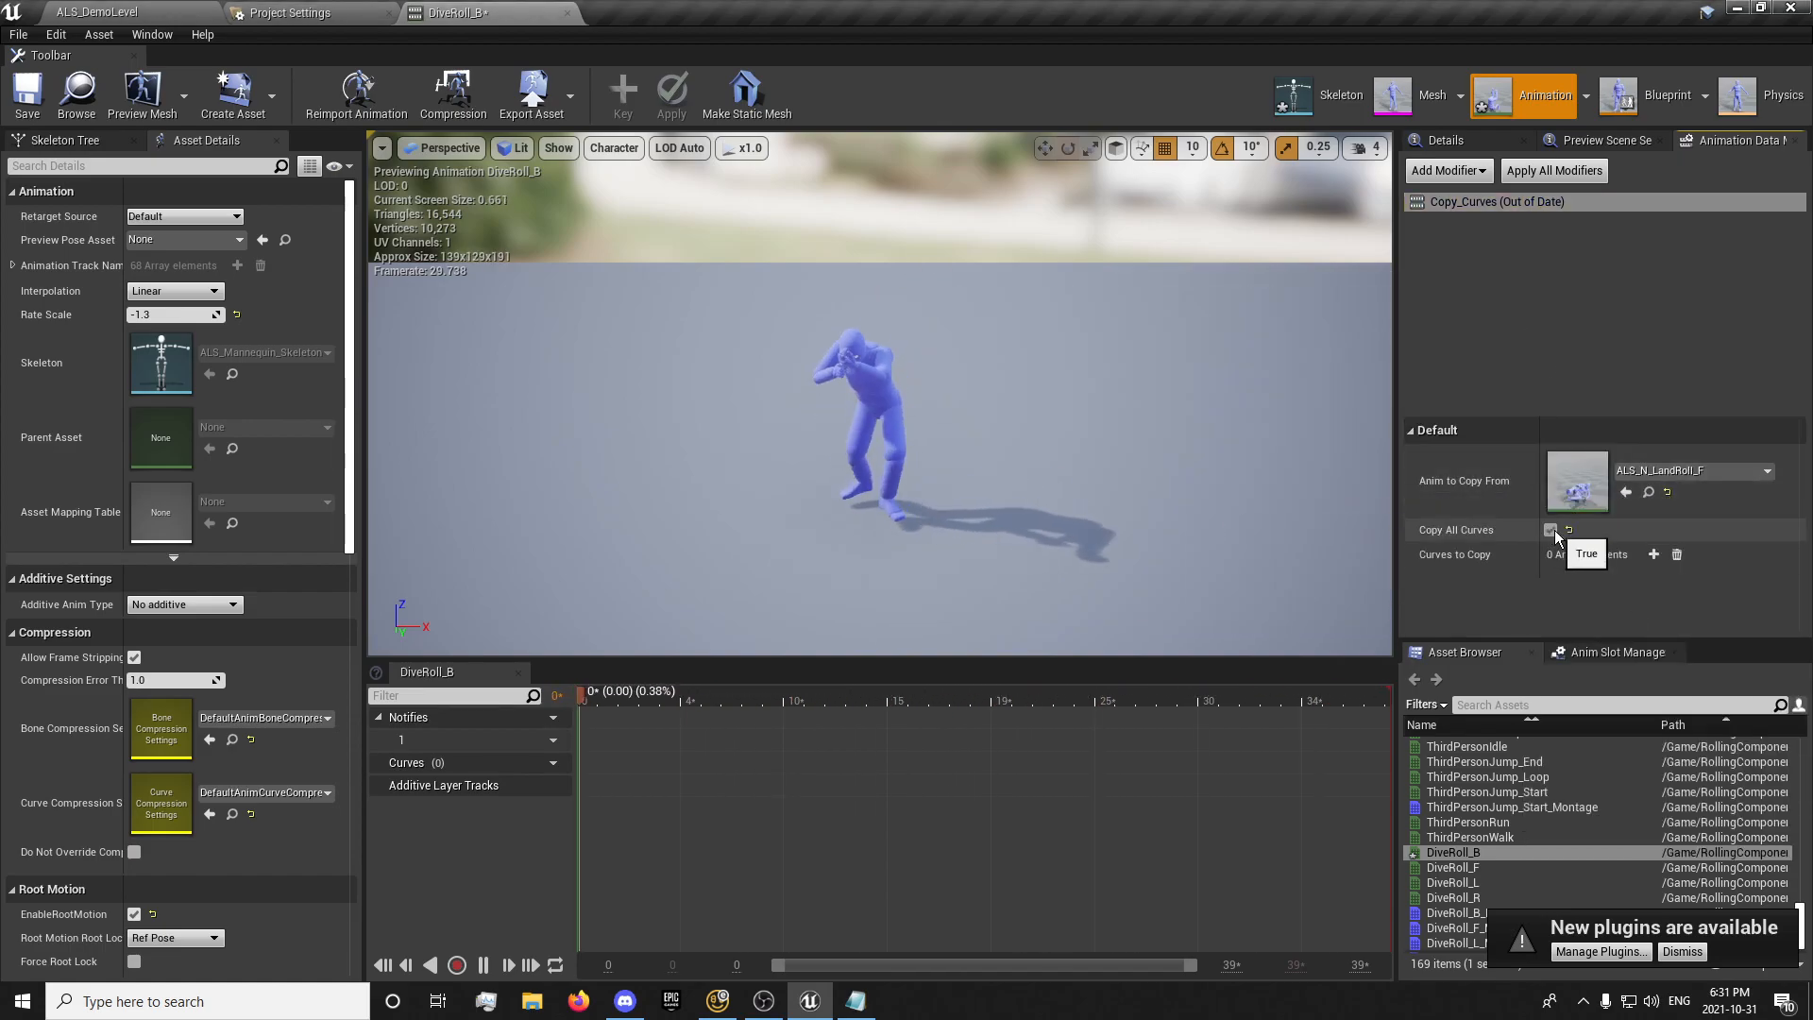
pyautogui.moveTo(1575, 493)
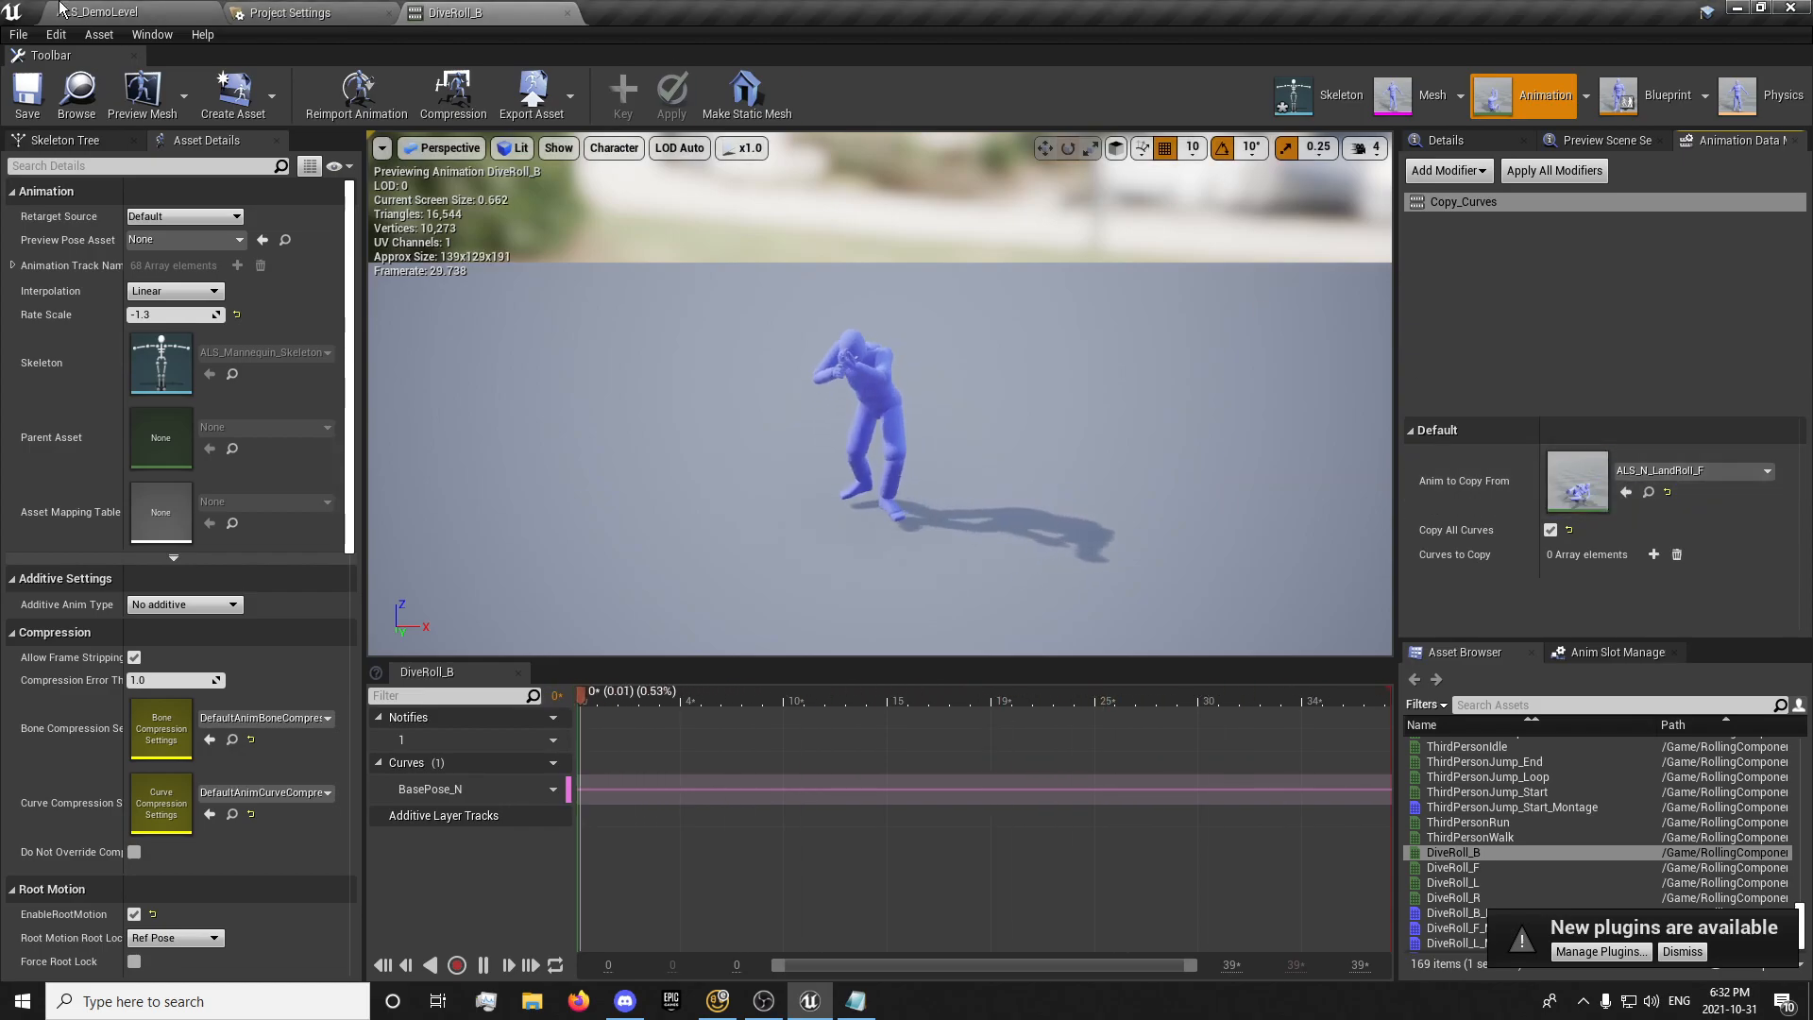
pyautogui.doubleClick(1454, 866)
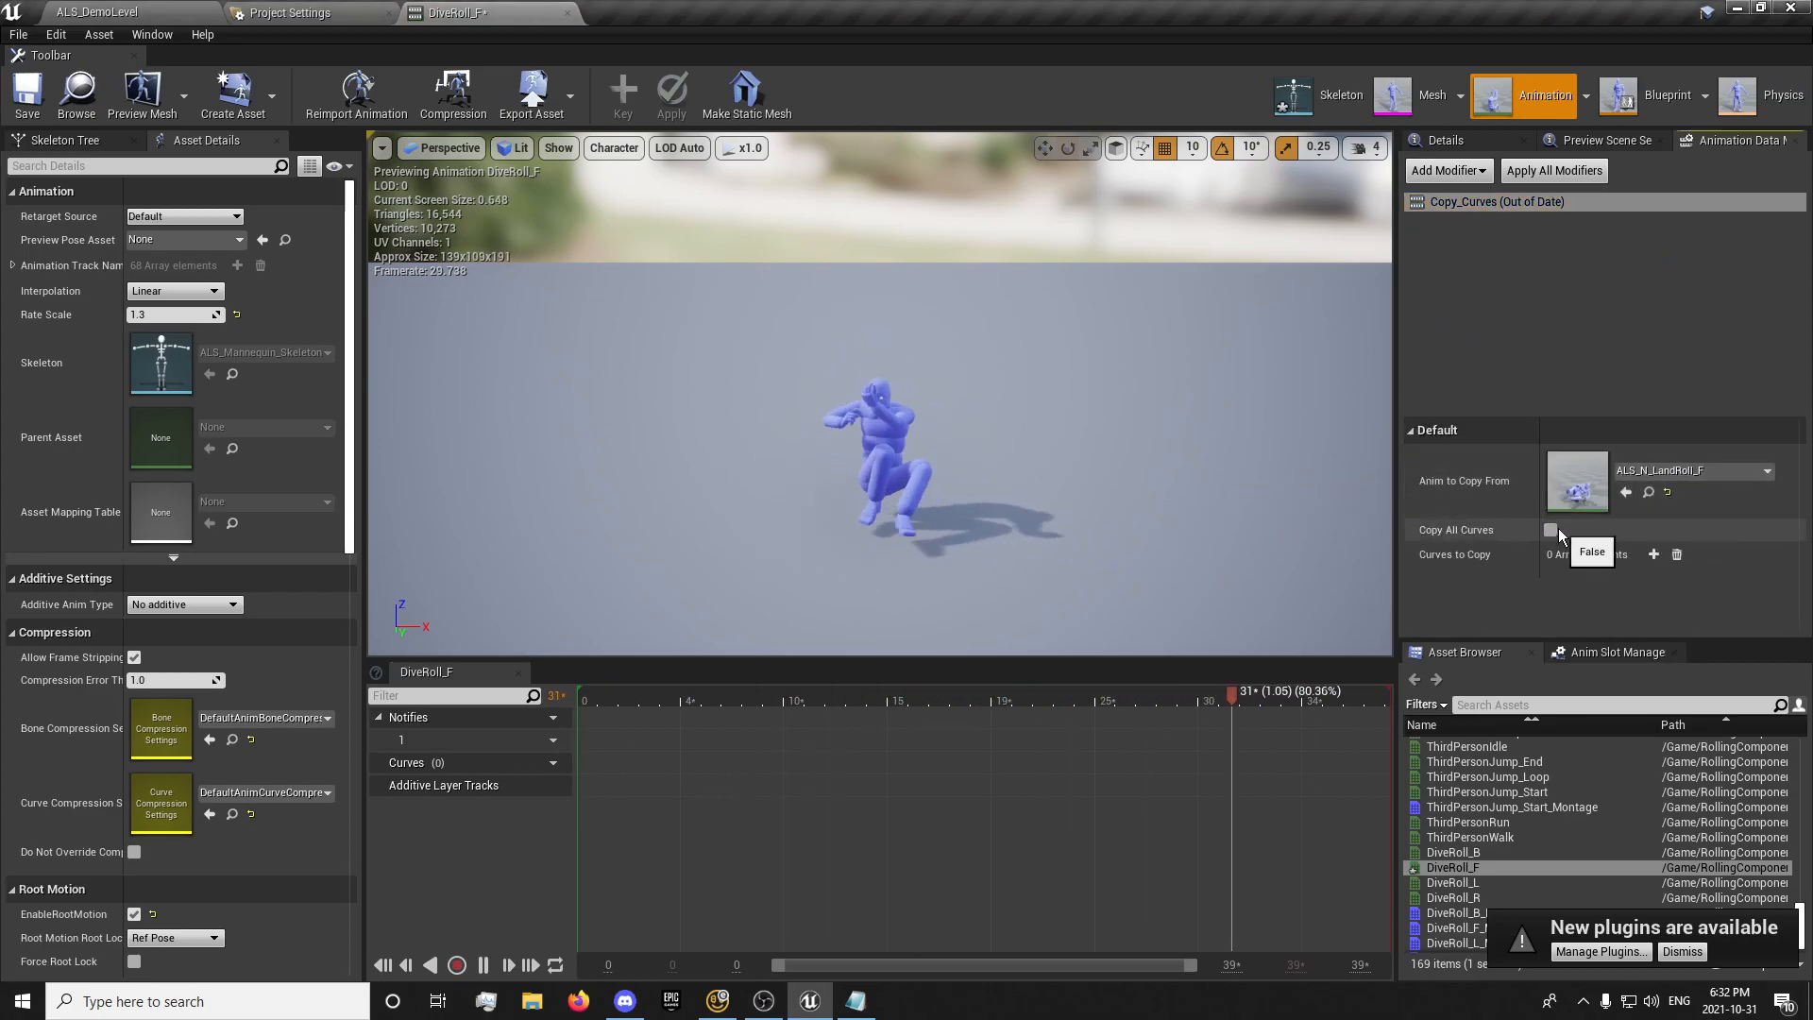
# Tick Copy All Curves and apply the Copy_Curves modifier, continuing on to DiveRoll_R
pyautogui.click(1549, 529)
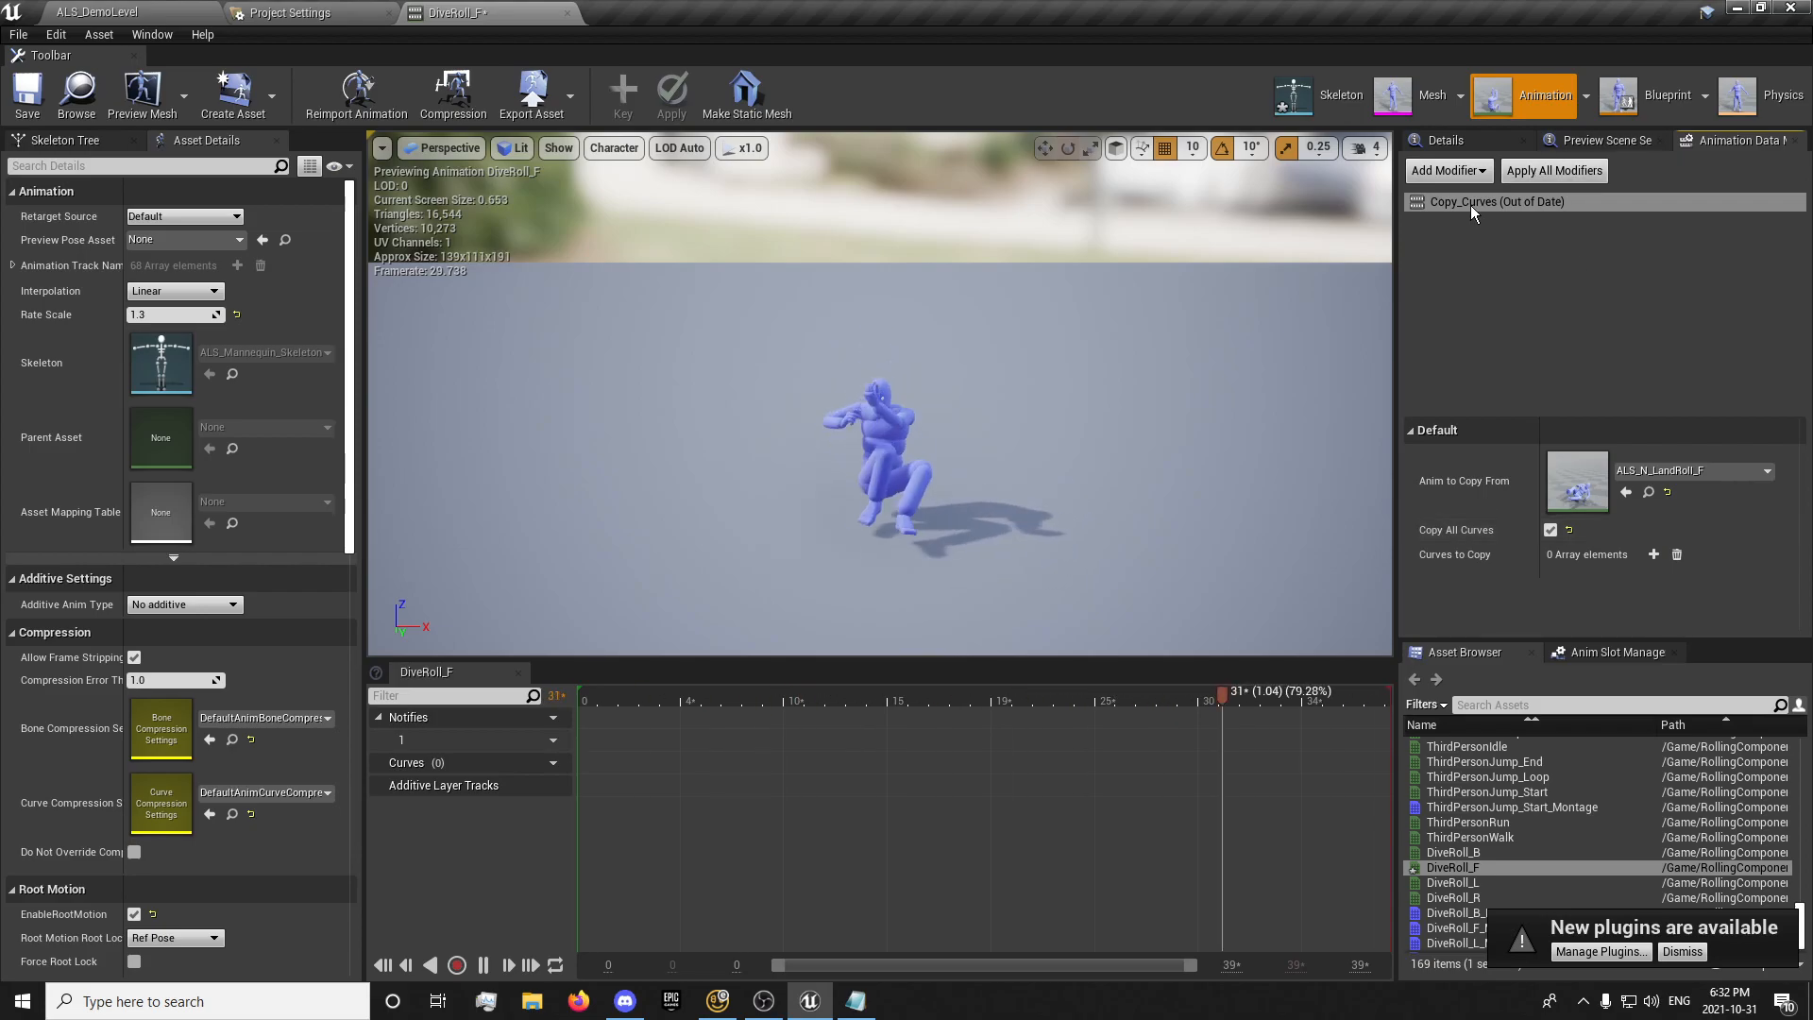
pyautogui.click(1555, 170)
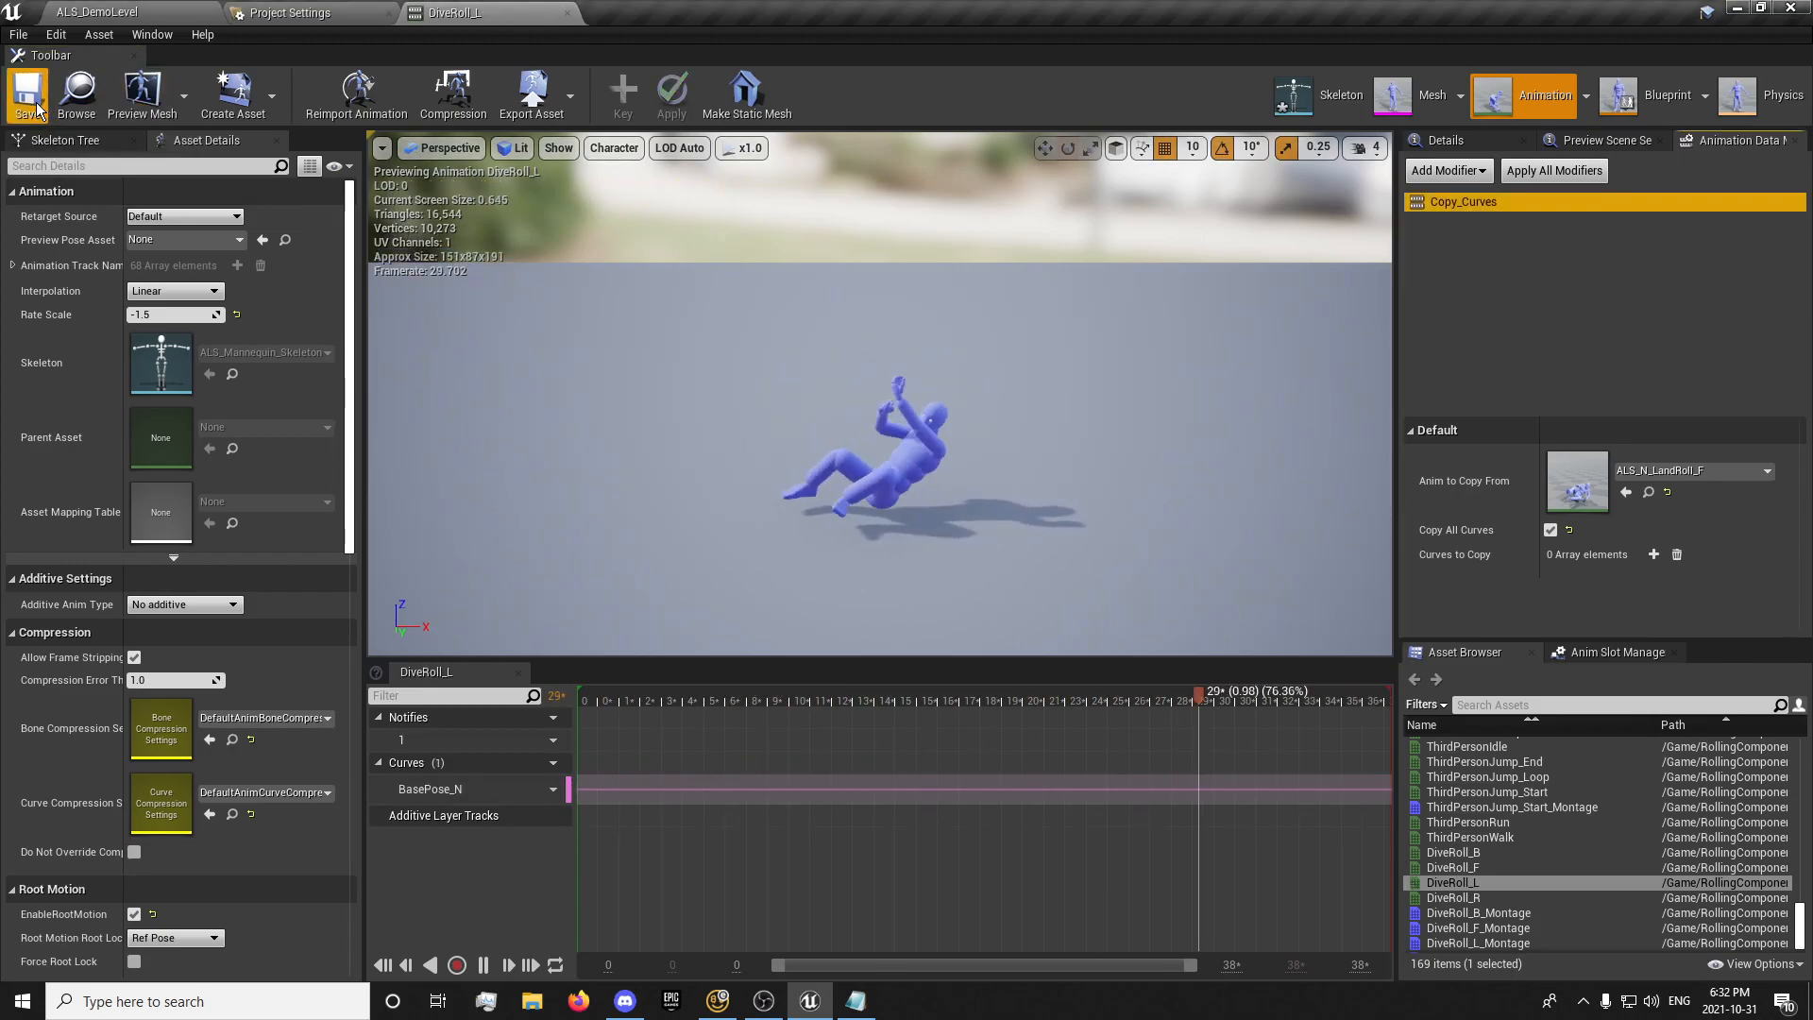
pyautogui.doubleClick(1454, 897)
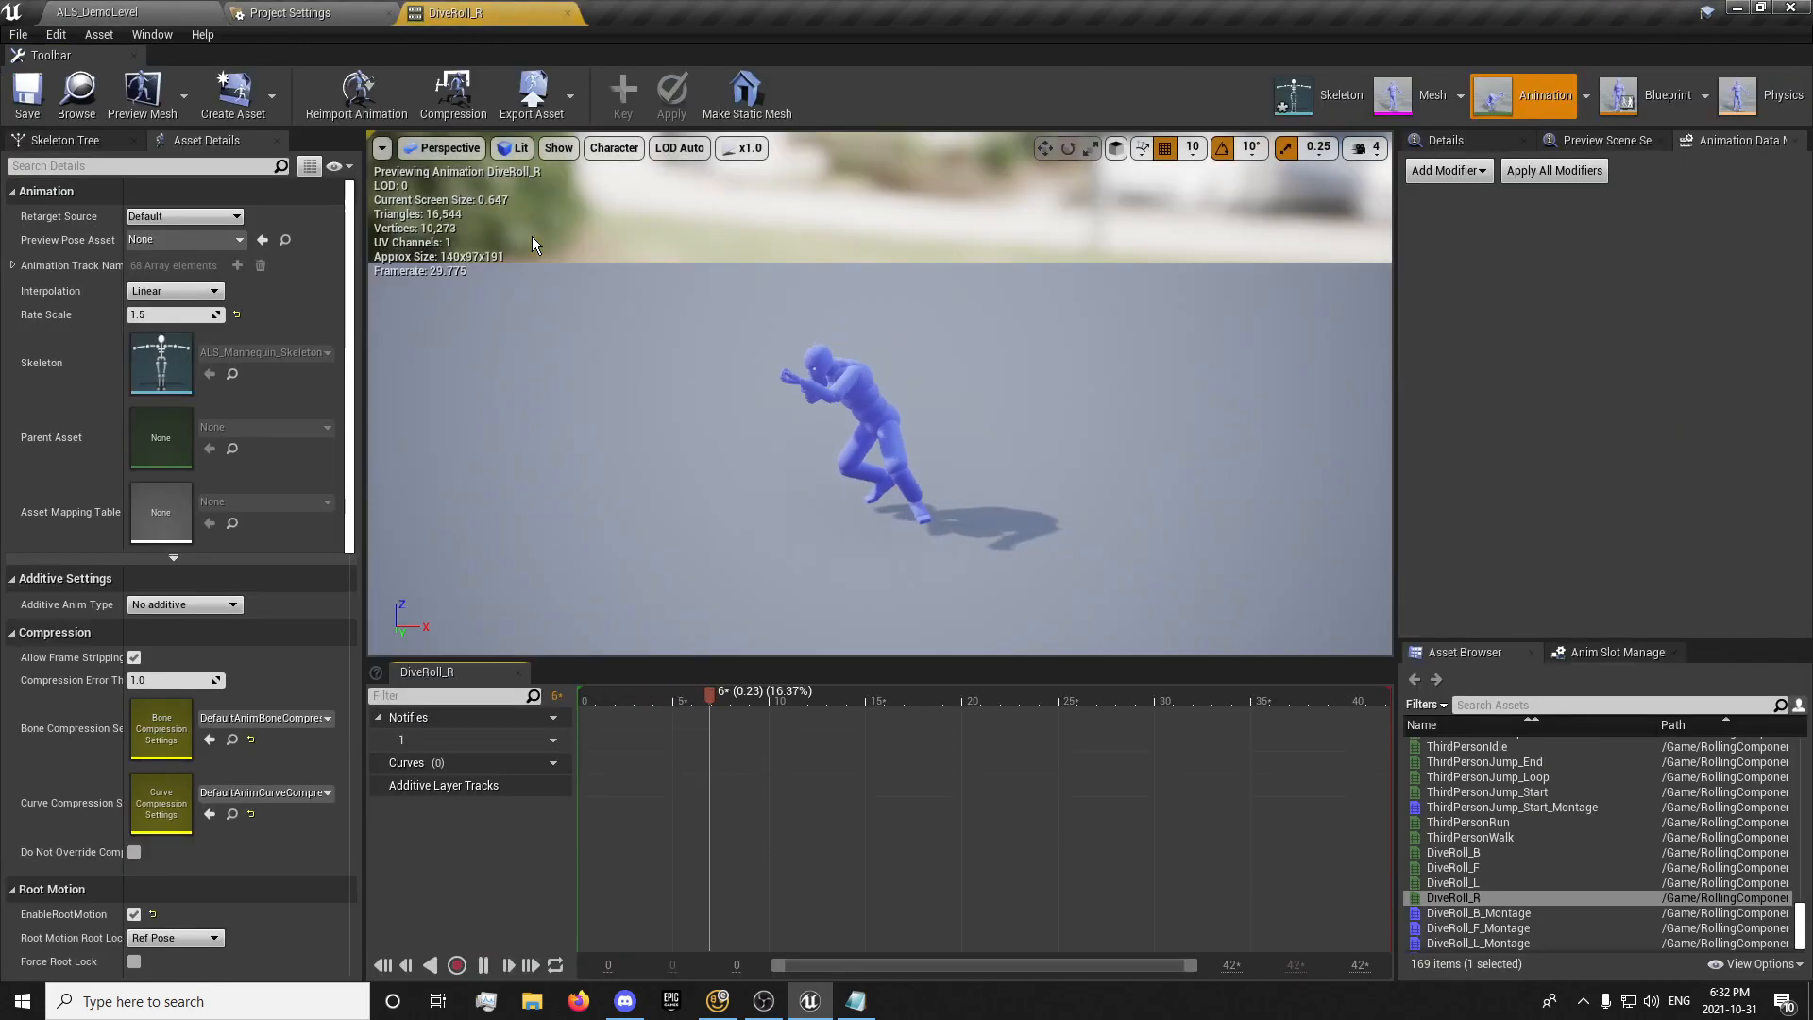
pyautogui.click(1445, 170)
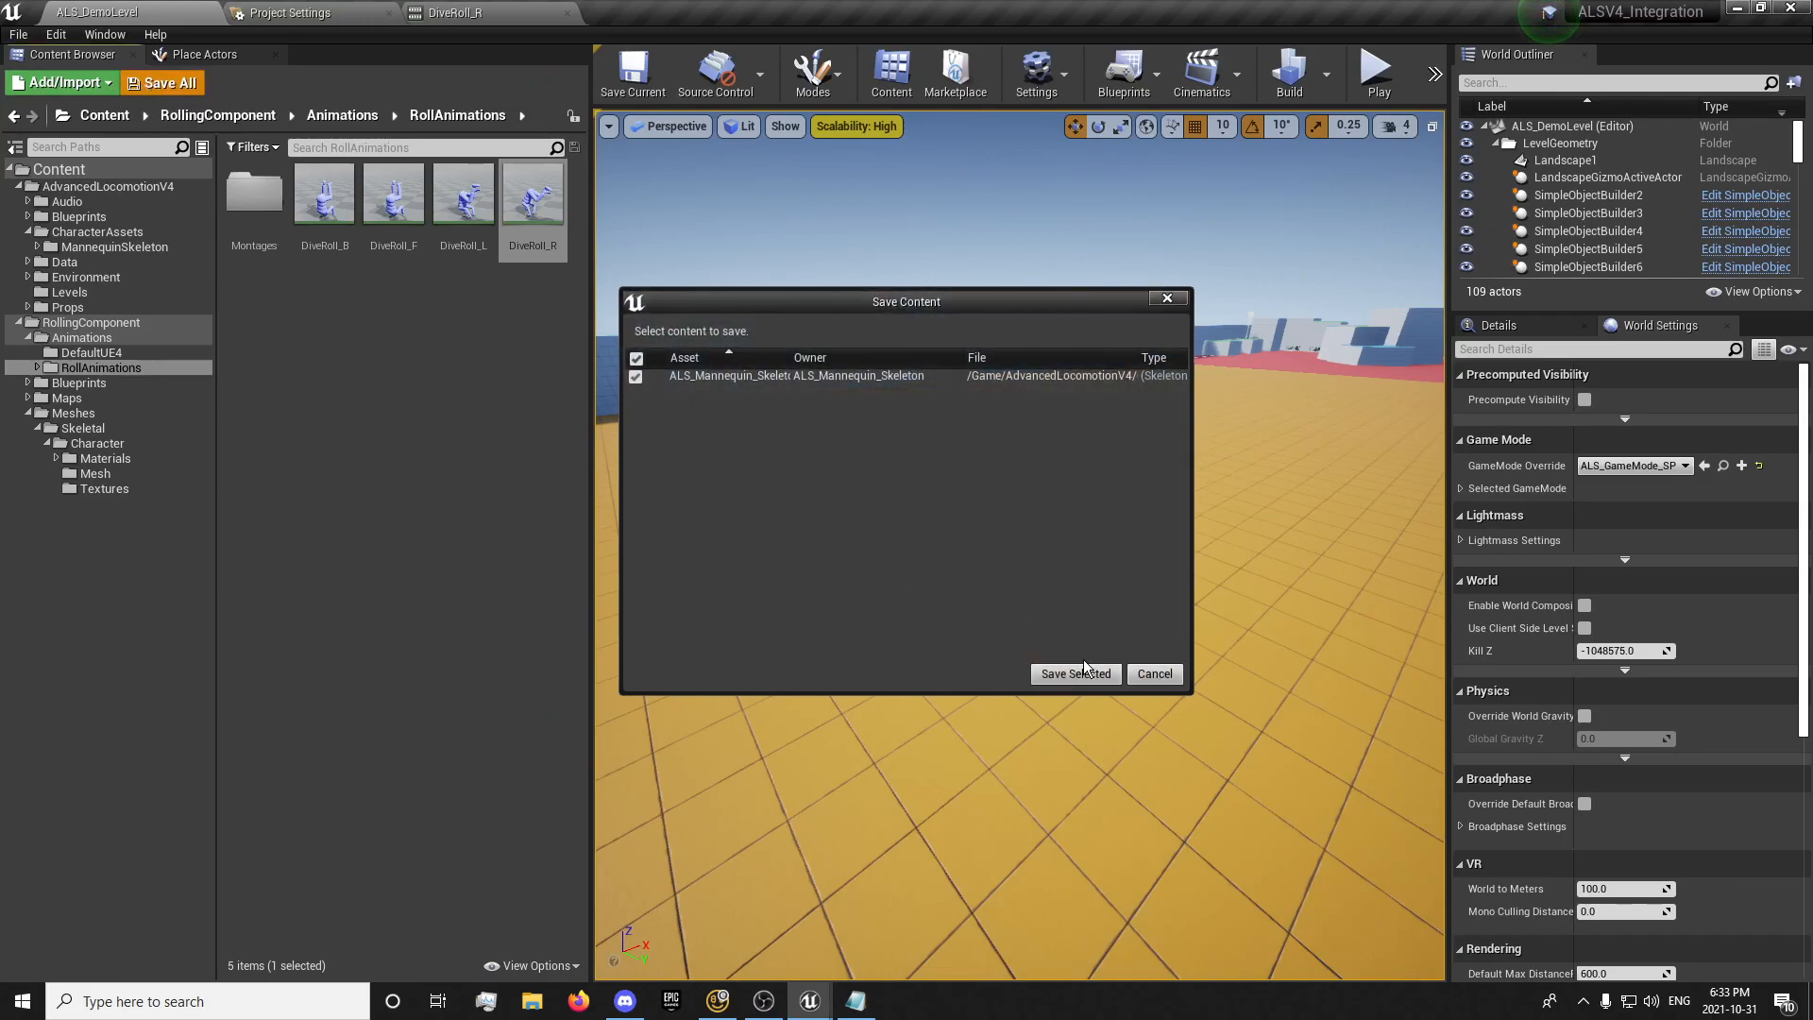
# Save ALS_Mannequin_Skeleton and open ALS_AnimMan_CharacterBP from Blueprints > CharacterLogic
pyautogui.click(1074, 672)
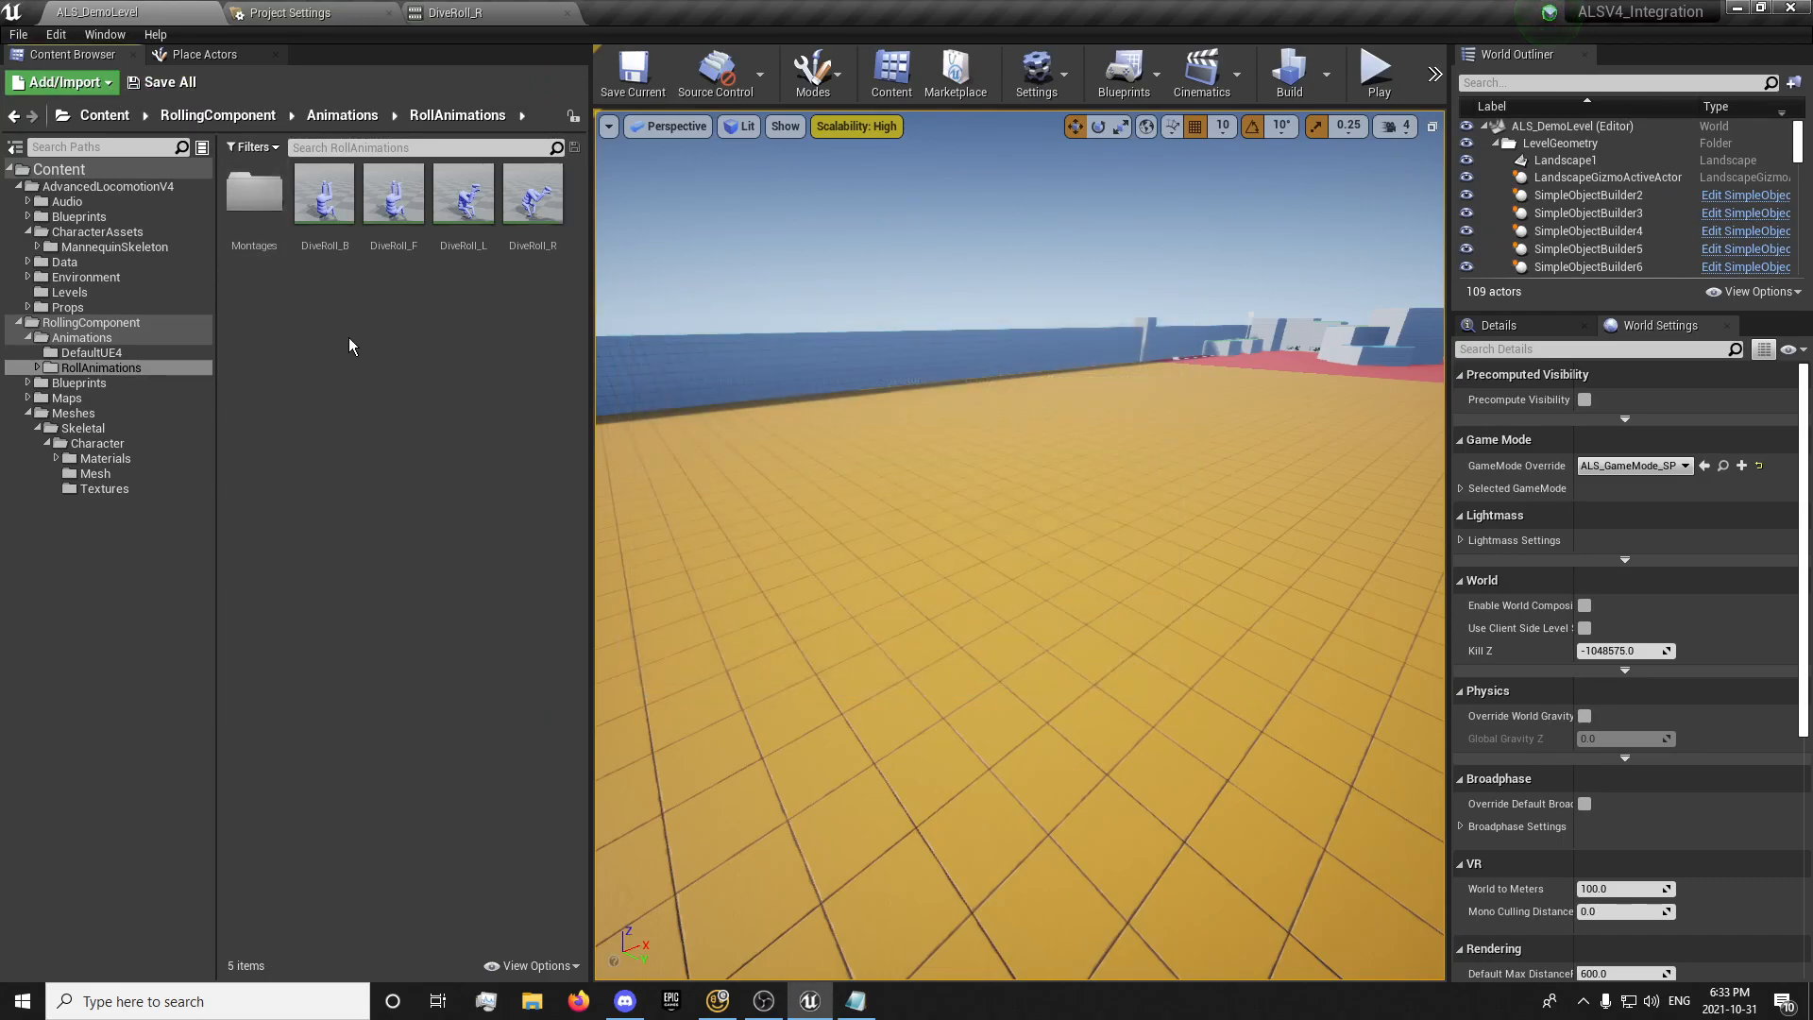
pyautogui.click(66, 216)
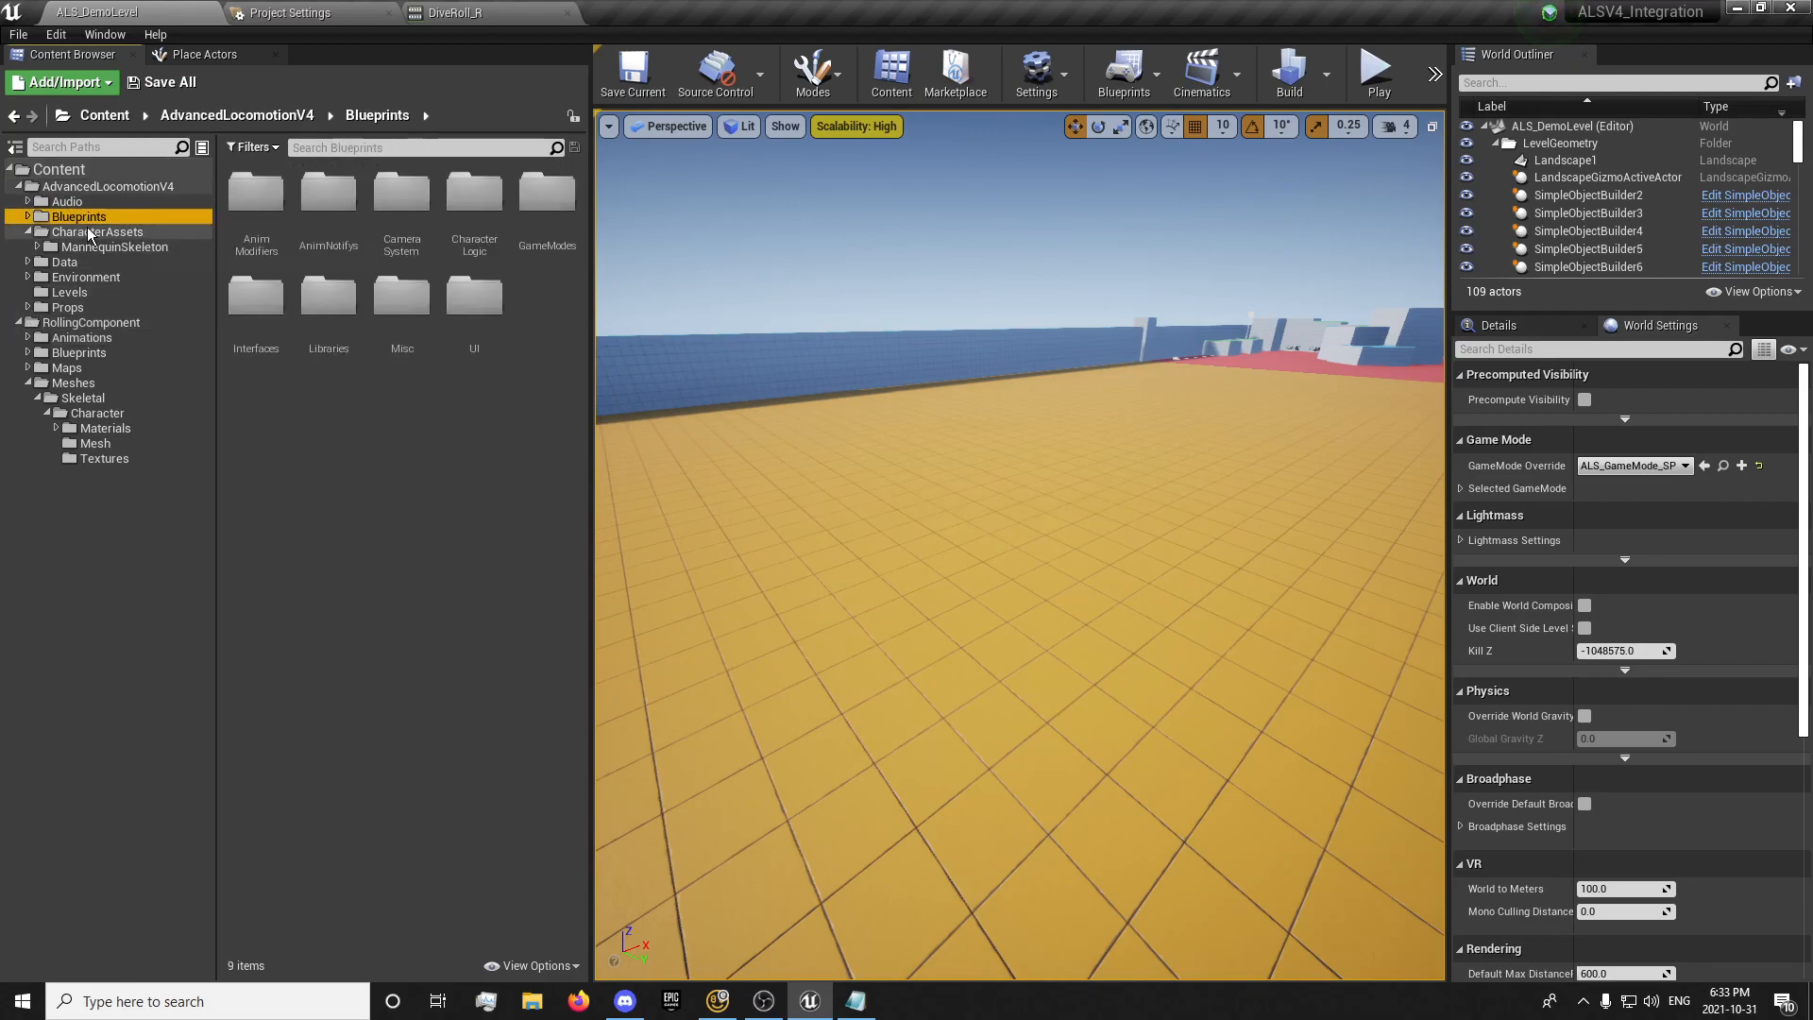
pyautogui.moveTo(319, 232)
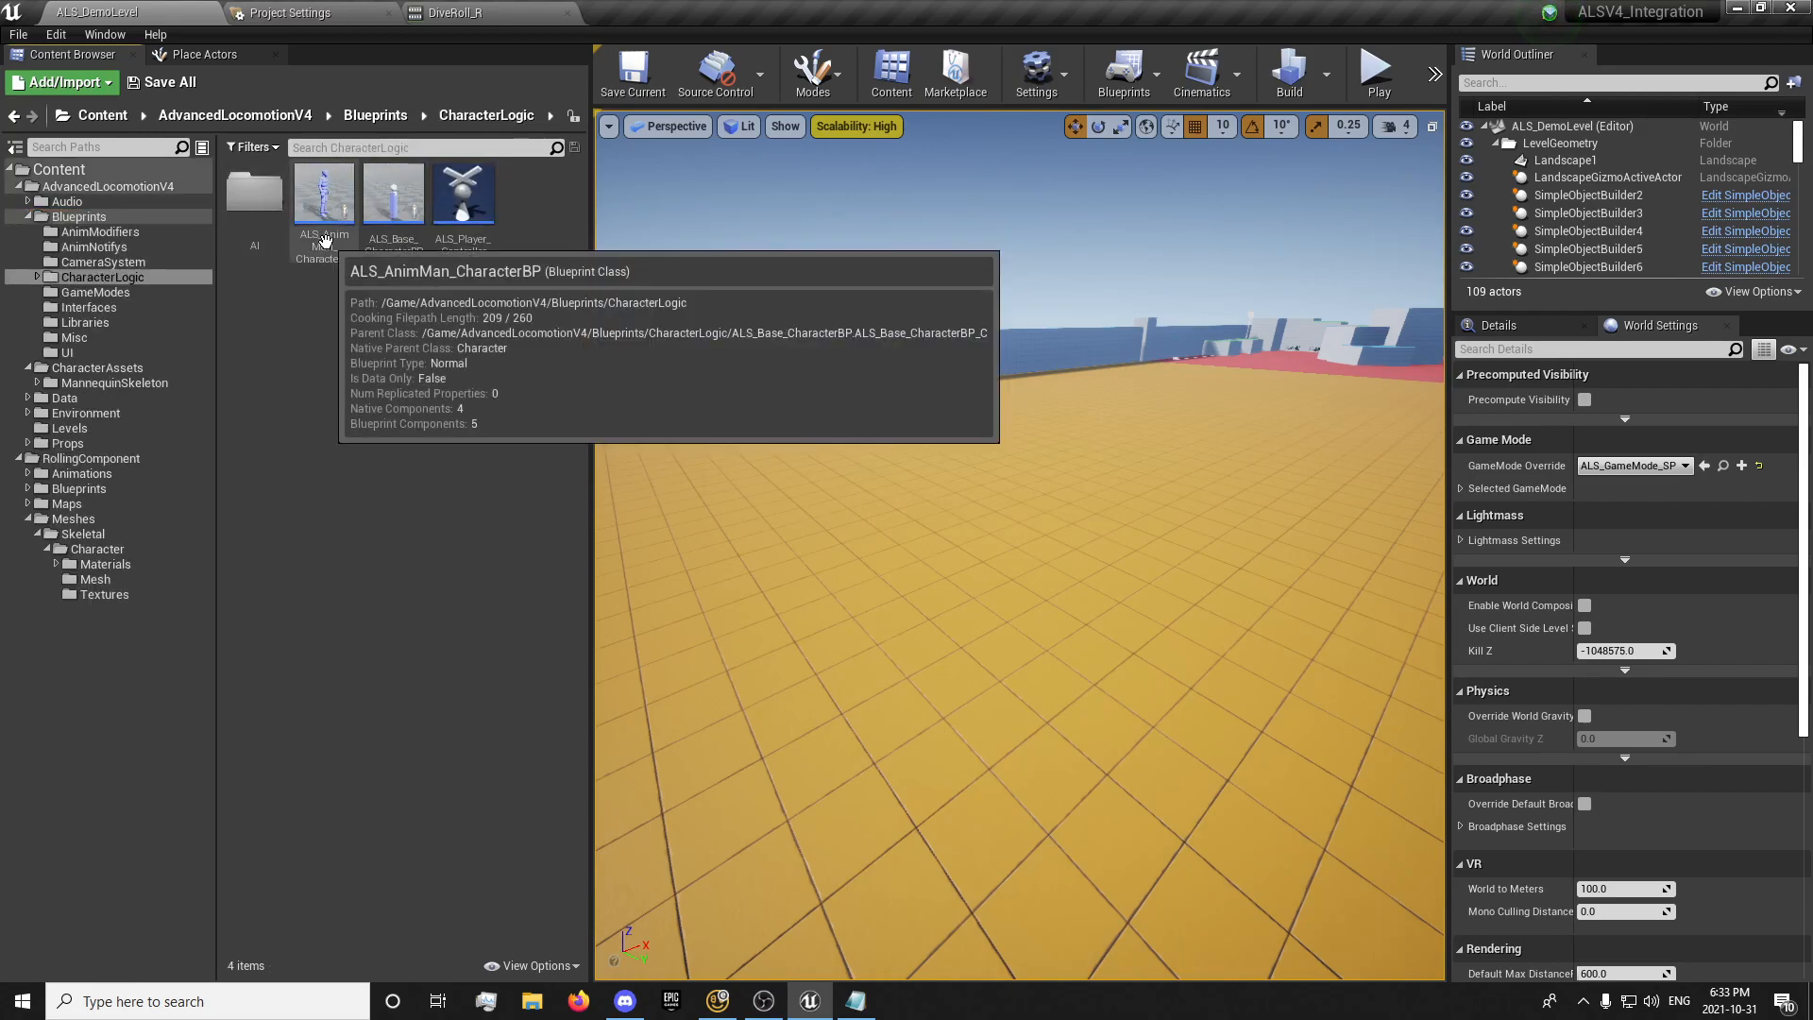
pyautogui.doubleClick(323, 189)
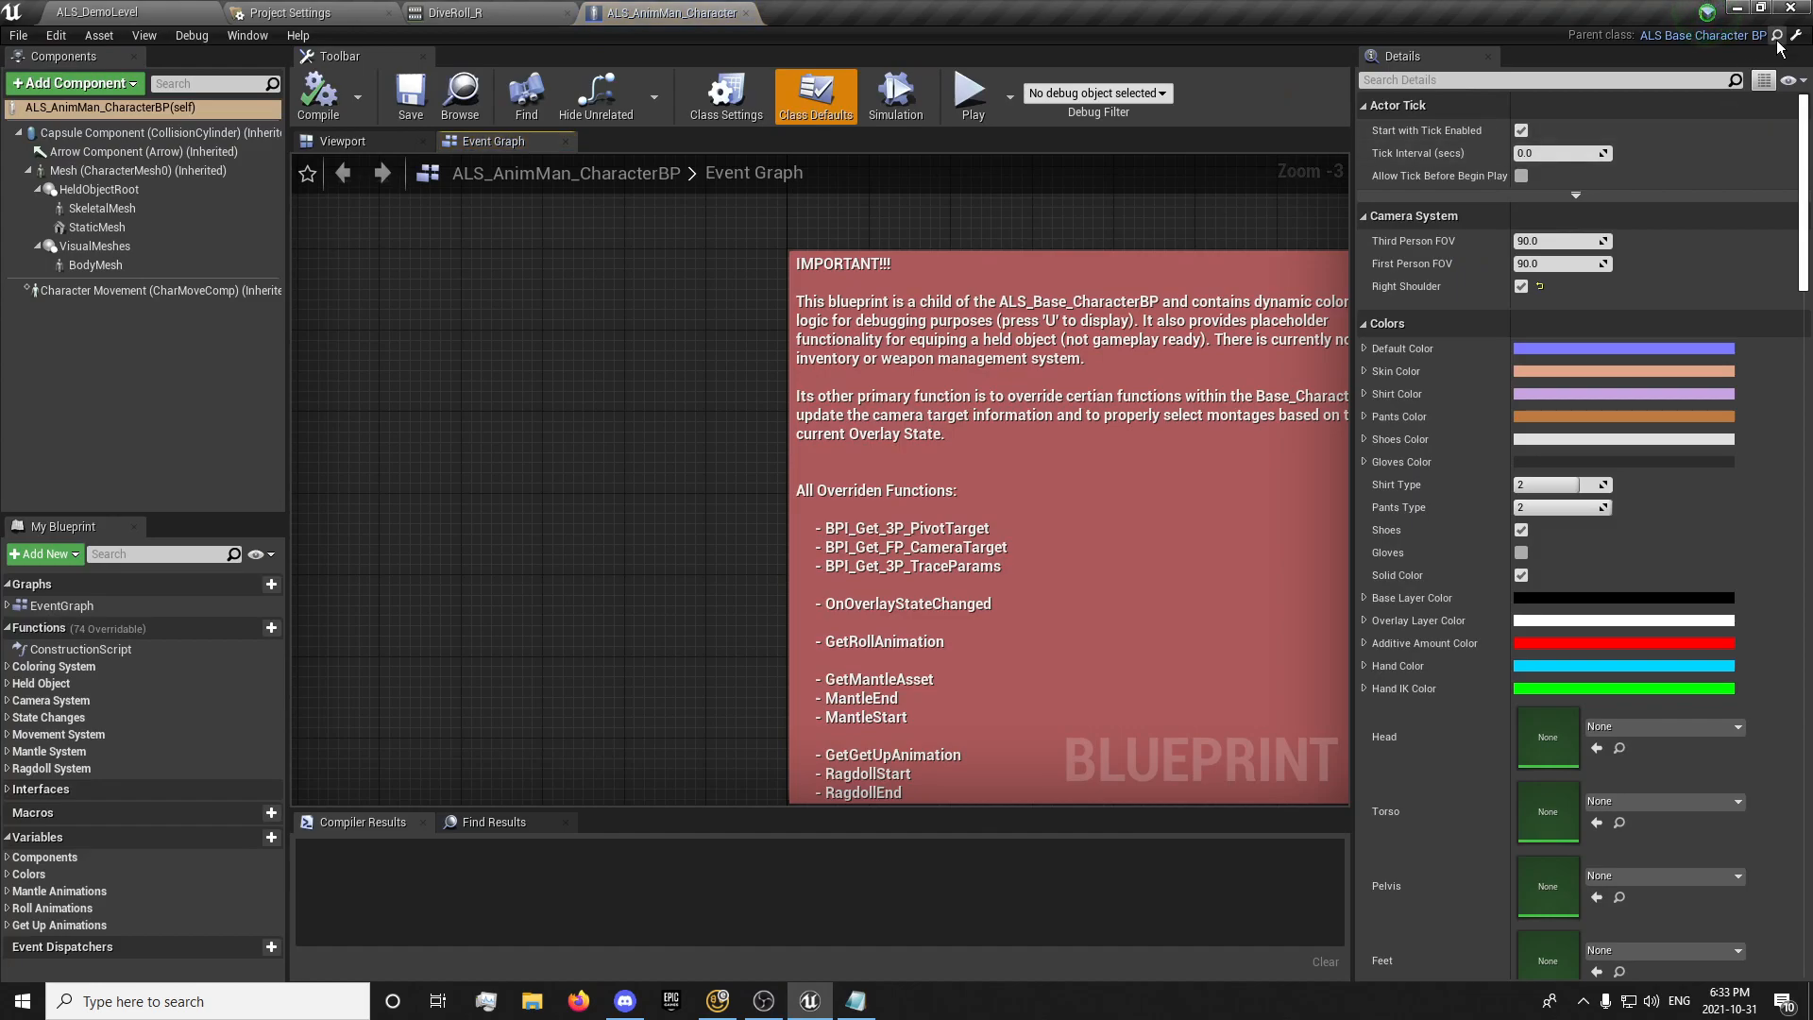
pyautogui.moveTo(1773, 34)
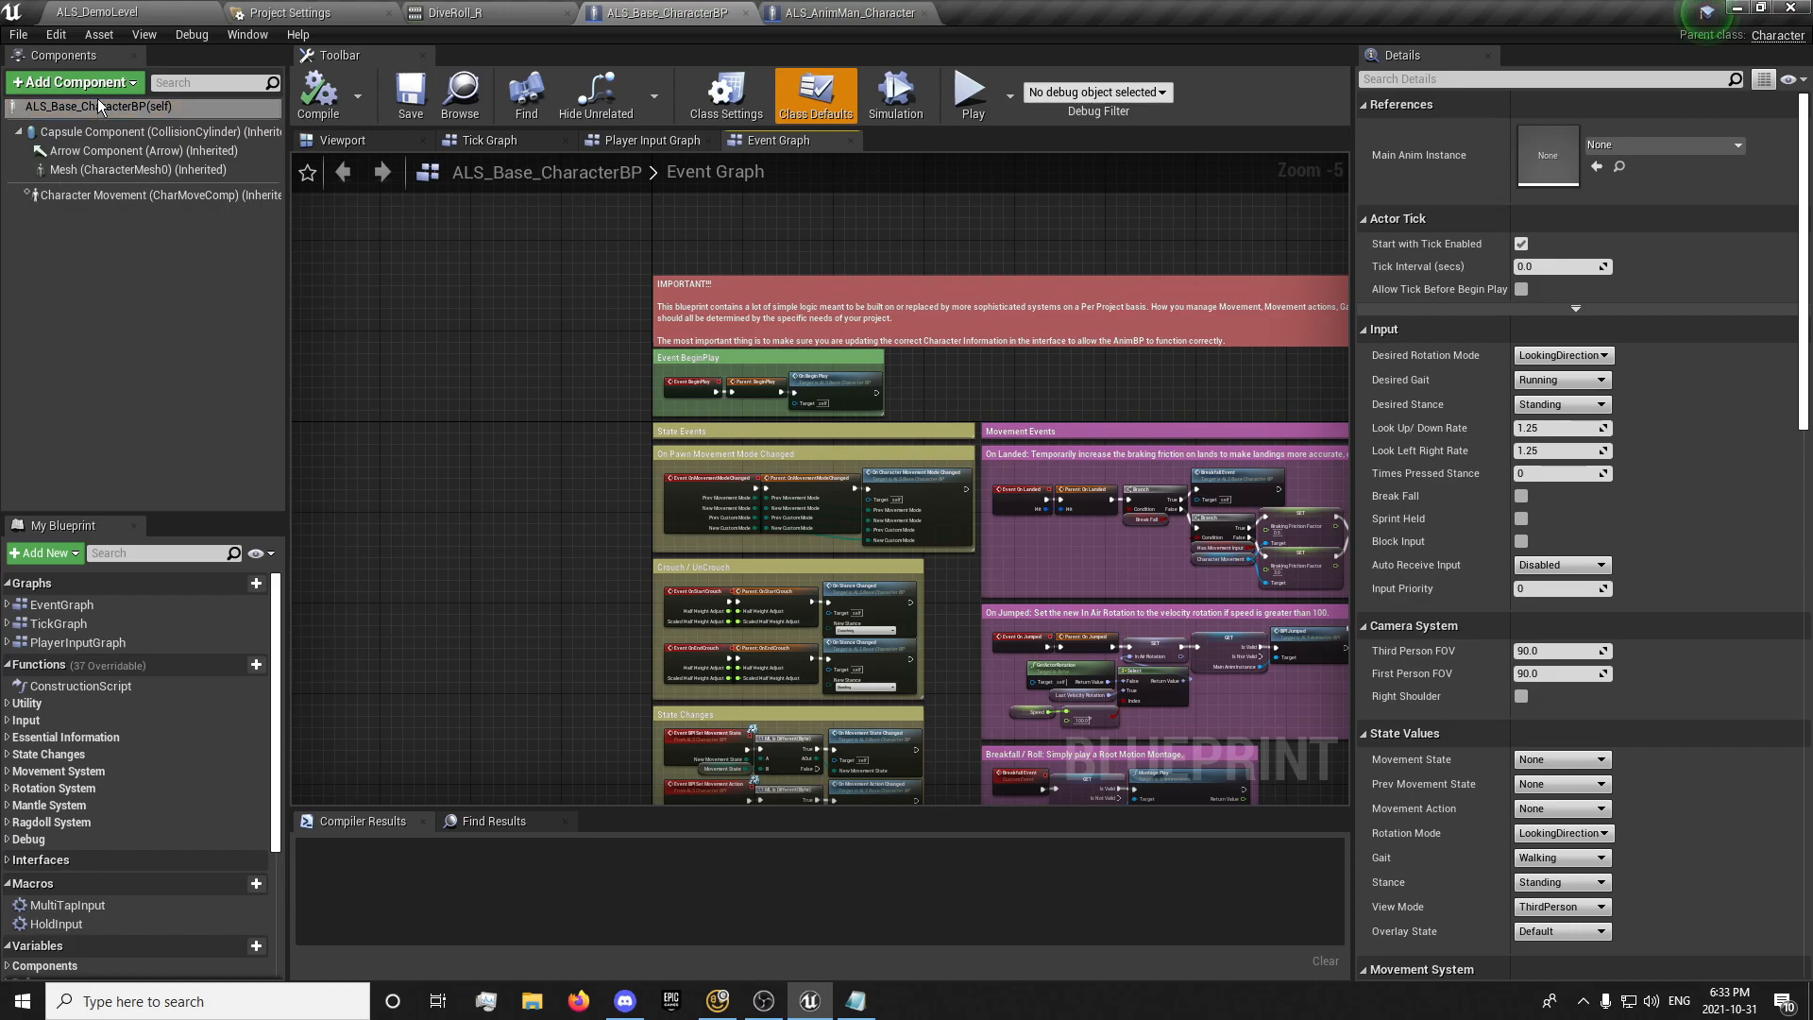
# Add a BPC_RollingComponent to the character, compile, and reference it in the Player Input Graph
pyautogui.click(79, 79)
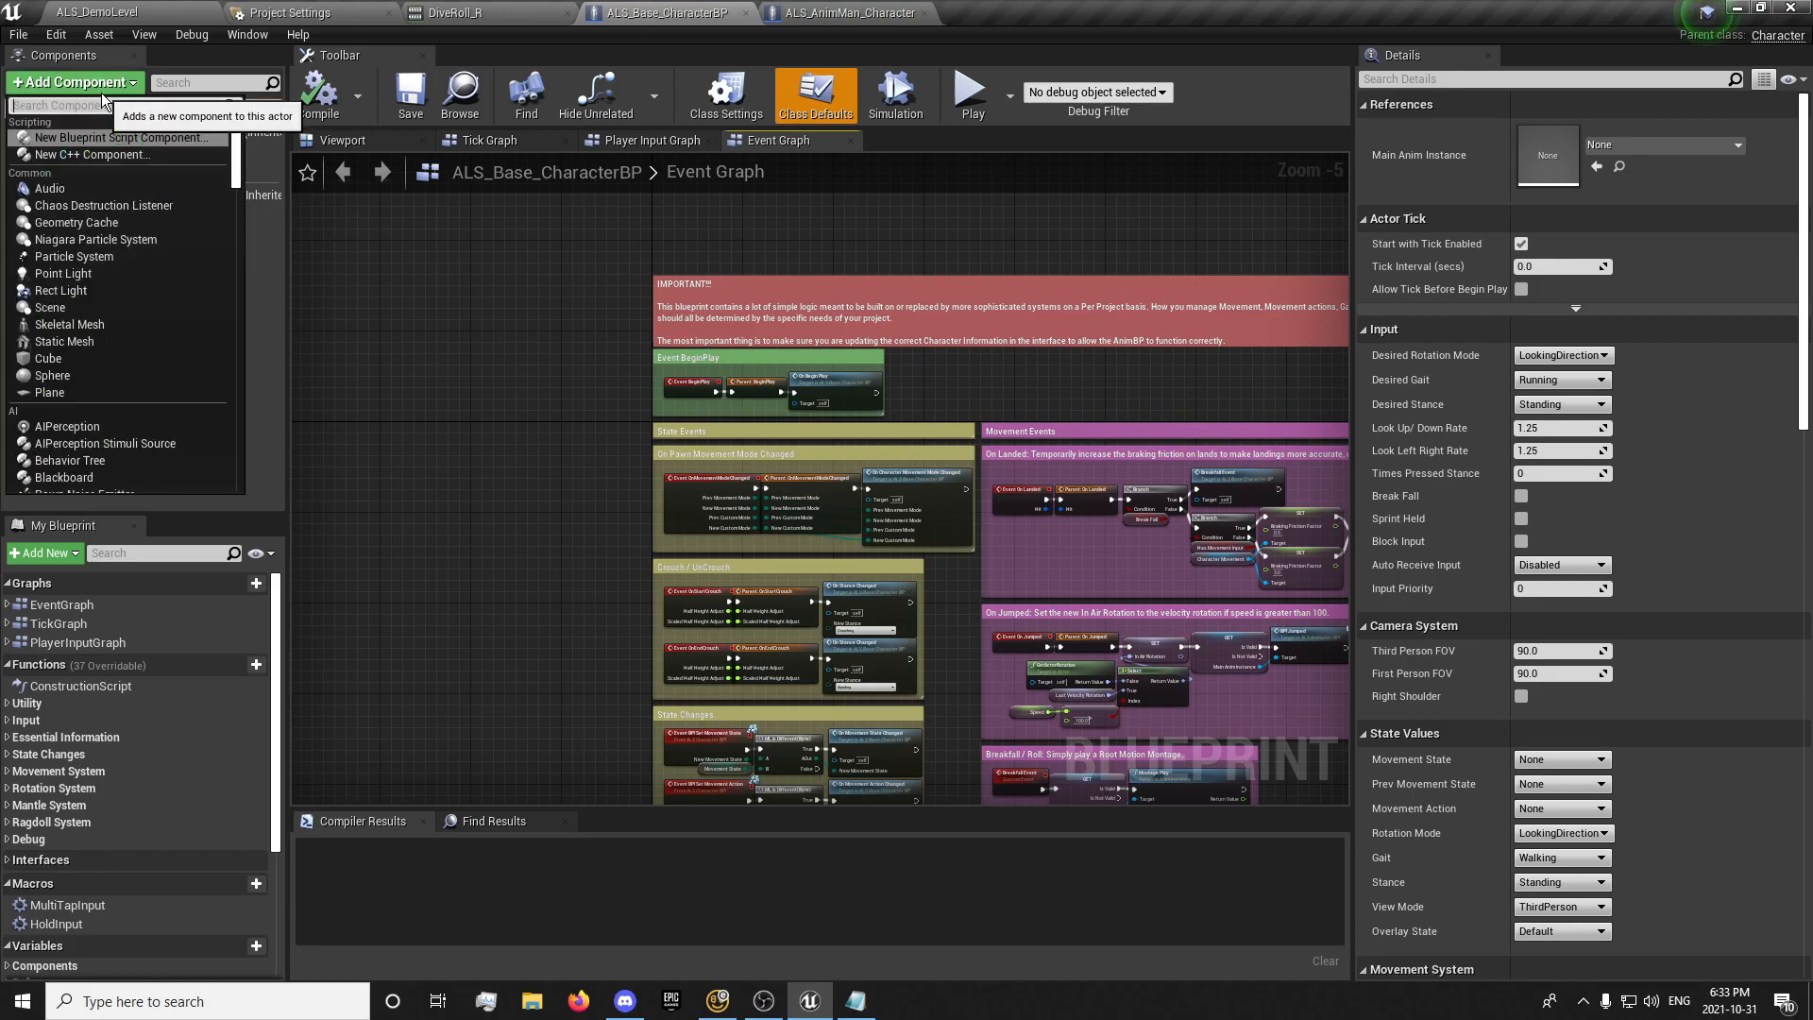
pyautogui.write('roll')
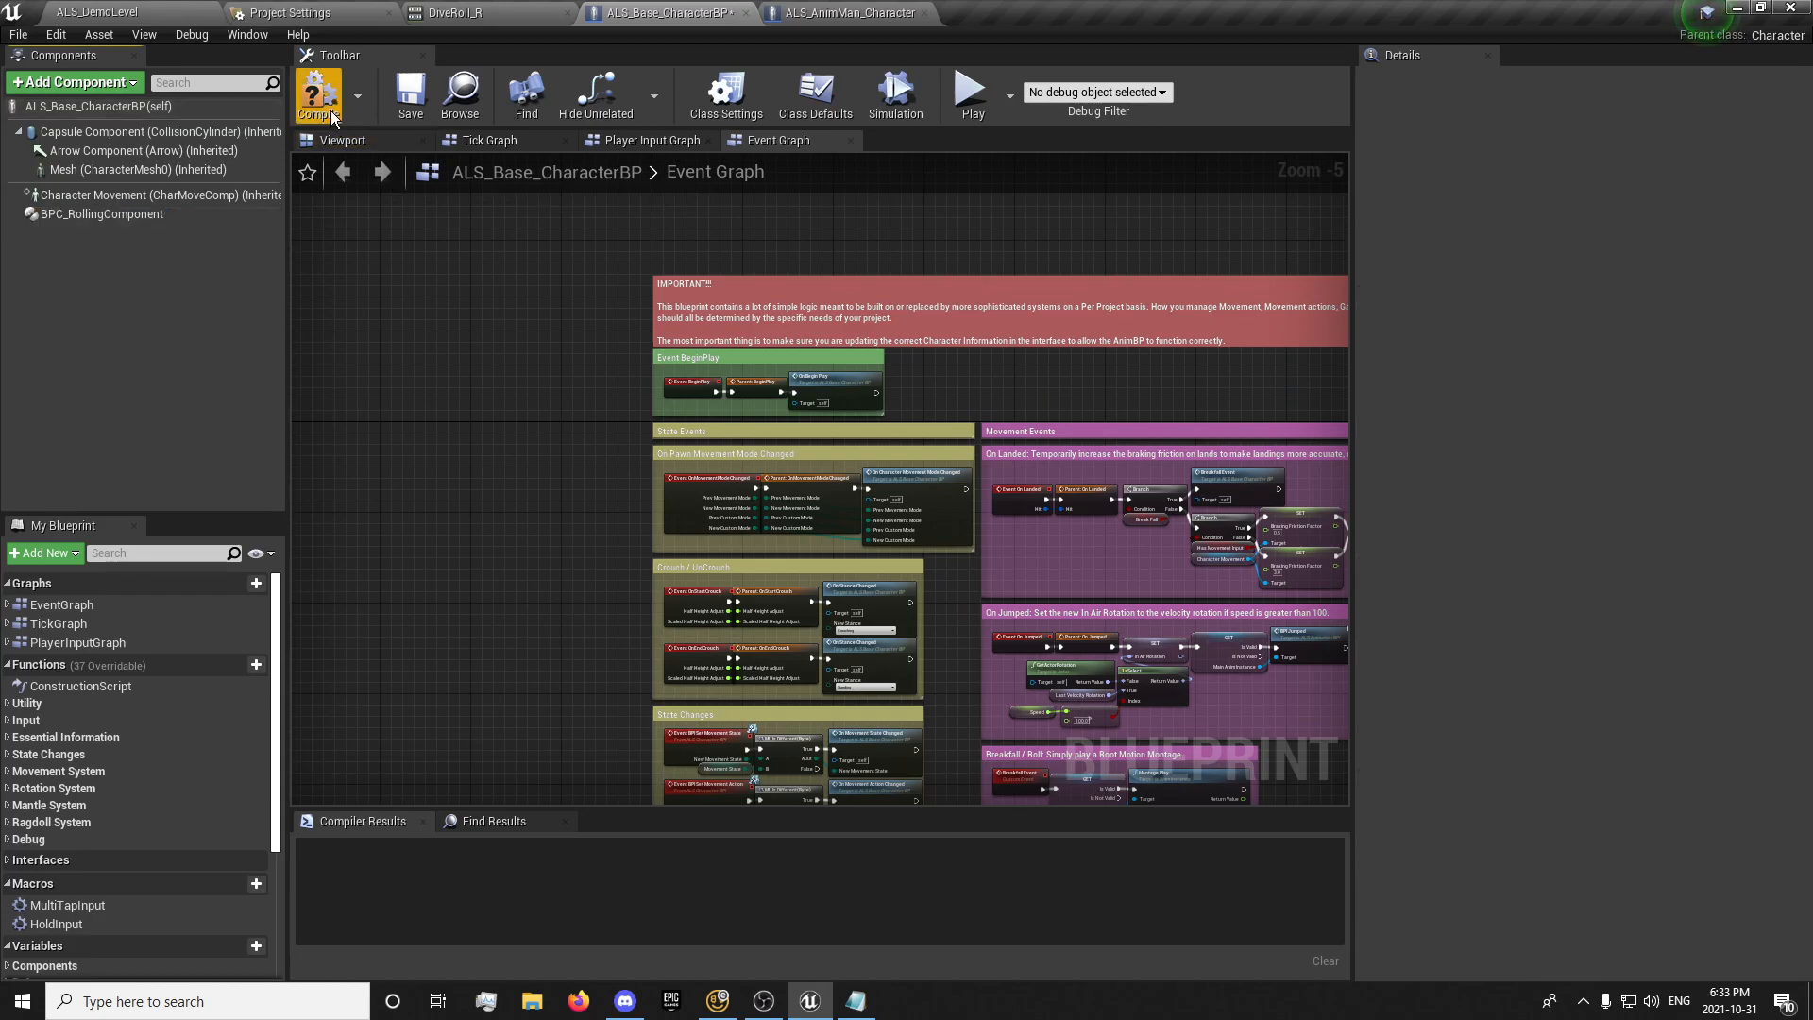
pyautogui.click(651, 139)
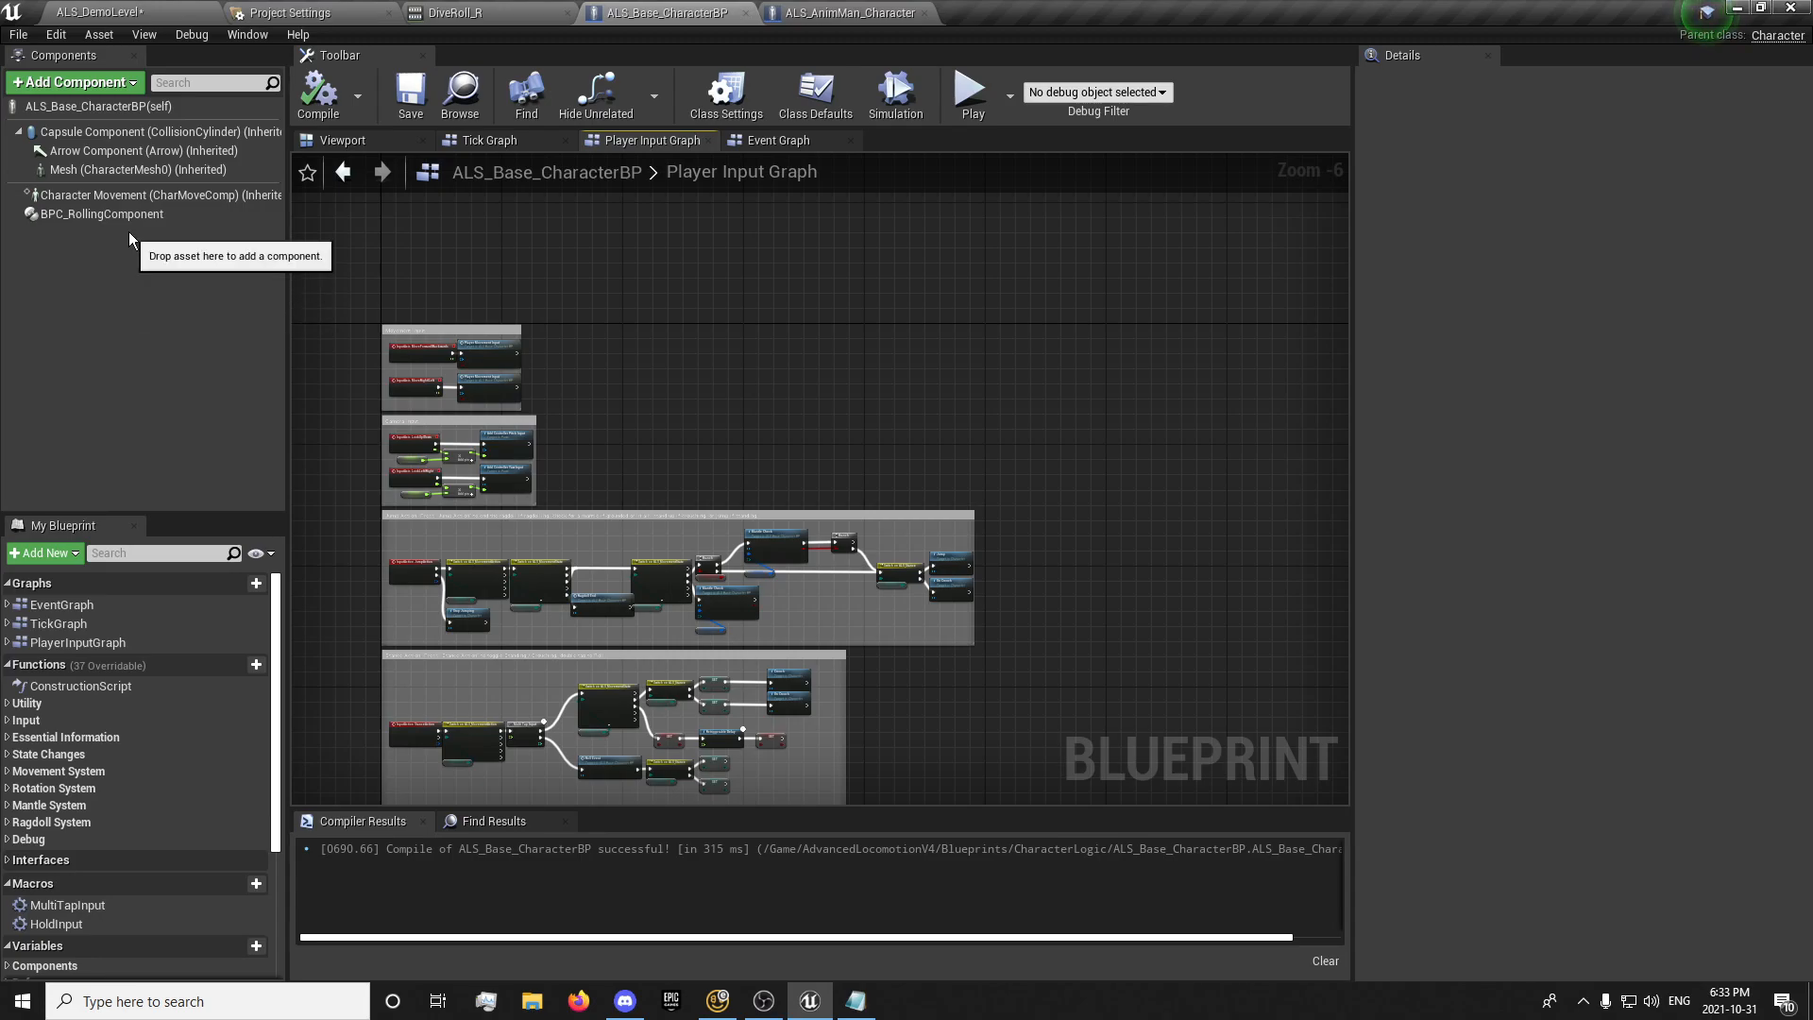
pyautogui.click(100, 213)
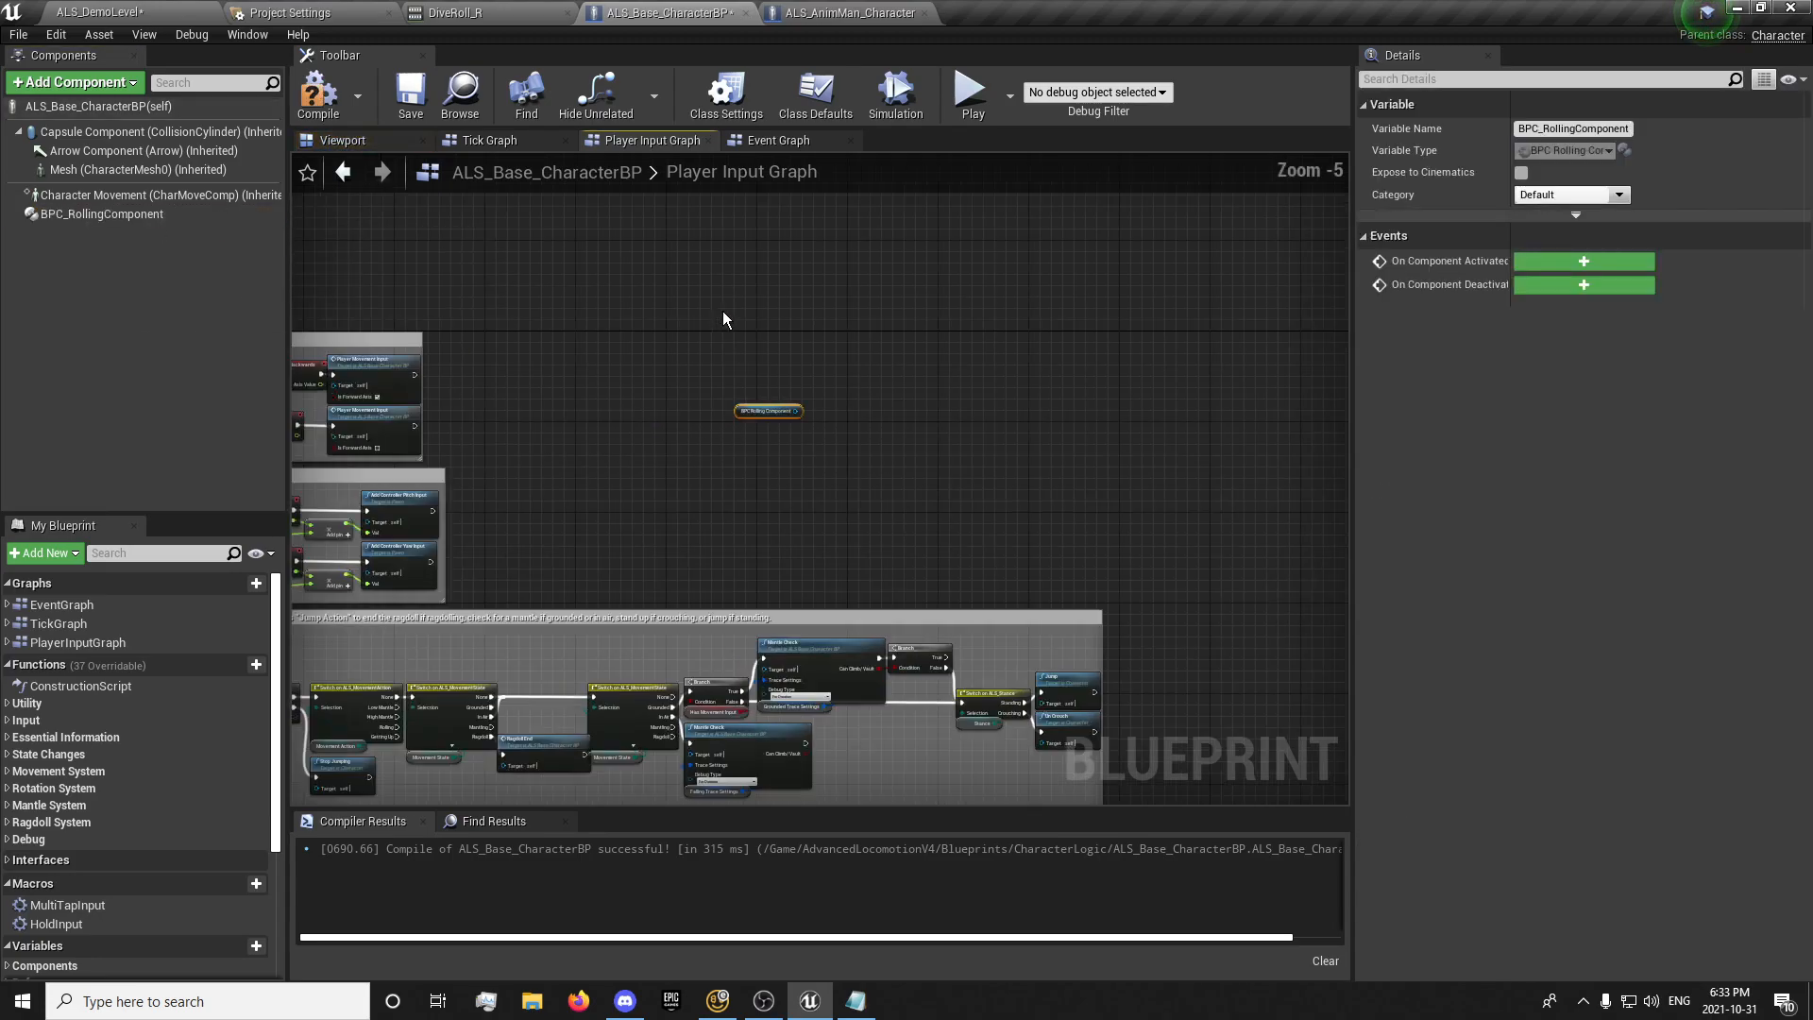
pyautogui.click(303, 13)
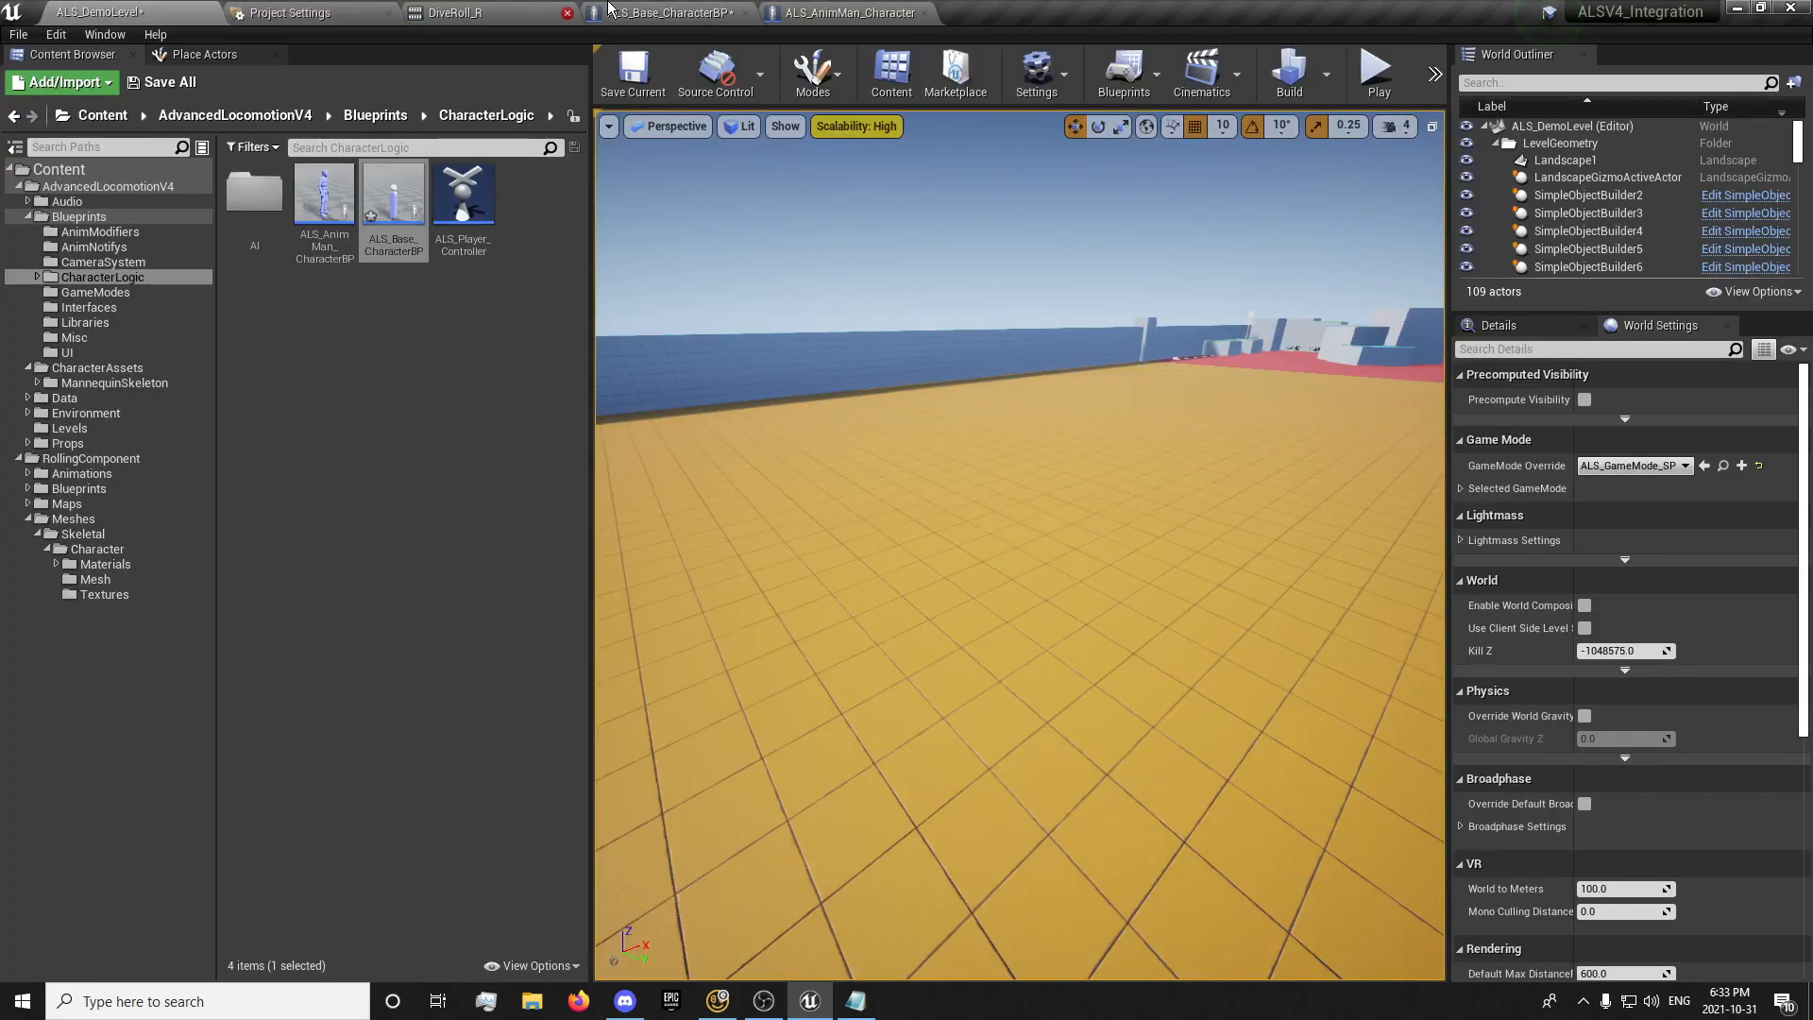
# Add an InputAction Dodge event to the character blueprint's event graph
pyautogui.click(665, 11)
pyautogui.write('dodge')
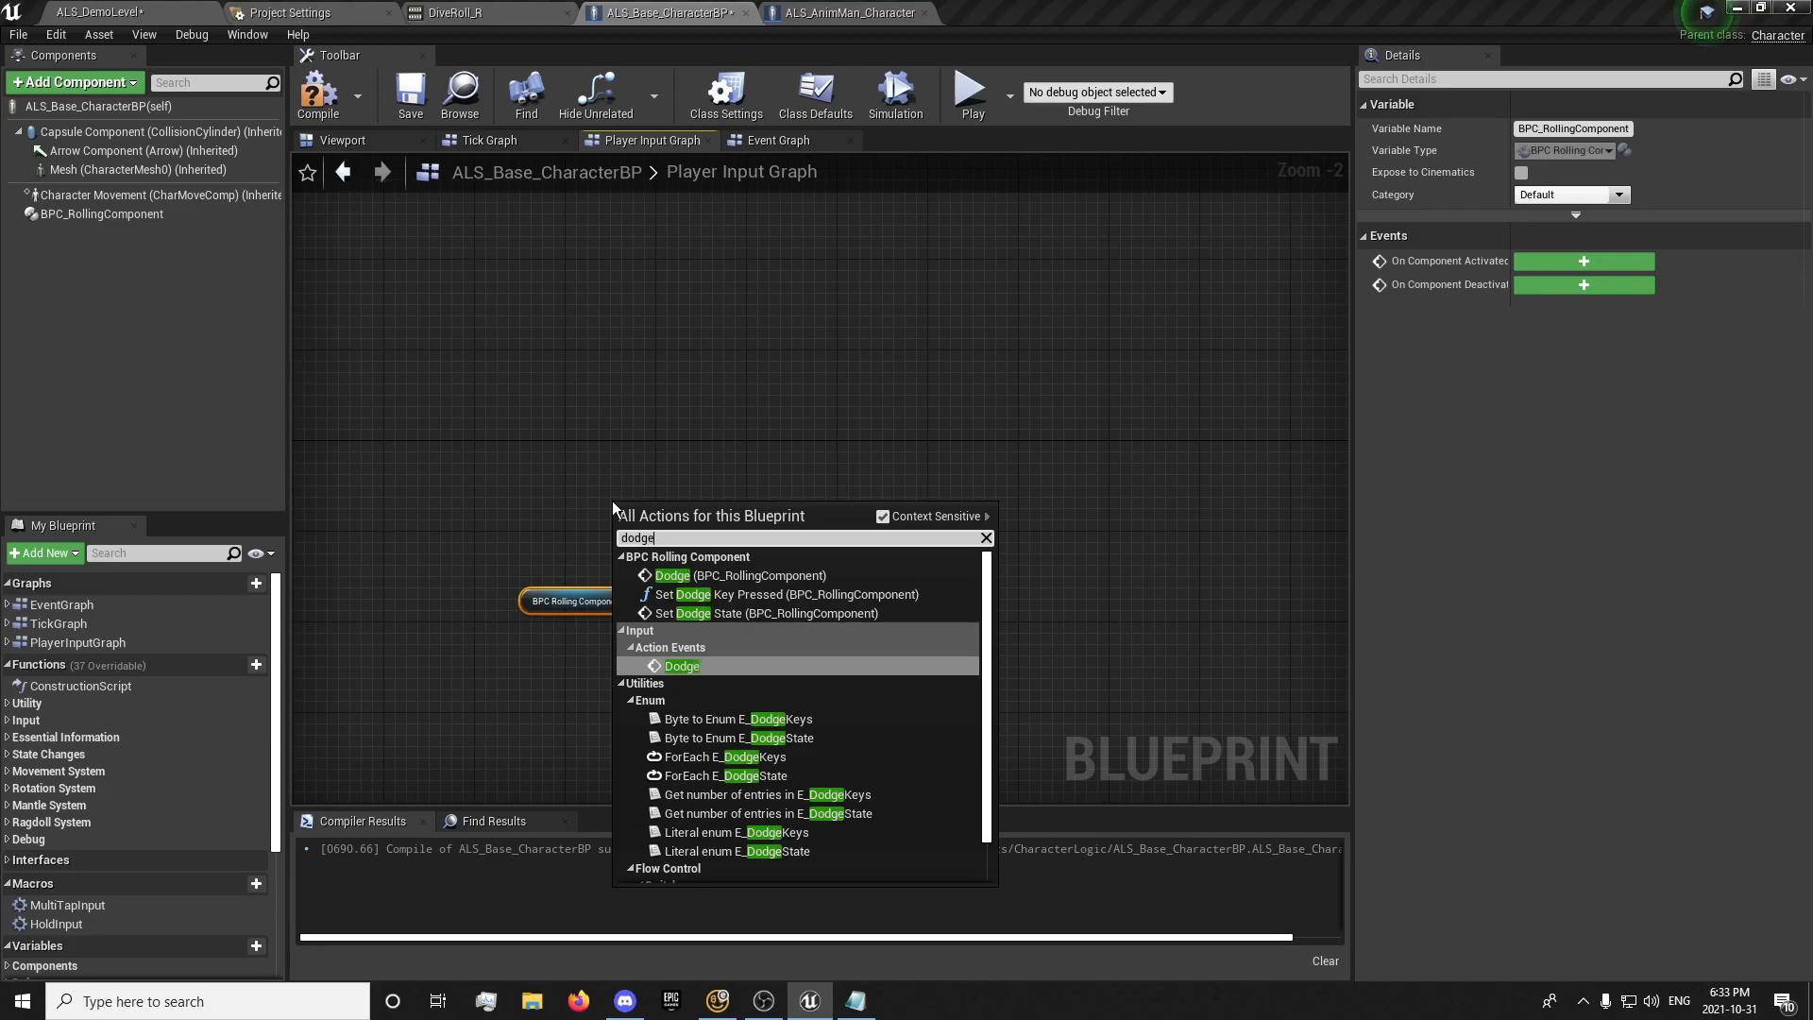
pyautogui.click(682, 664)
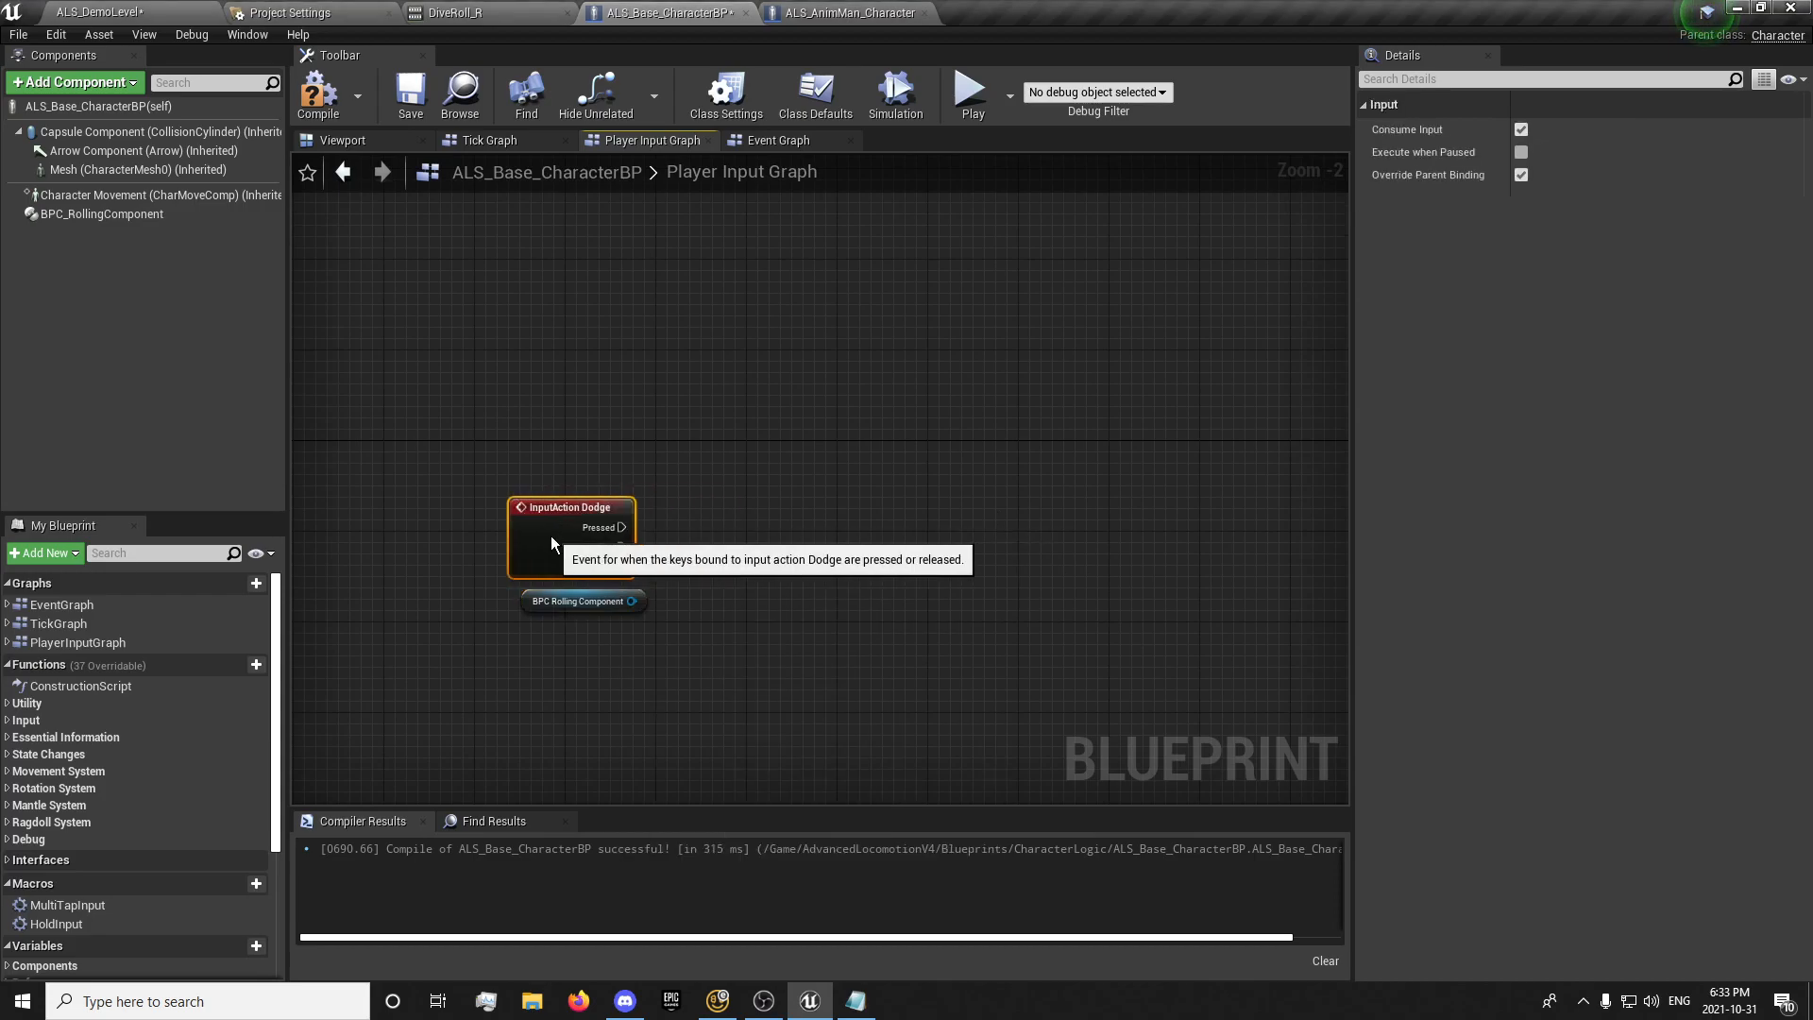
pyautogui.rightClick(769, 529)
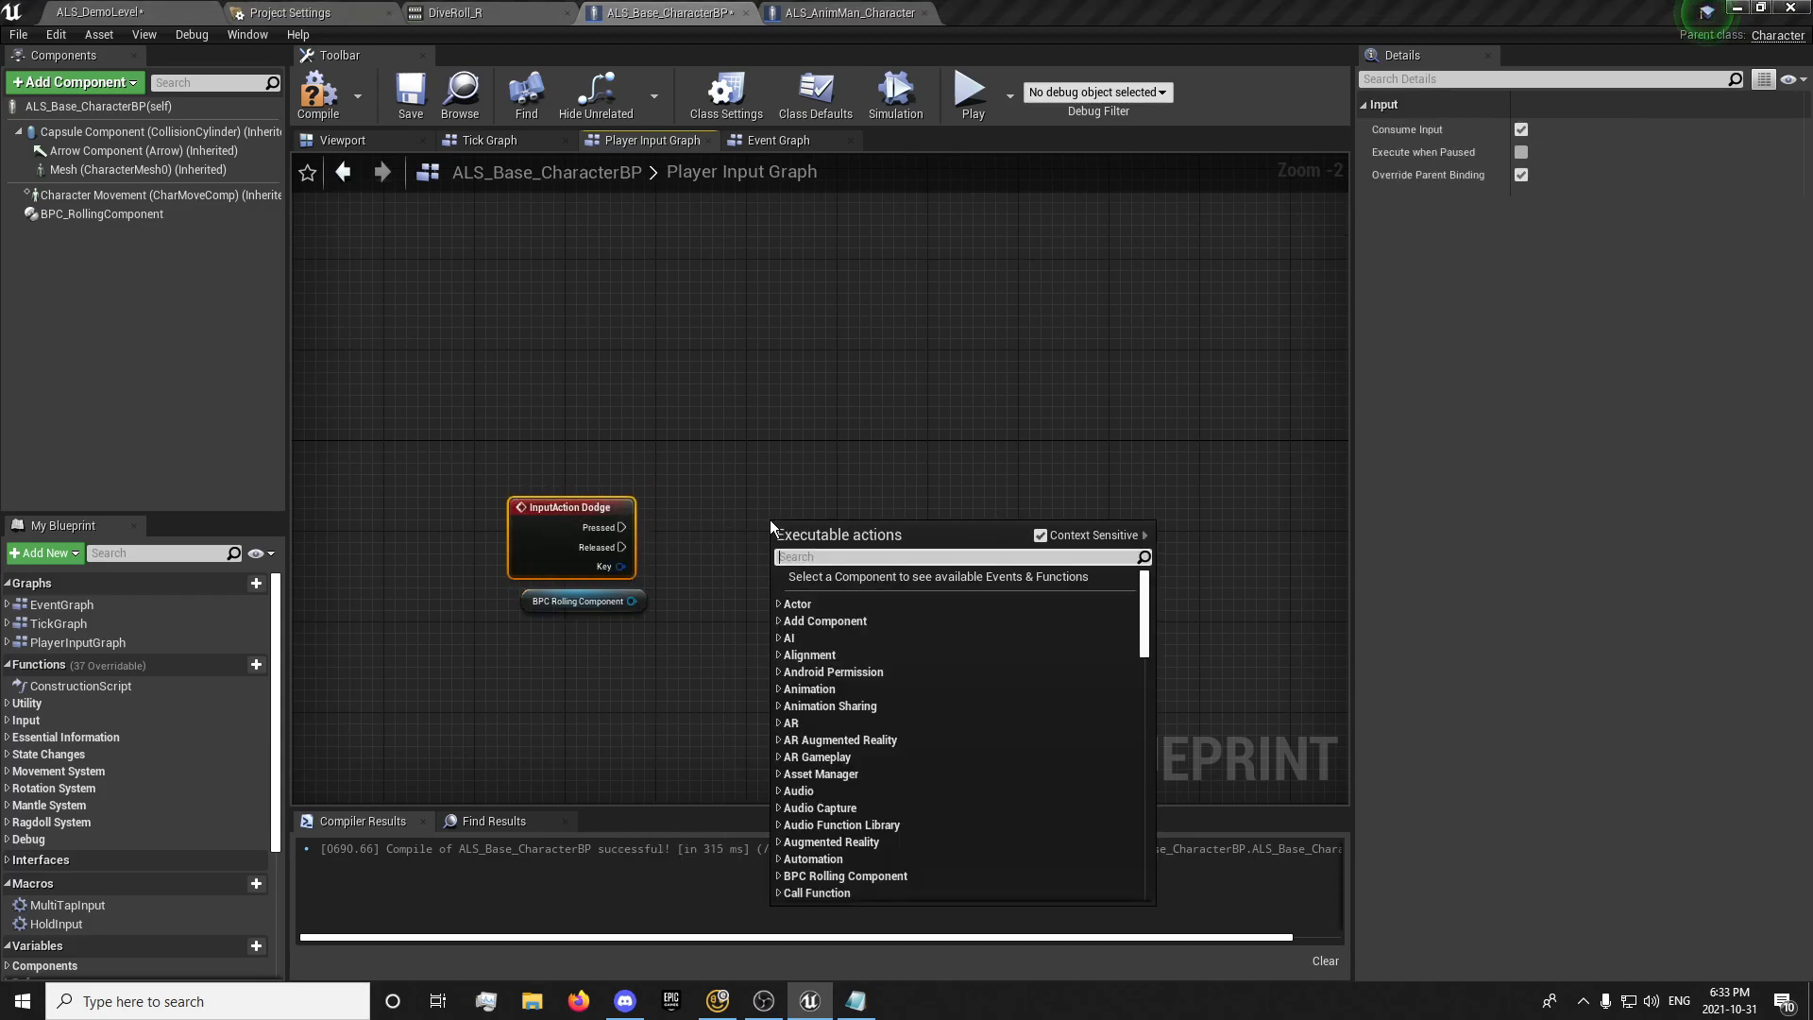
pyautogui.write('d')
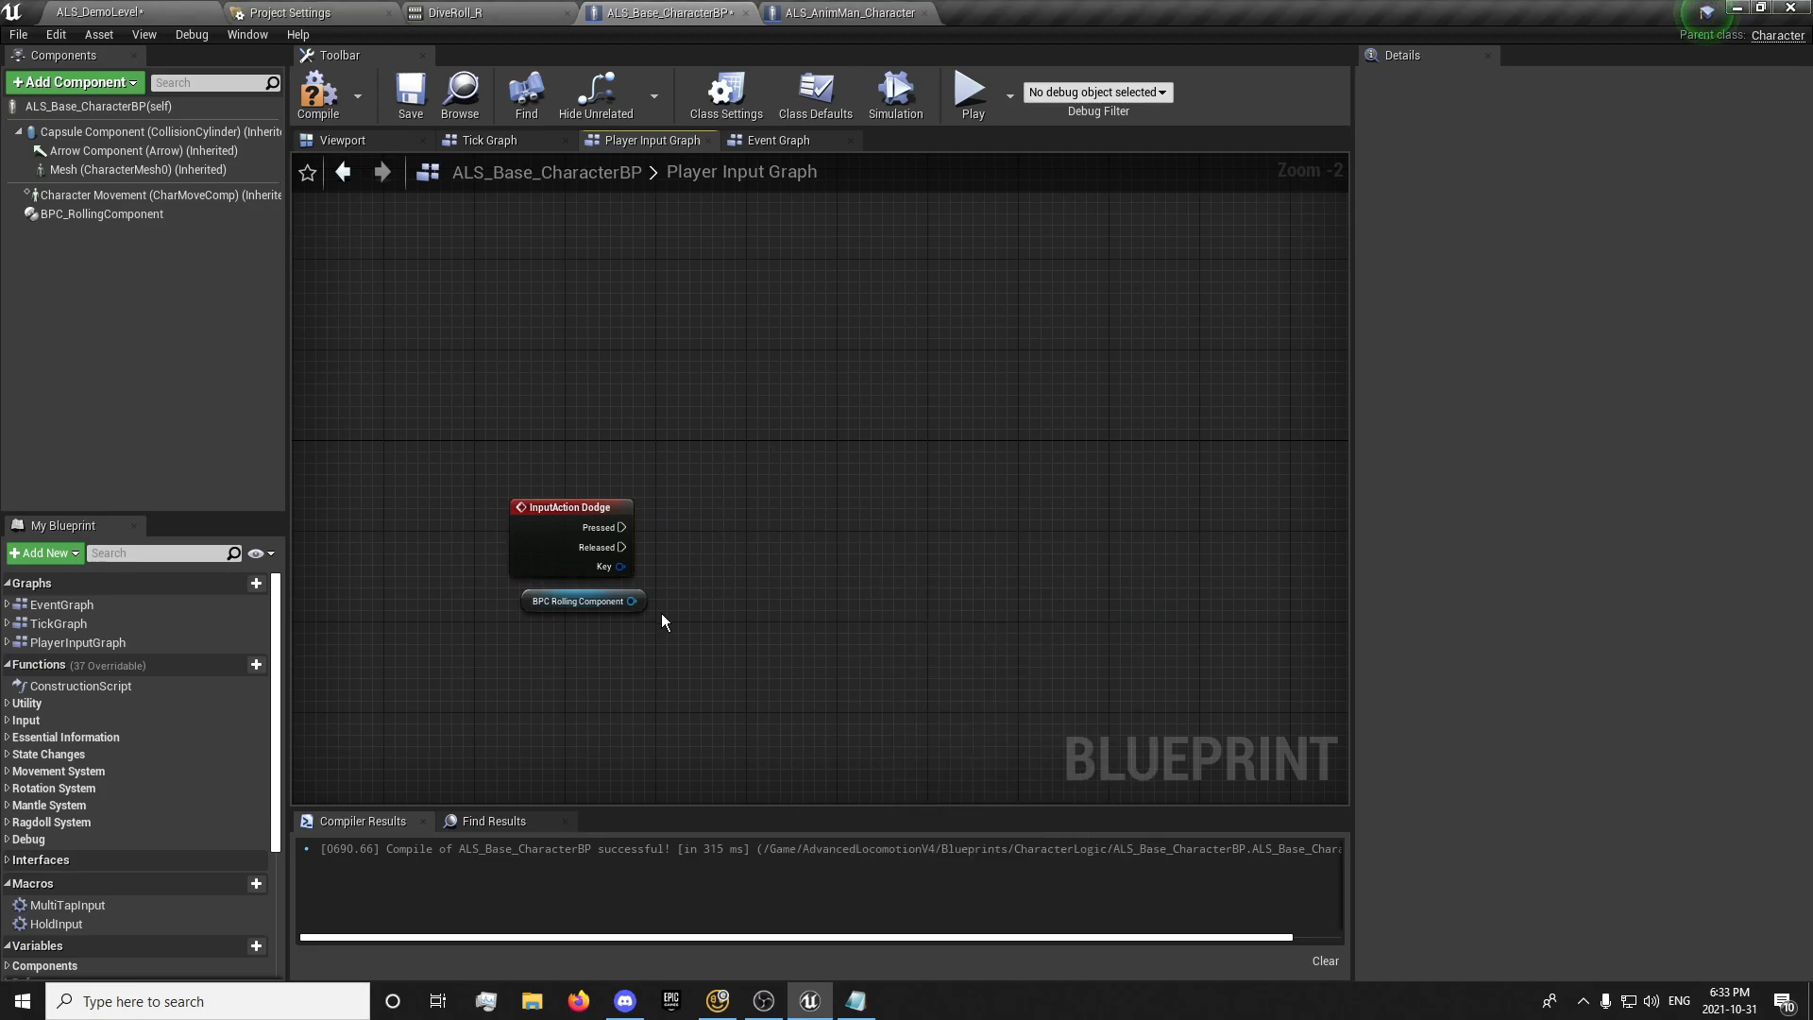
# Wire Dodge Pressed to BPC_RollingComponent's Dodge call and group the nodes in a 'Dodge' comment
pyautogui.moveTo(631, 600); pyautogui.dragTo(797, 521)
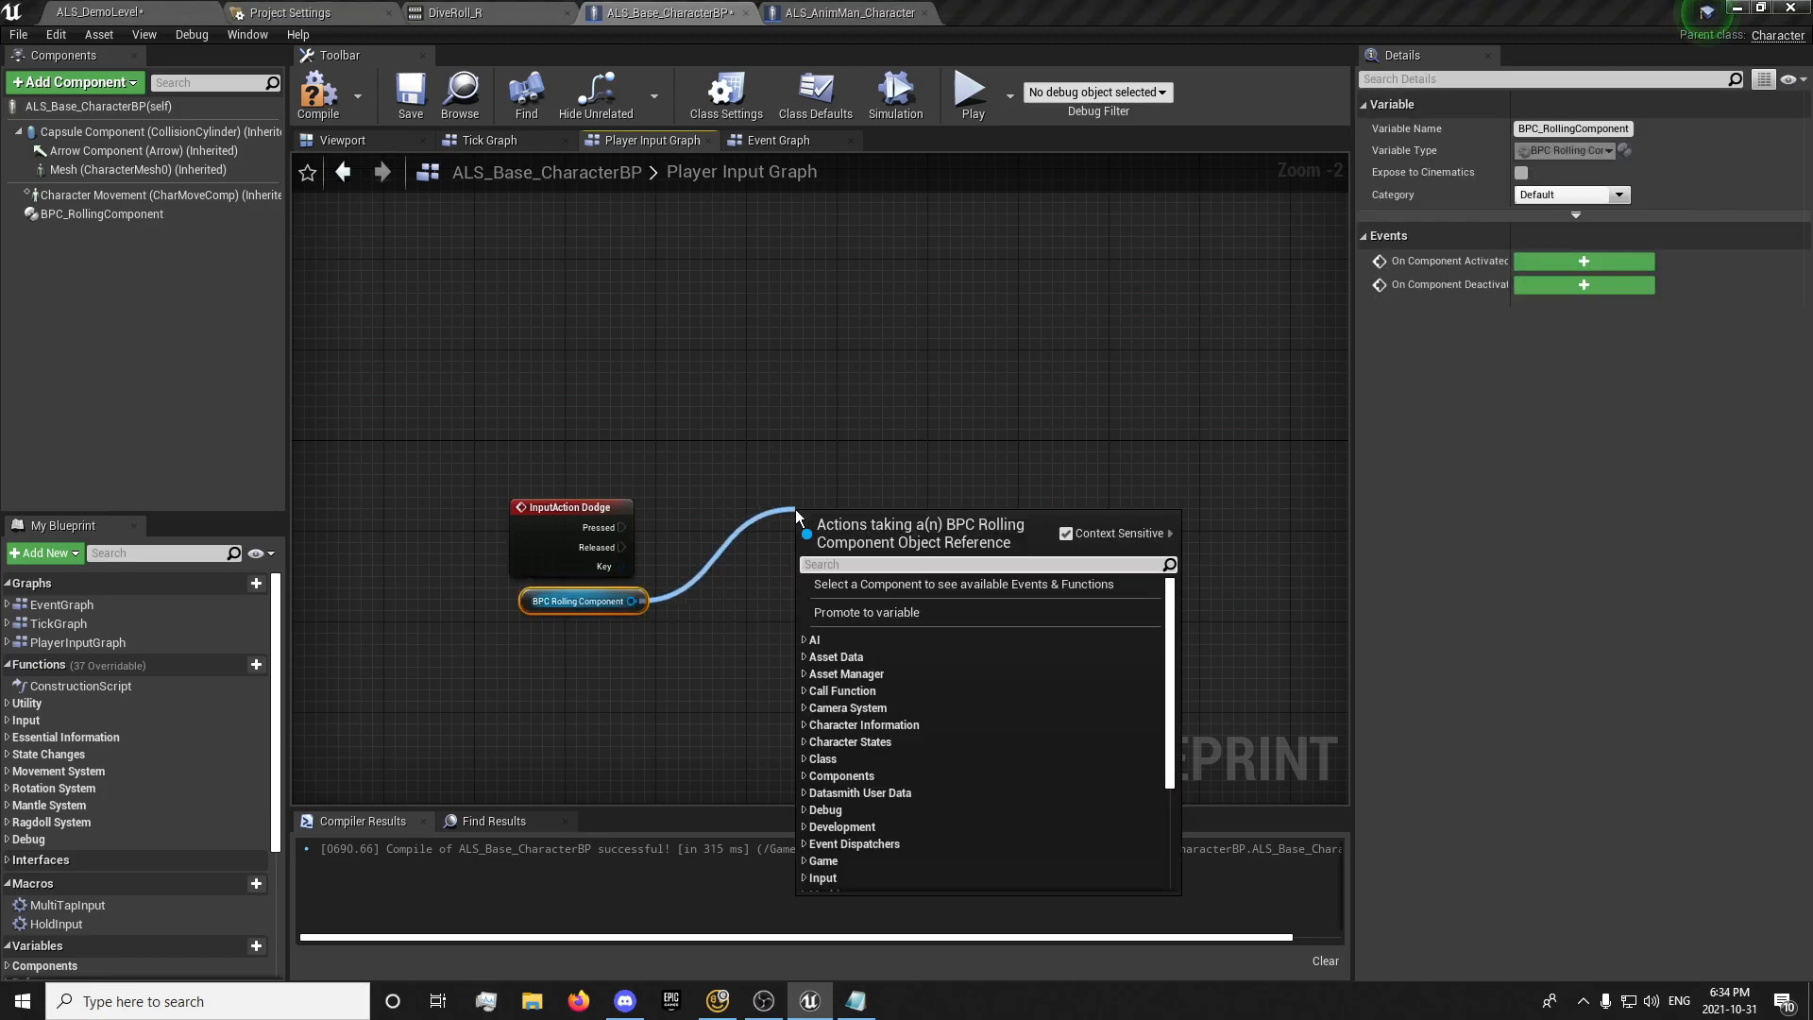
pyautogui.write('dodge')
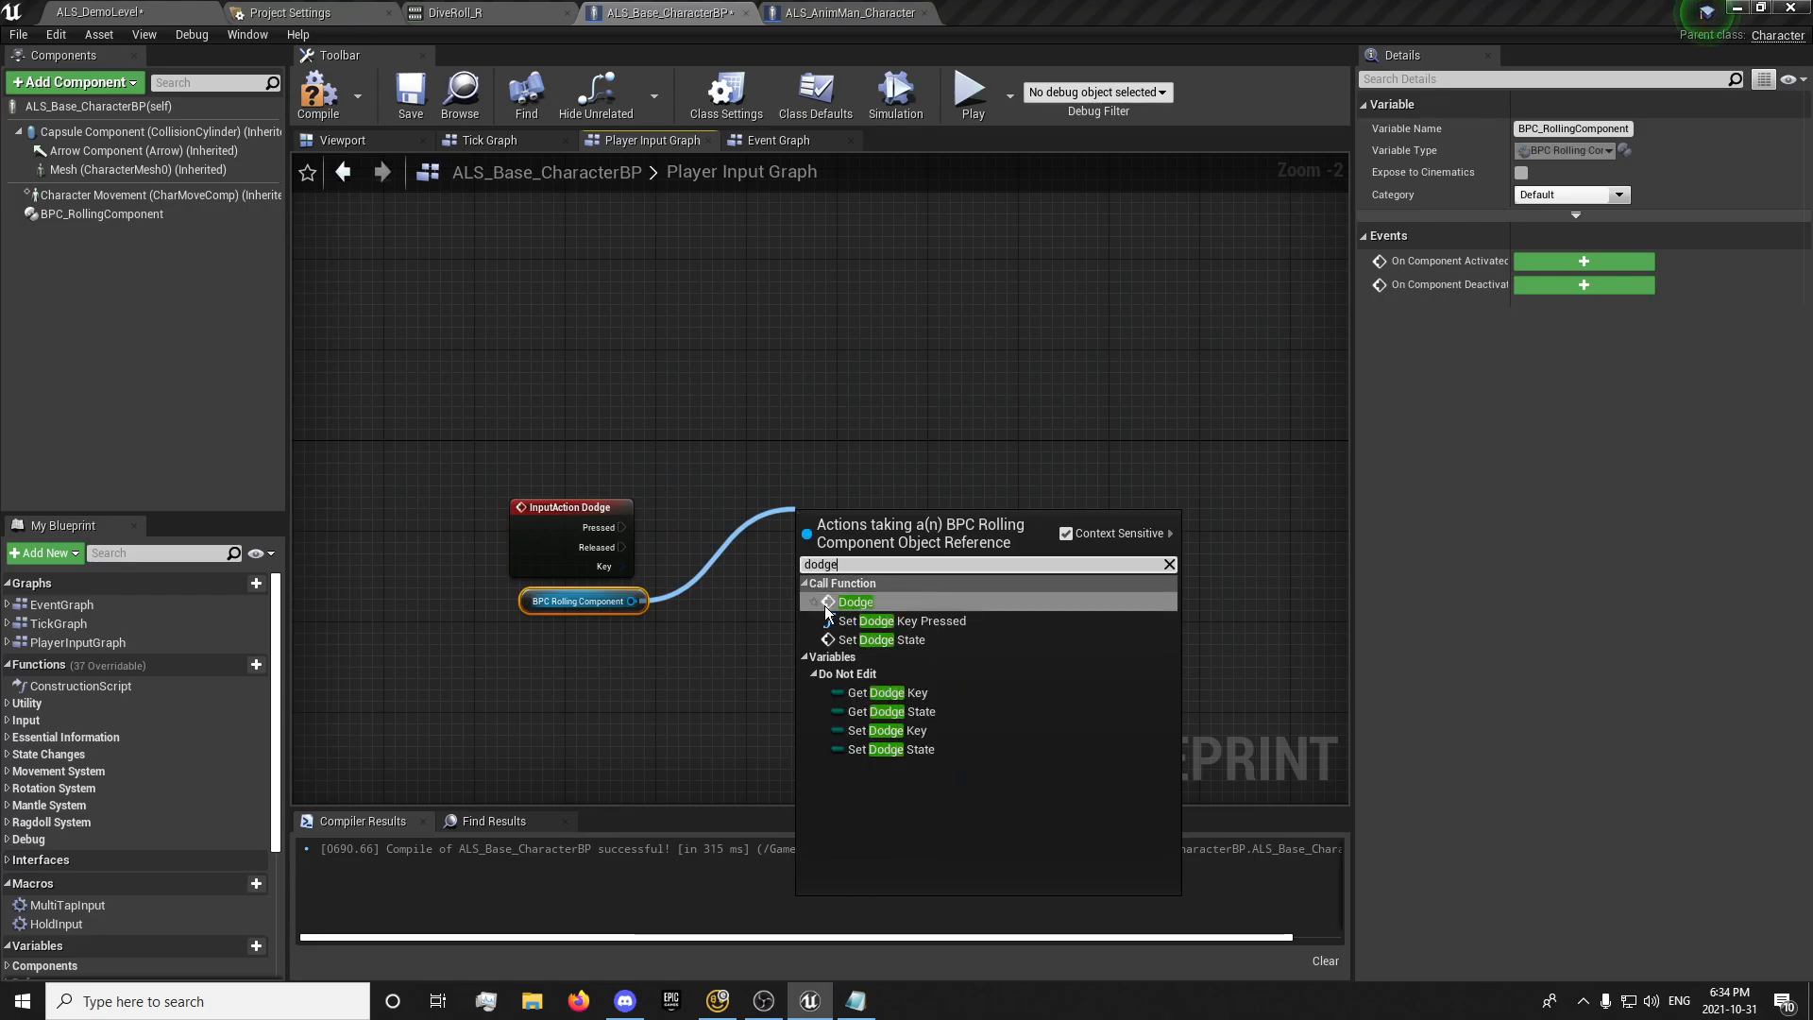
pyautogui.click(853, 602)
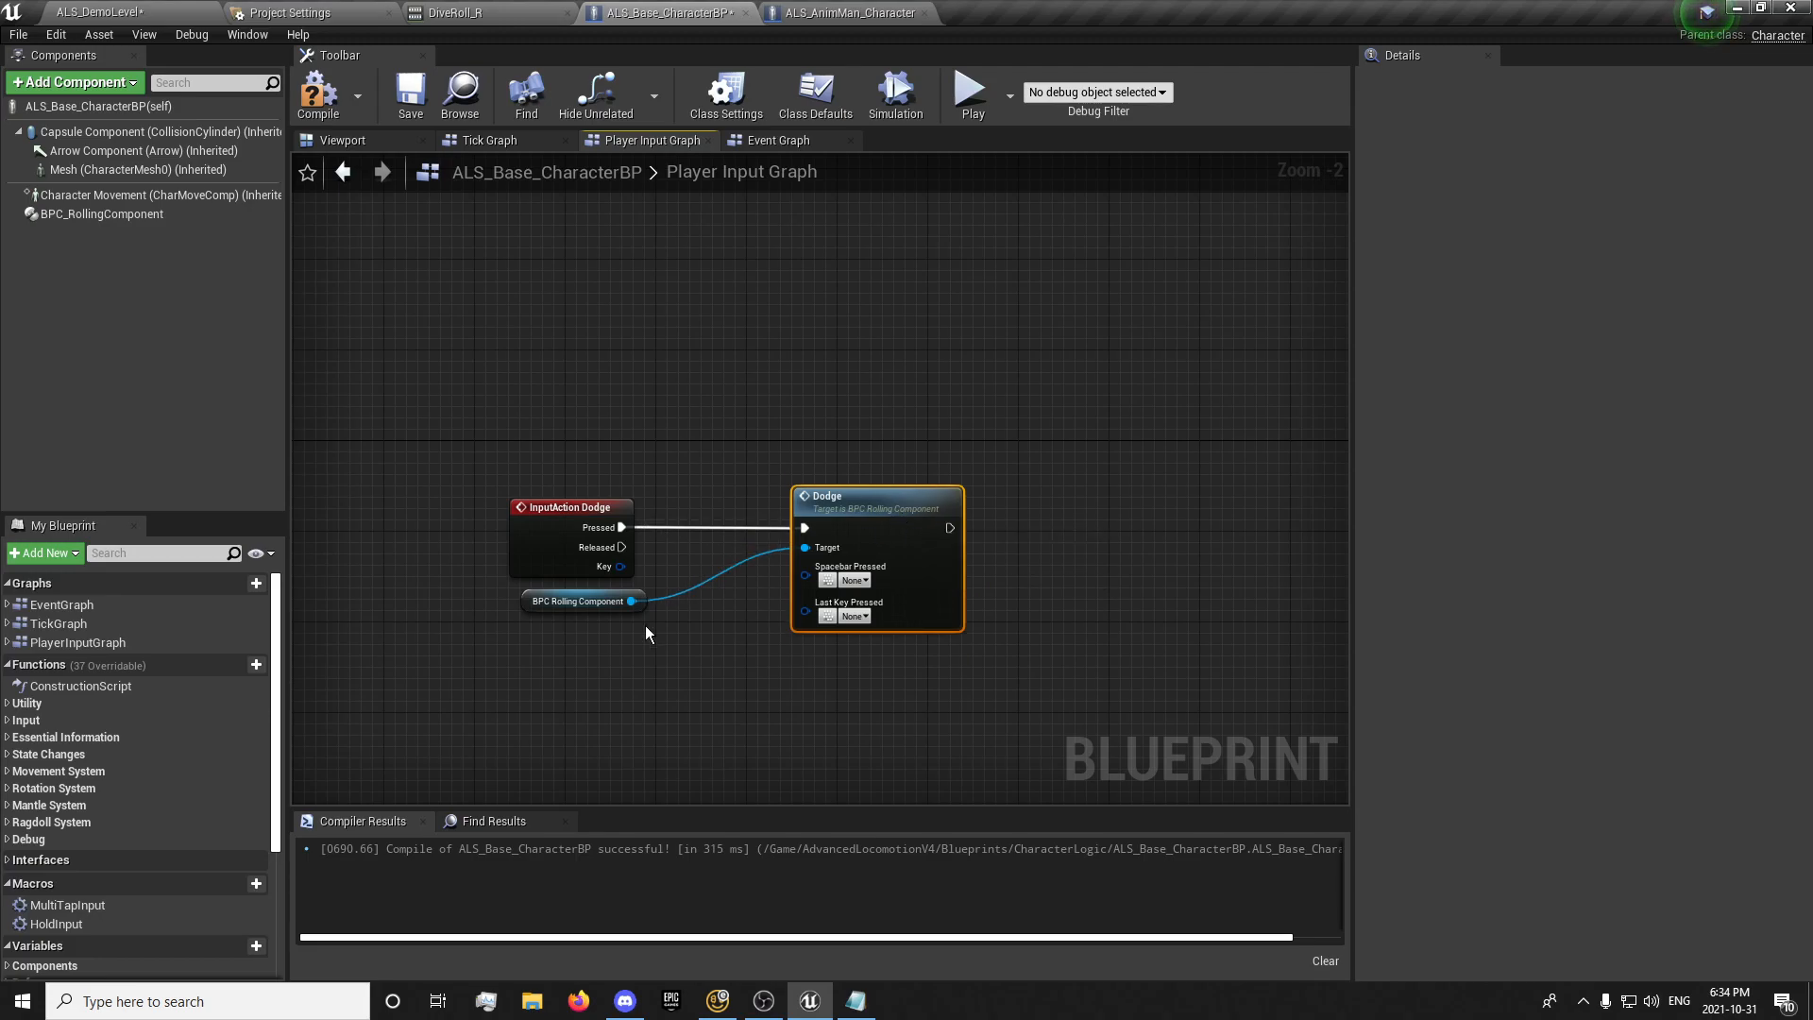
pyautogui.moveTo(582, 600); pyautogui.dragTo(810, 669)
pyautogui.write('Dodge')
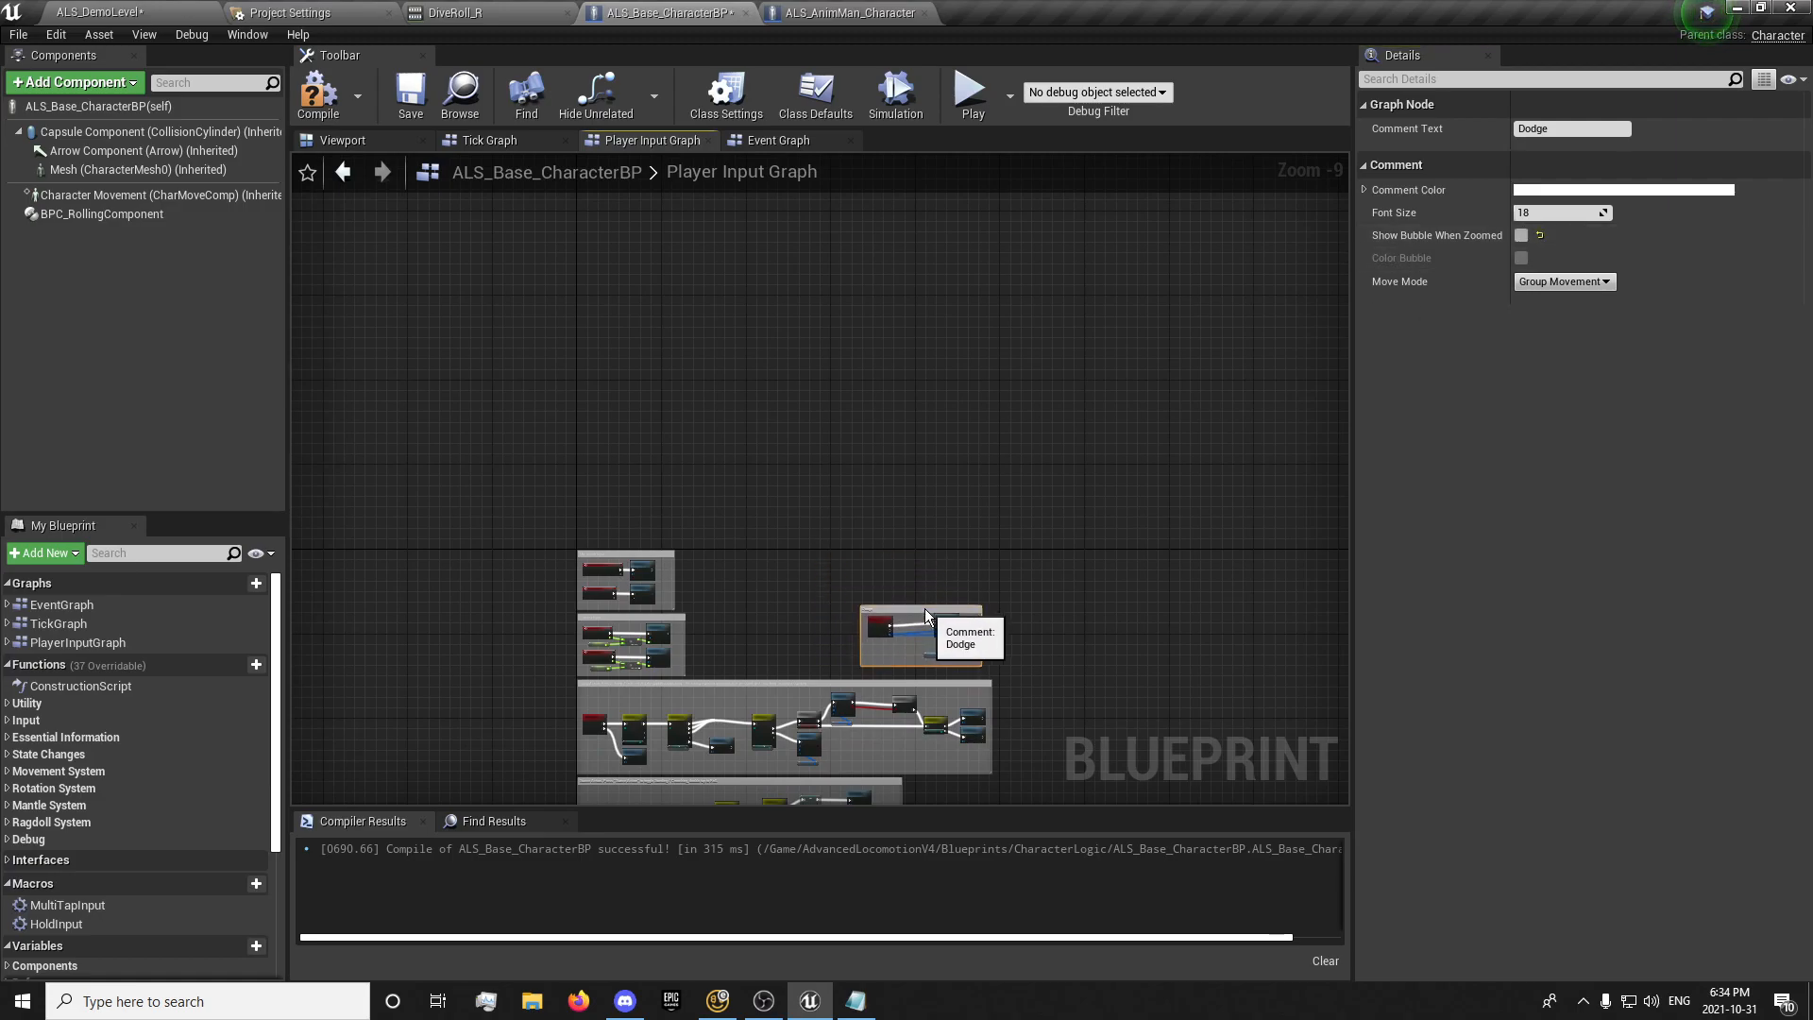
pyautogui.click(408, 92)
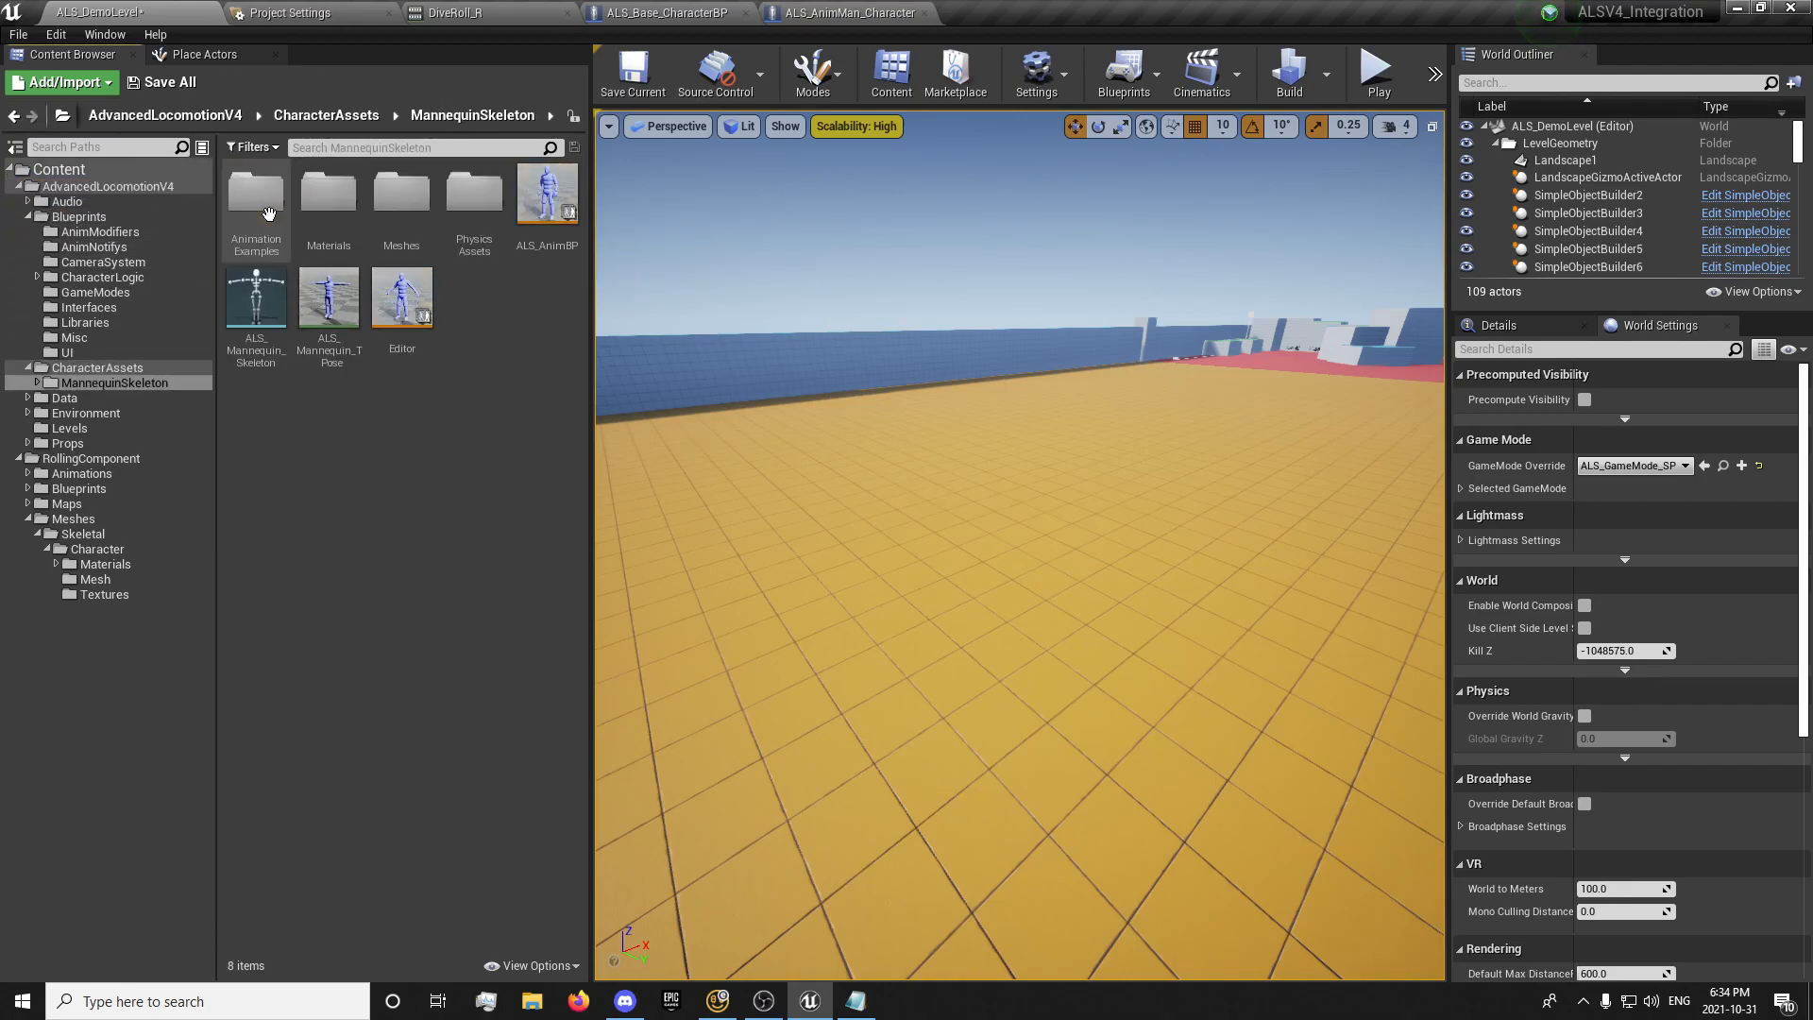
pyautogui.moveTo(546, 192)
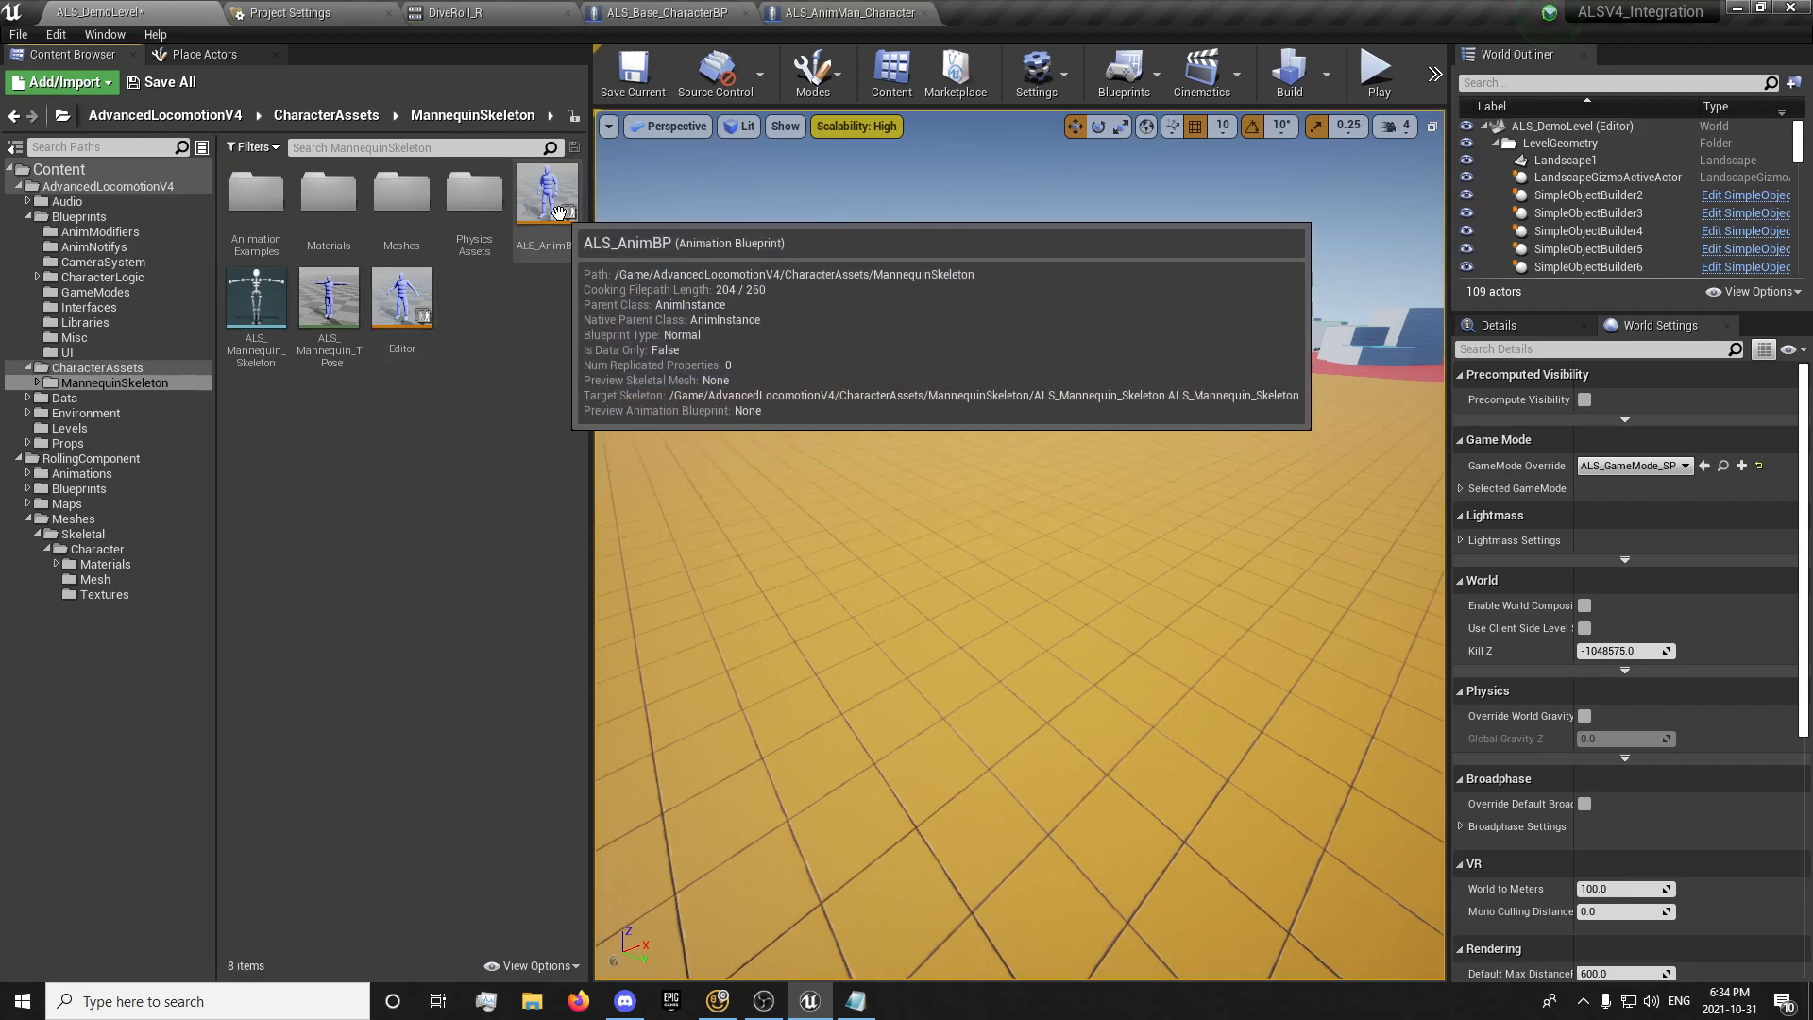
# Open ALS_AnimBP from the MannequinSkeleton folder and show its Update Graph
pyautogui.doubleClick(546, 192)
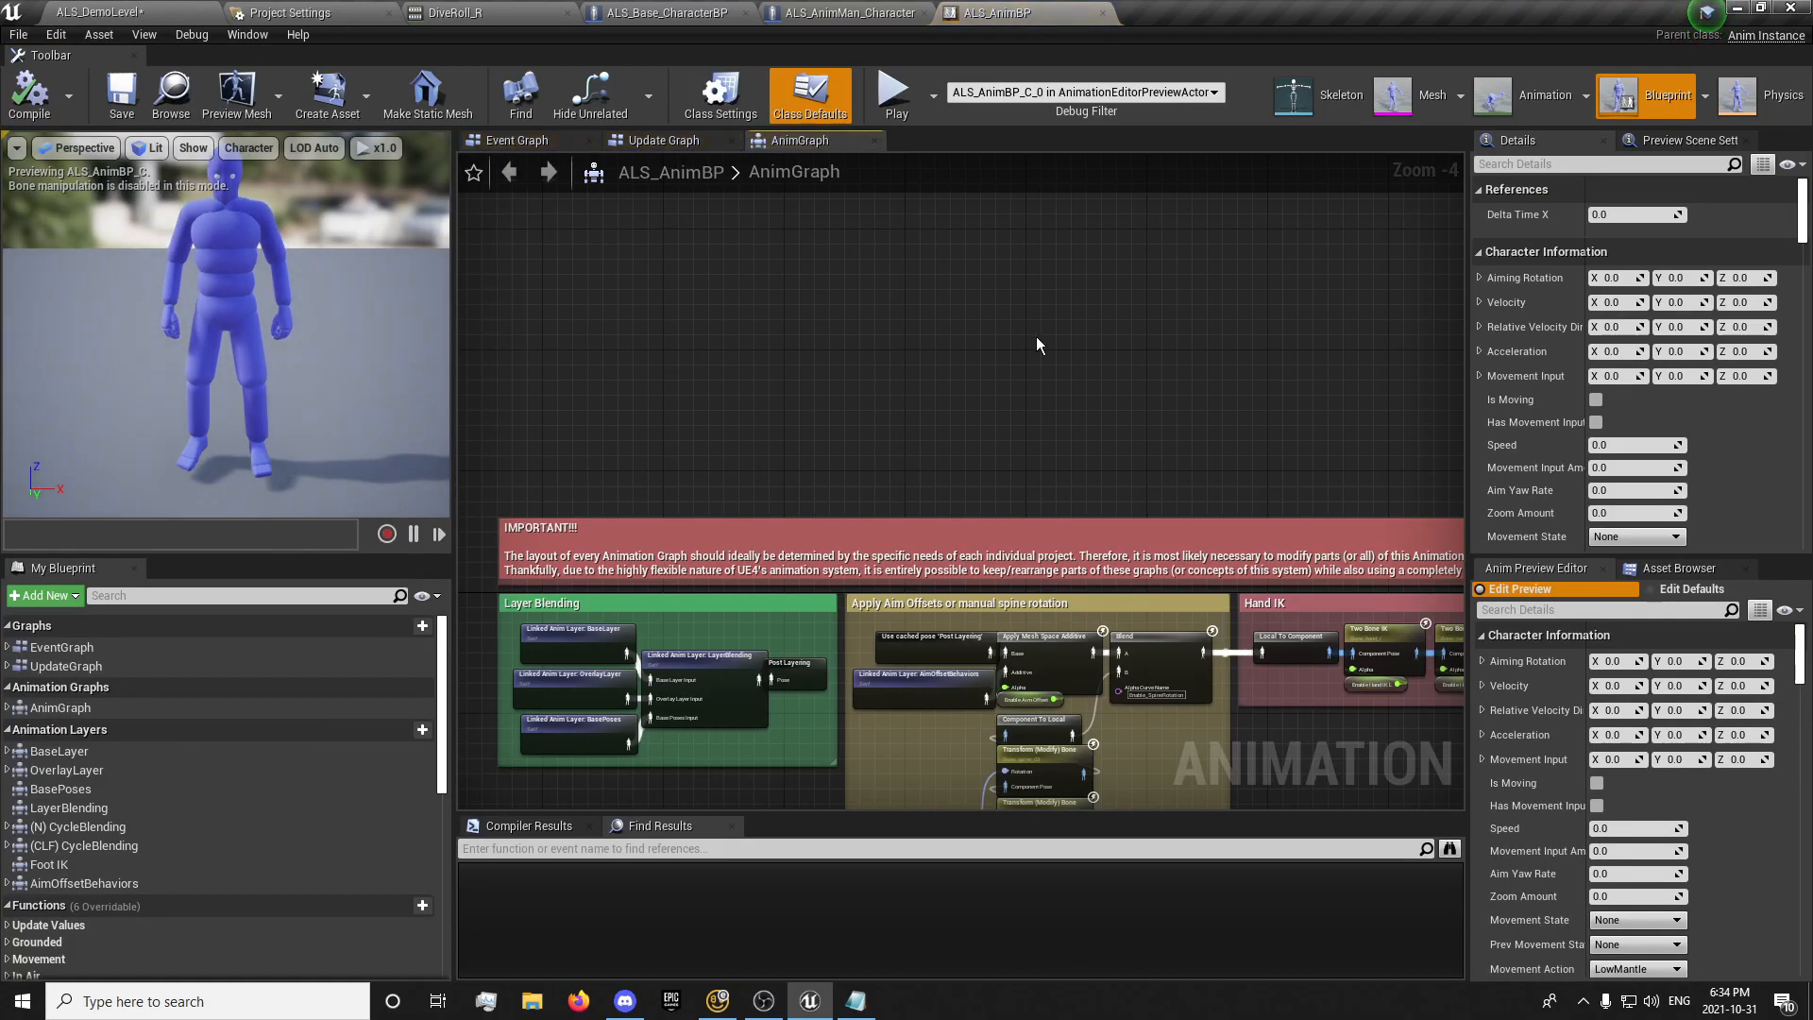
pyautogui.click(663, 140)
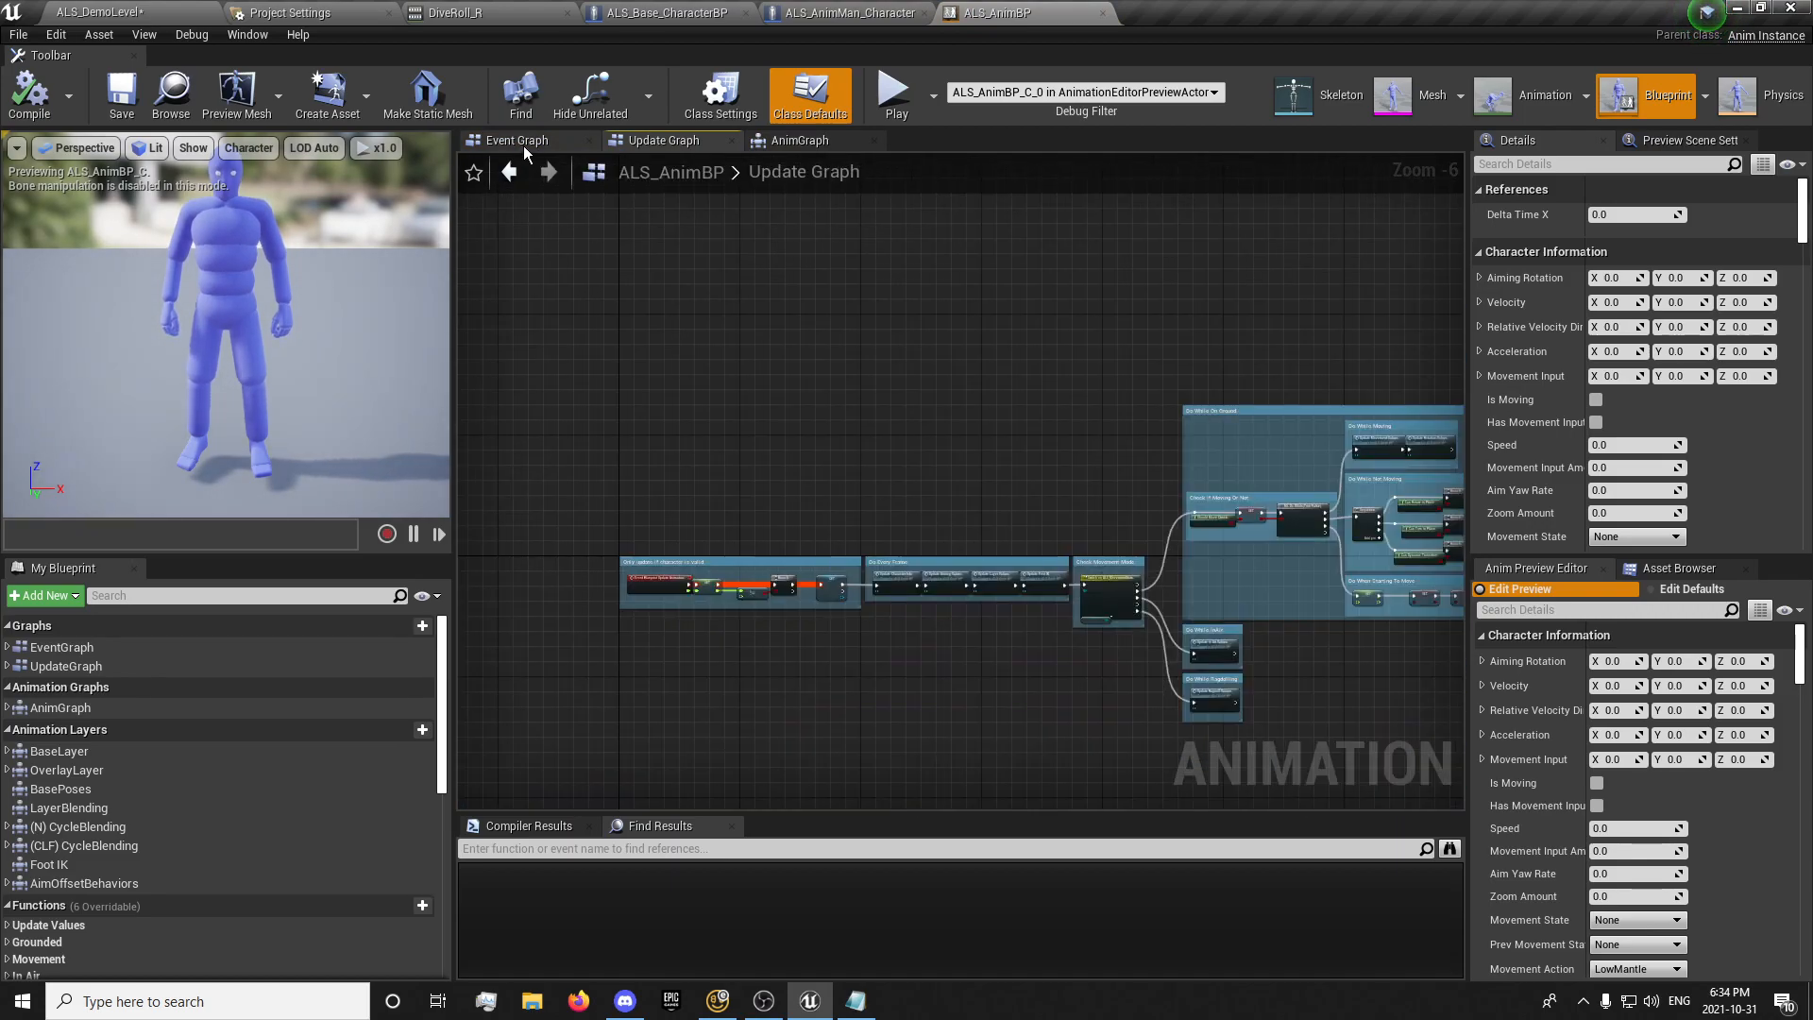
pyautogui.moveTo(66, 650)
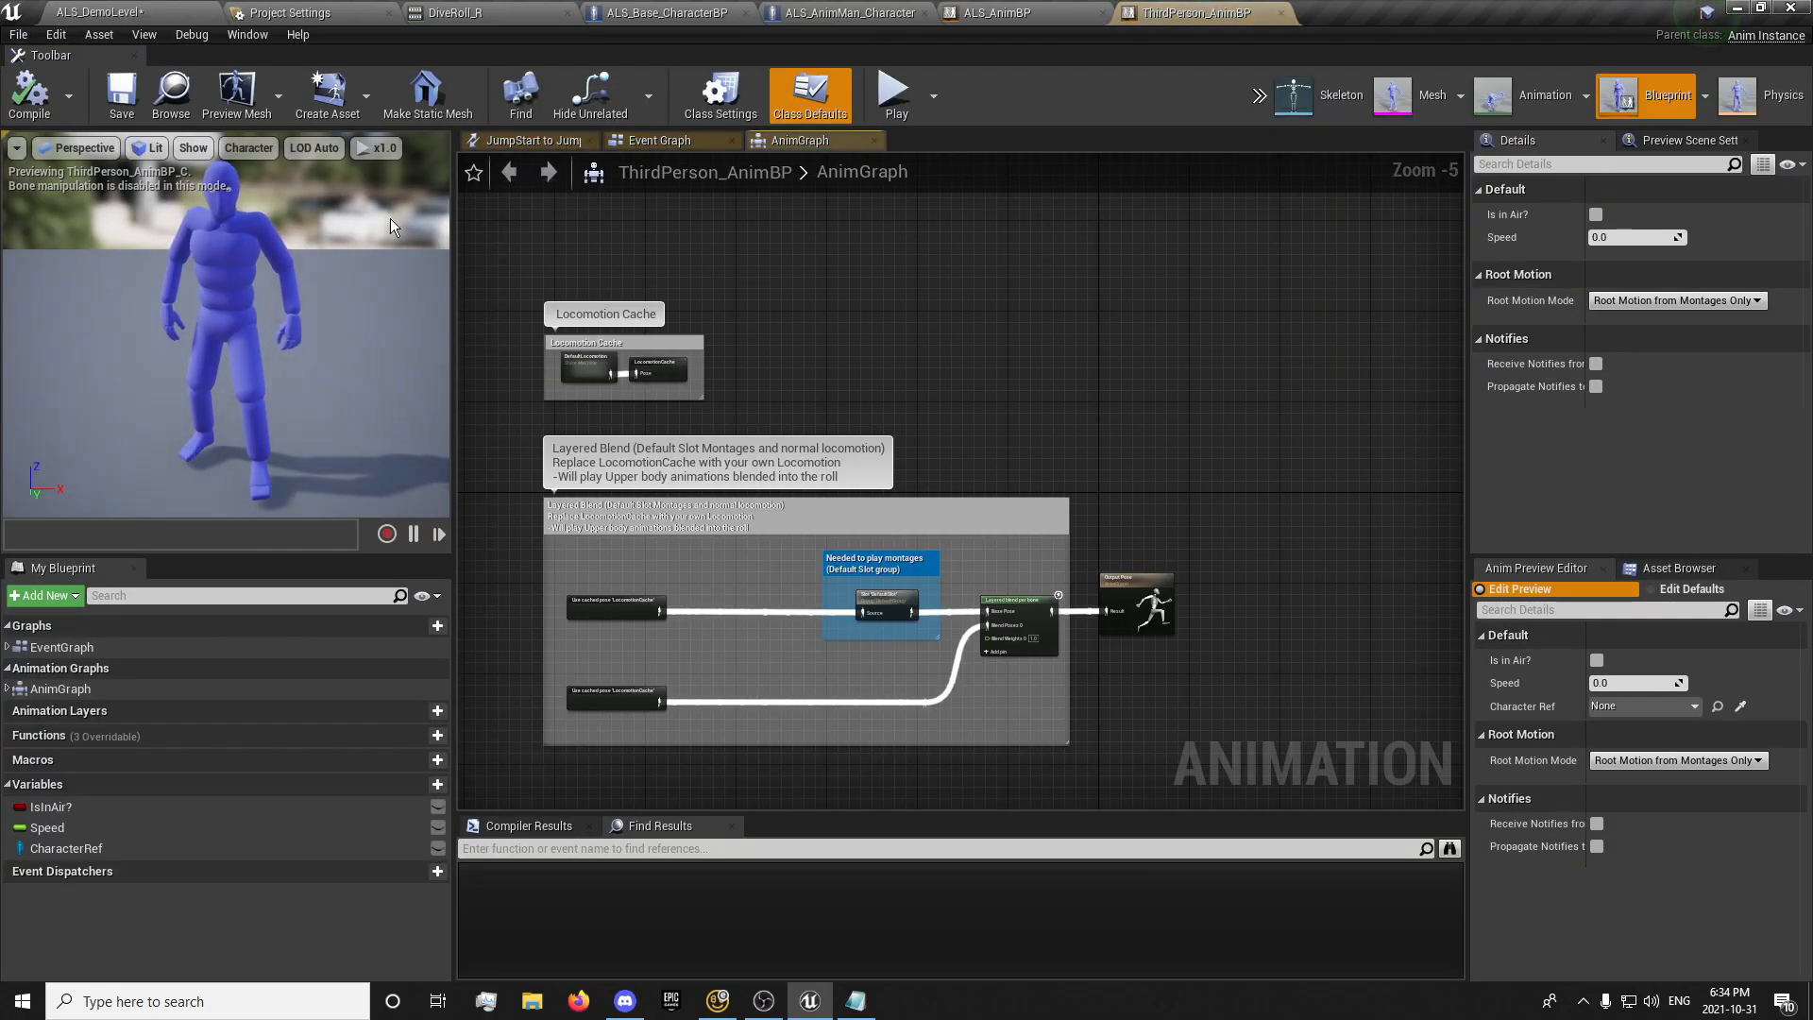
# Review ThirdPerson_AnimBP's AnimGraph, then show its Event Graph with the Stop Animation Notify group
pyautogui.scroll(-3)
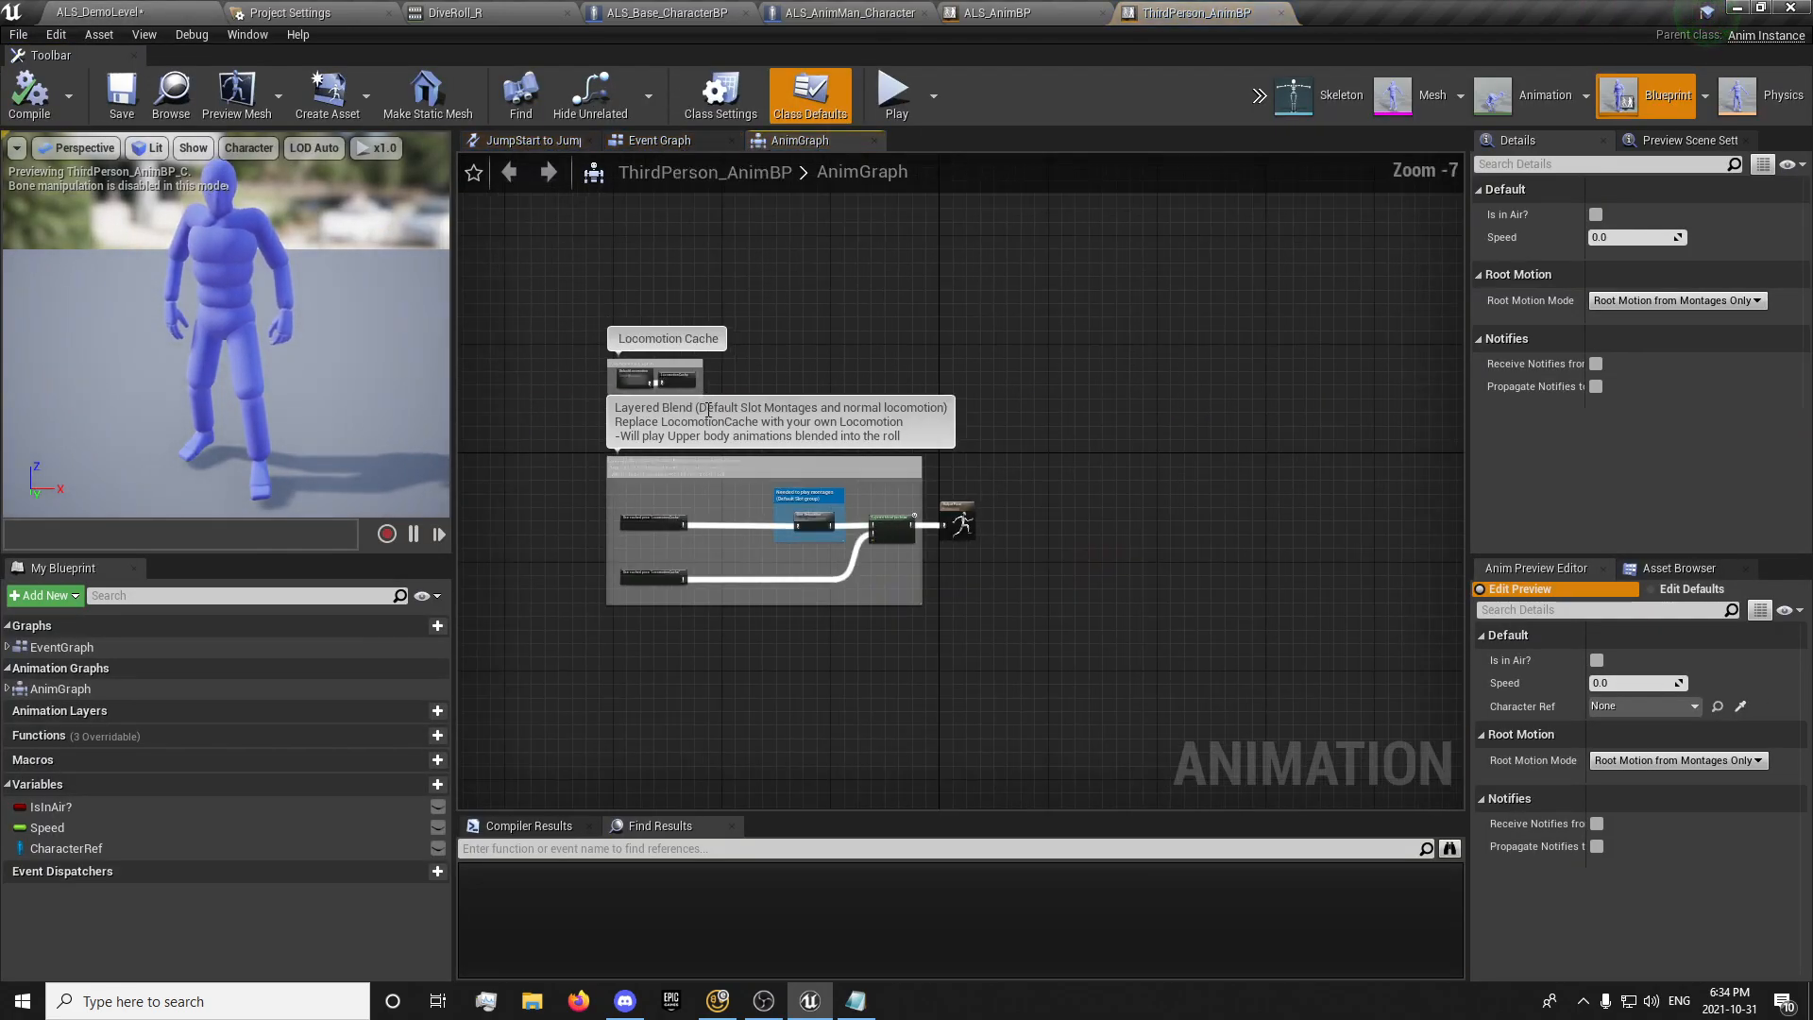
pyautogui.moveTo(654, 142)
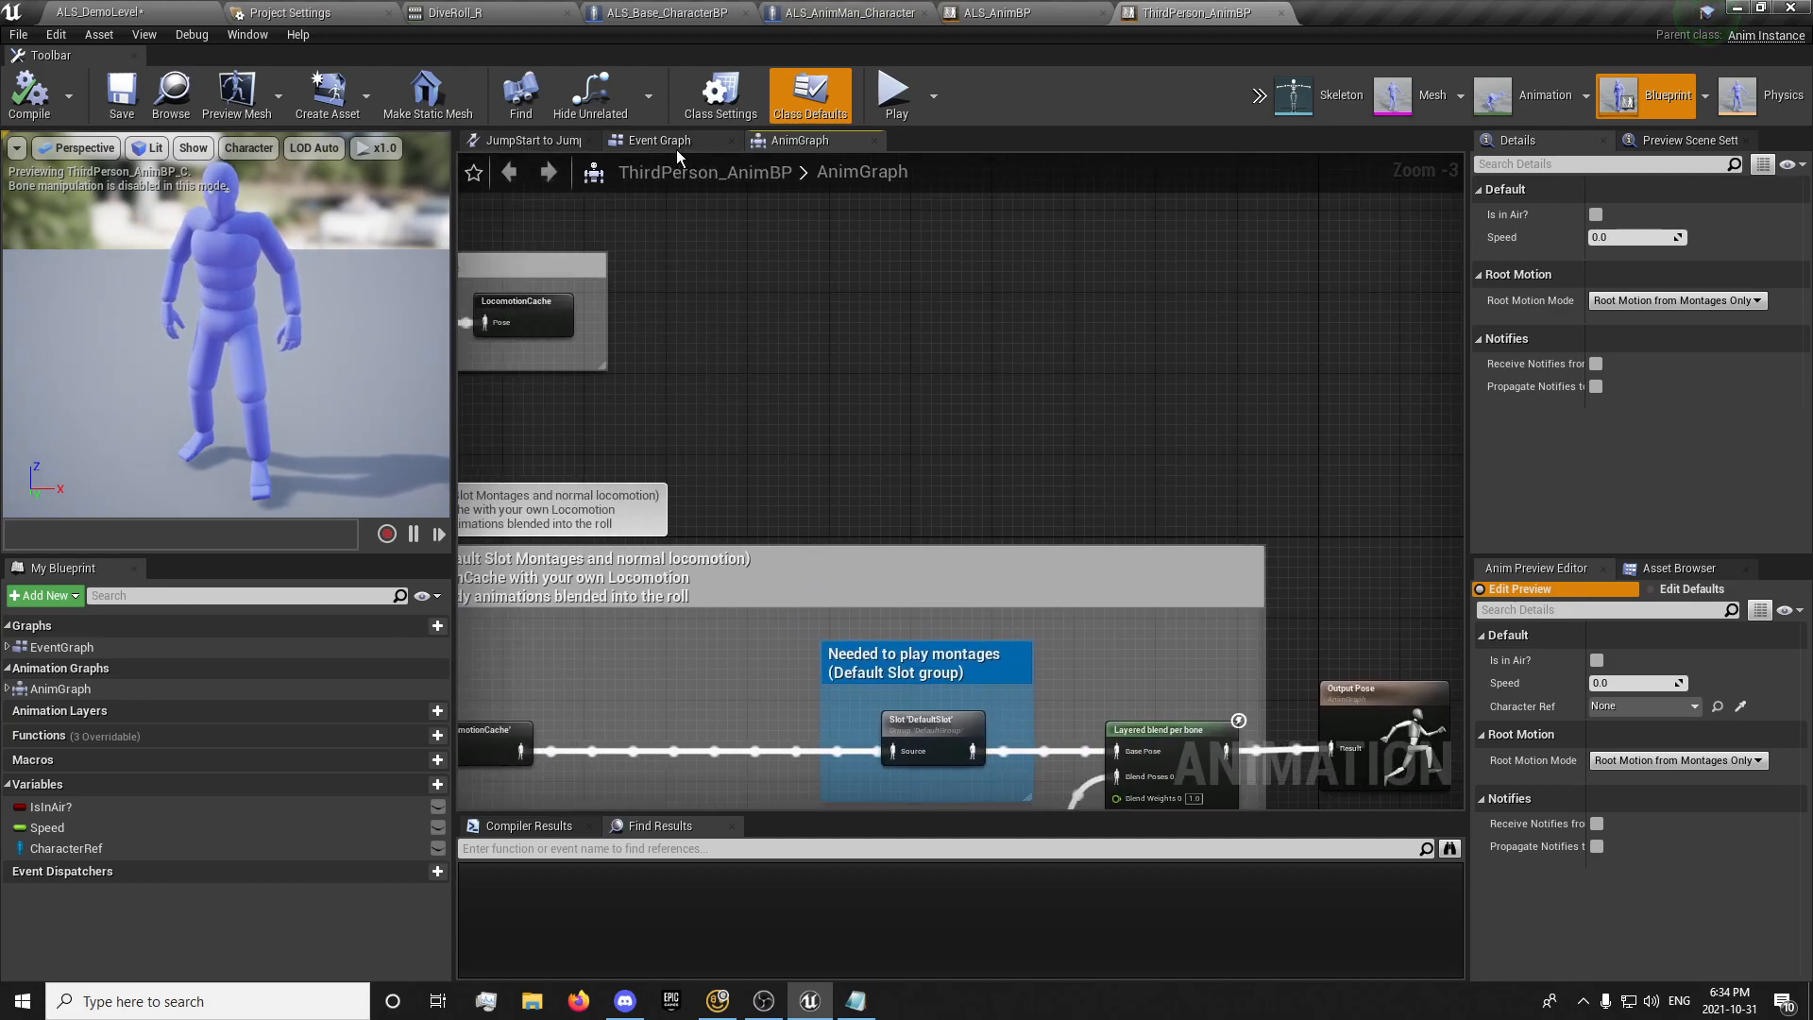
pyautogui.click(659, 140)
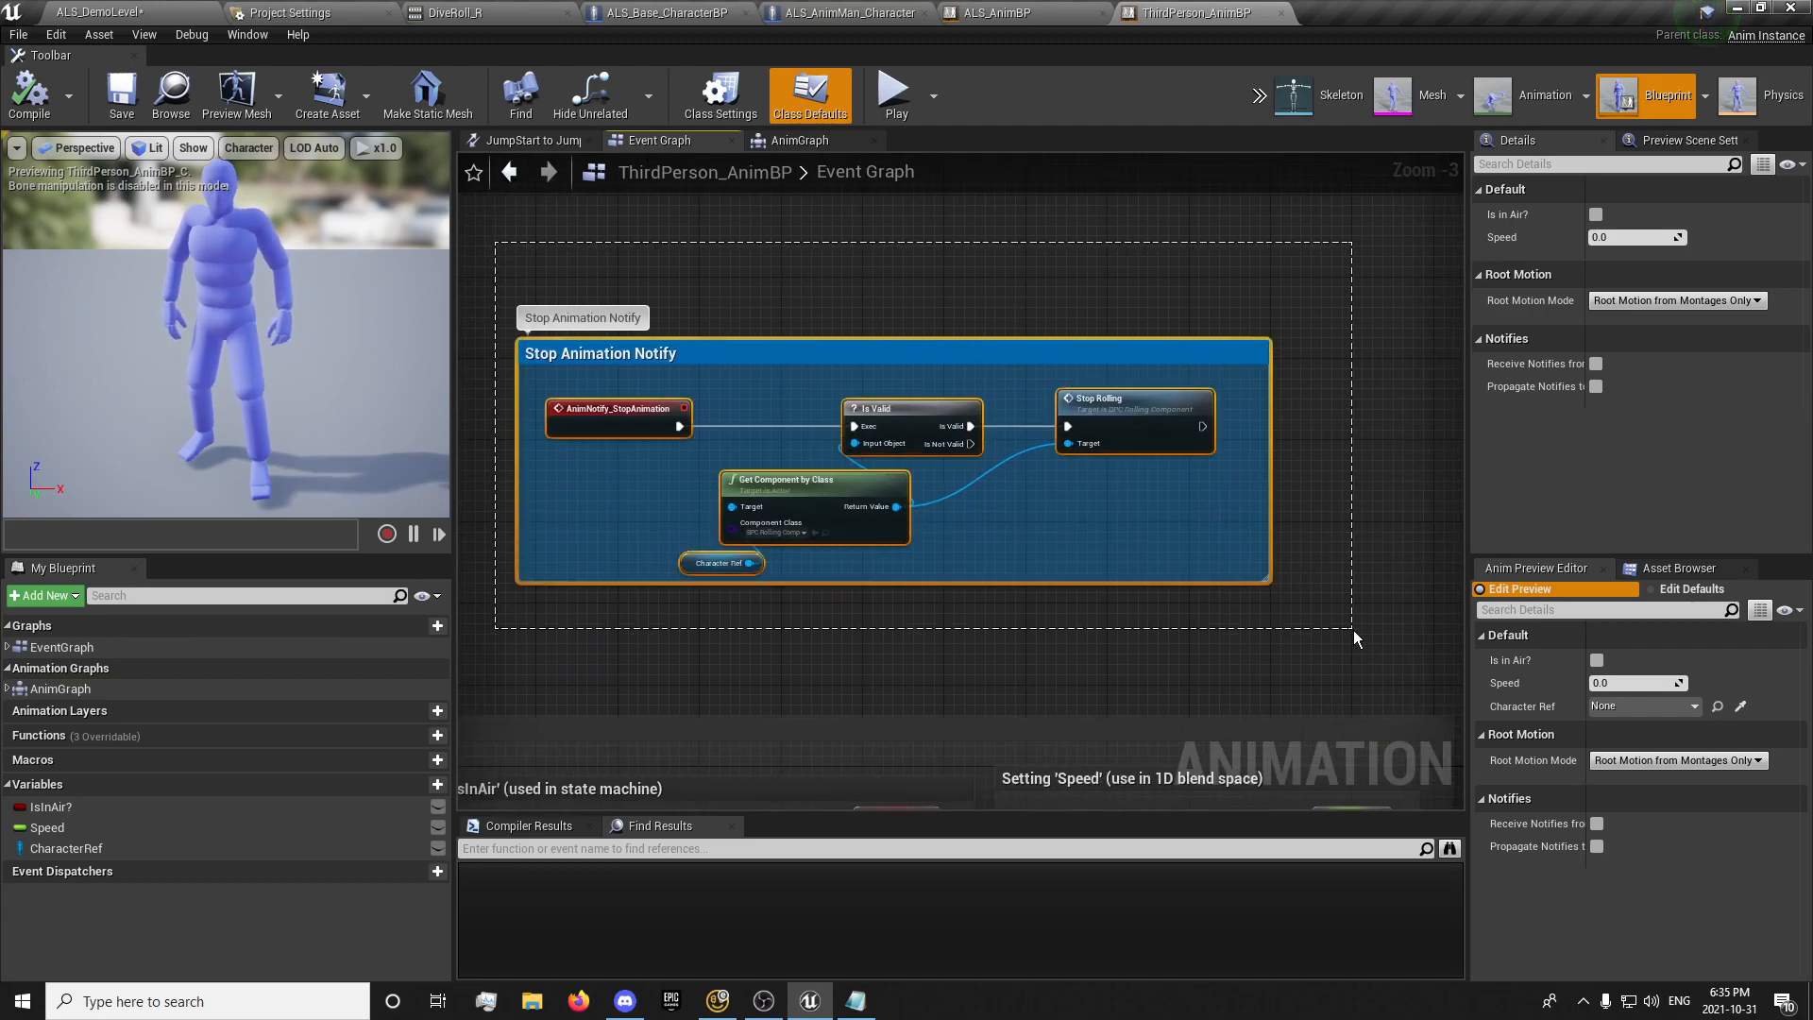
# Paste the Stop Animation Notify group into ALS_AnimBP and feed it from a Get Character node
pyautogui.click(1006, 12)
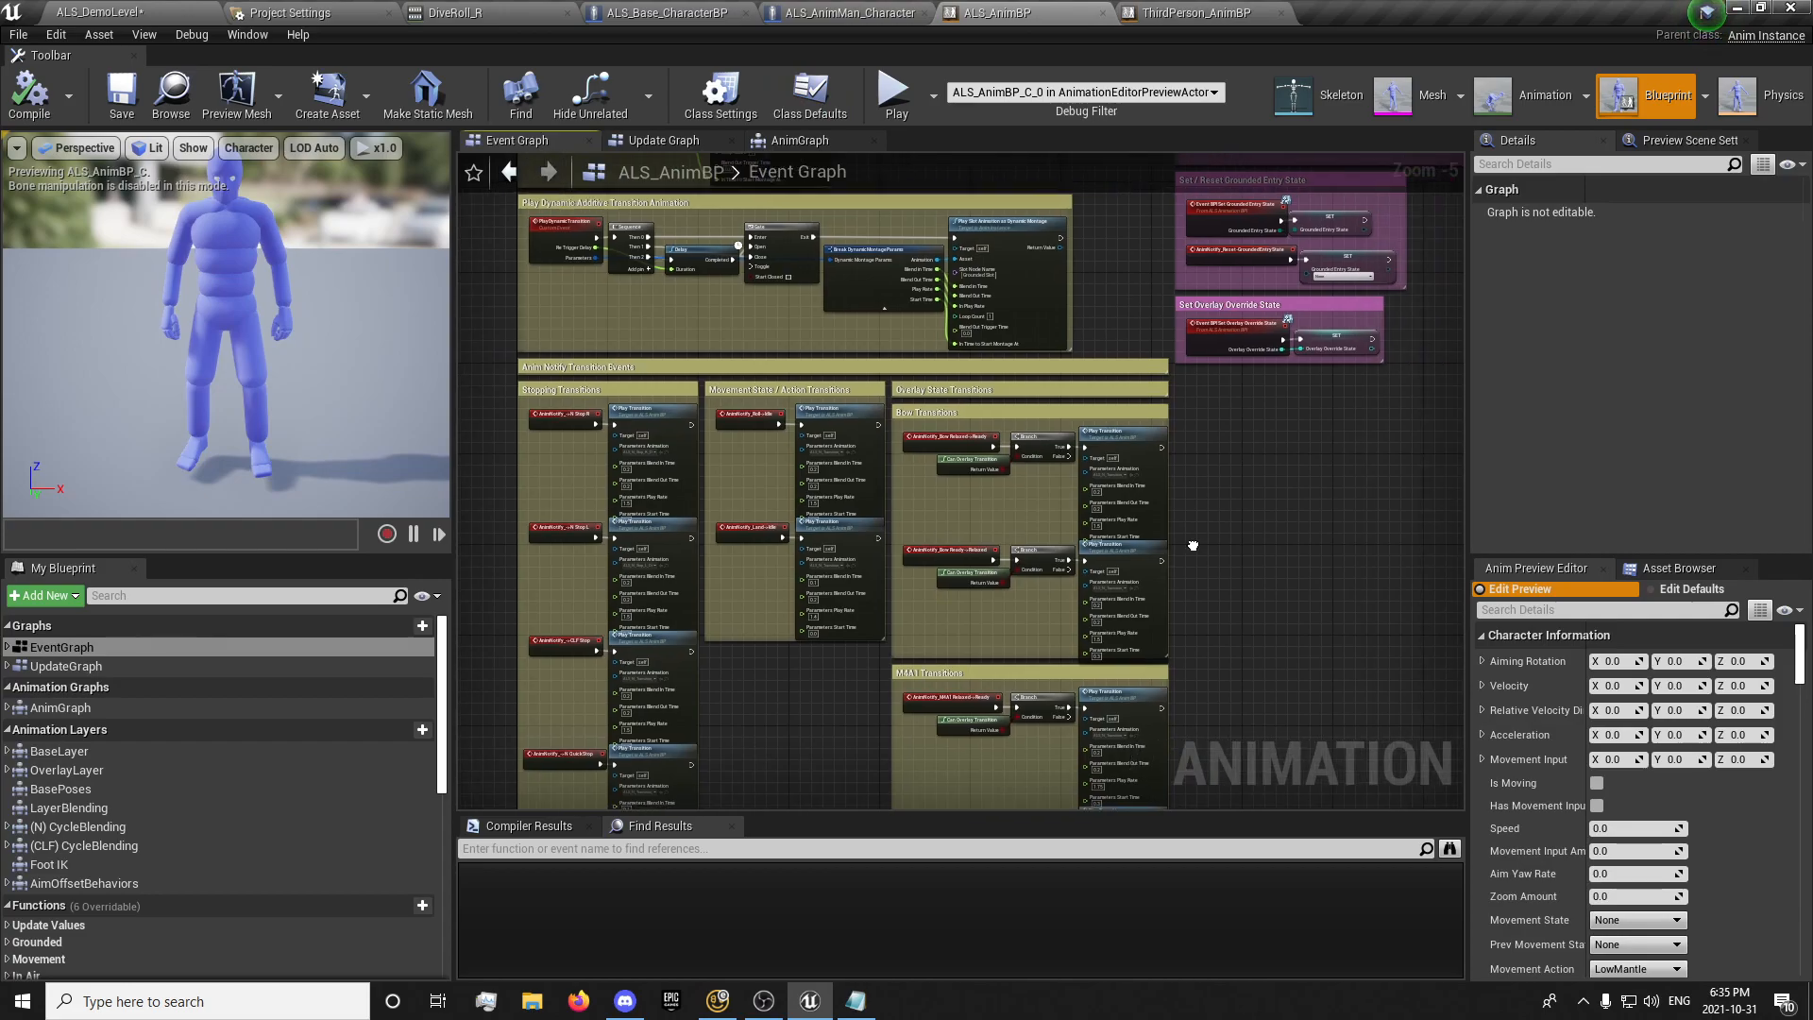
pyautogui.scroll(-3)
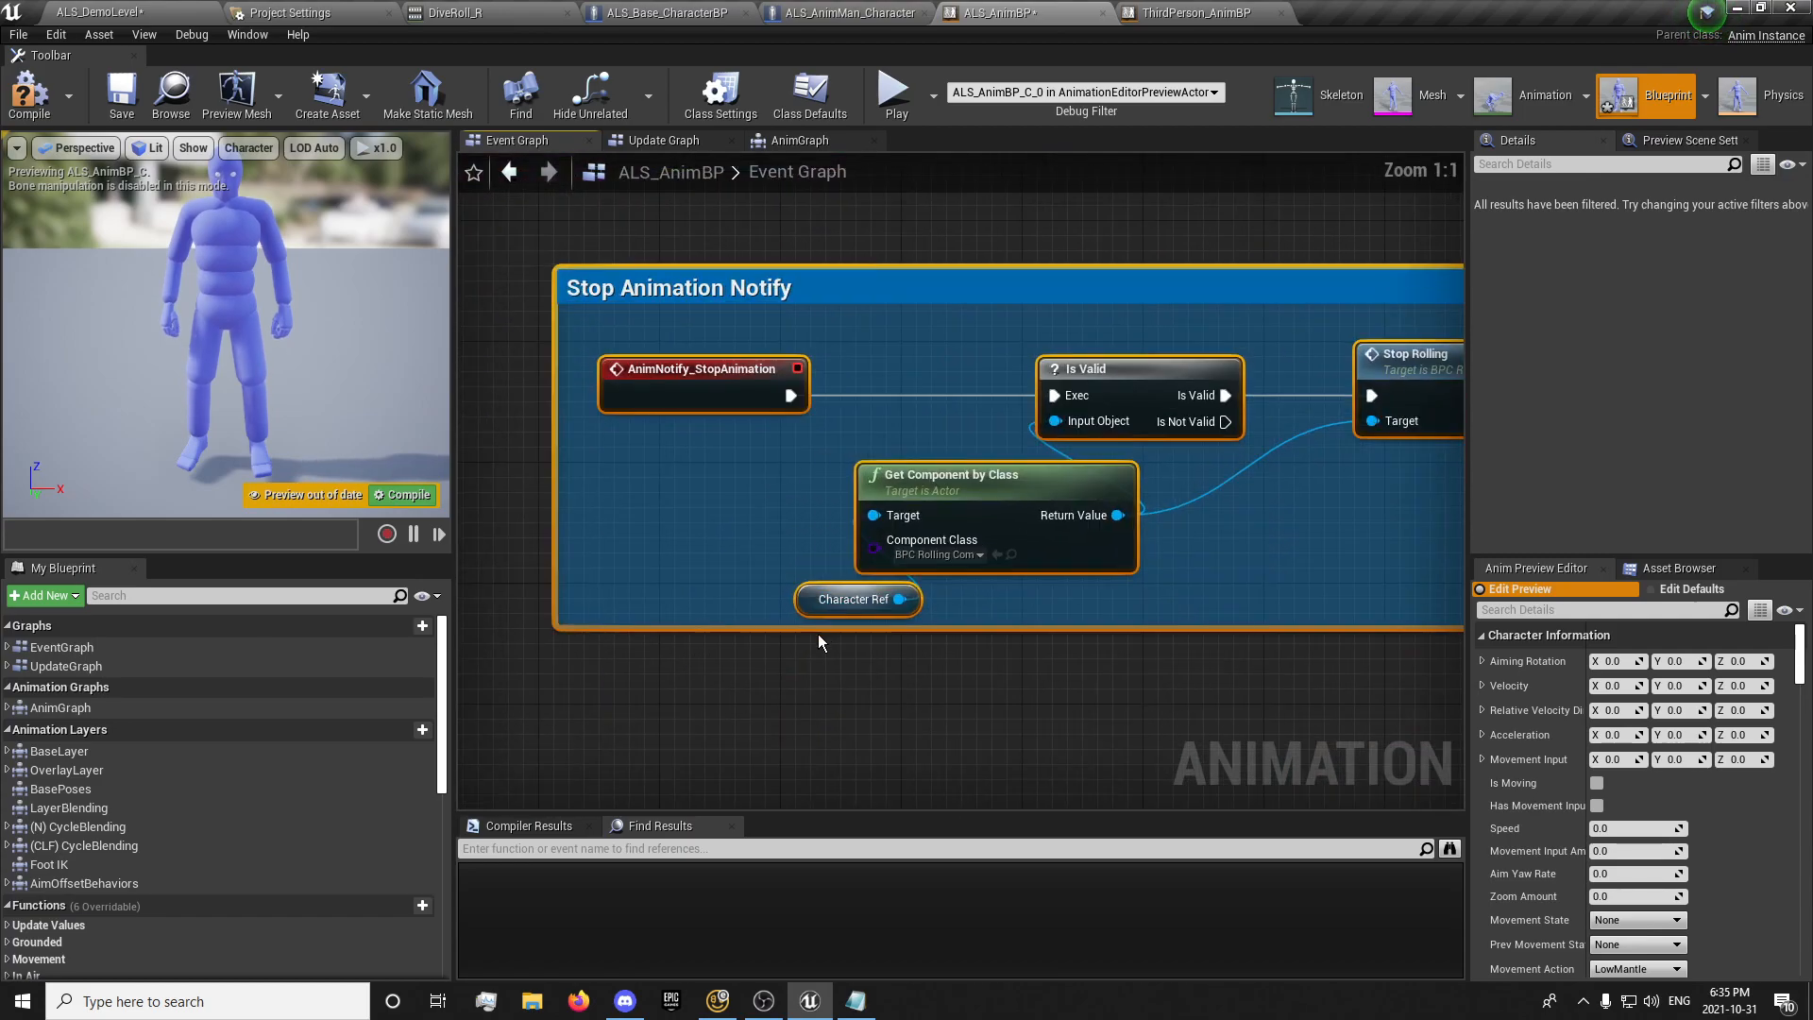
pyautogui.write('character')
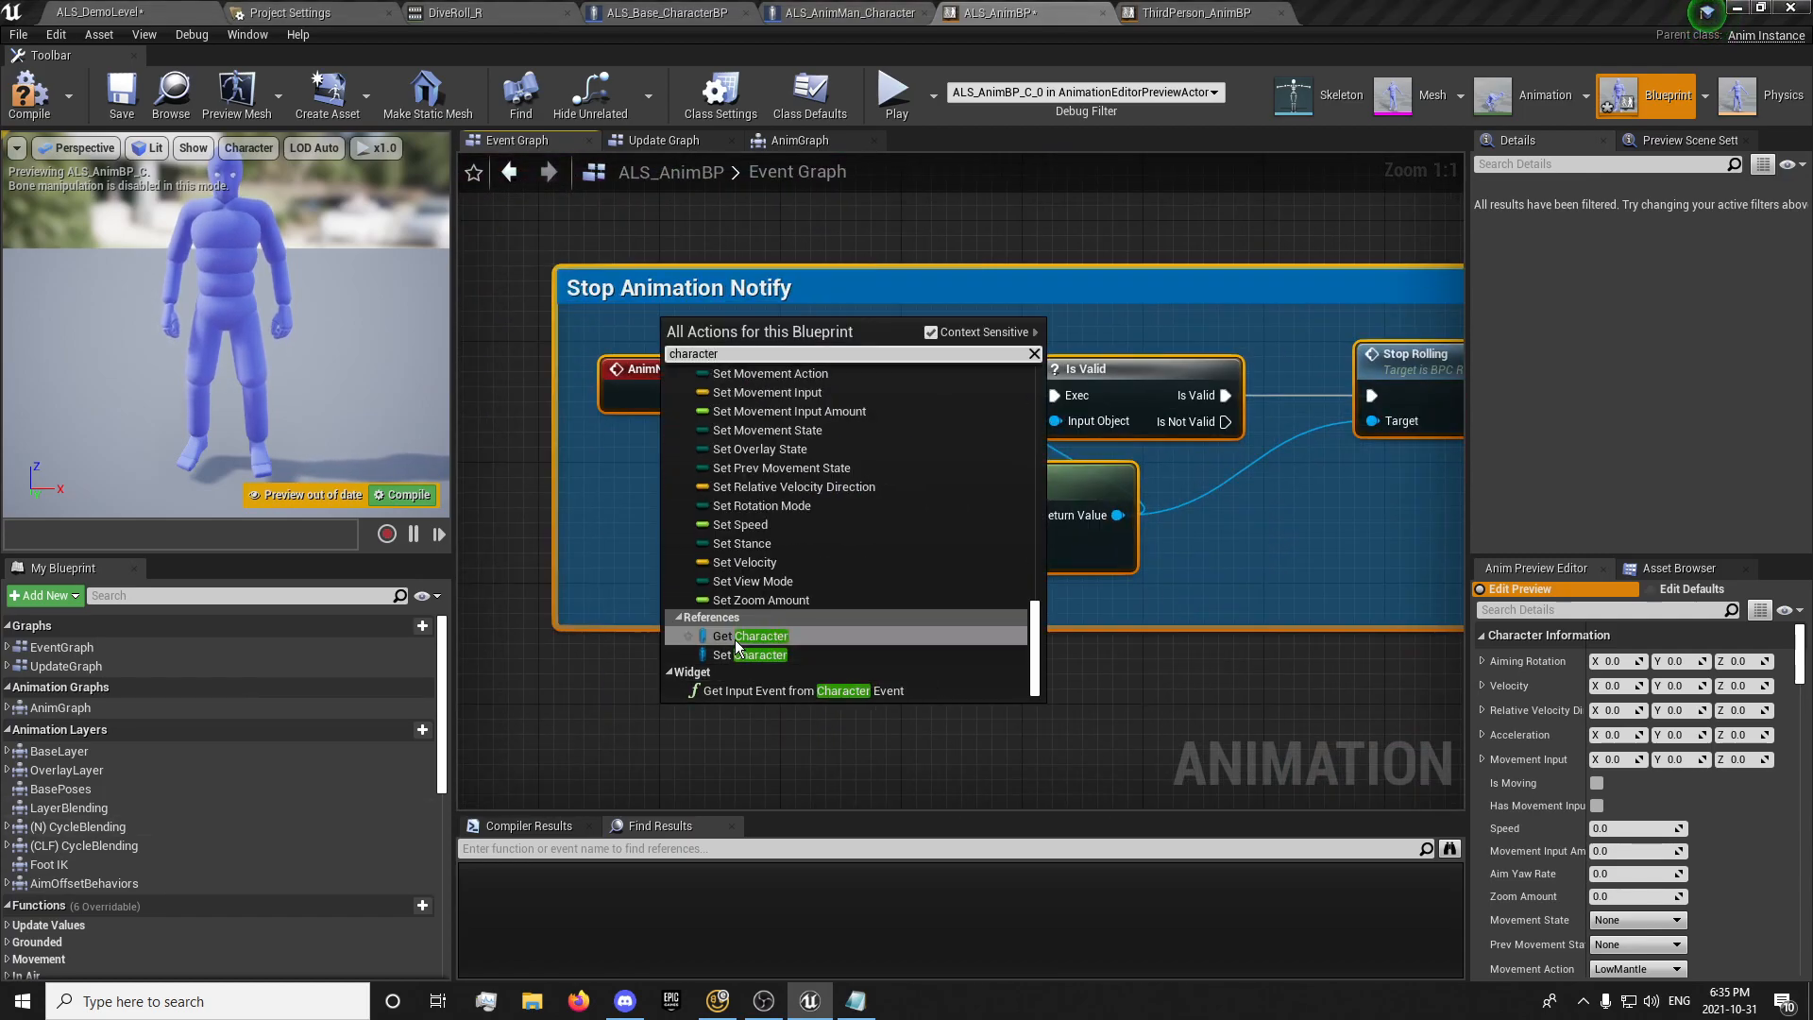
pyautogui.click(752, 634)
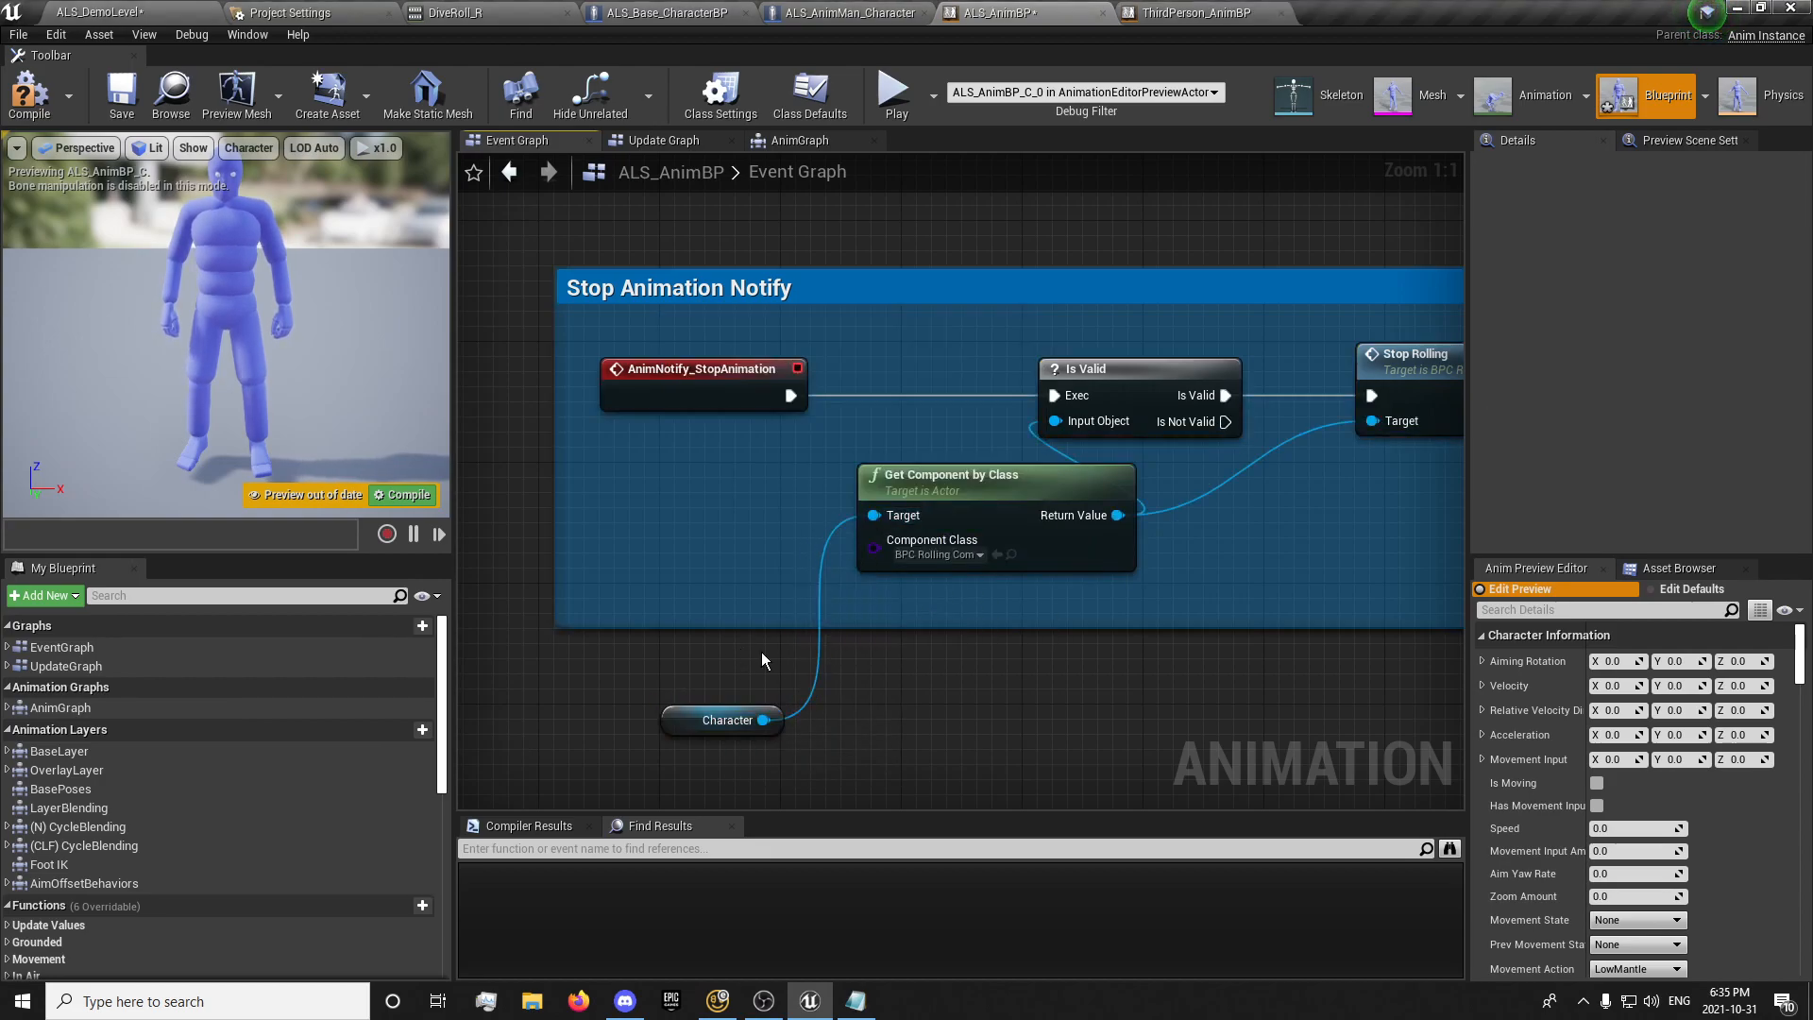
pyautogui.click(727, 720)
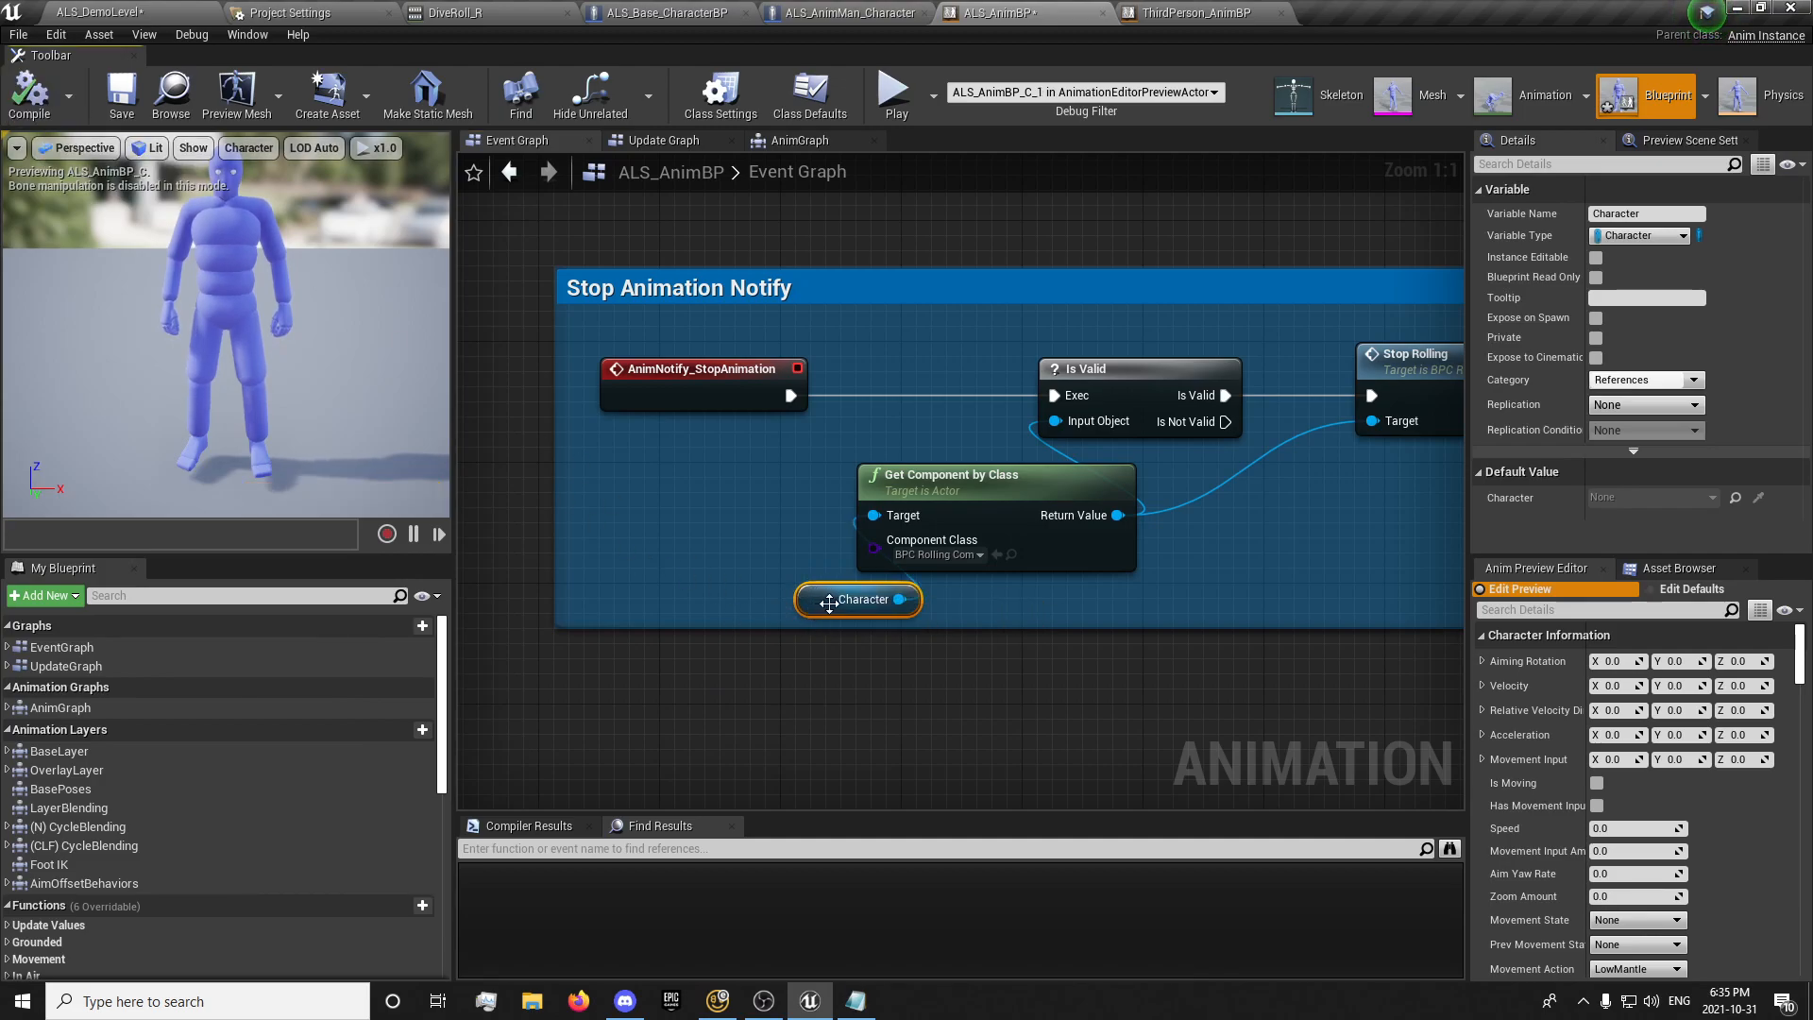
# Find all references of the Character variable, then return to the Update Graph
pyautogui.rightClick(857, 599)
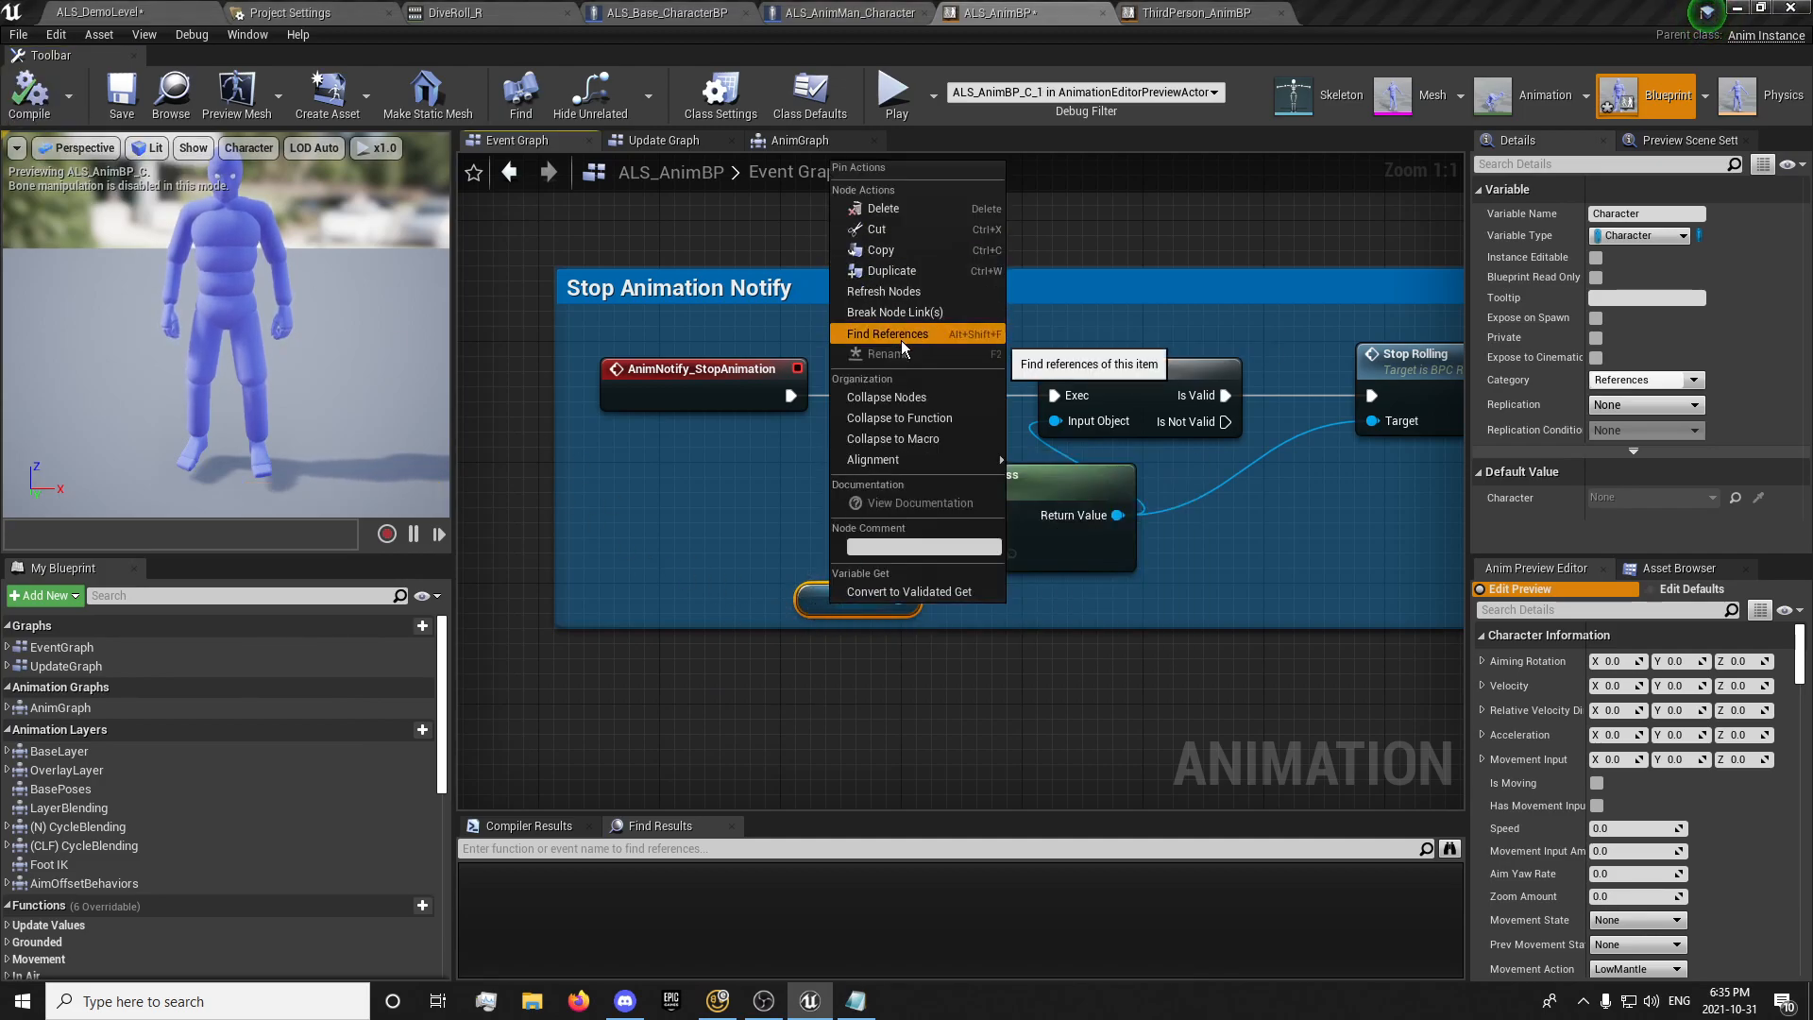
pyautogui.click(887, 333)
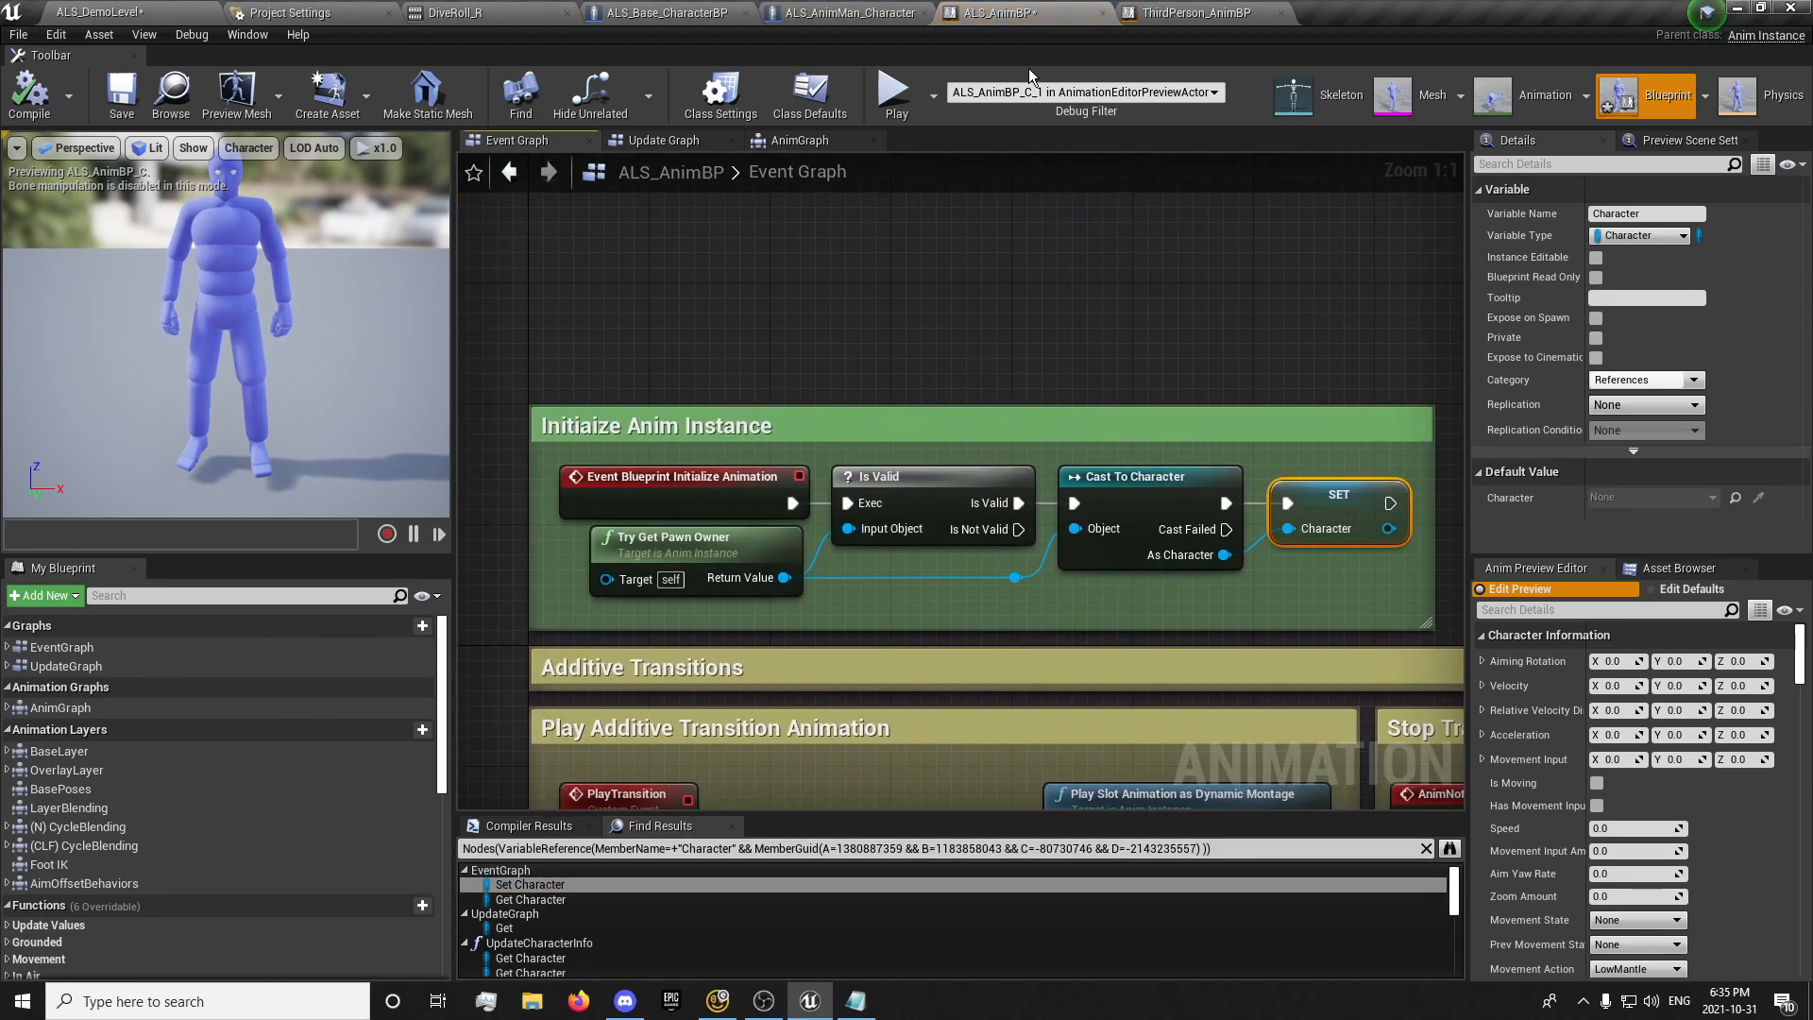
pyautogui.click(662, 140)
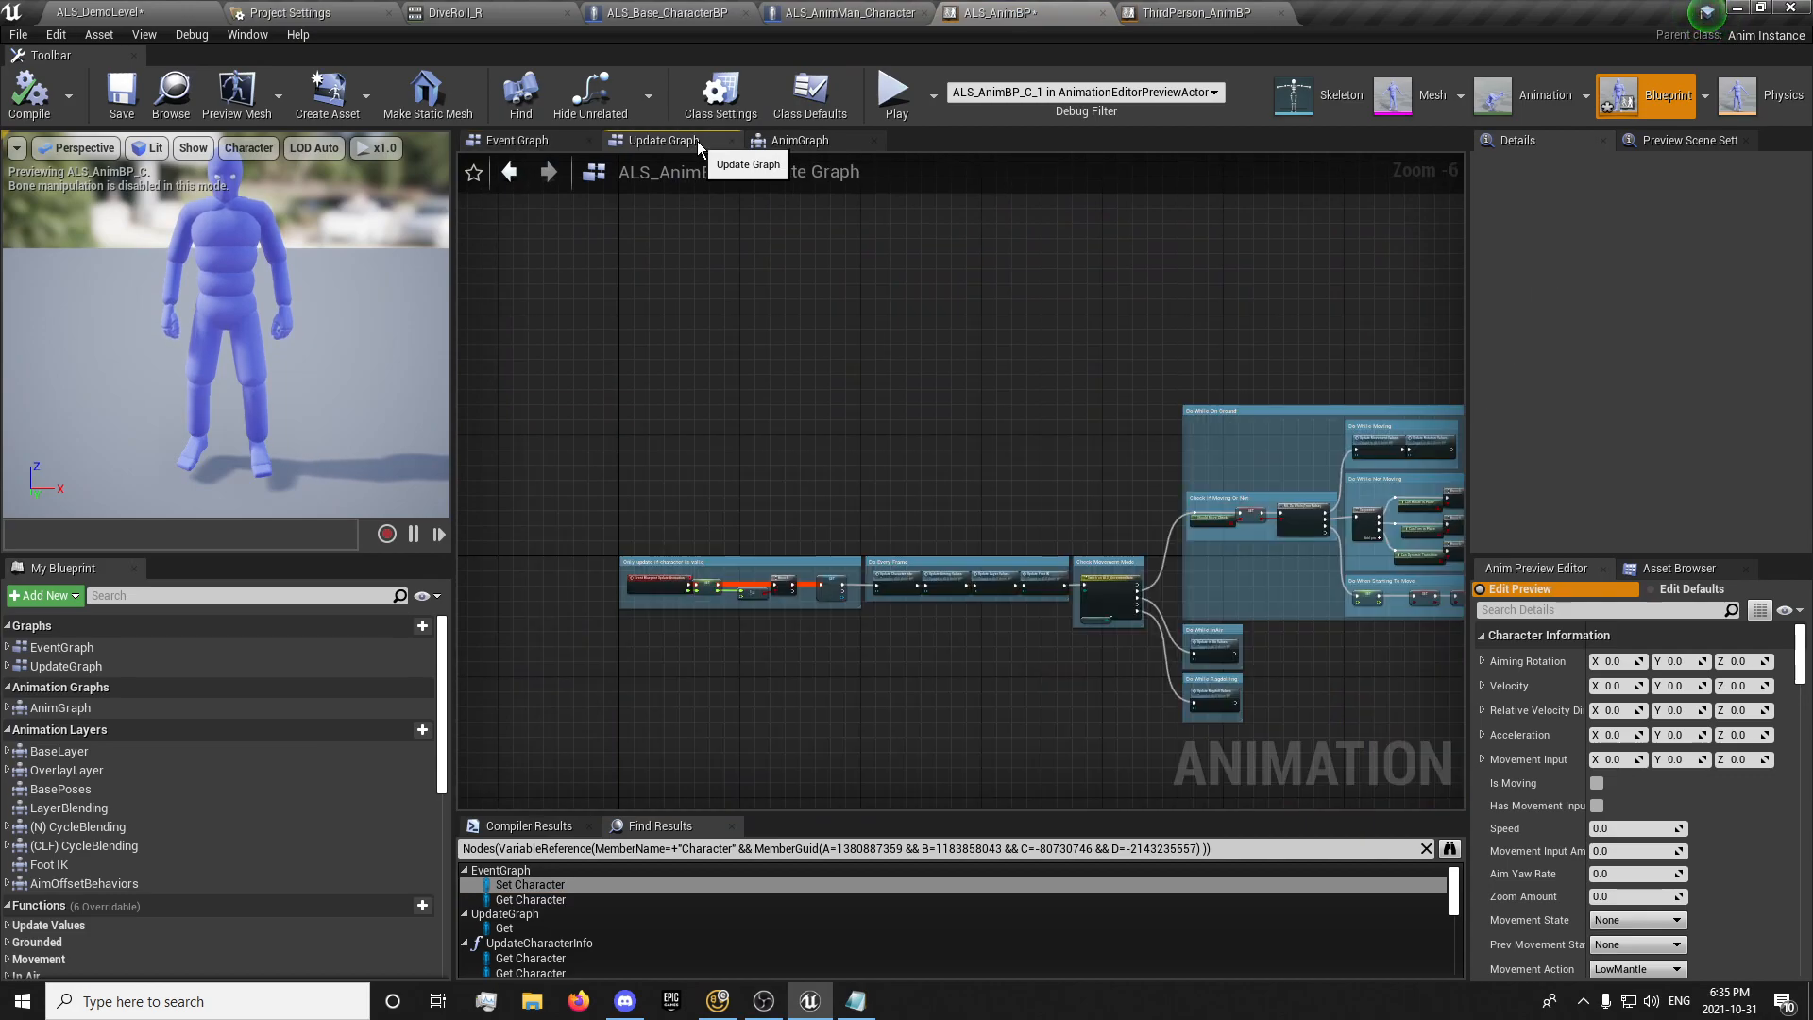
# Return to the demo level editor and launch a Play In Editor session
pyautogui.click(800, 140)
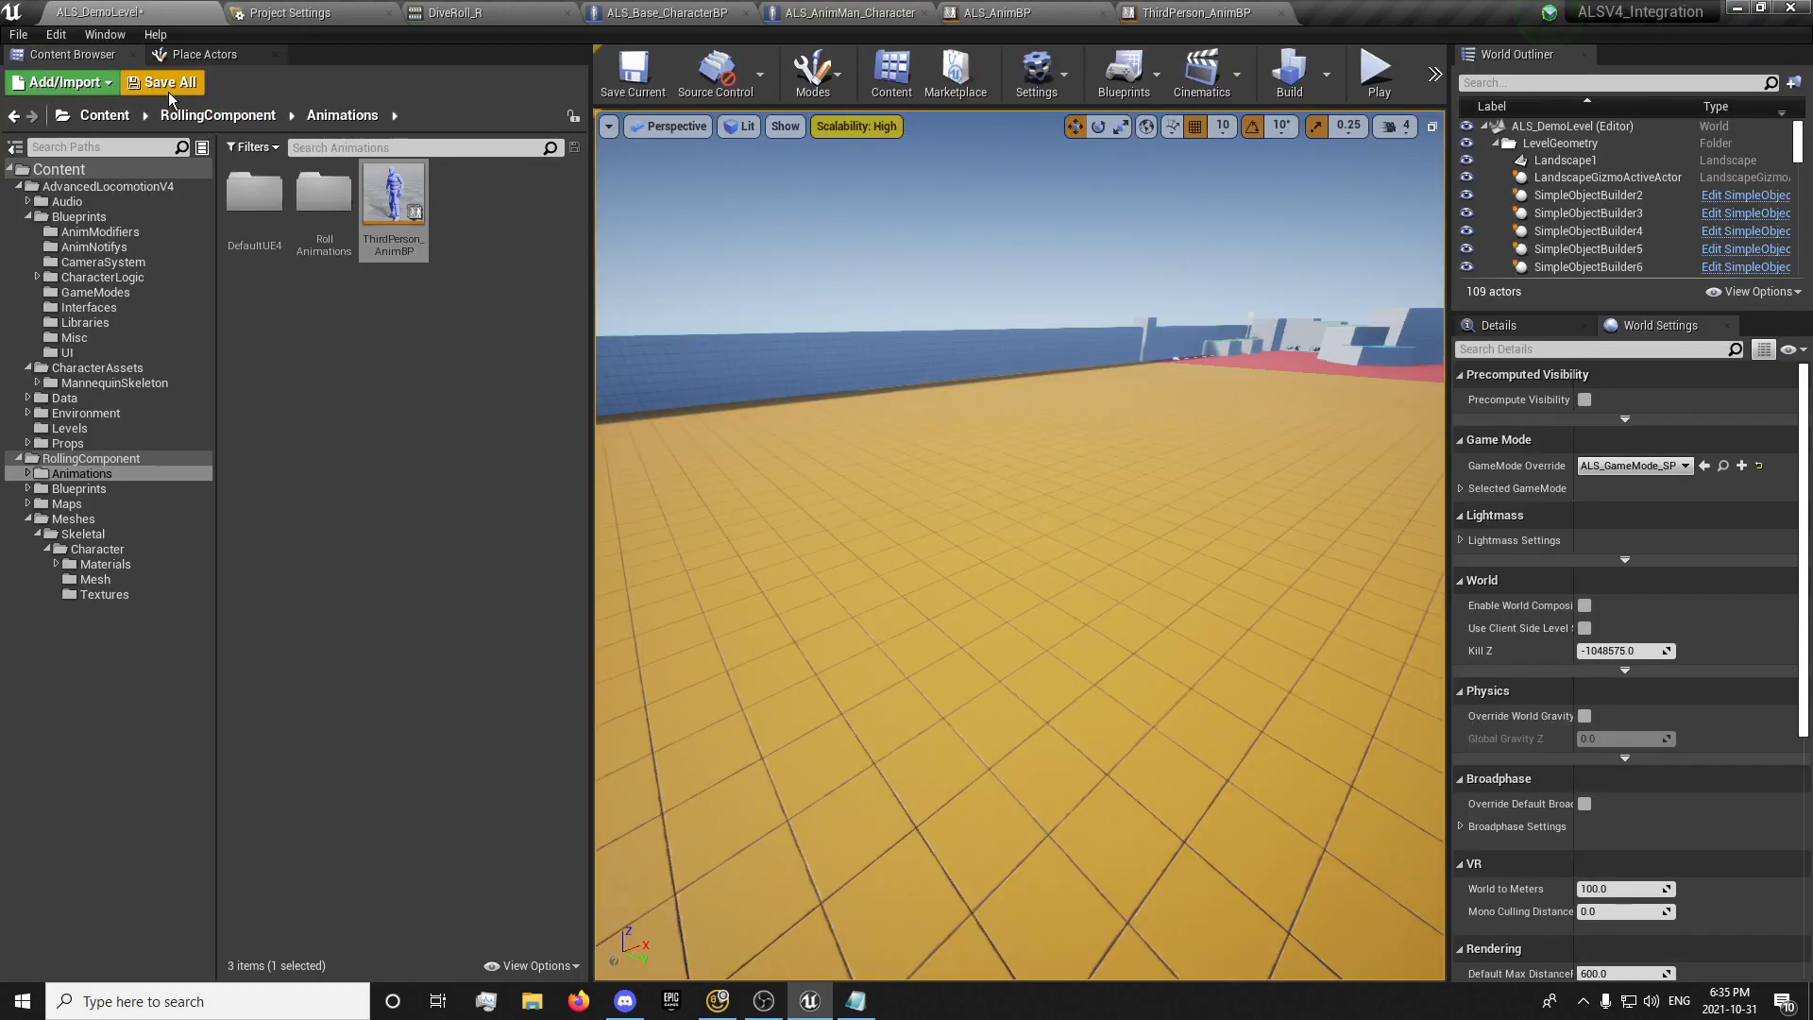
pyautogui.moveTo(1379, 74)
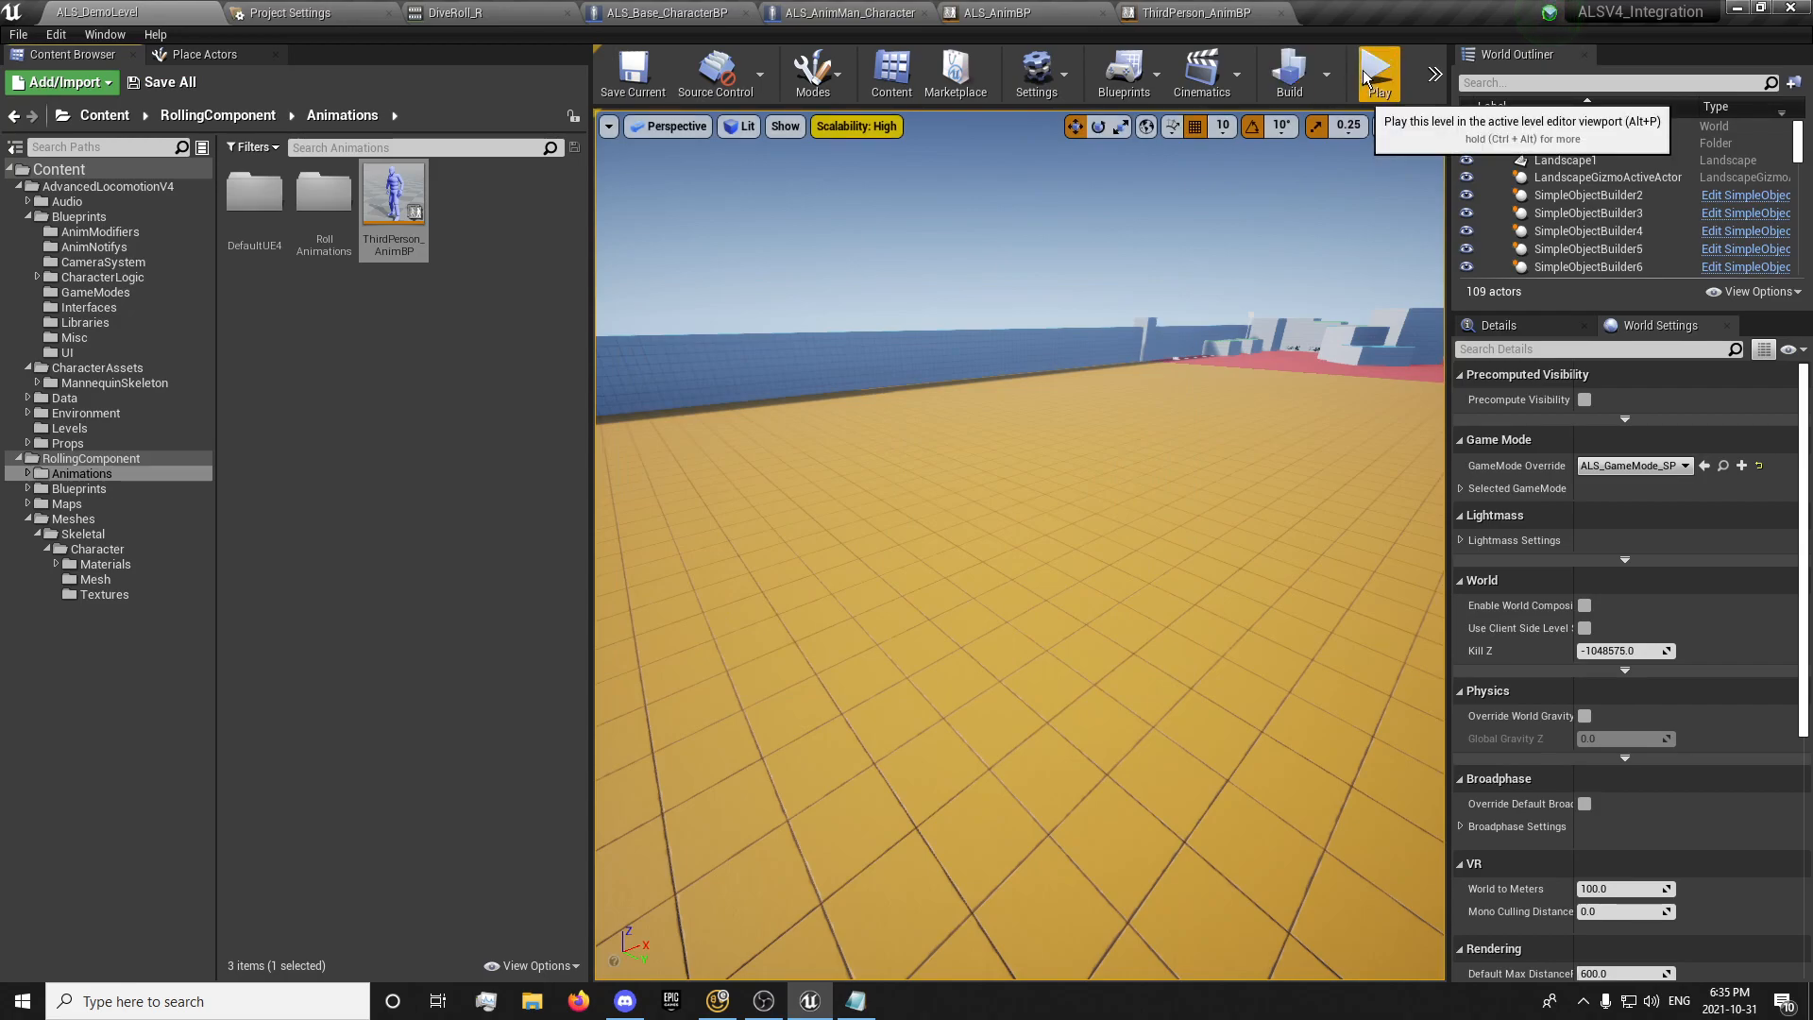
pyautogui.click(1379, 73)
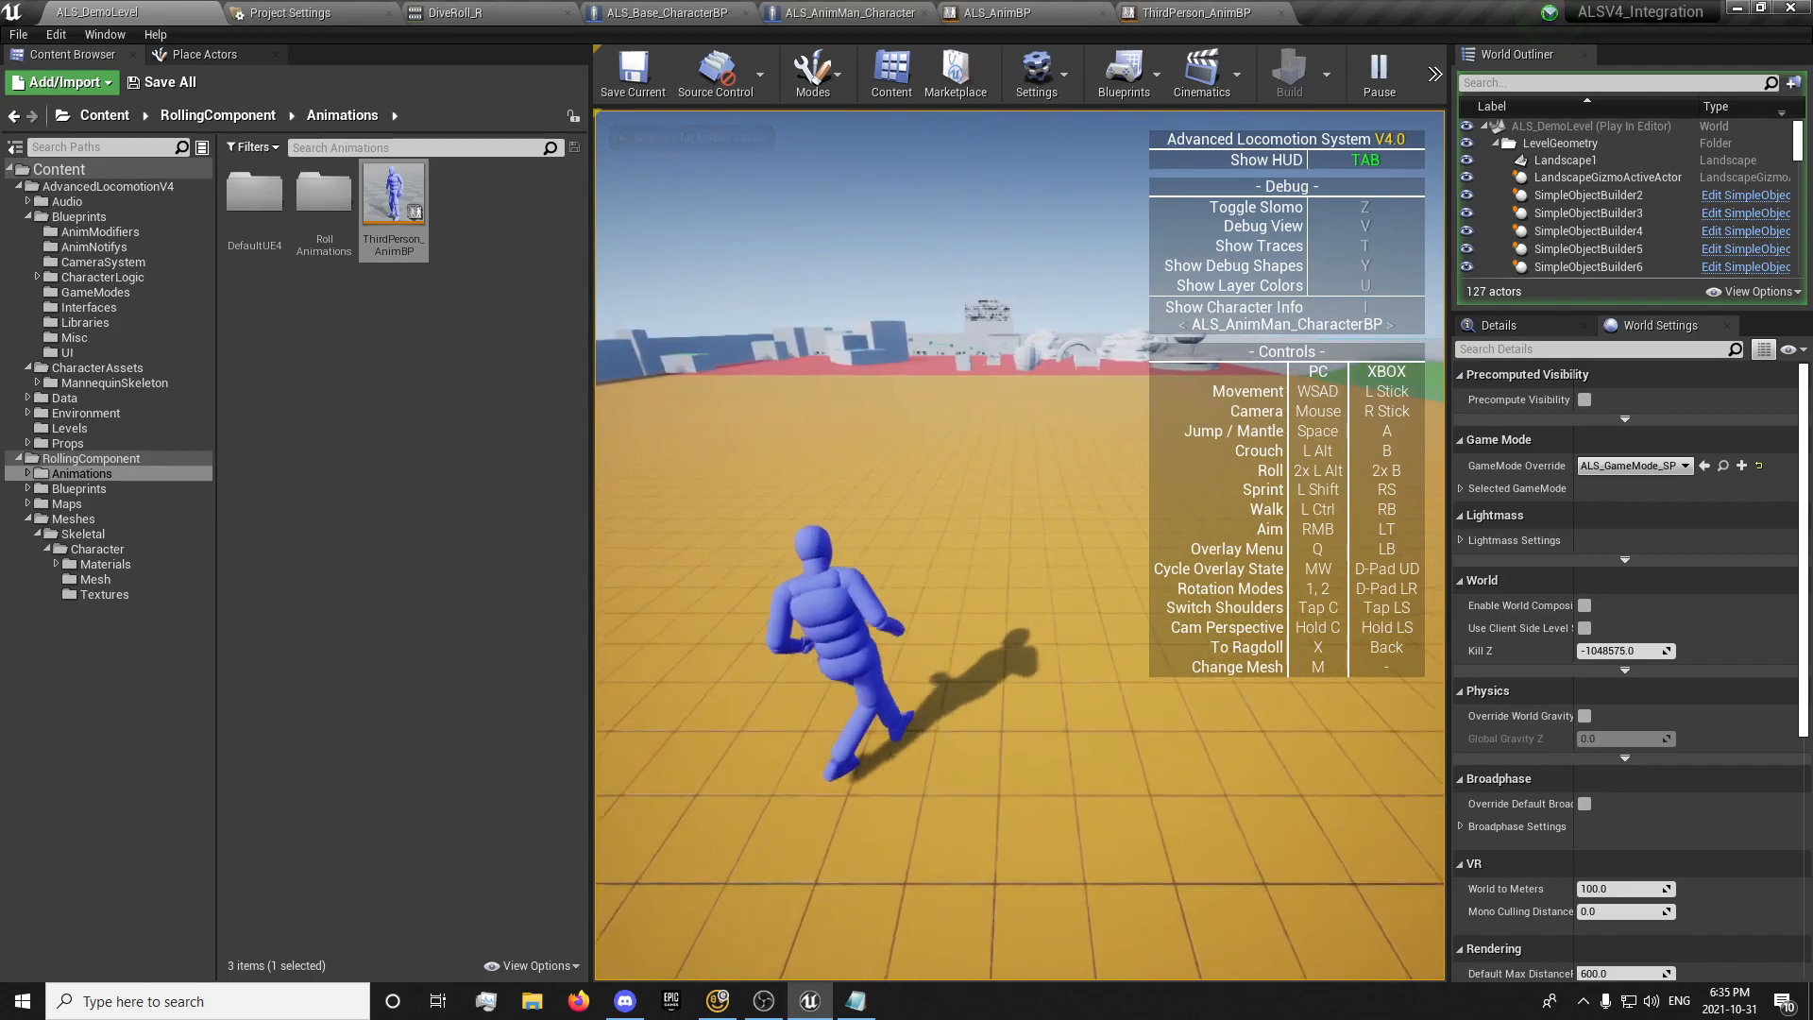
# Add a Slot 'DefaultSlot' node to ALS_AnimBP's AnimGraph near the Output Pose
pyautogui.click(1011, 11)
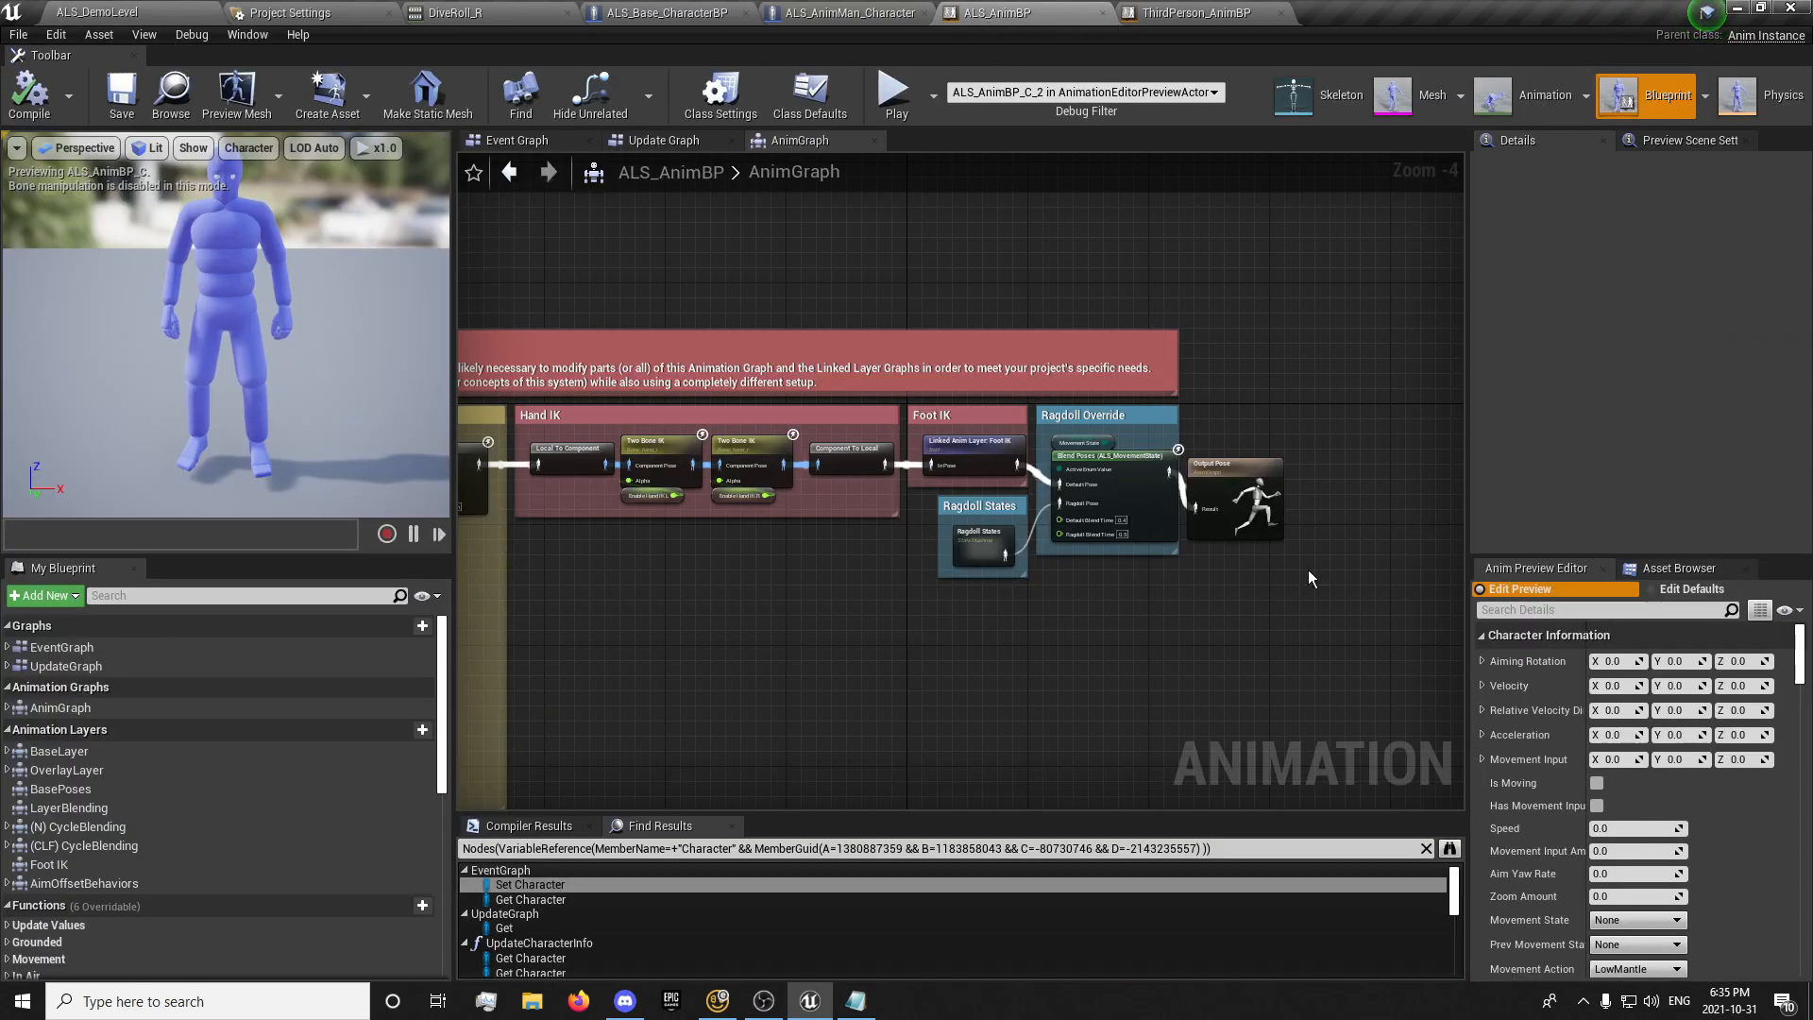
pyautogui.scroll(-3)
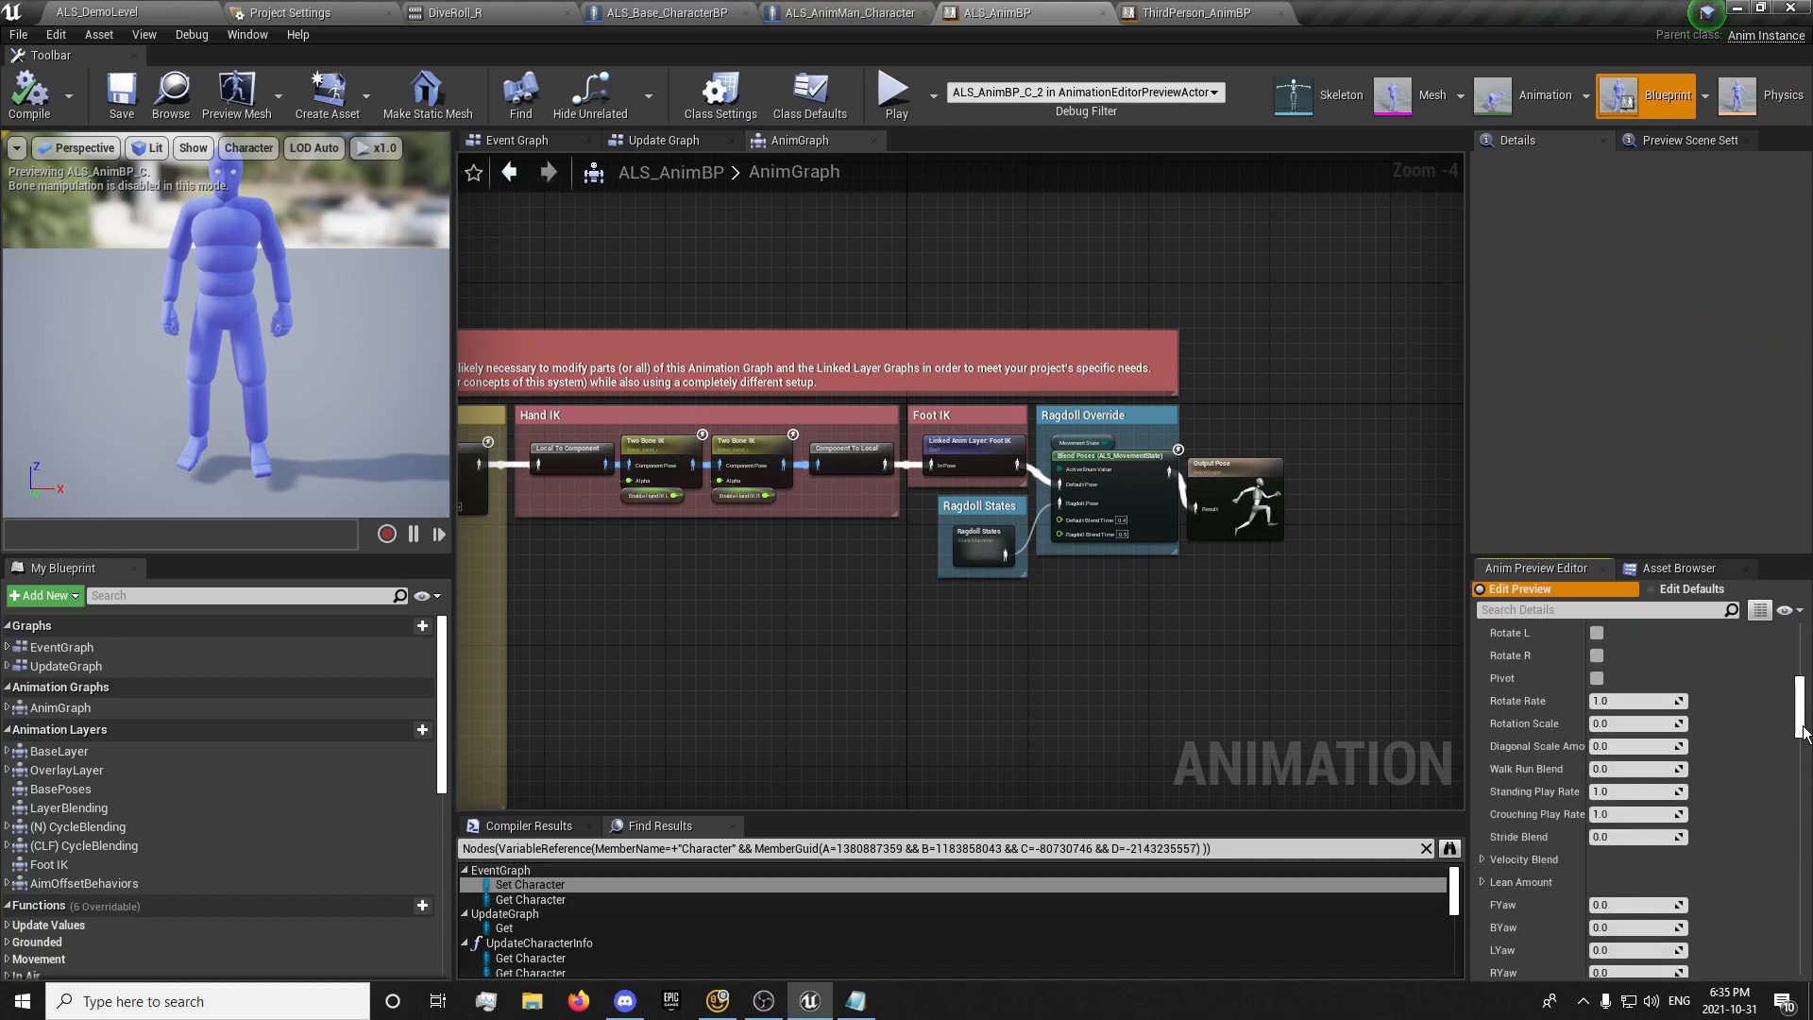
pyautogui.scroll(-3)
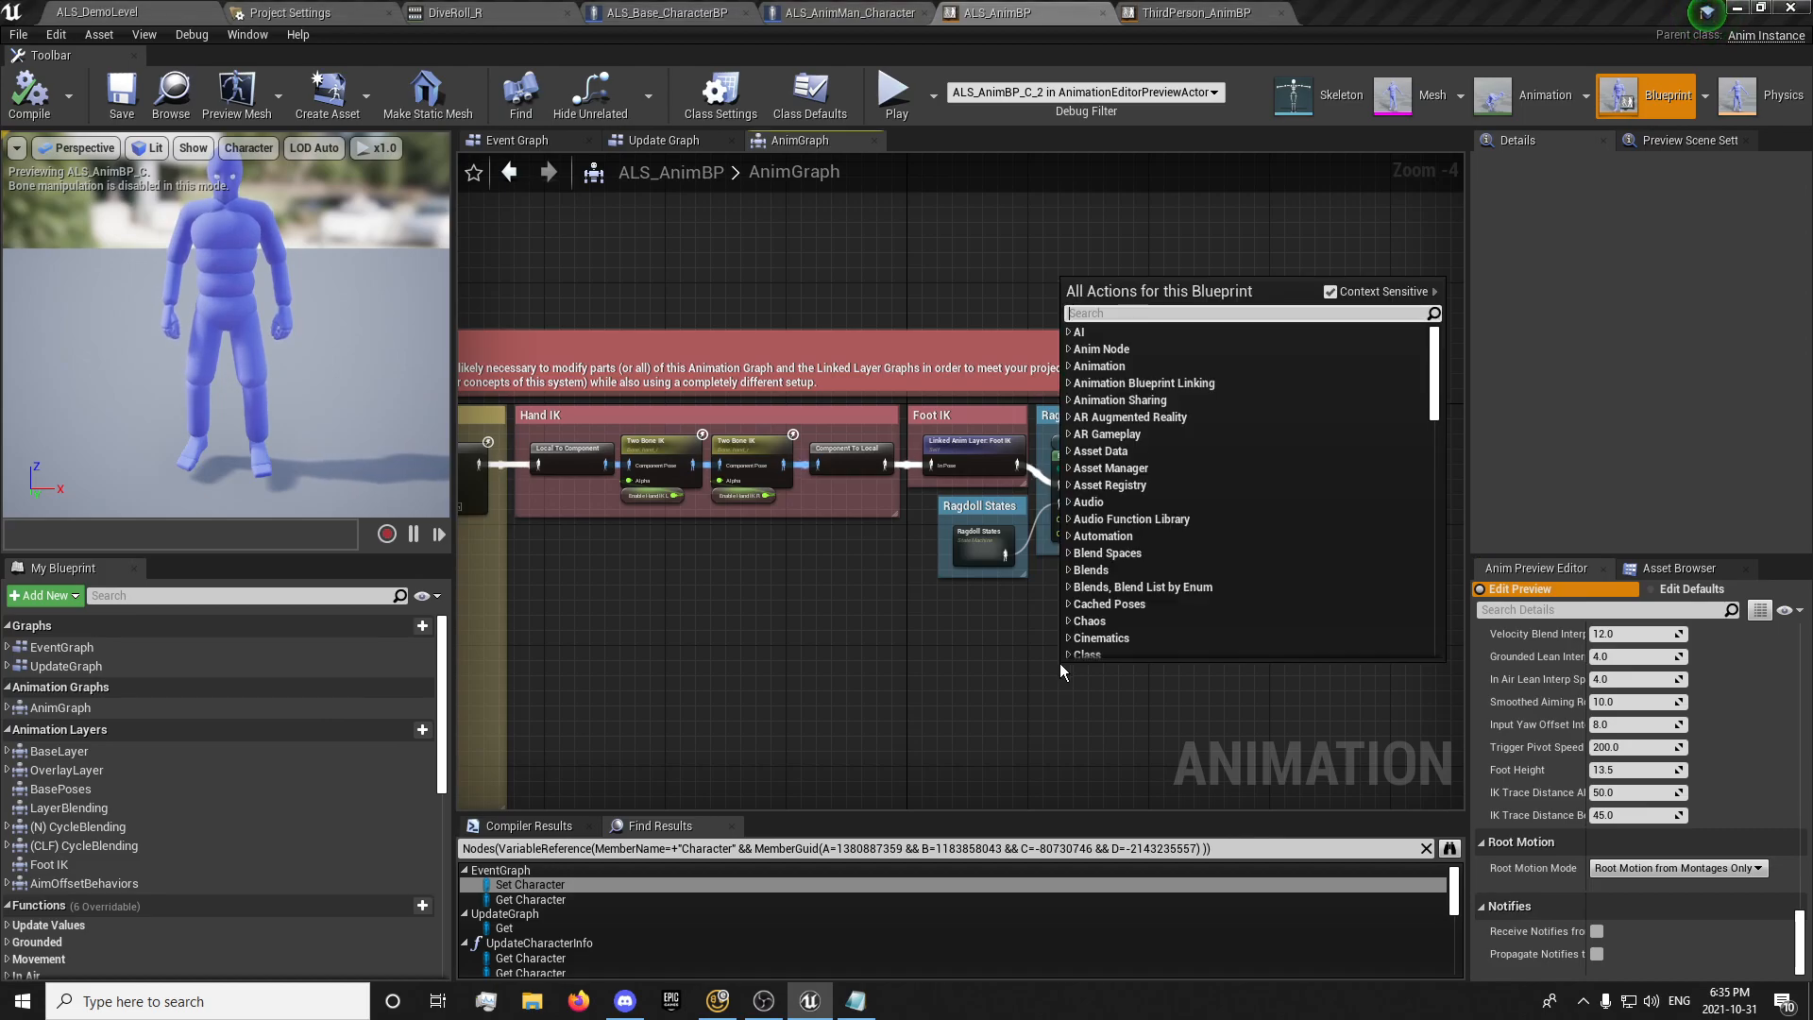
pyautogui.write('defaul')
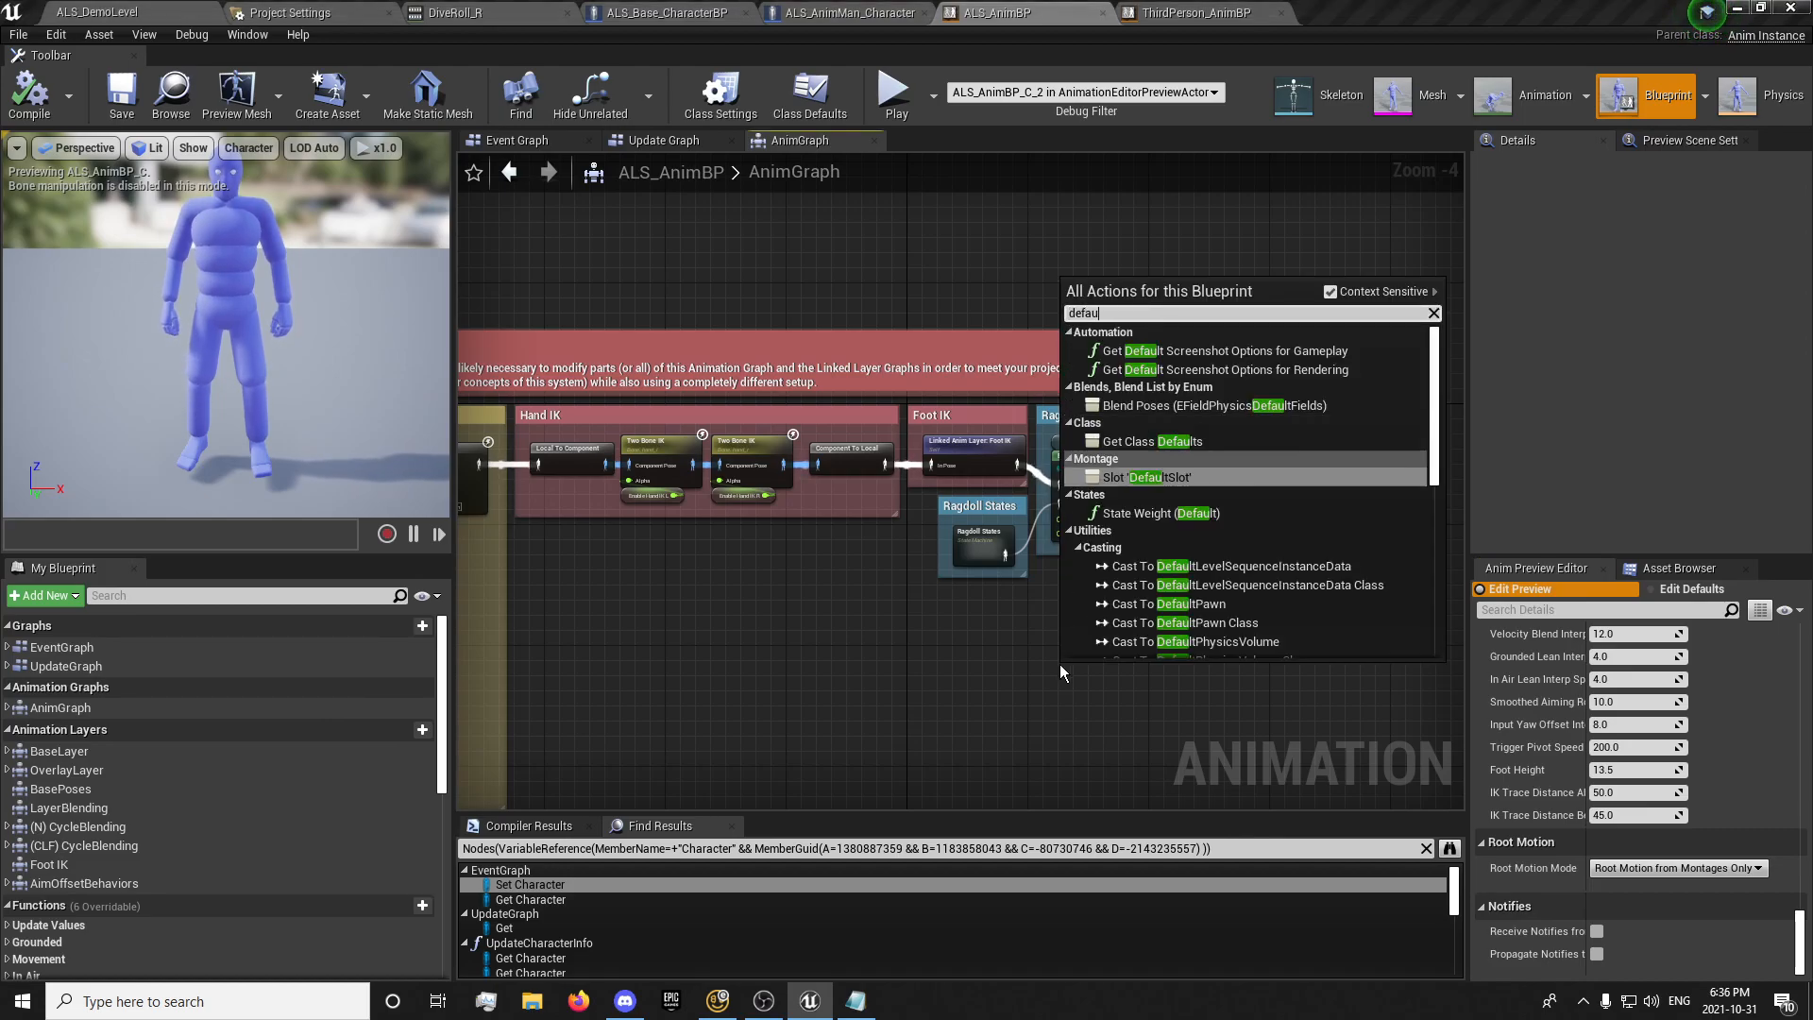
pyautogui.click(1123, 476)
pyautogui.write('slot')
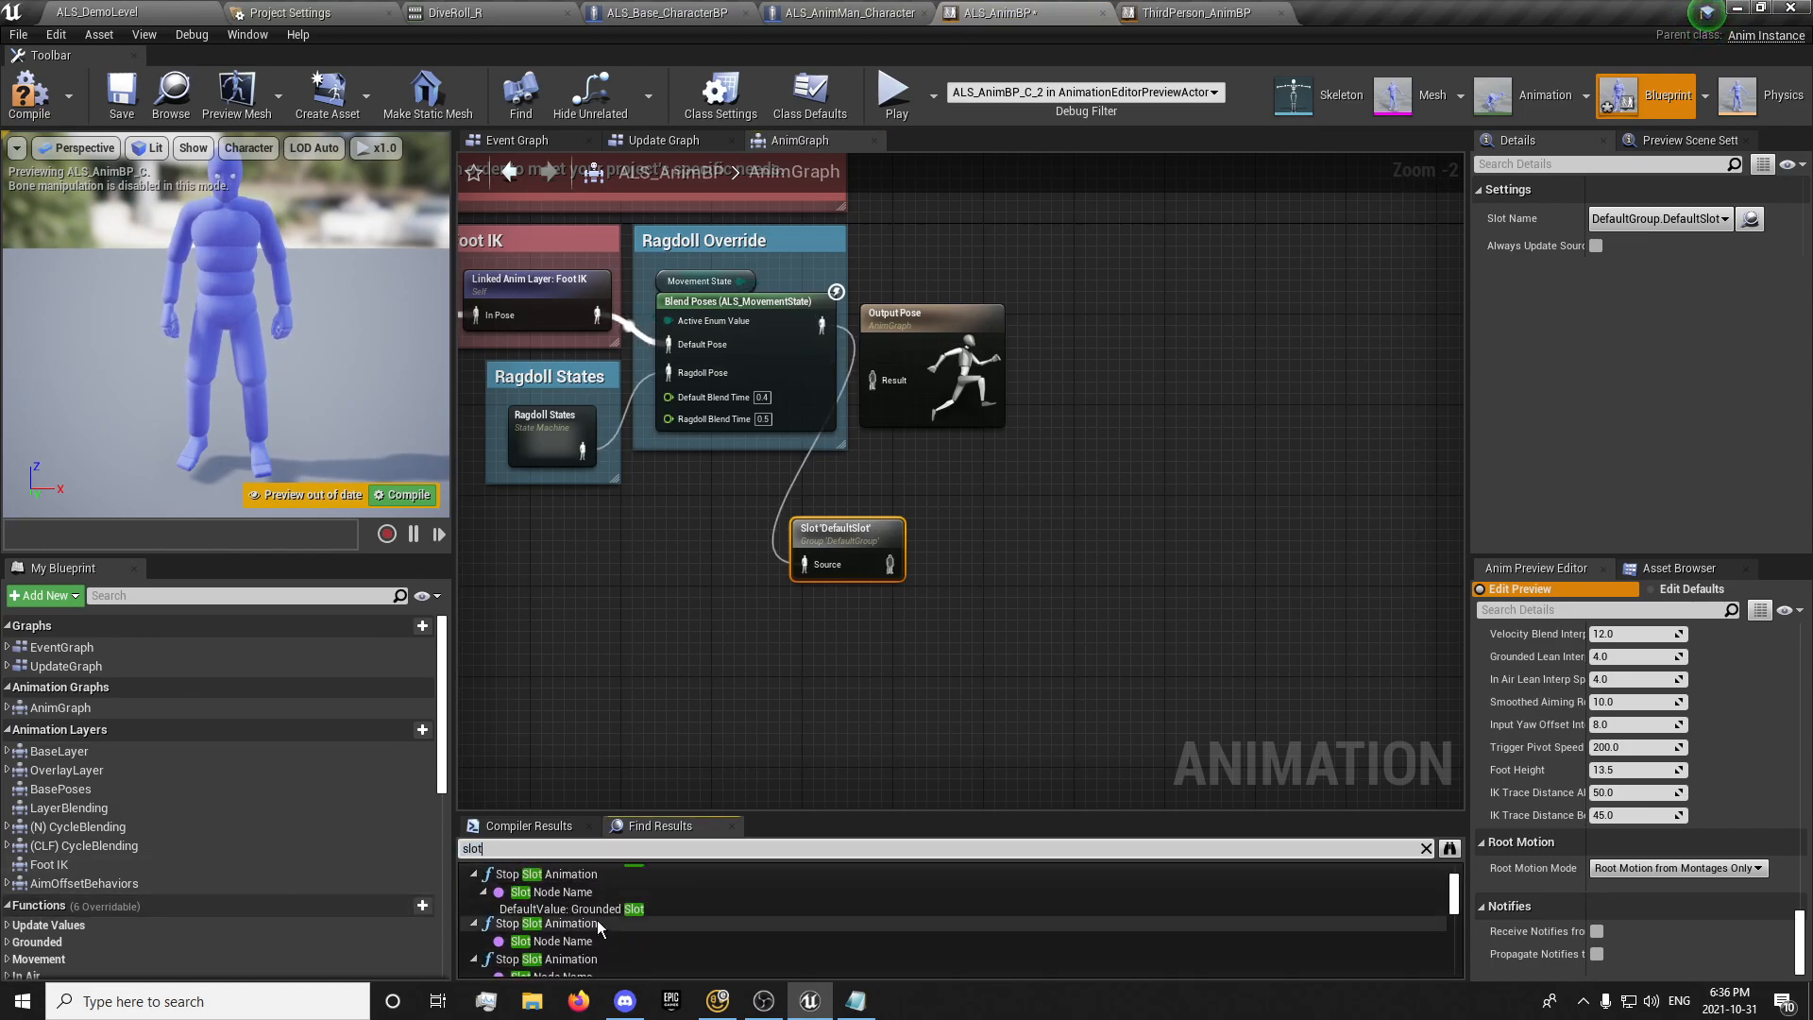
# Wire DefaultSlot between the Ragdoll Override blend and Output Pose and compile
pyautogui.scroll(-3)
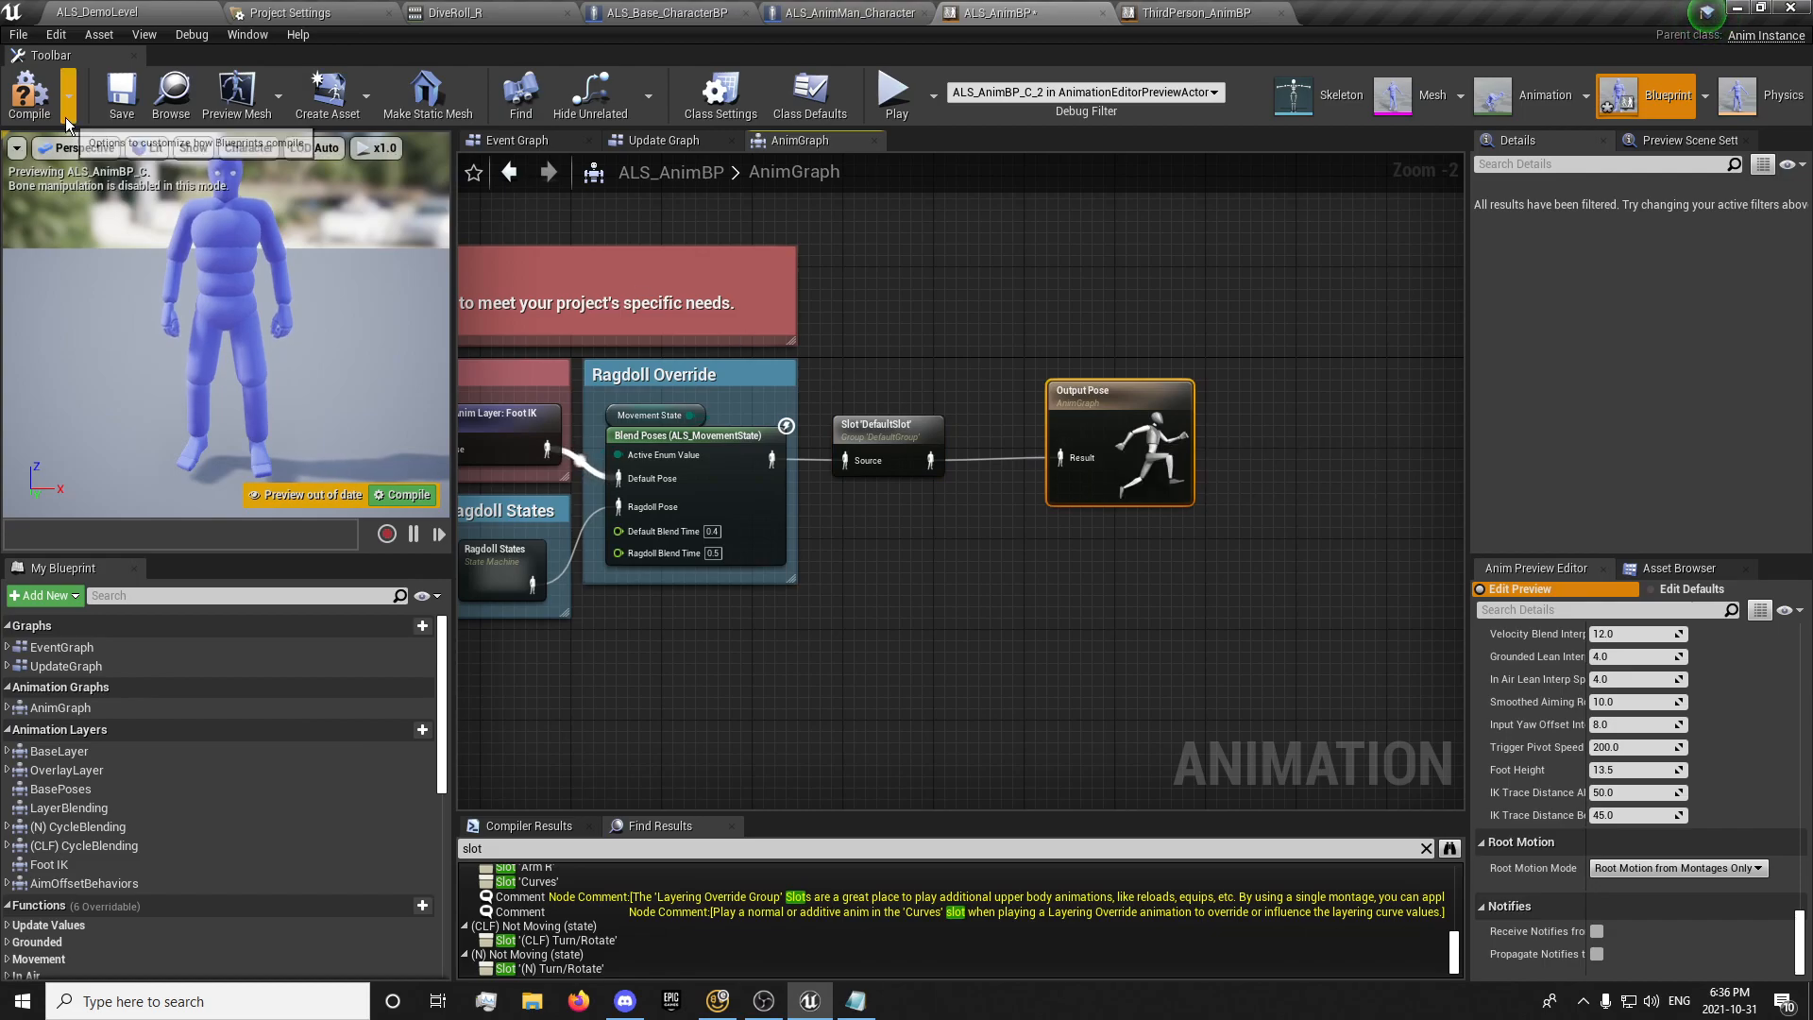
pyautogui.click(121, 91)
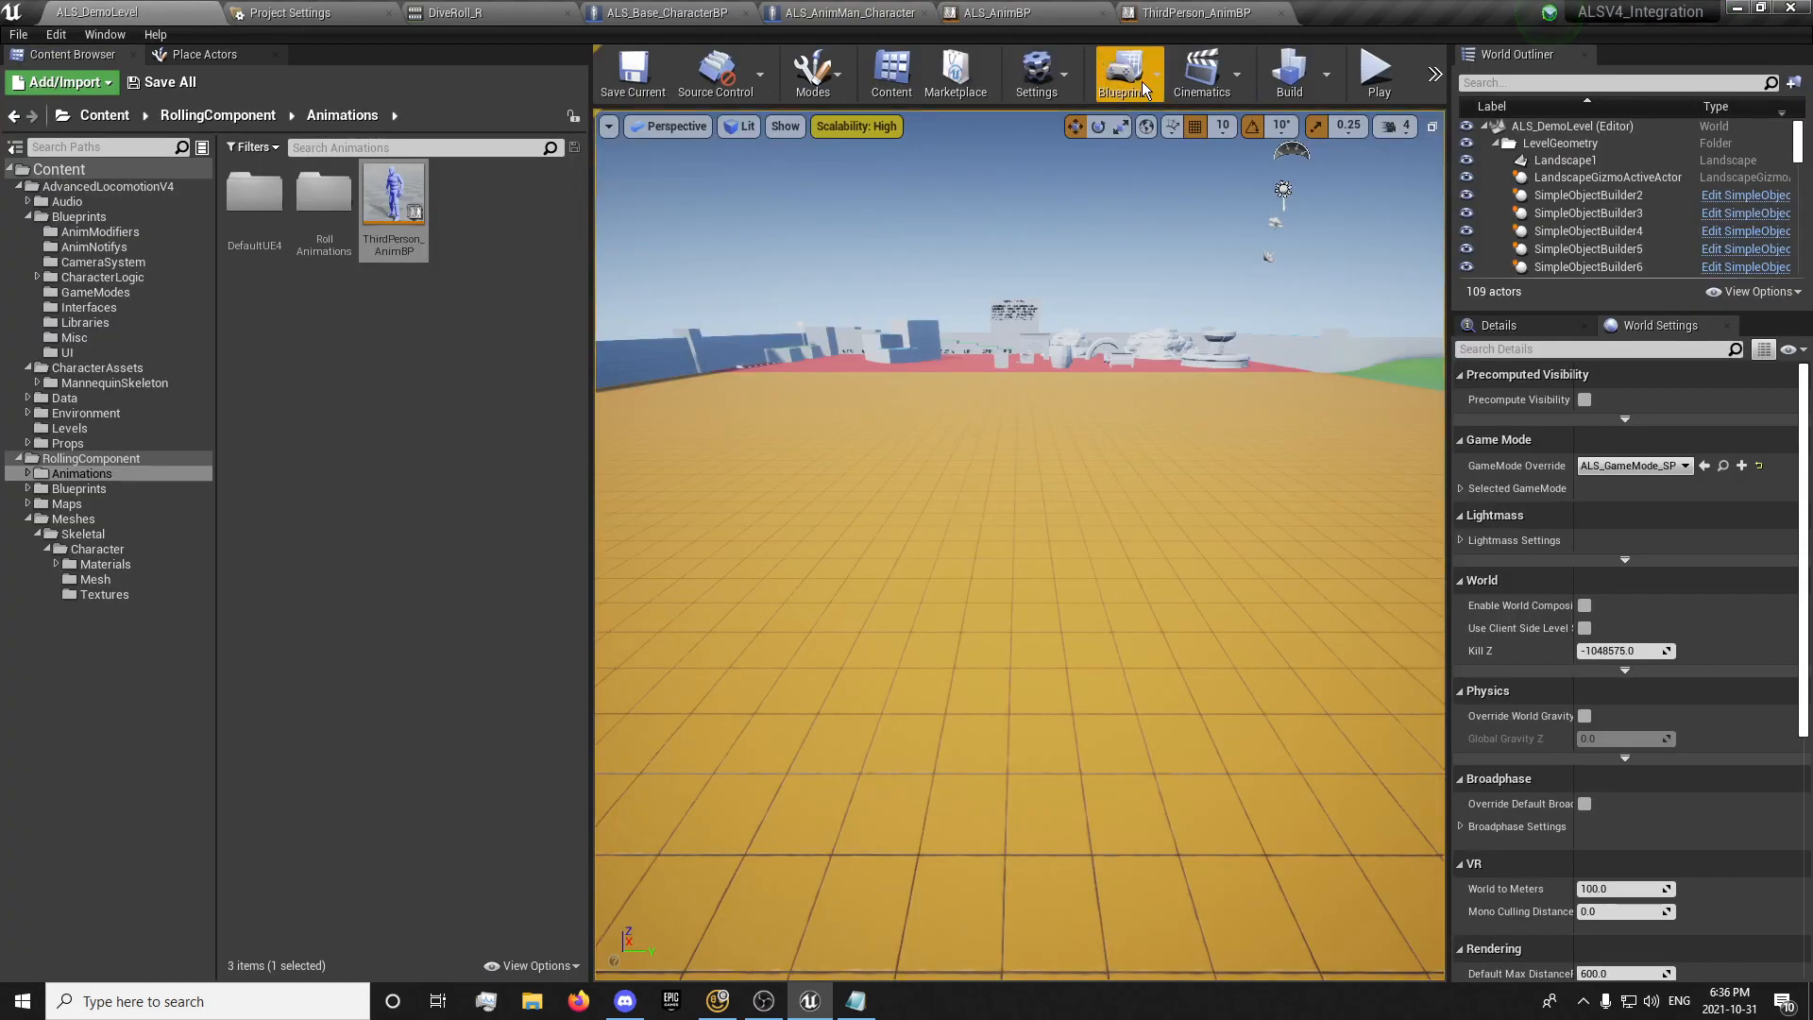
# Play-test the roll in the demo level, then return to the ALS_AnimBP graph
pyautogui.click(1378, 70)
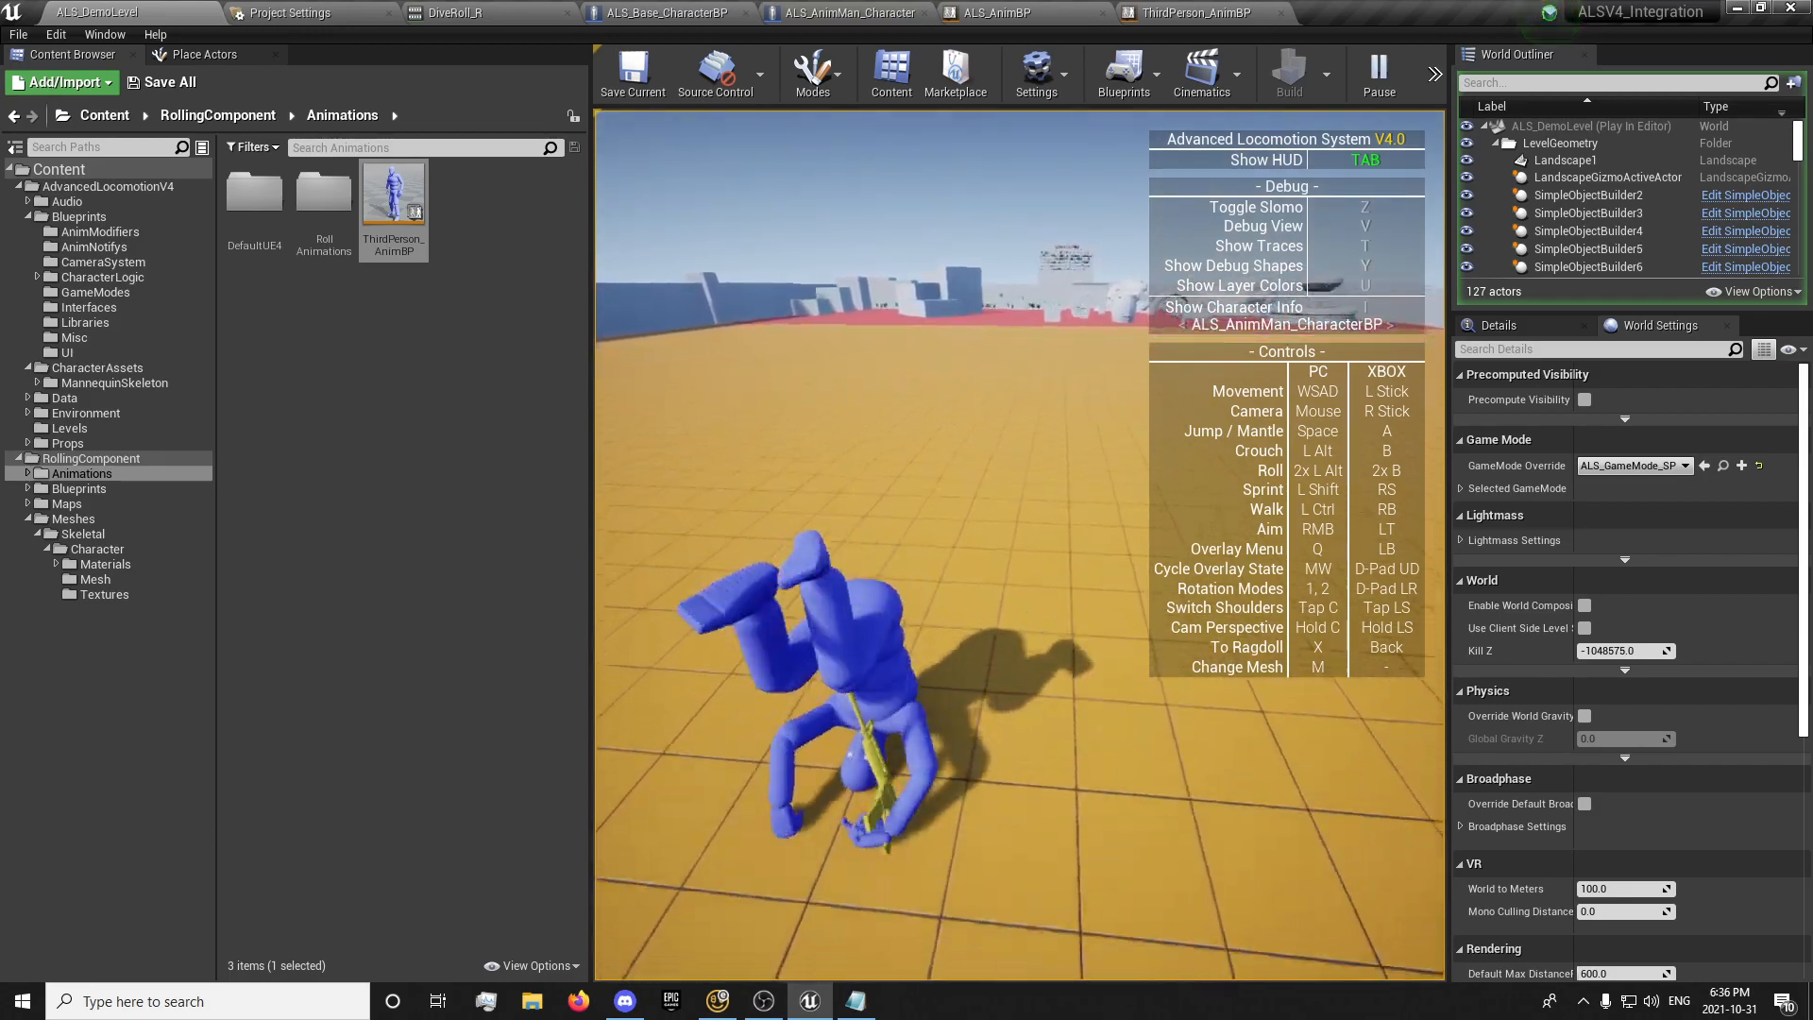
pyautogui.click(993, 11)
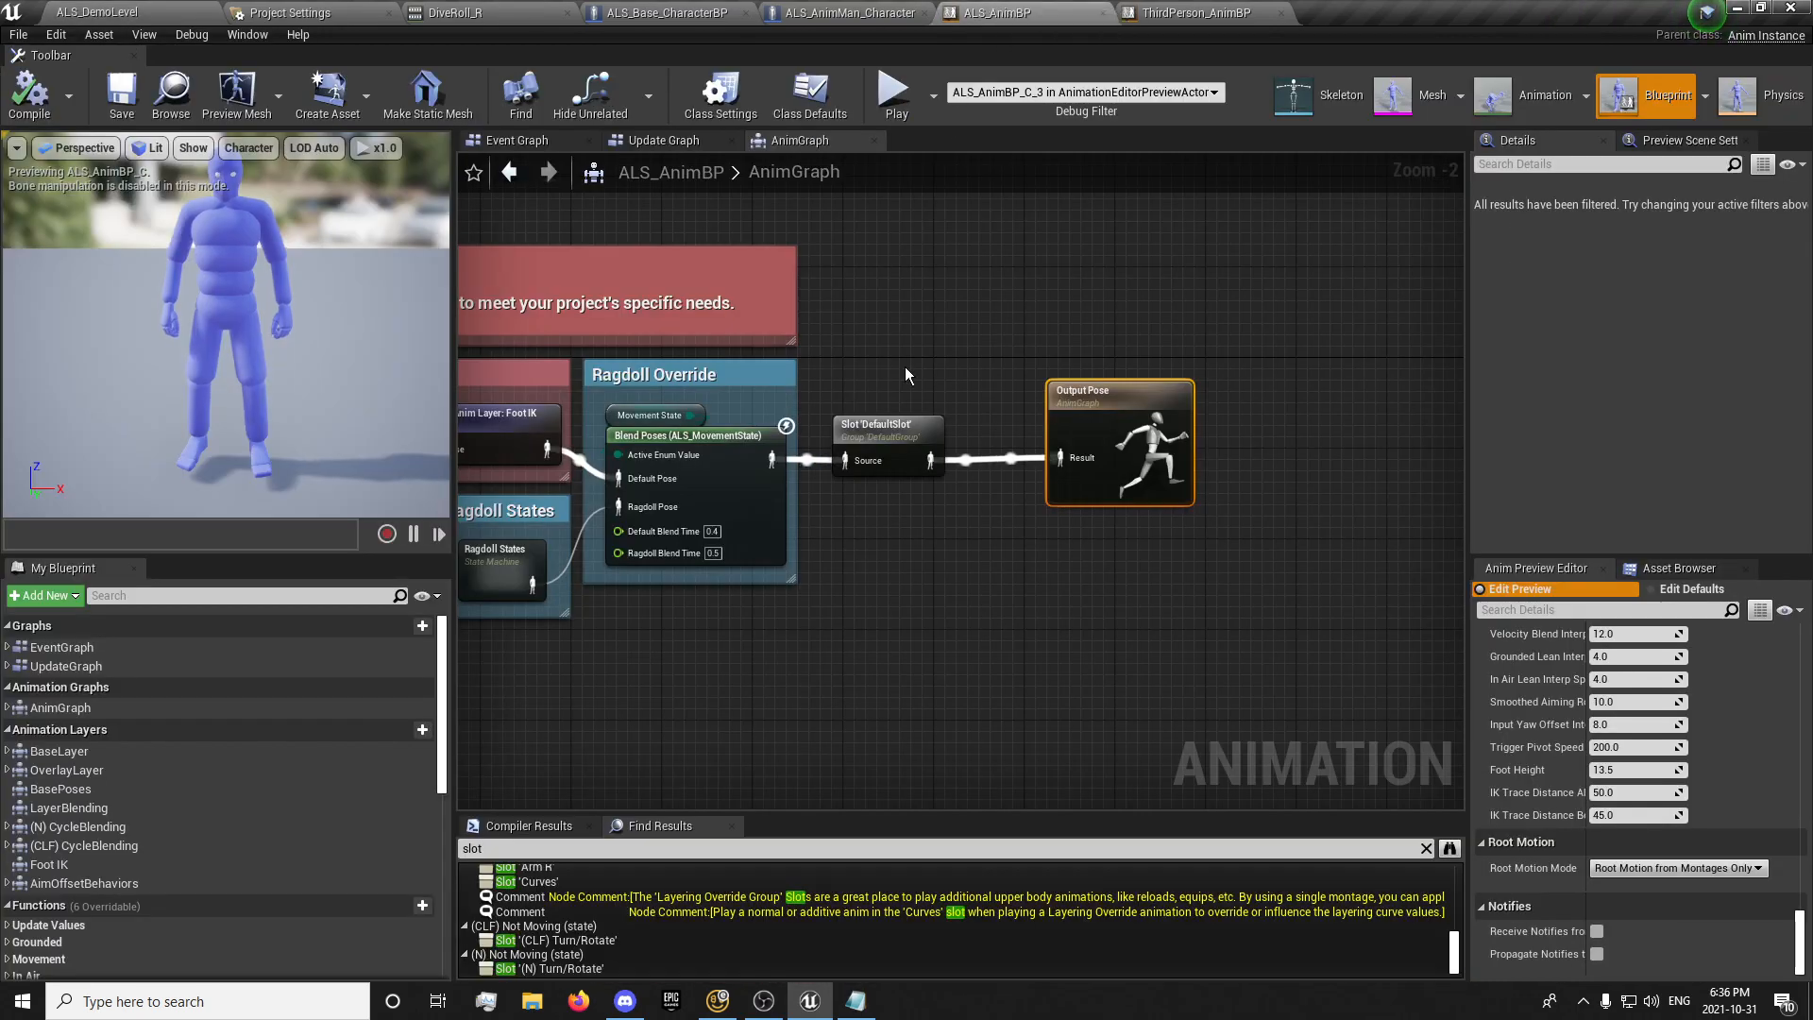
# Inspect ThirdPerson_AnimBP's Layered blend per bone Branch Filters and their bone names
pyautogui.click(1201, 12)
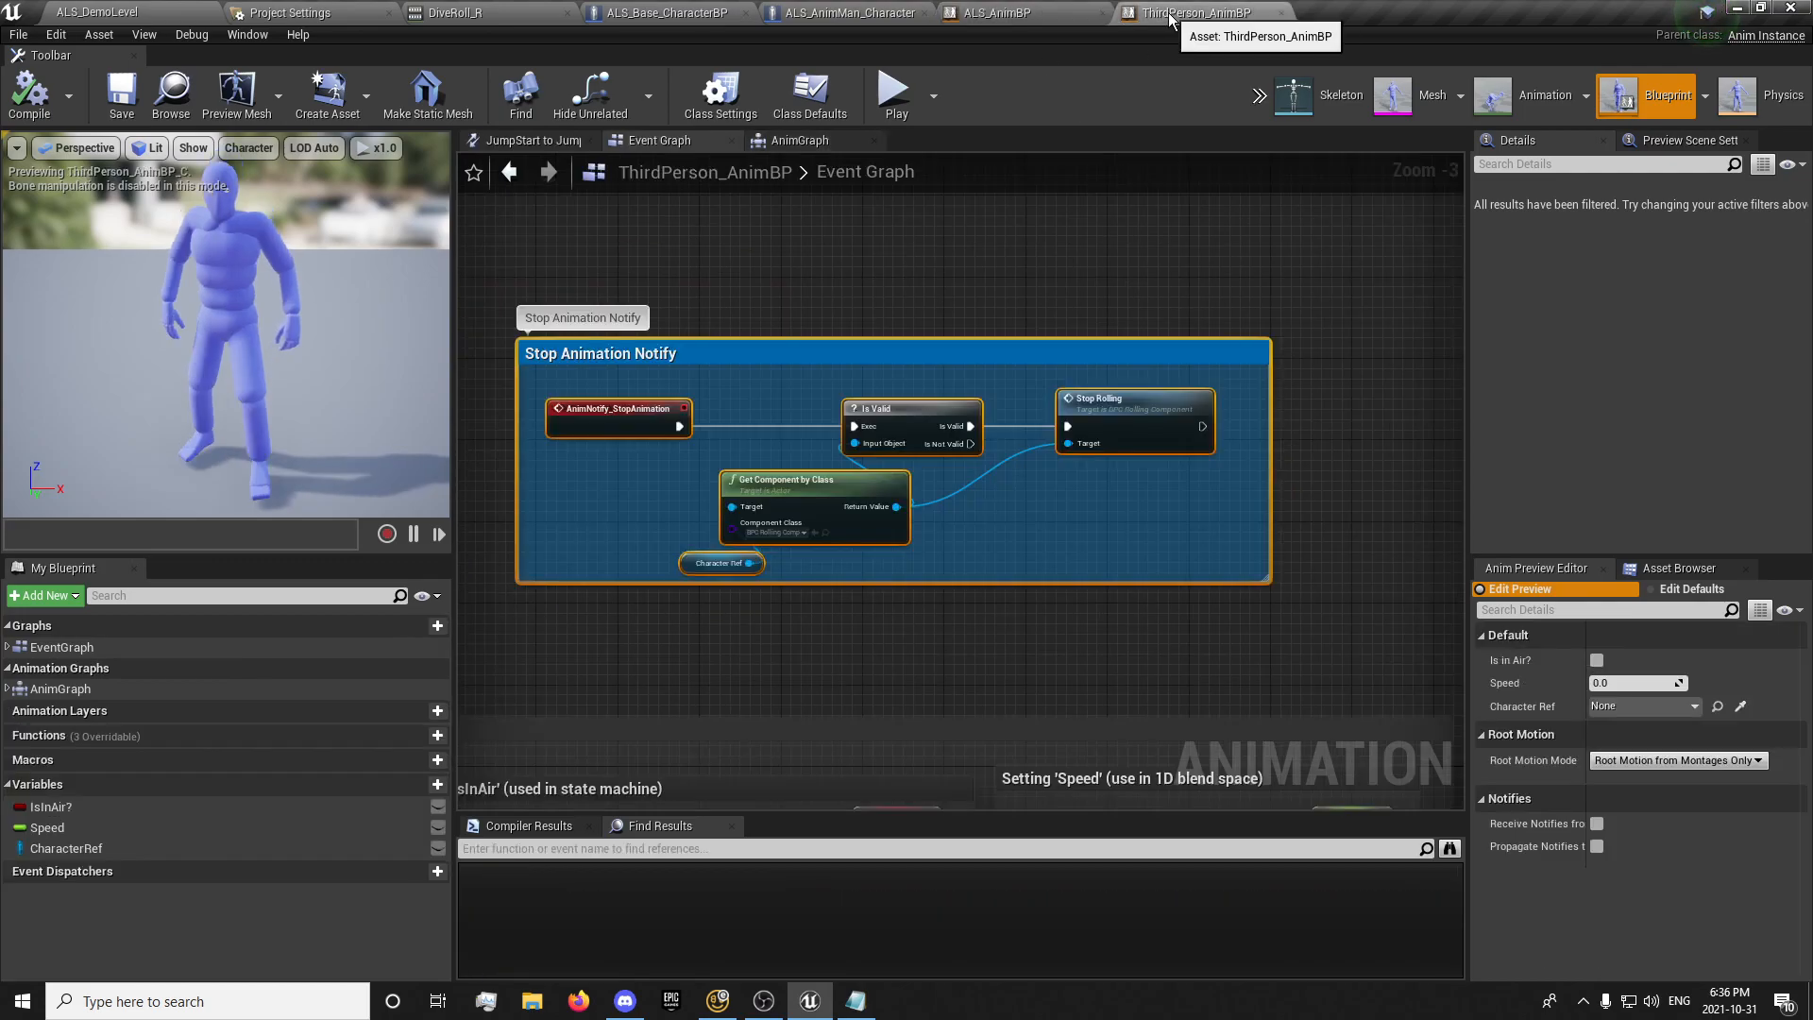
pyautogui.click(799, 140)
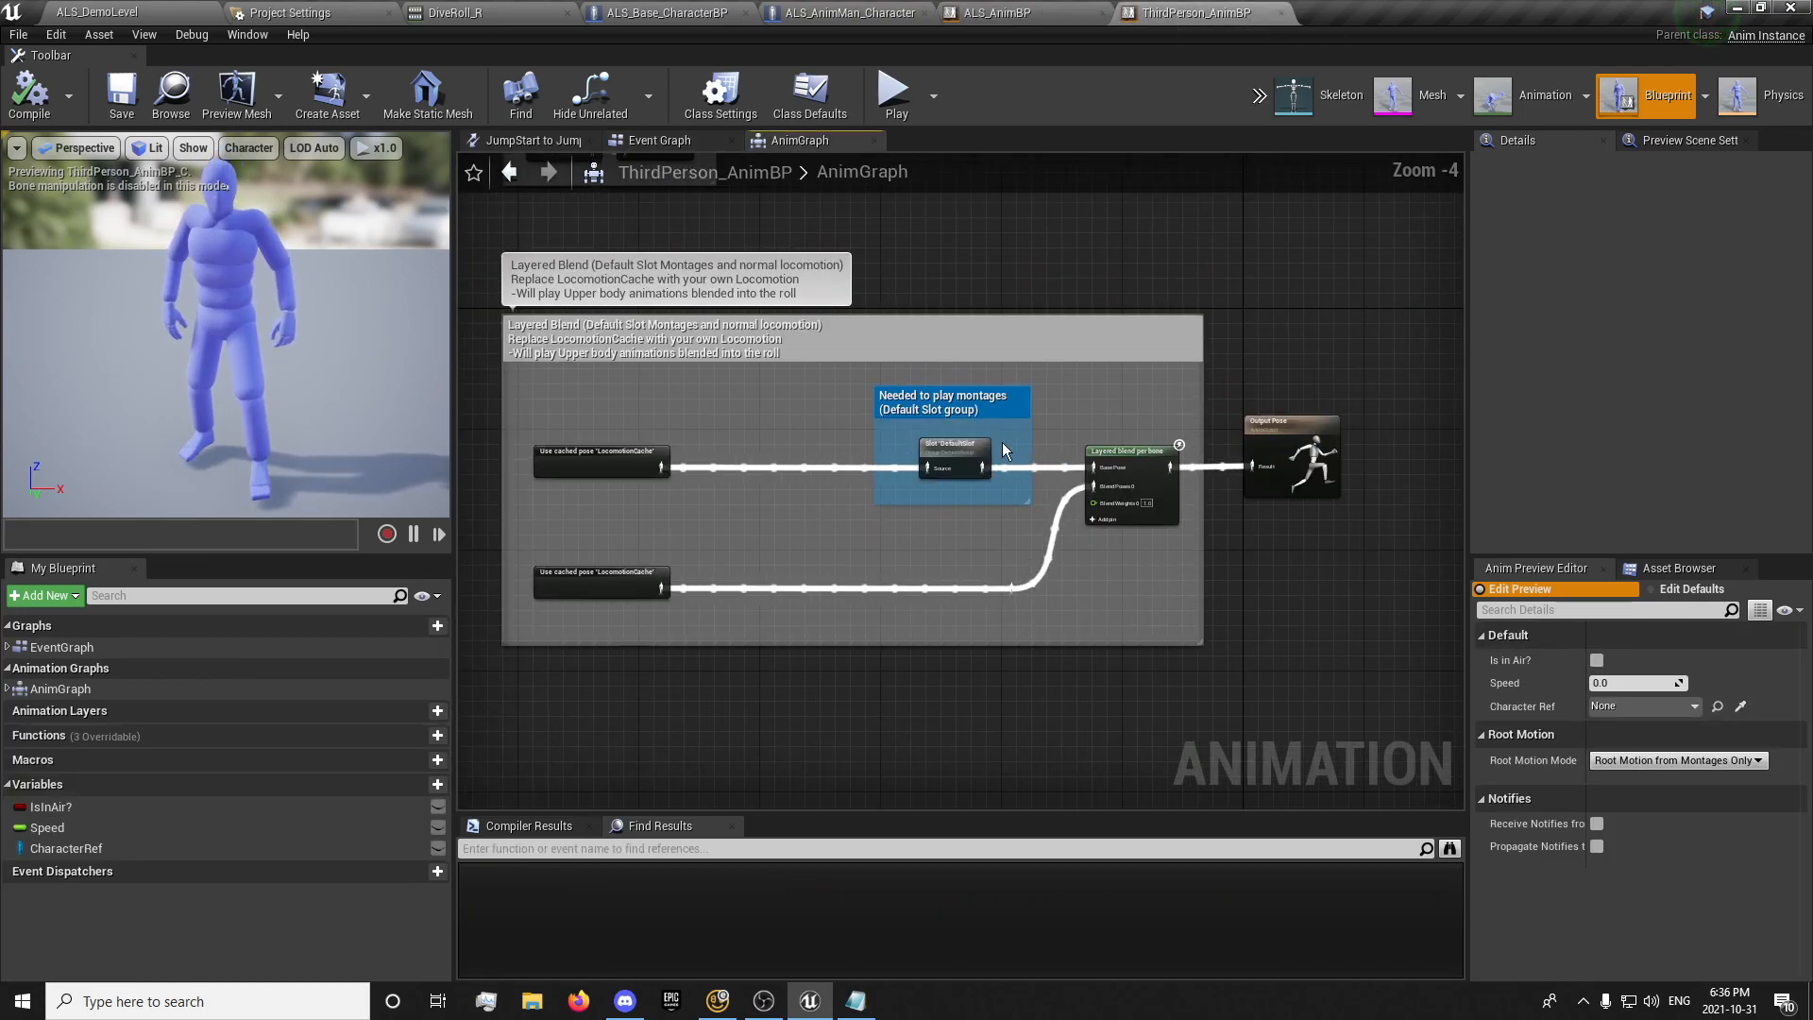
pyautogui.click(1129, 449)
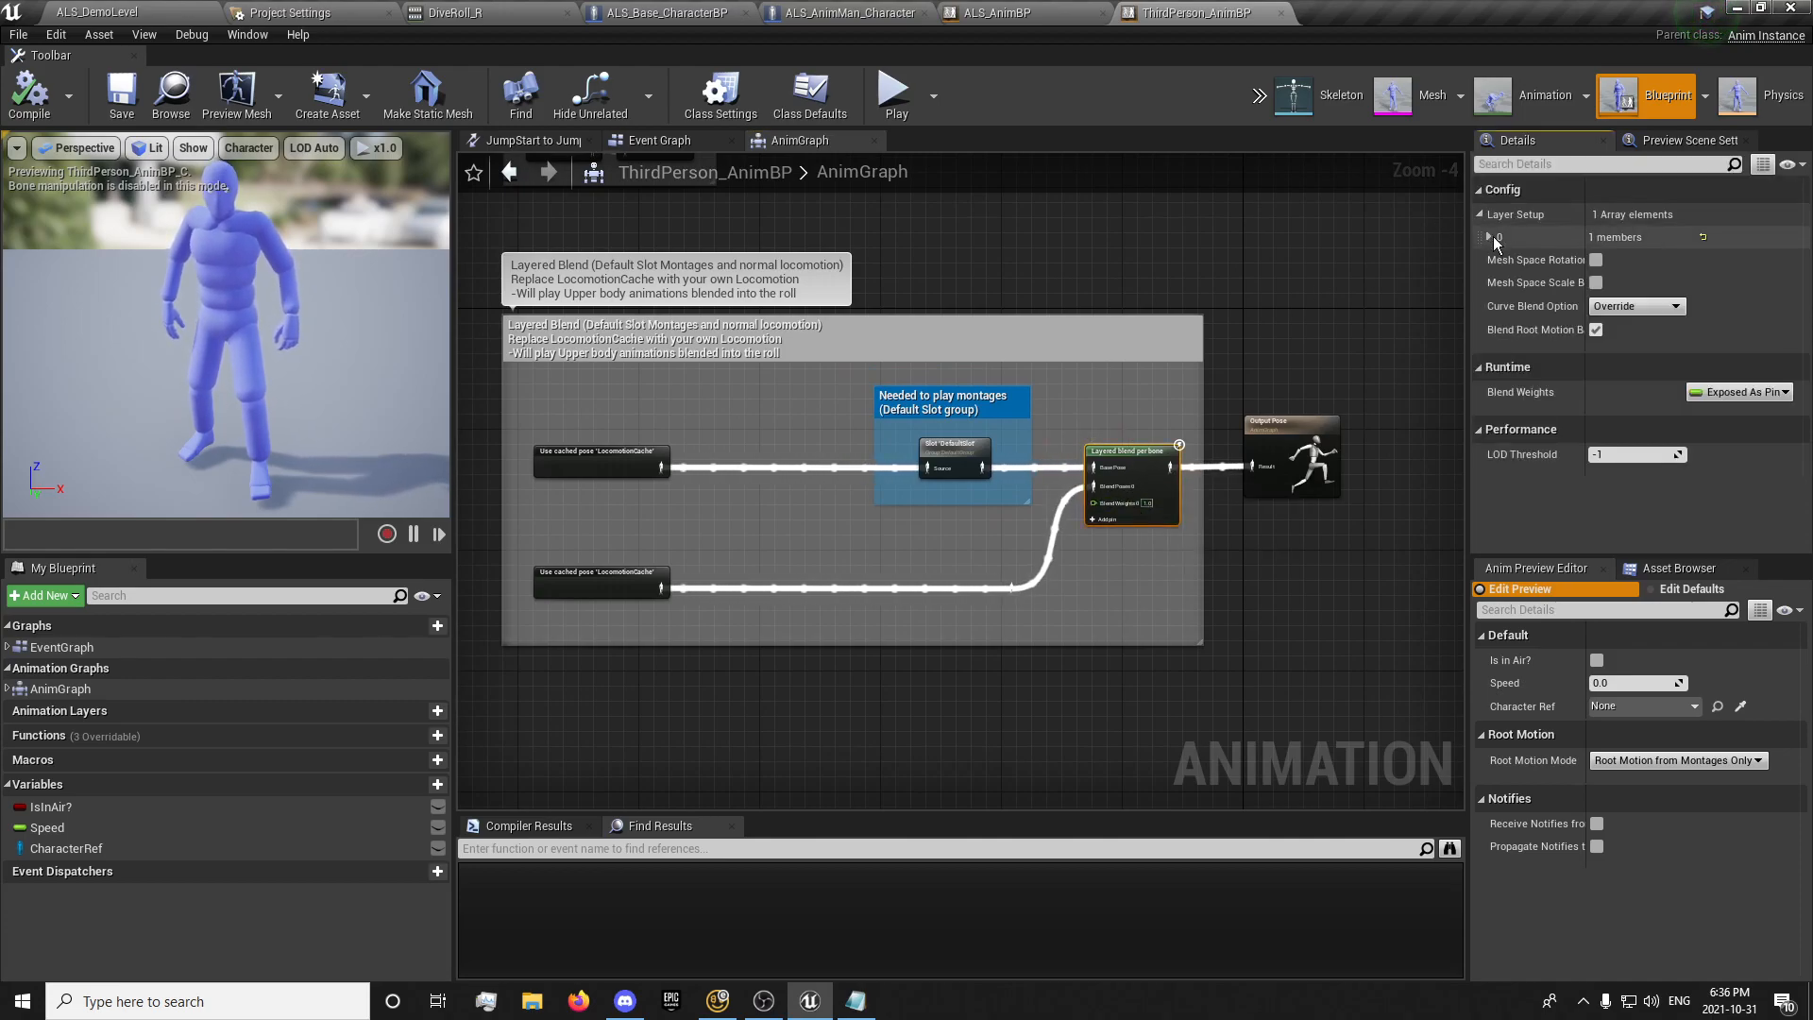
pyautogui.click(1484, 238)
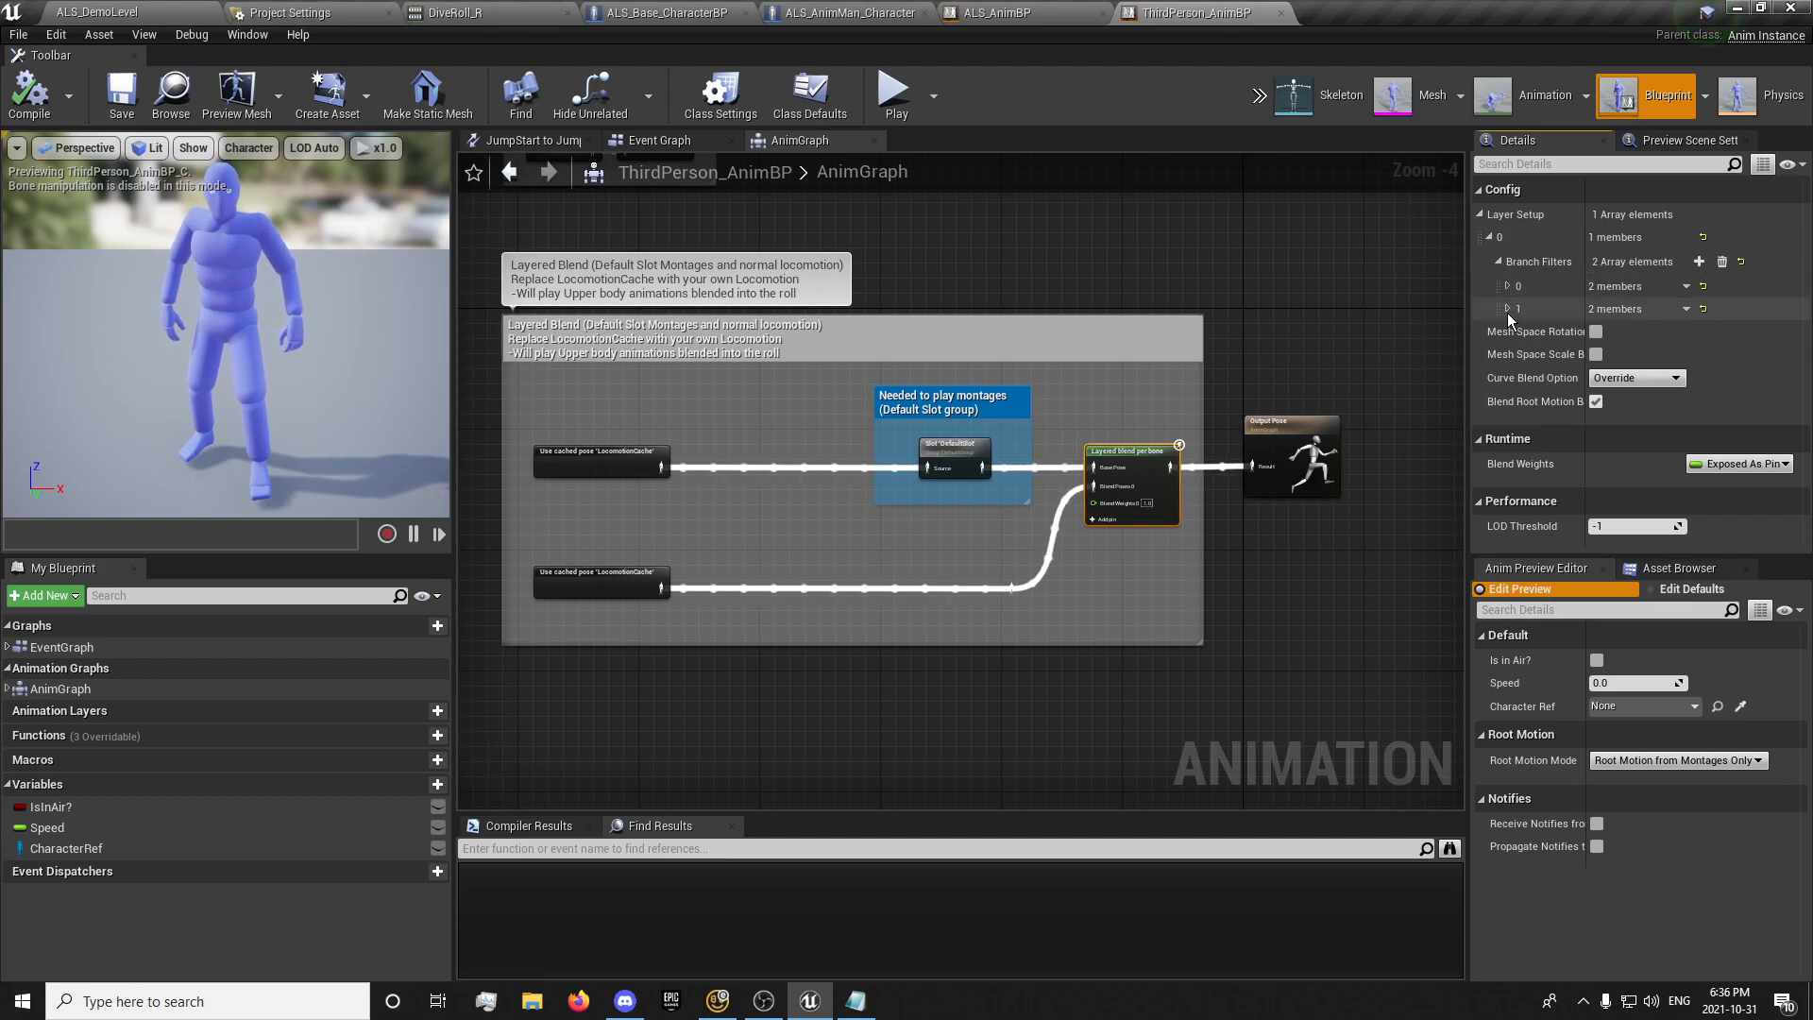
pyautogui.click(1506, 287)
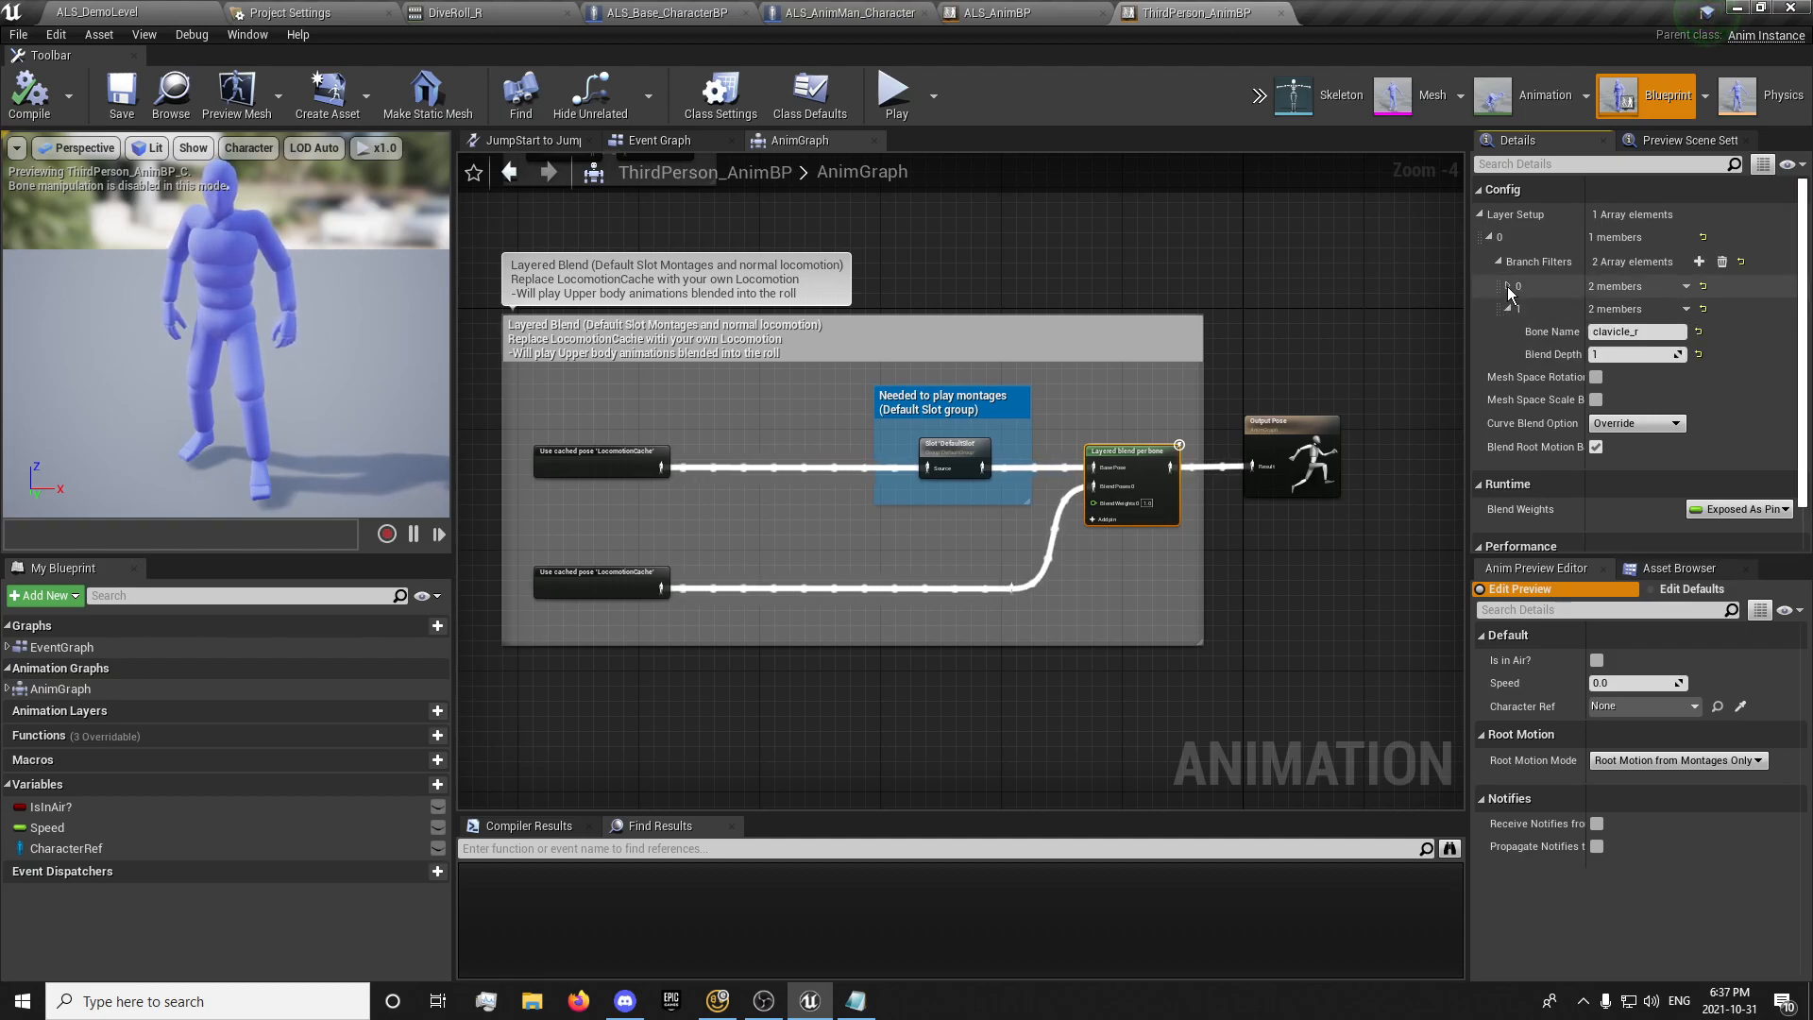
# Unhook the Slot node in ALS_AnimBP, compile and save, then open DiveRoll_R
pyautogui.click(1697, 260)
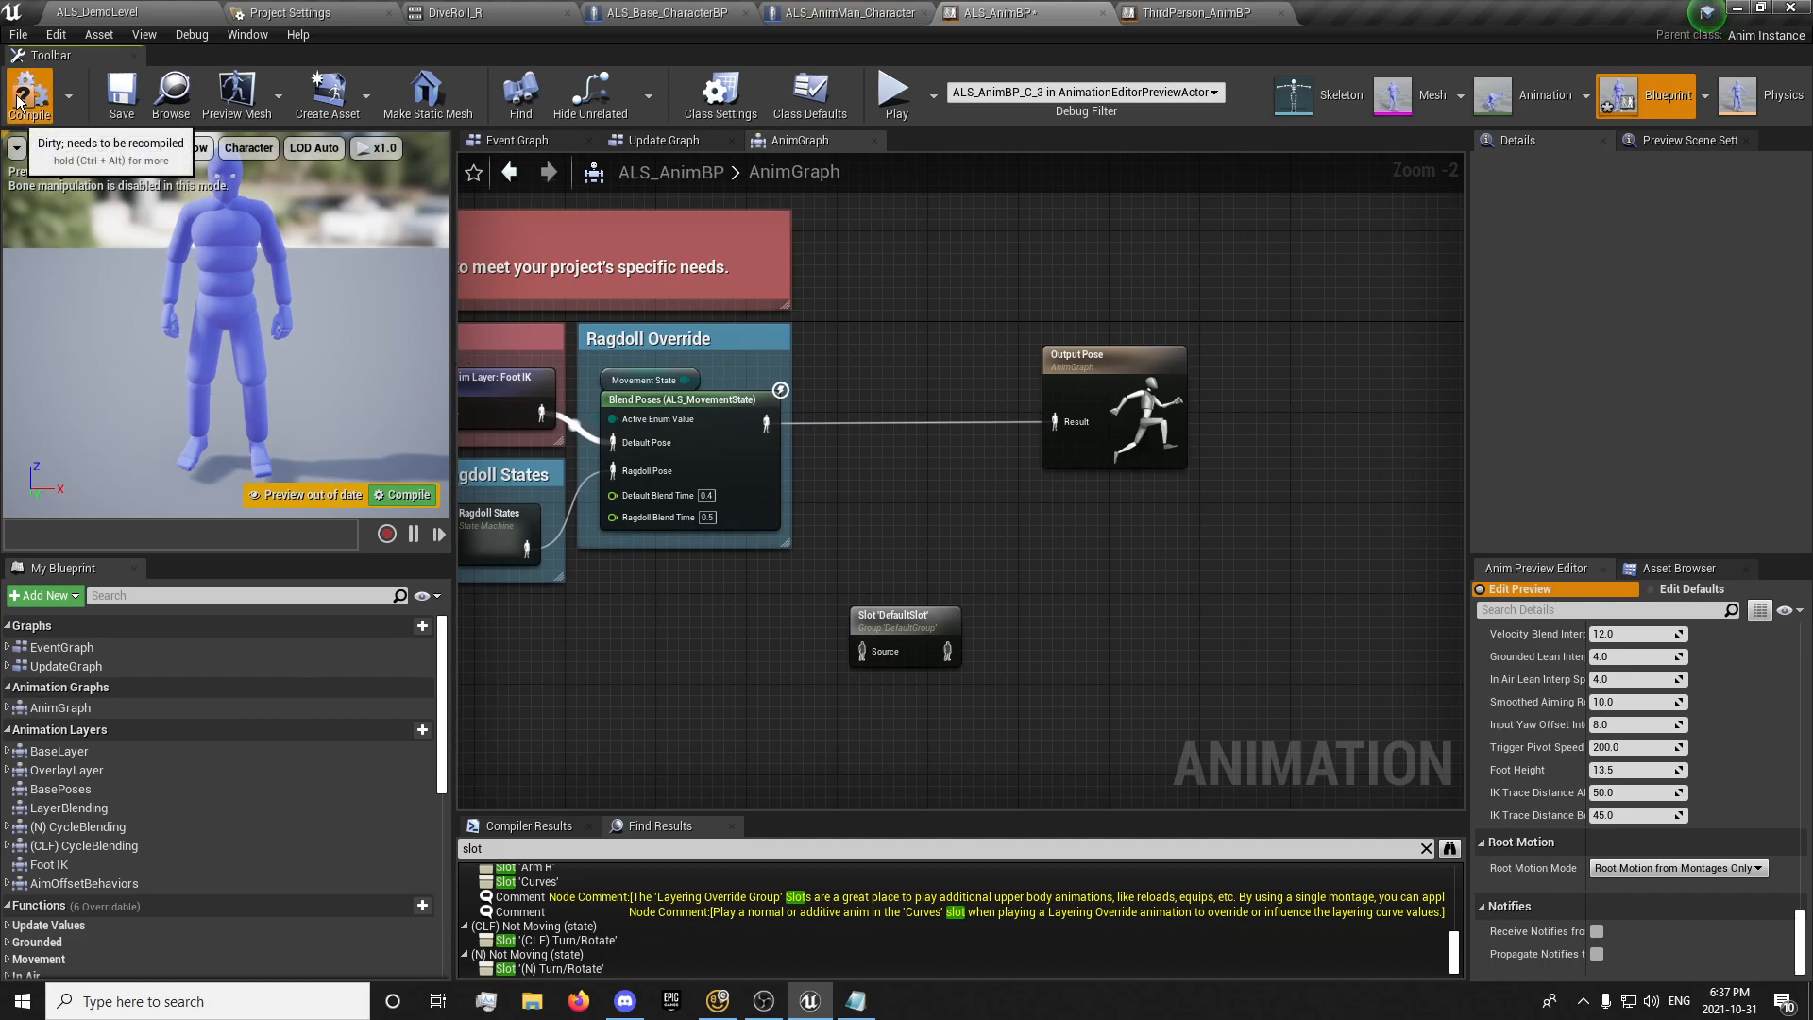
pyautogui.click(28, 89)
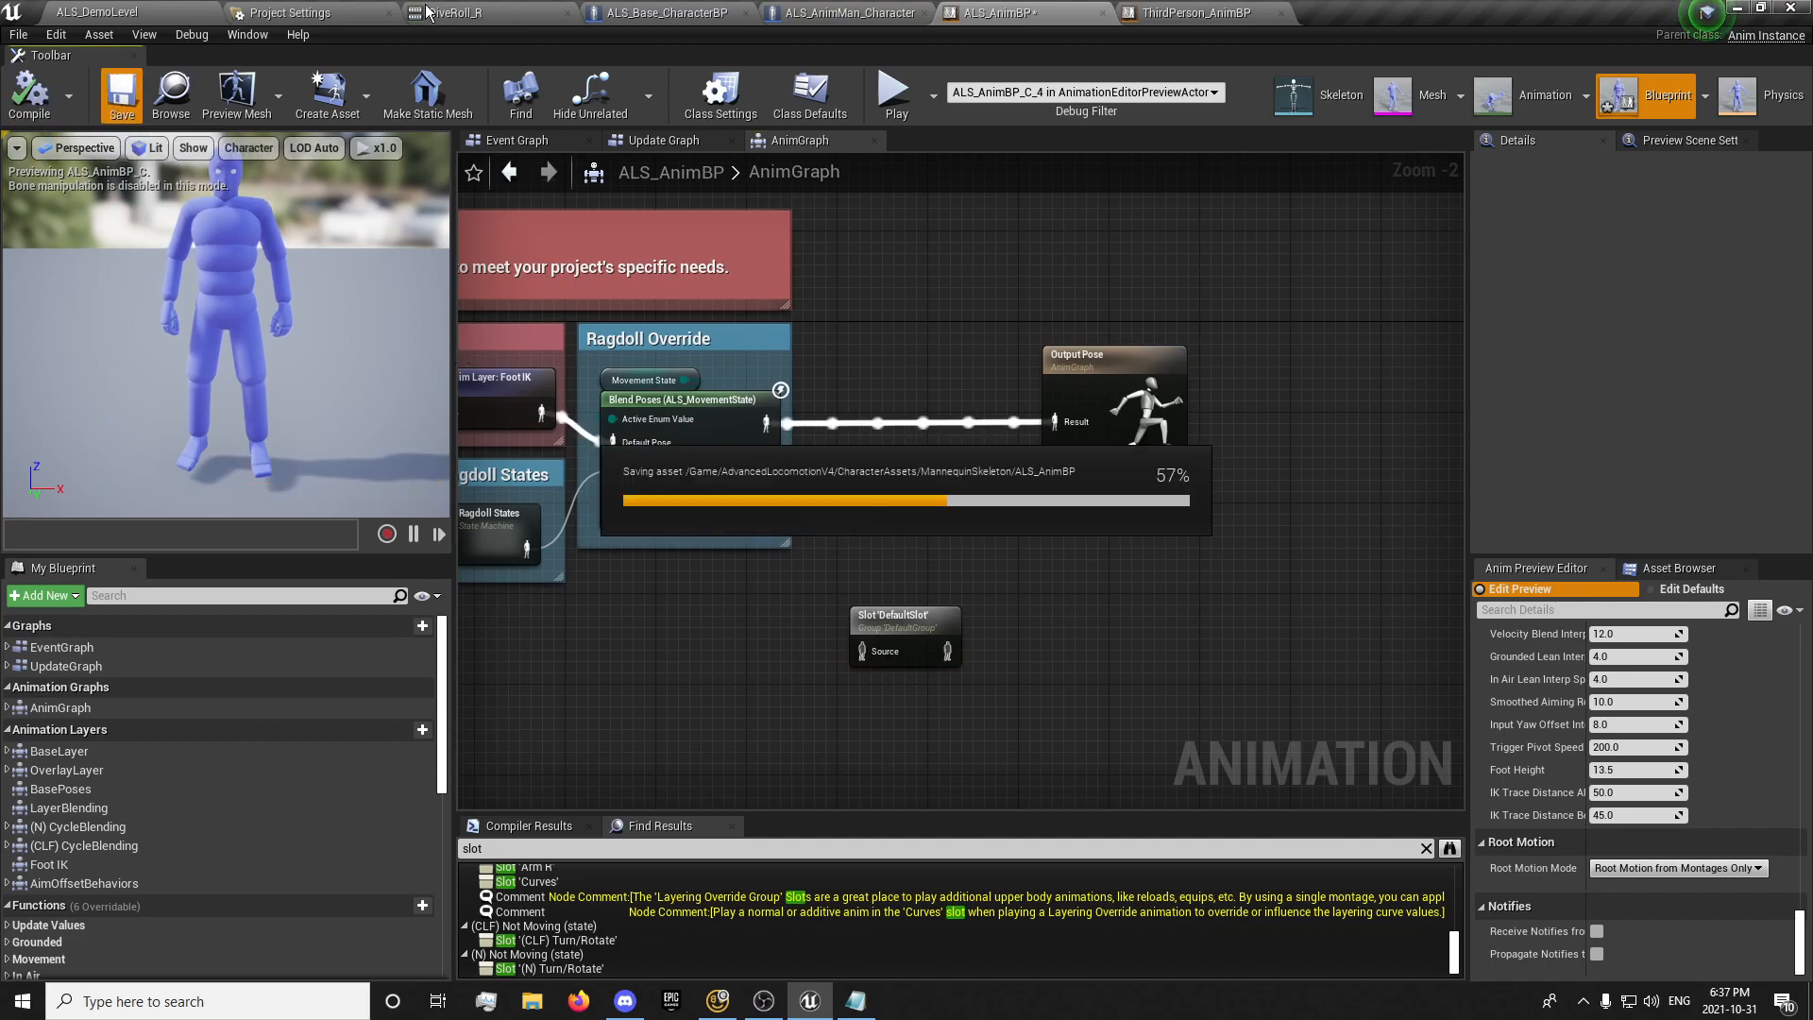
pyautogui.click(482, 11)
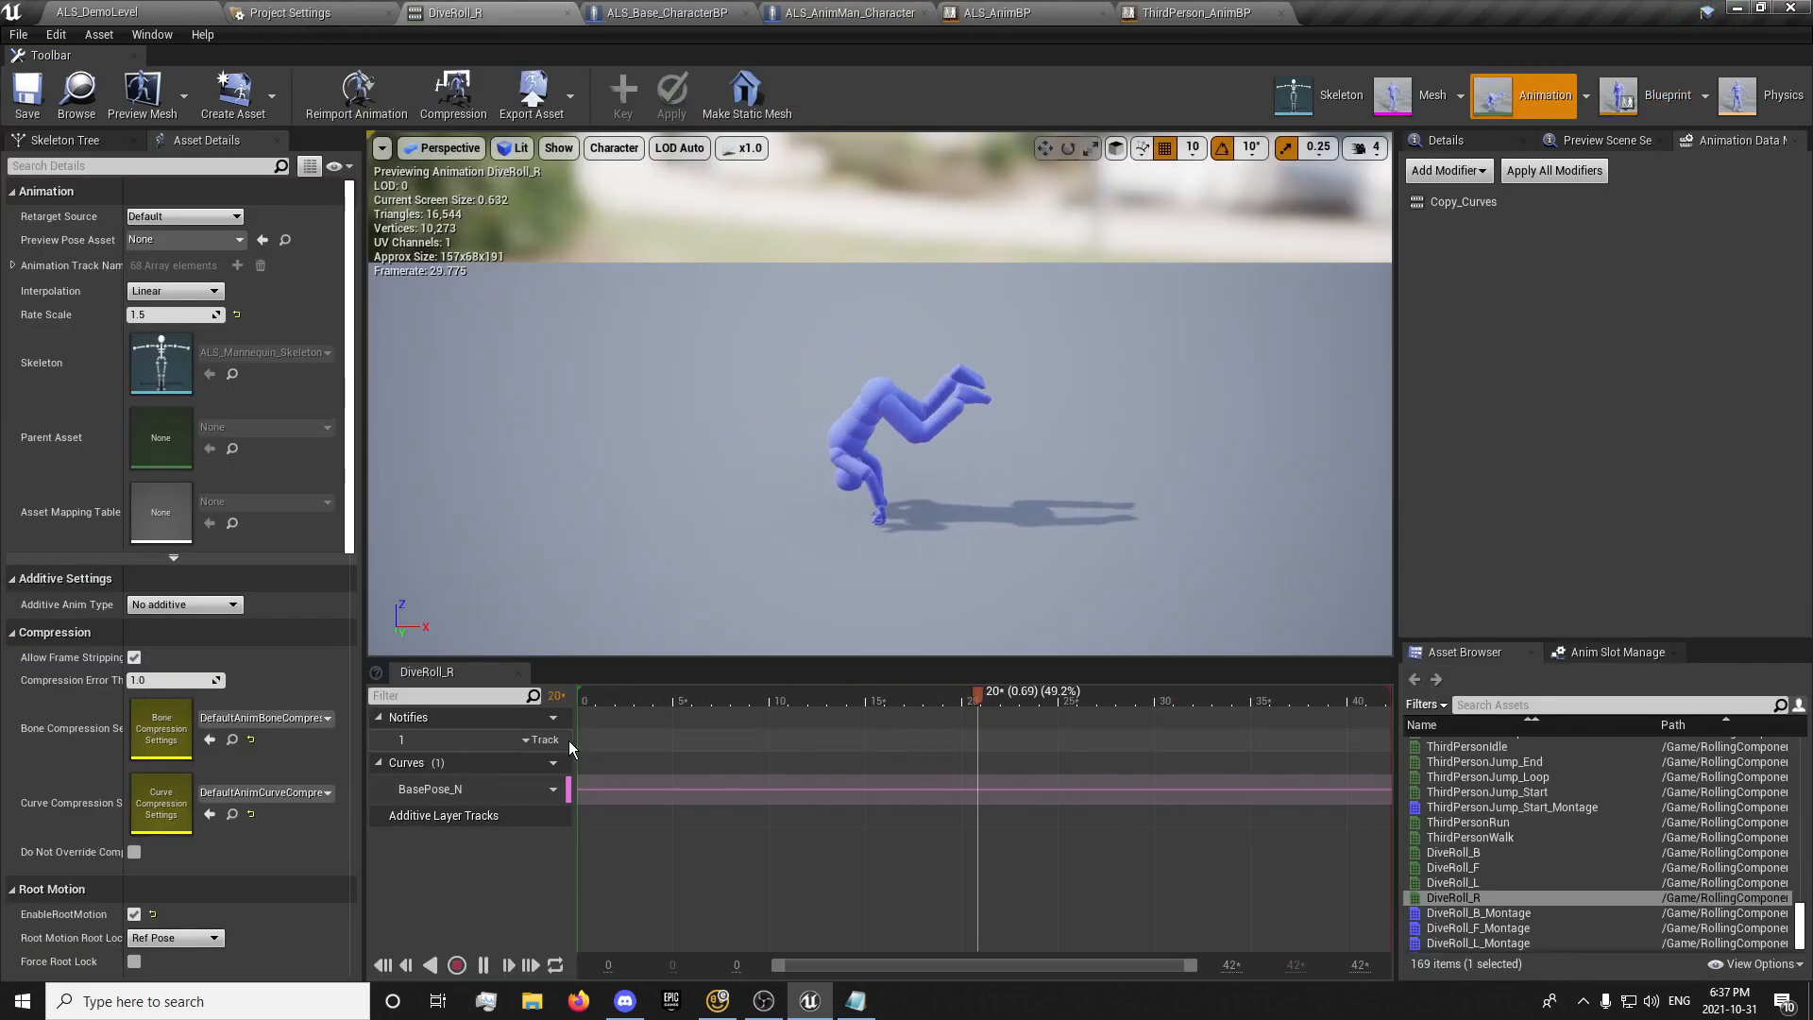
# Open DiveRoll_F_Montage from the Montages folder and show its slot options
pyautogui.click(85, 13)
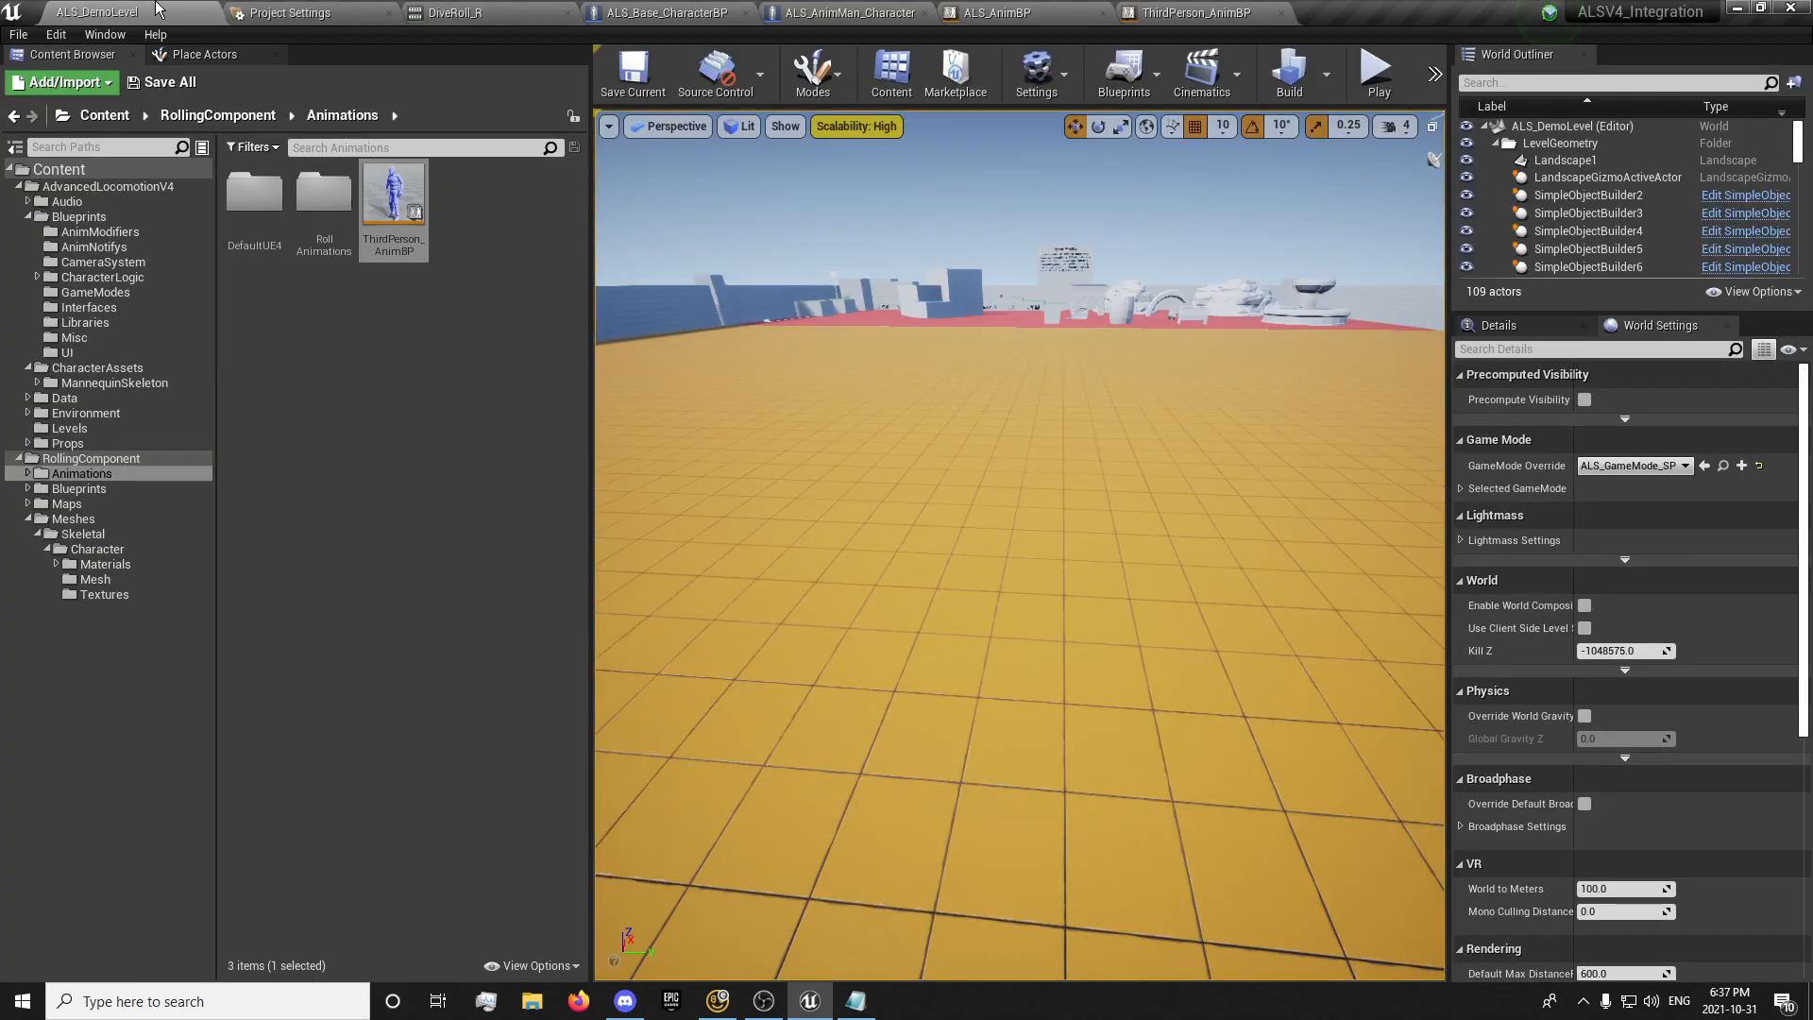
pyautogui.moveTo(95, 245)
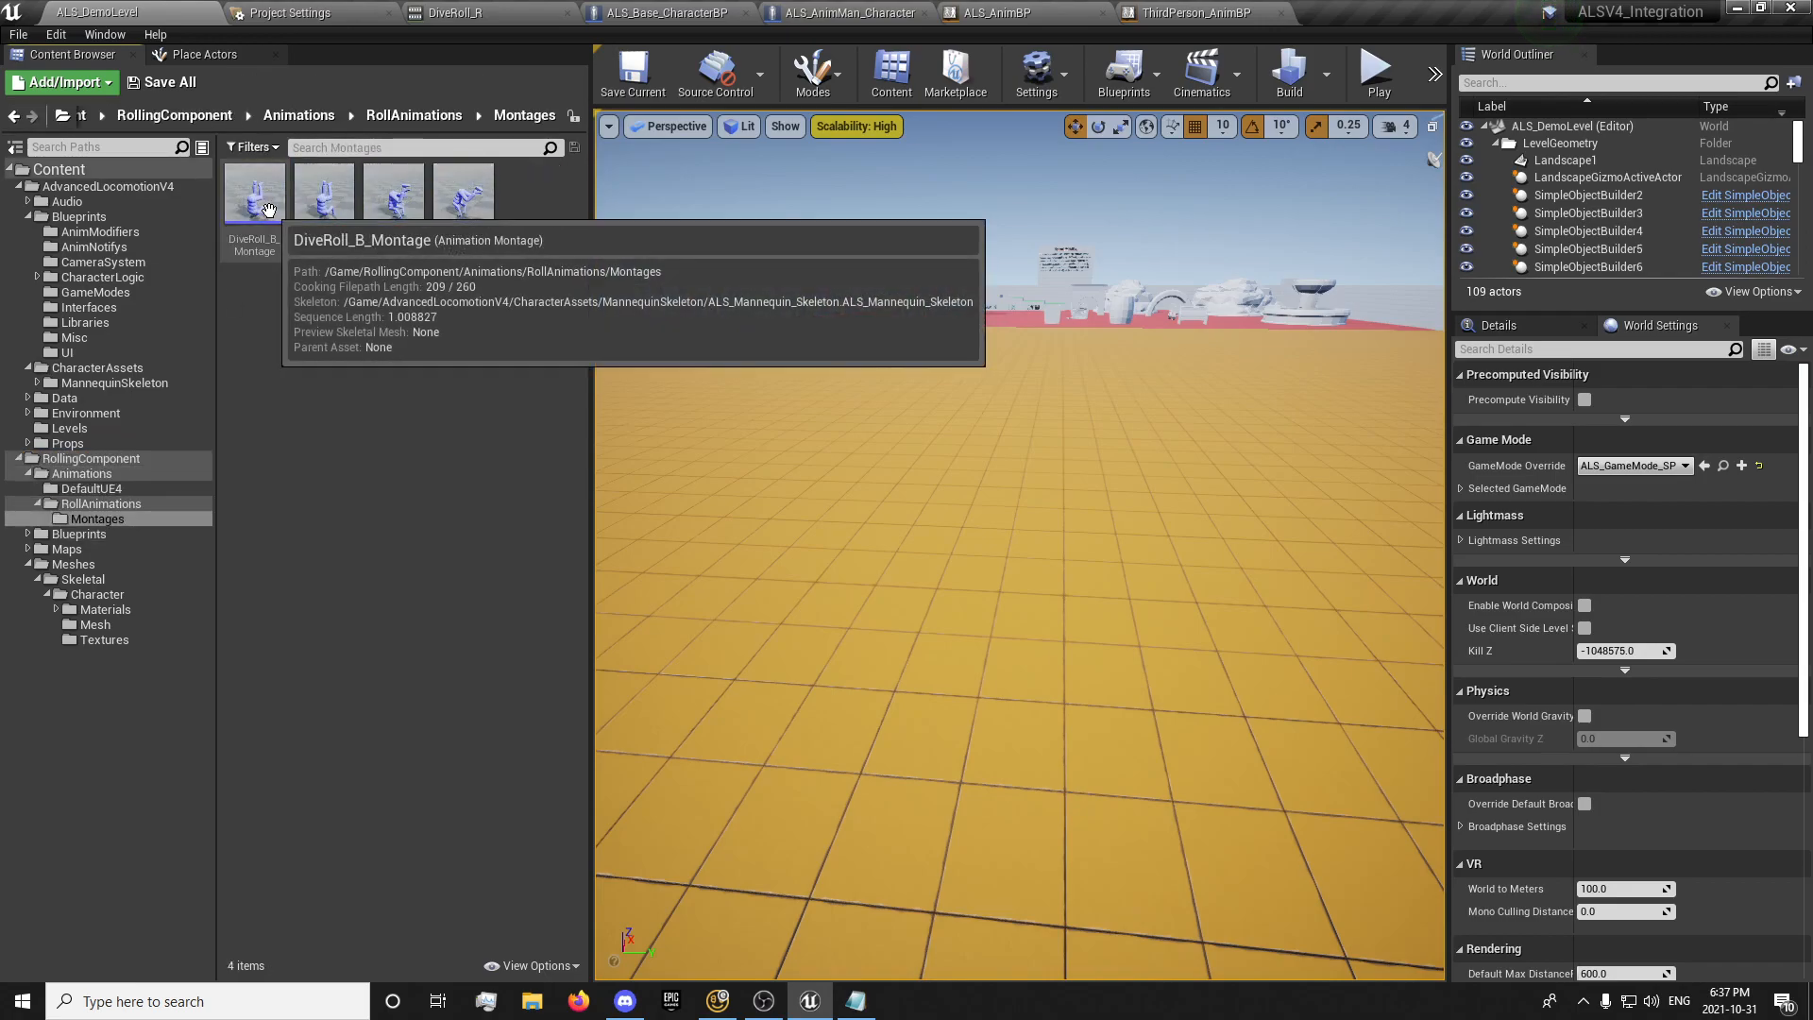
pyautogui.doubleClick(253, 192)
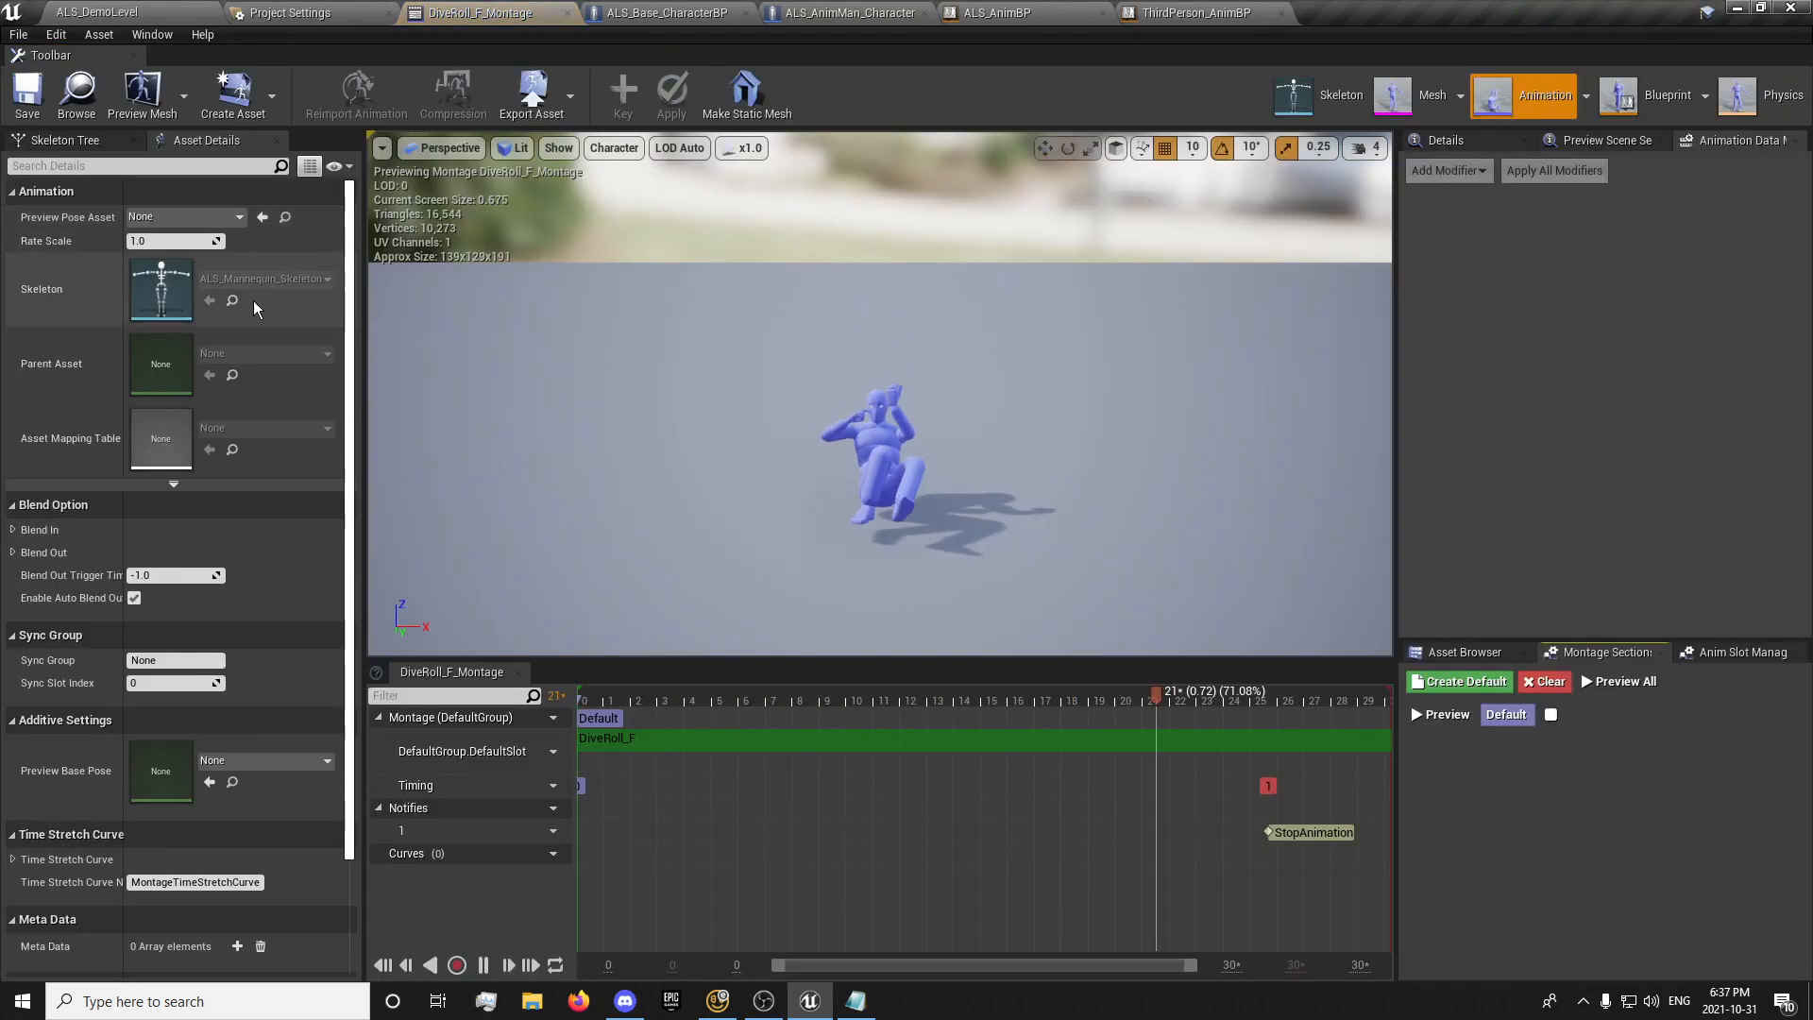
pyautogui.click(546, 752)
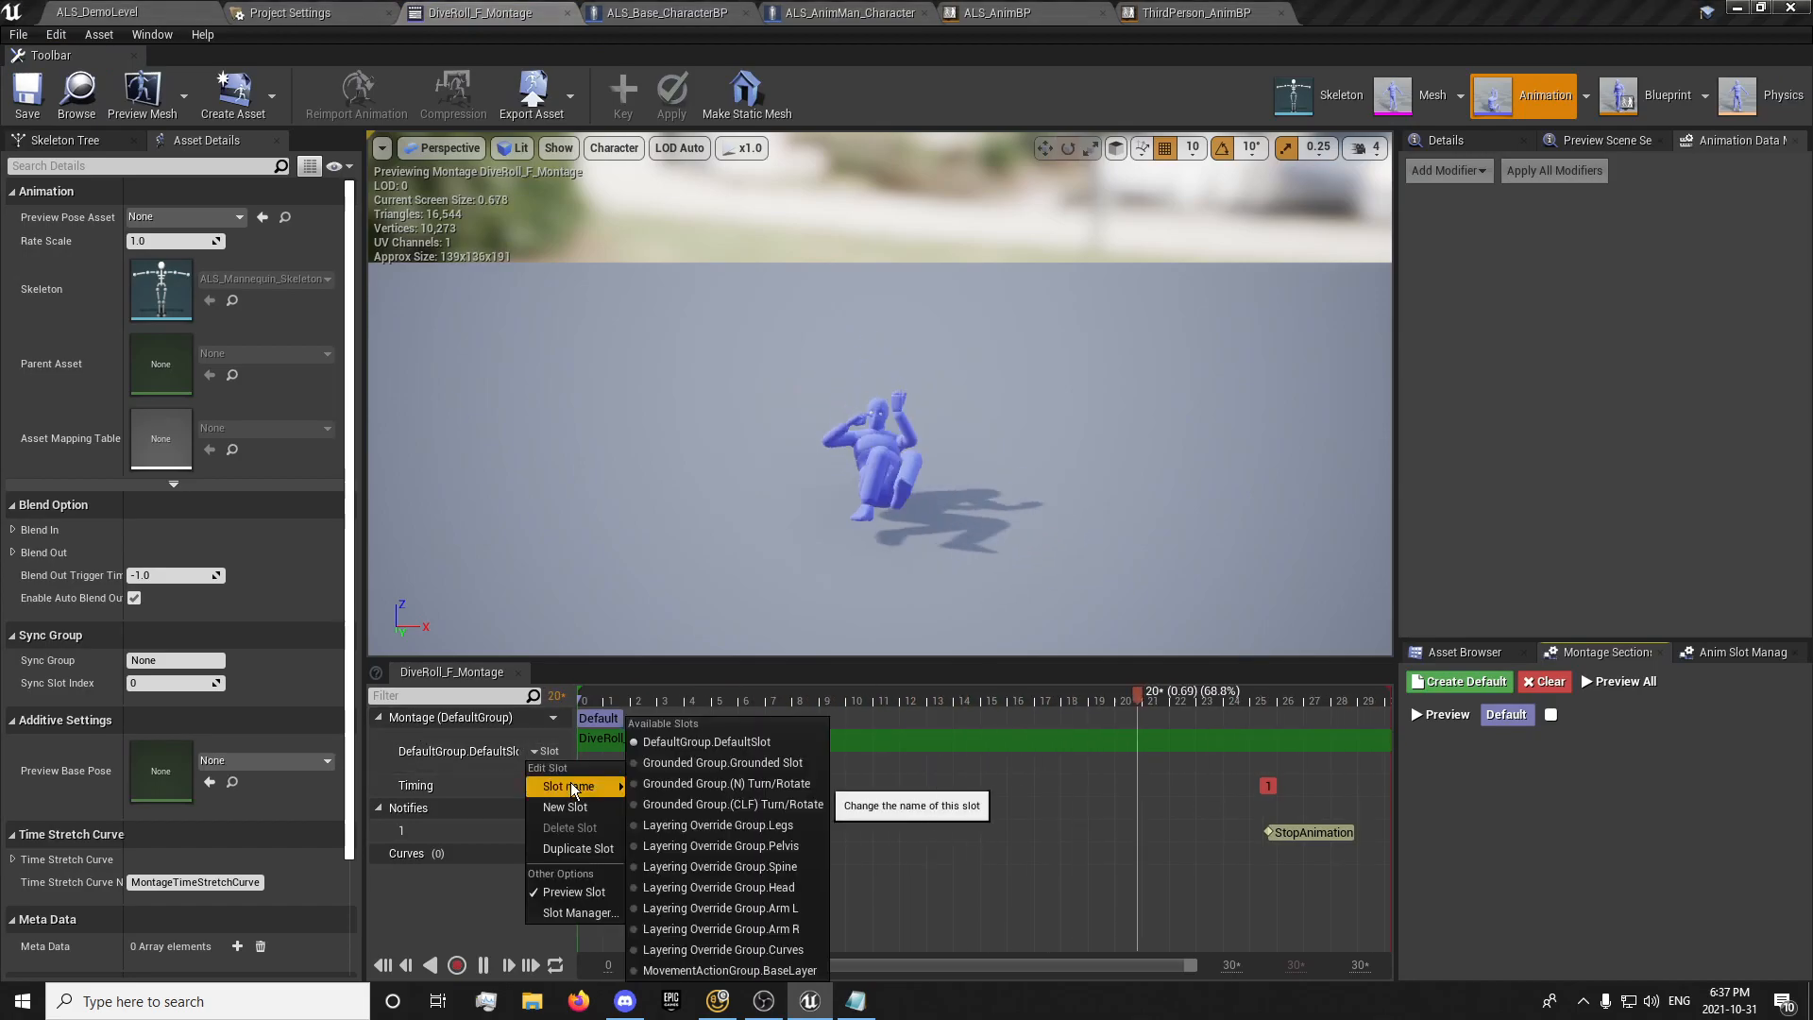
pyautogui.moveTo(565, 806)
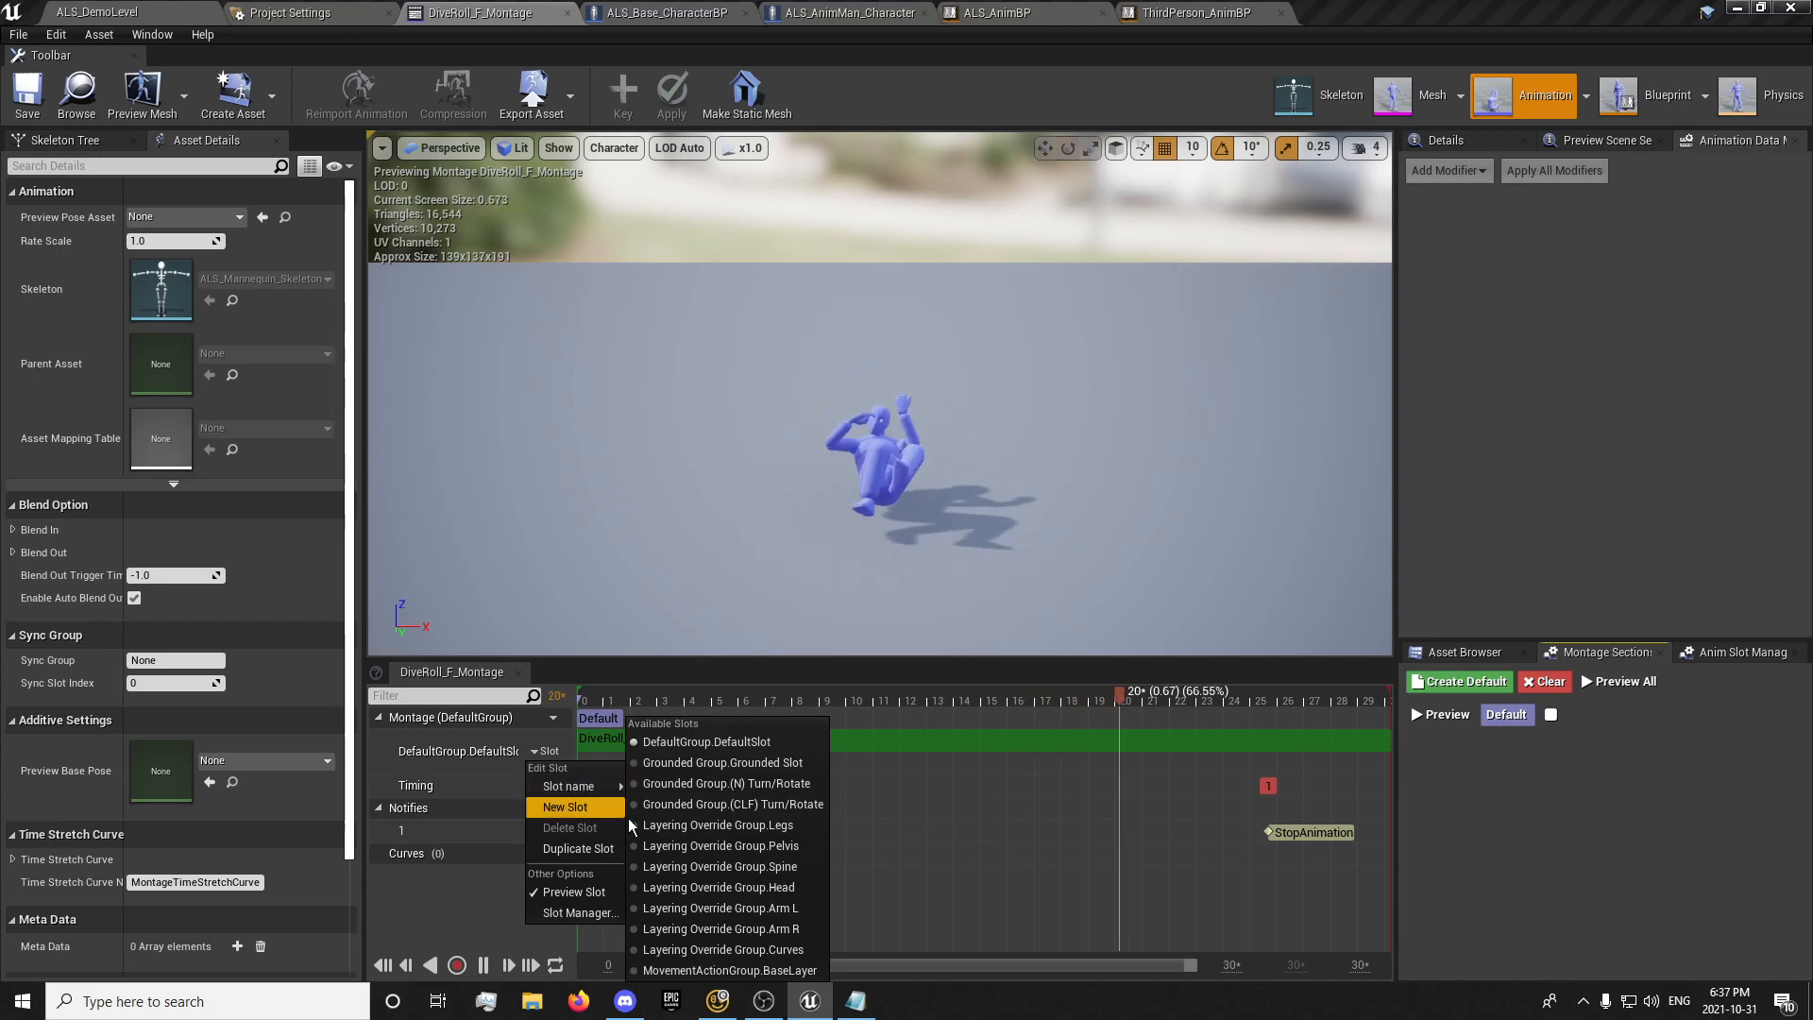
# Set DiveRoll_F_Montage's slot to MovementActionGroup.BaseLayer and play-test the roll
pyautogui.click(767, 970)
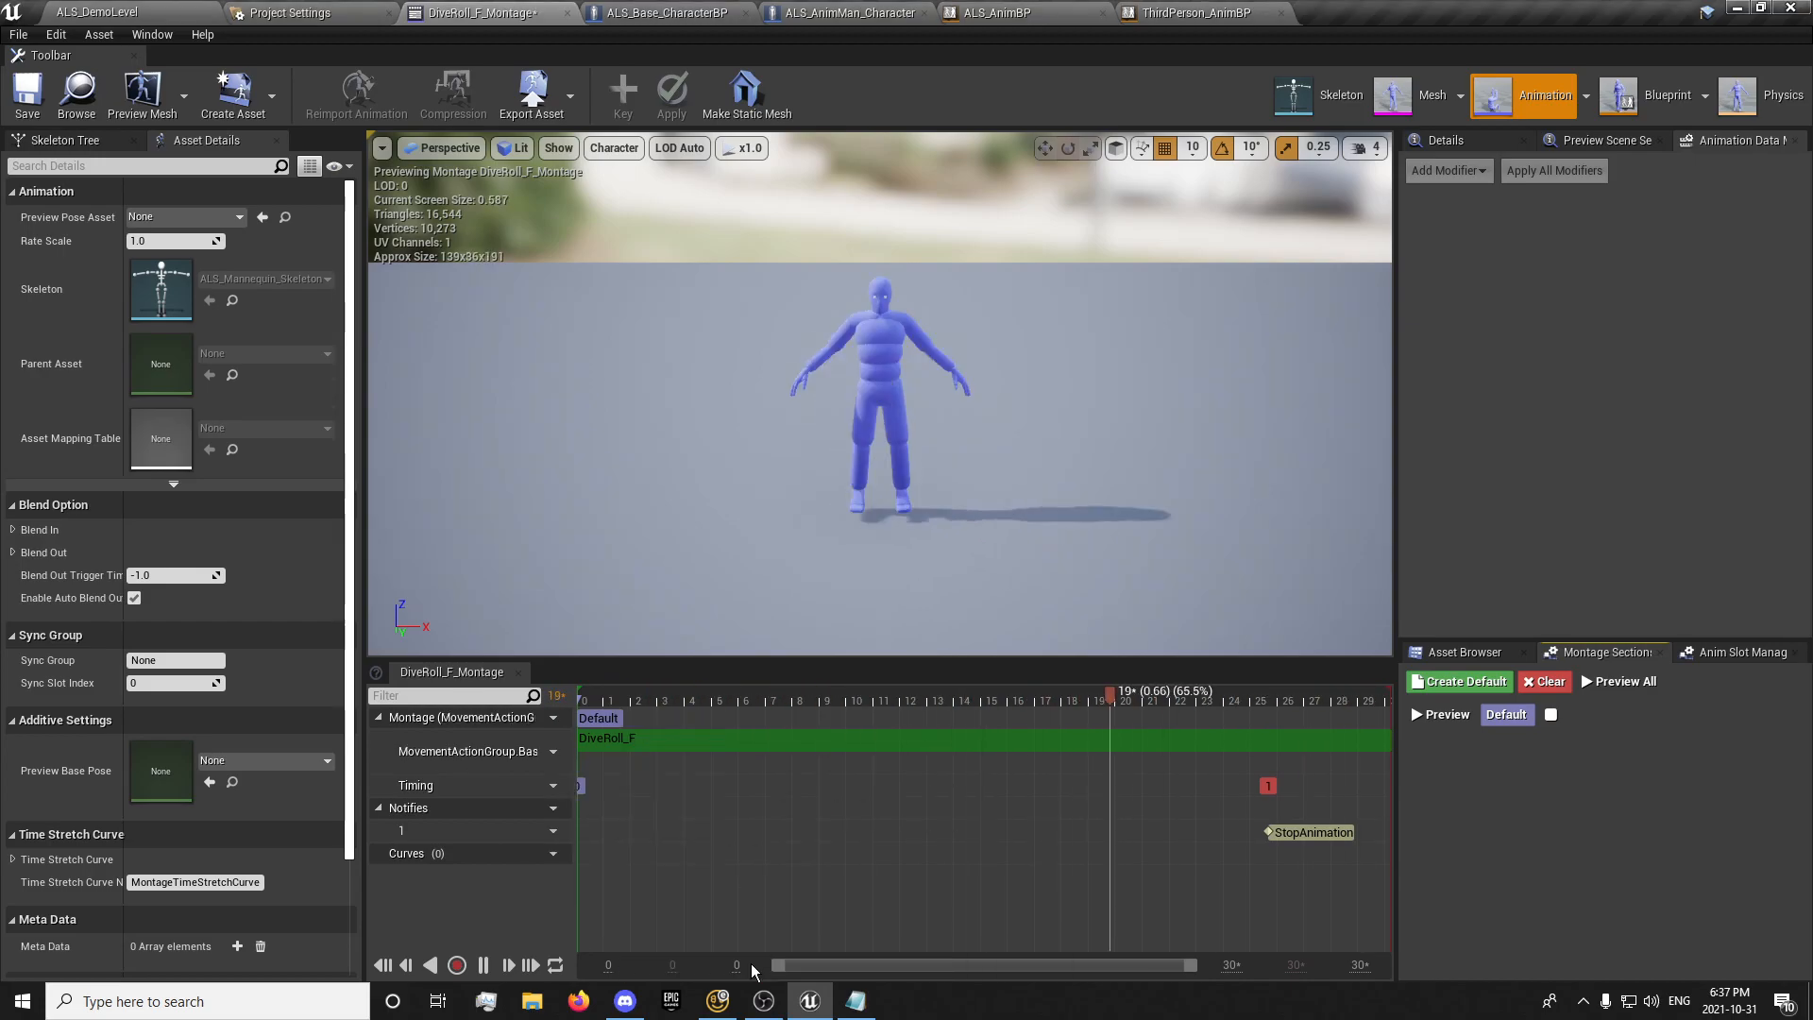
pyautogui.click(75, 12)
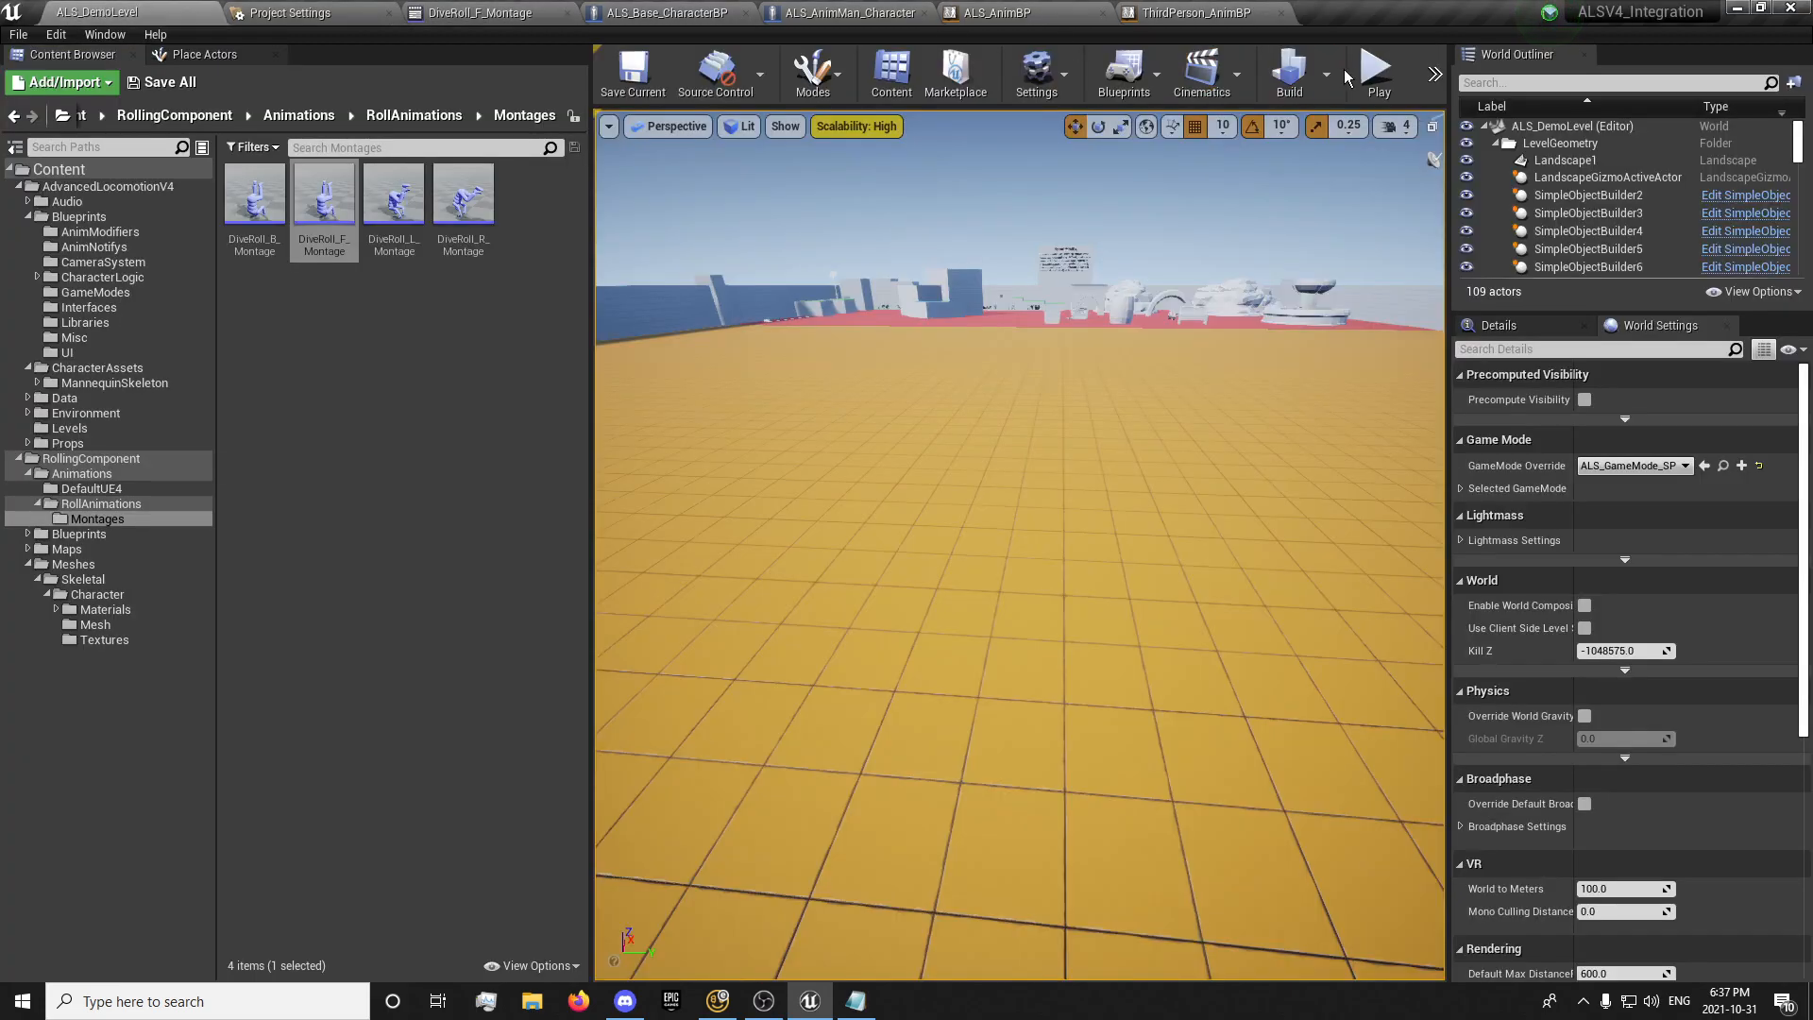
pyautogui.click(1379, 72)
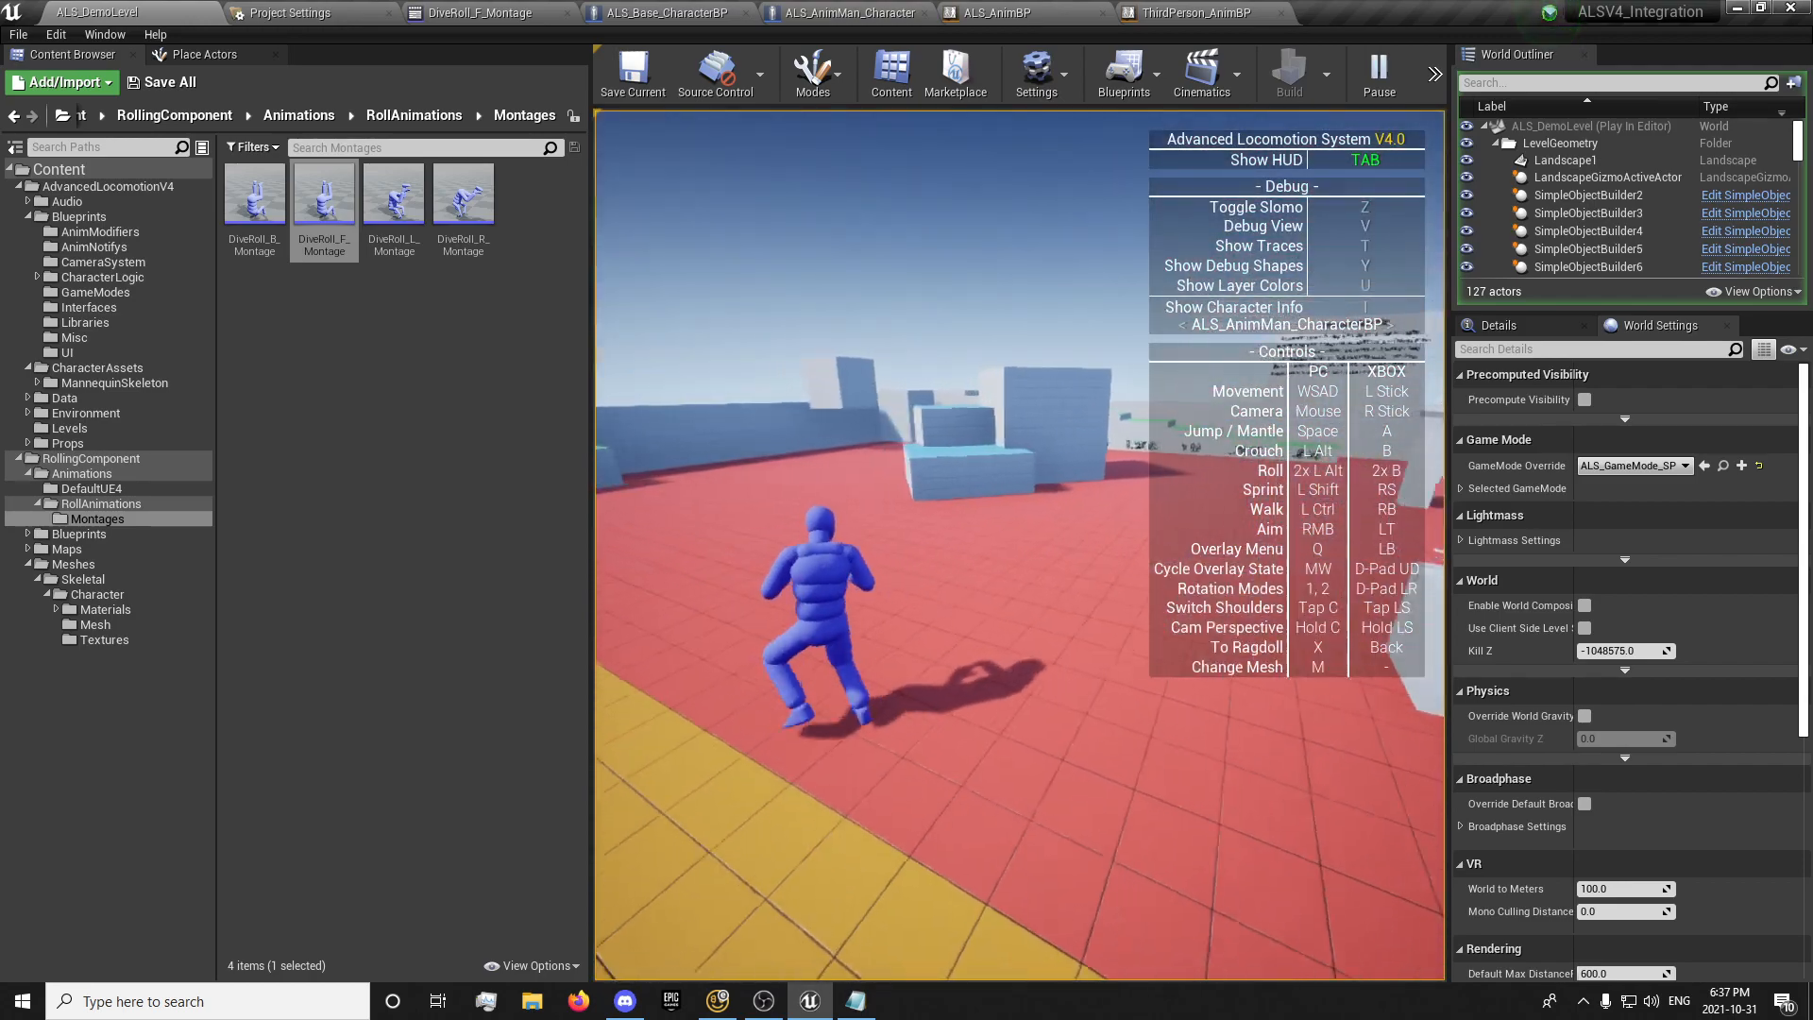
pyautogui.click(1001, 11)
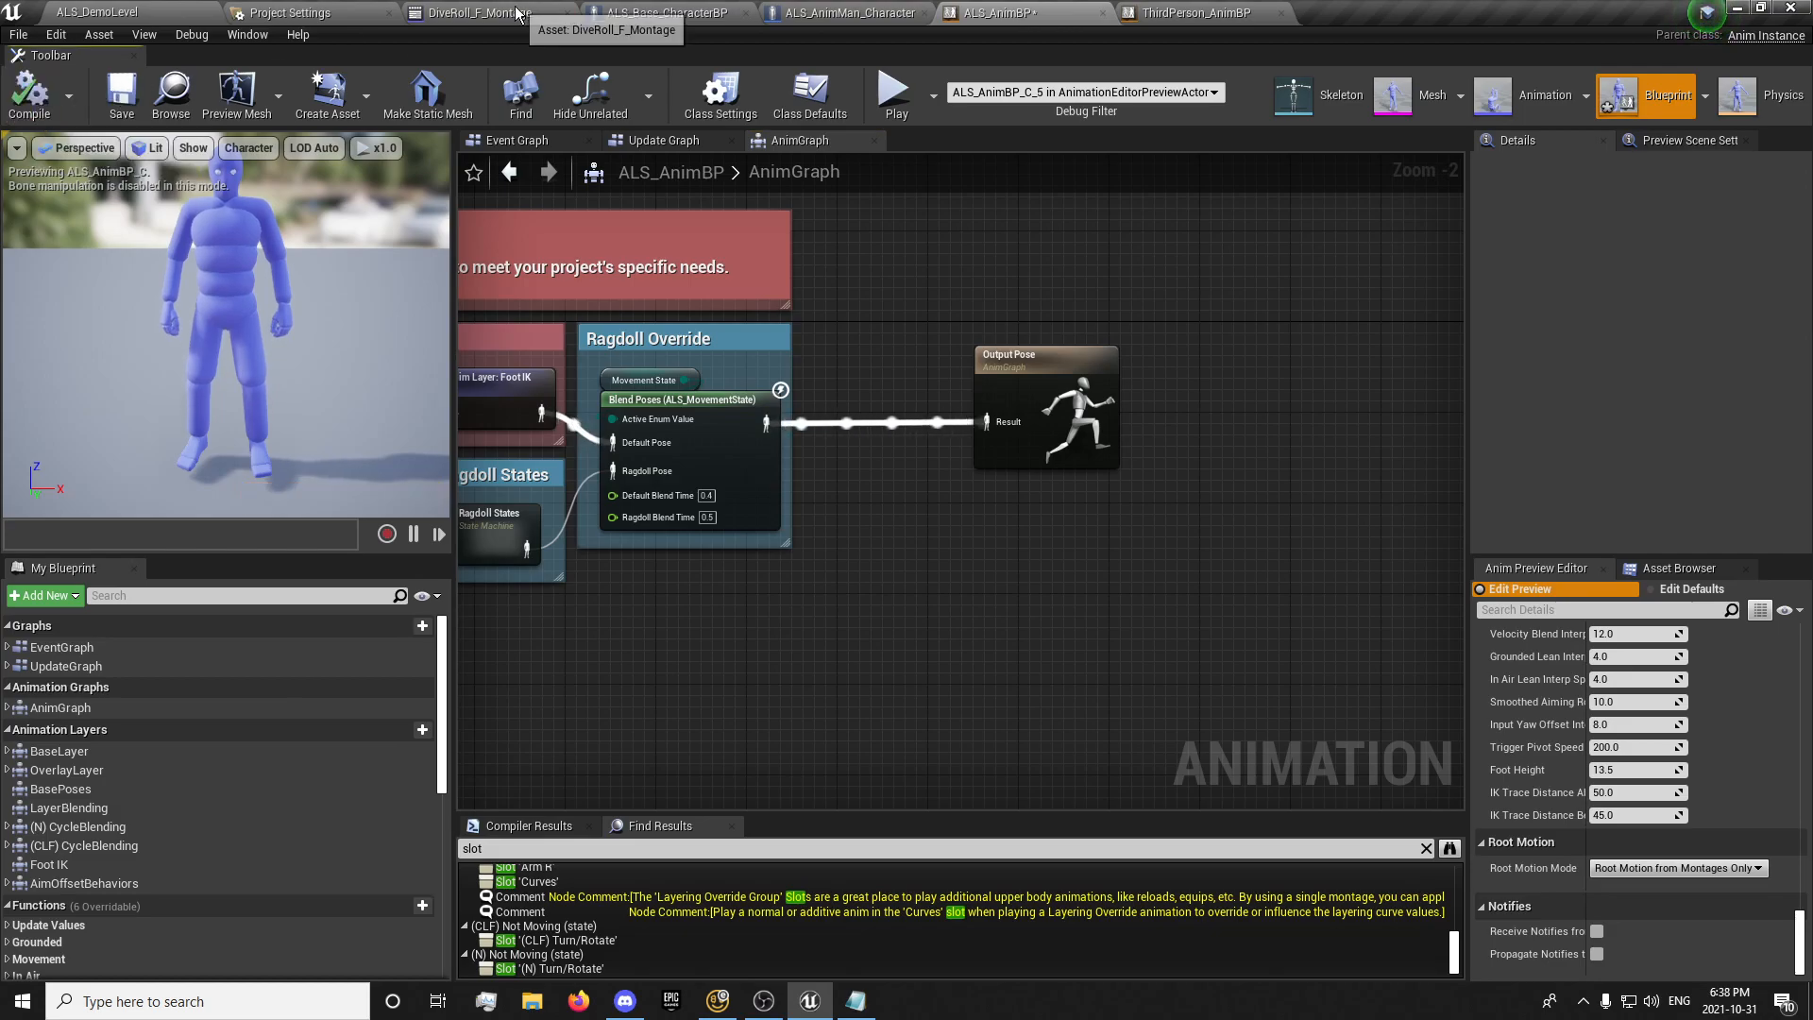
# Return to the demo level and open DiveRoll_R_Montage in the montage editor
pyautogui.click(474, 13)
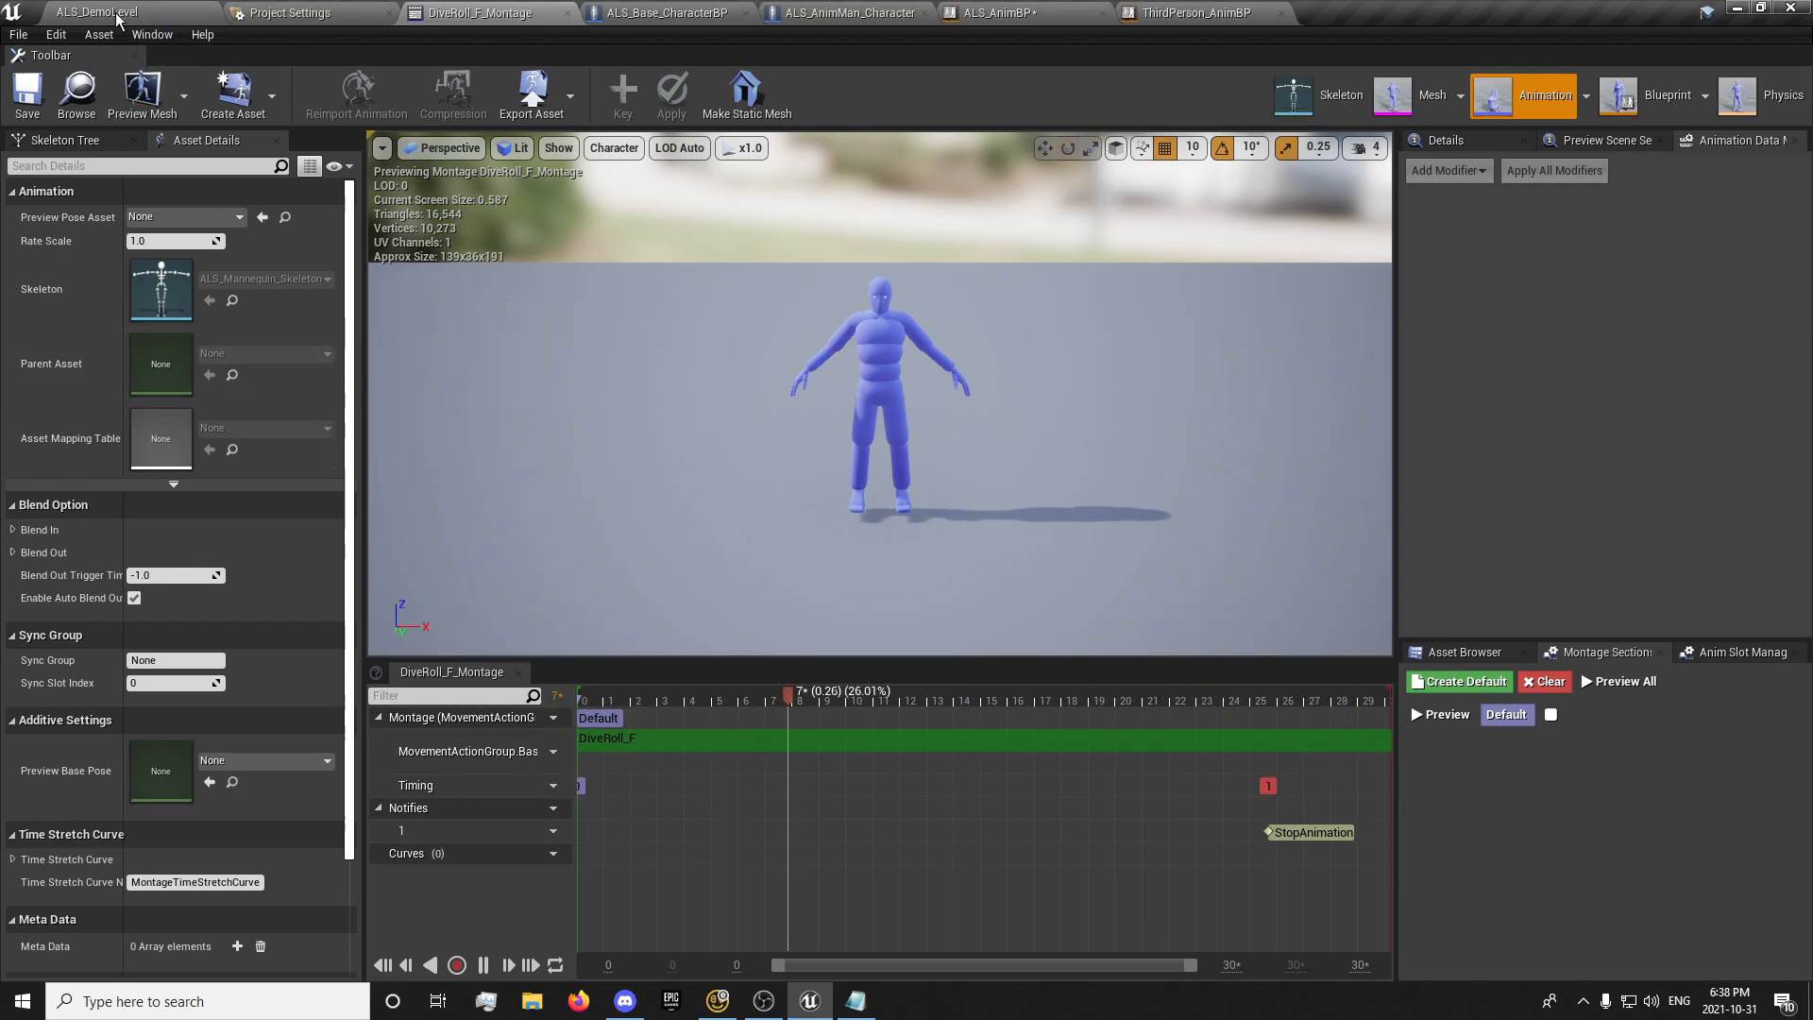
pyautogui.click(485, 13)
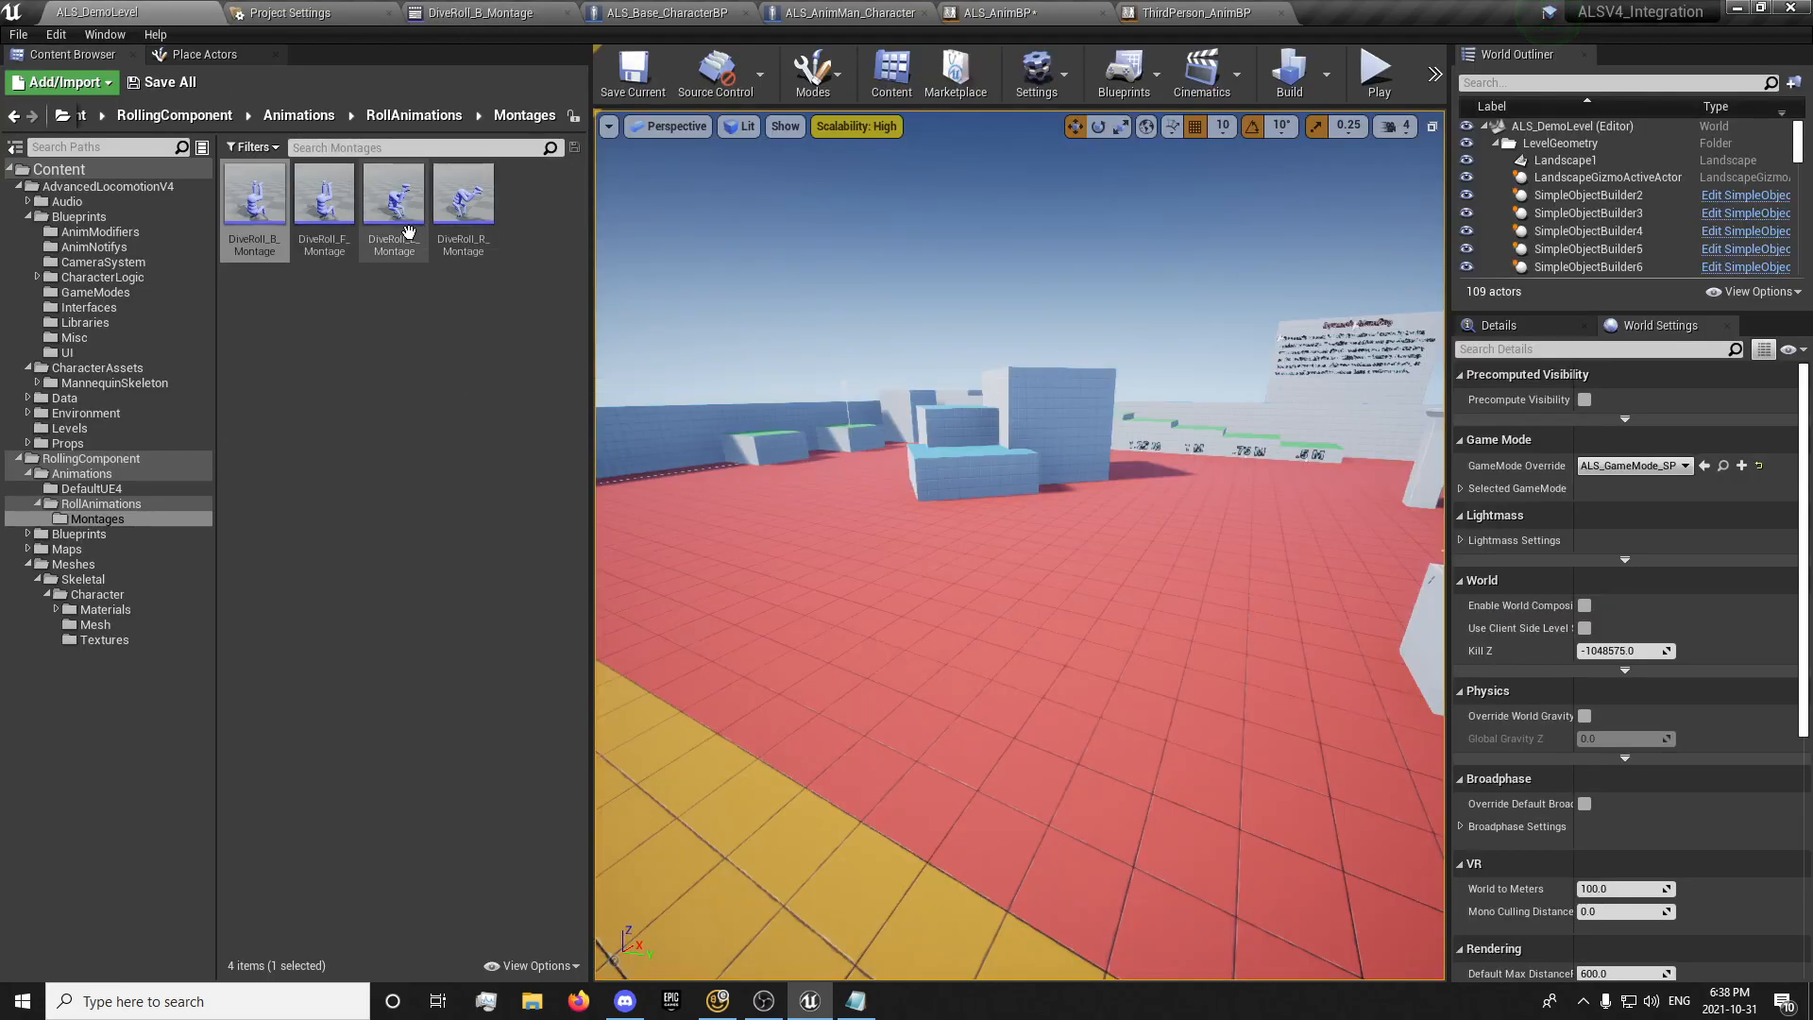
pyautogui.doubleClick(392, 192)
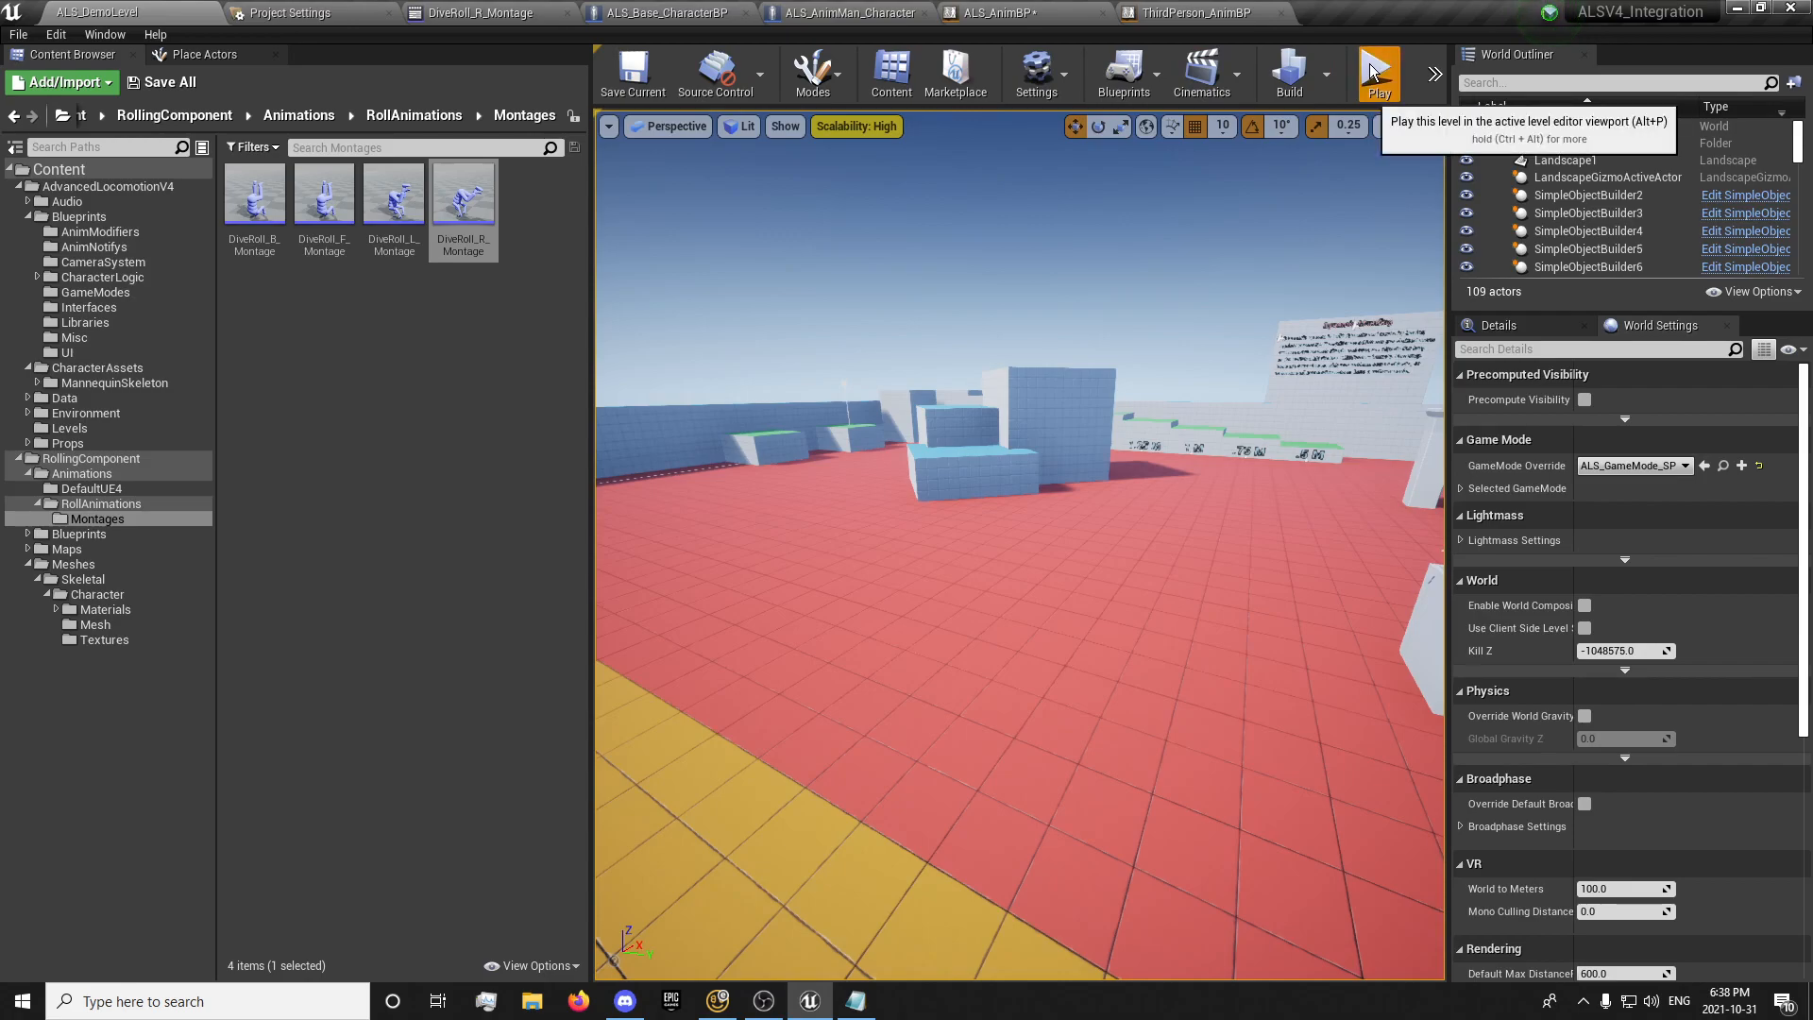
pyautogui.click(1377, 72)
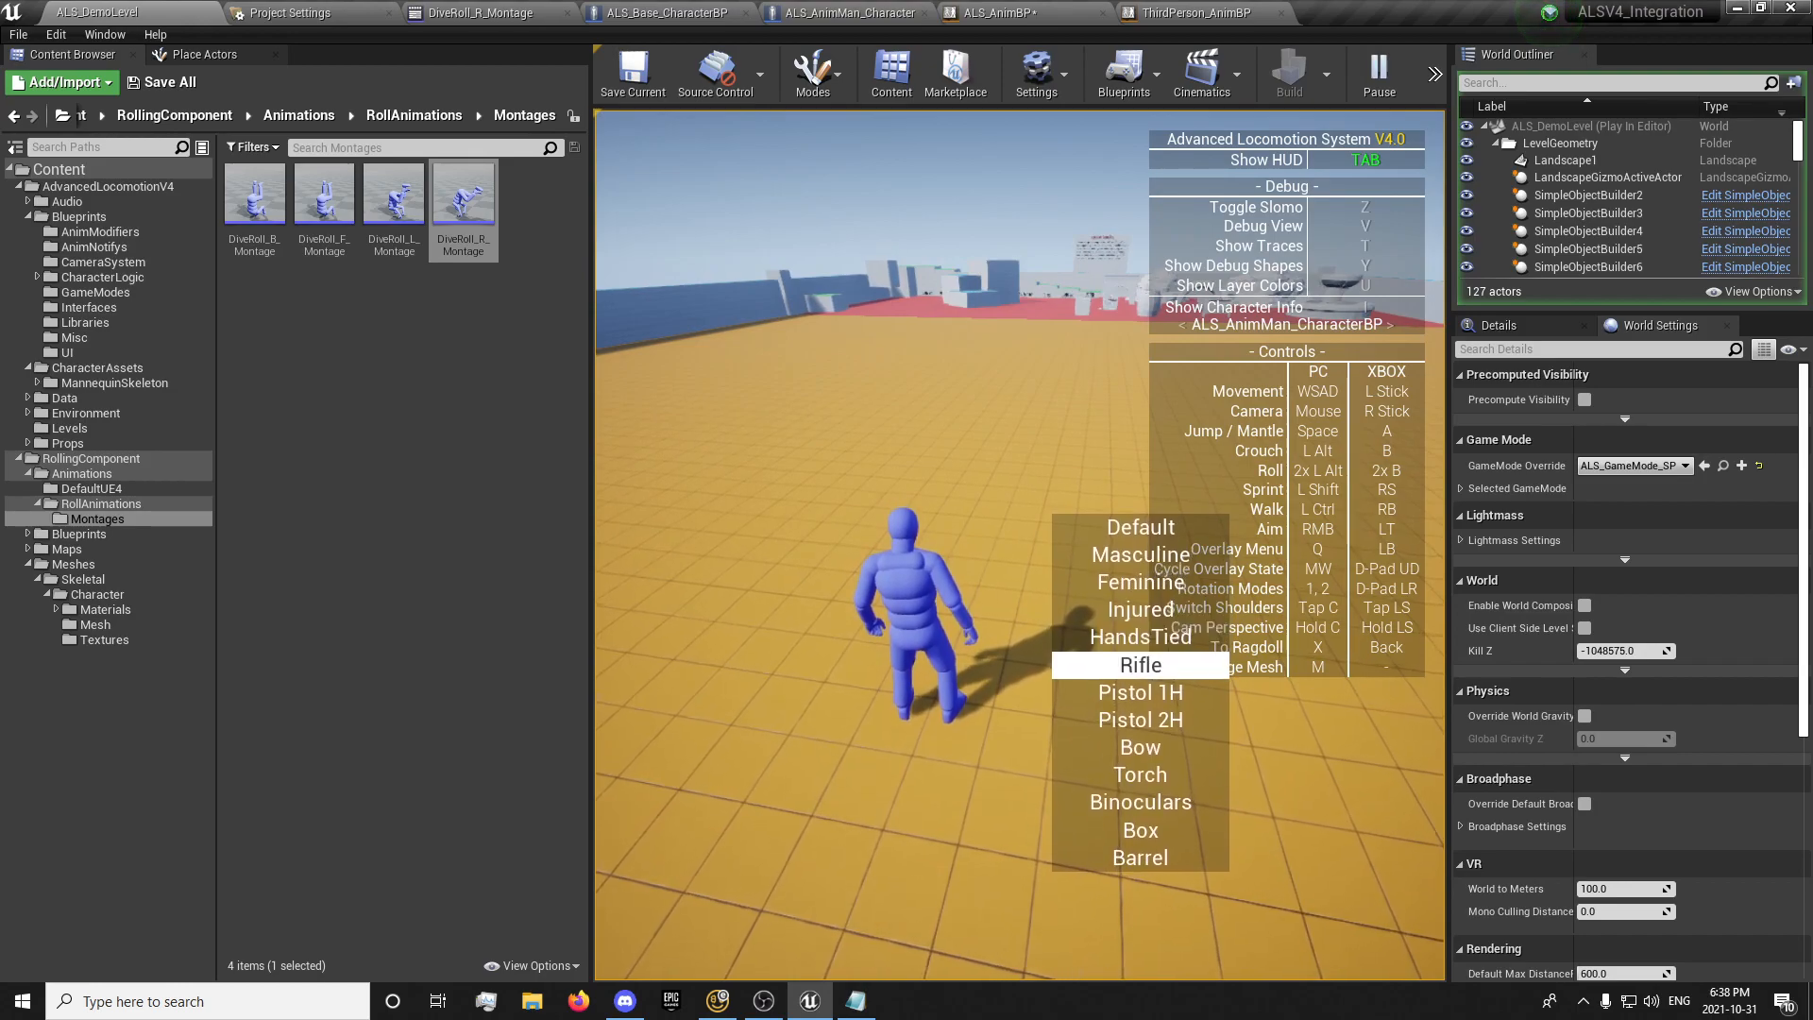
pyautogui.click(1140, 665)
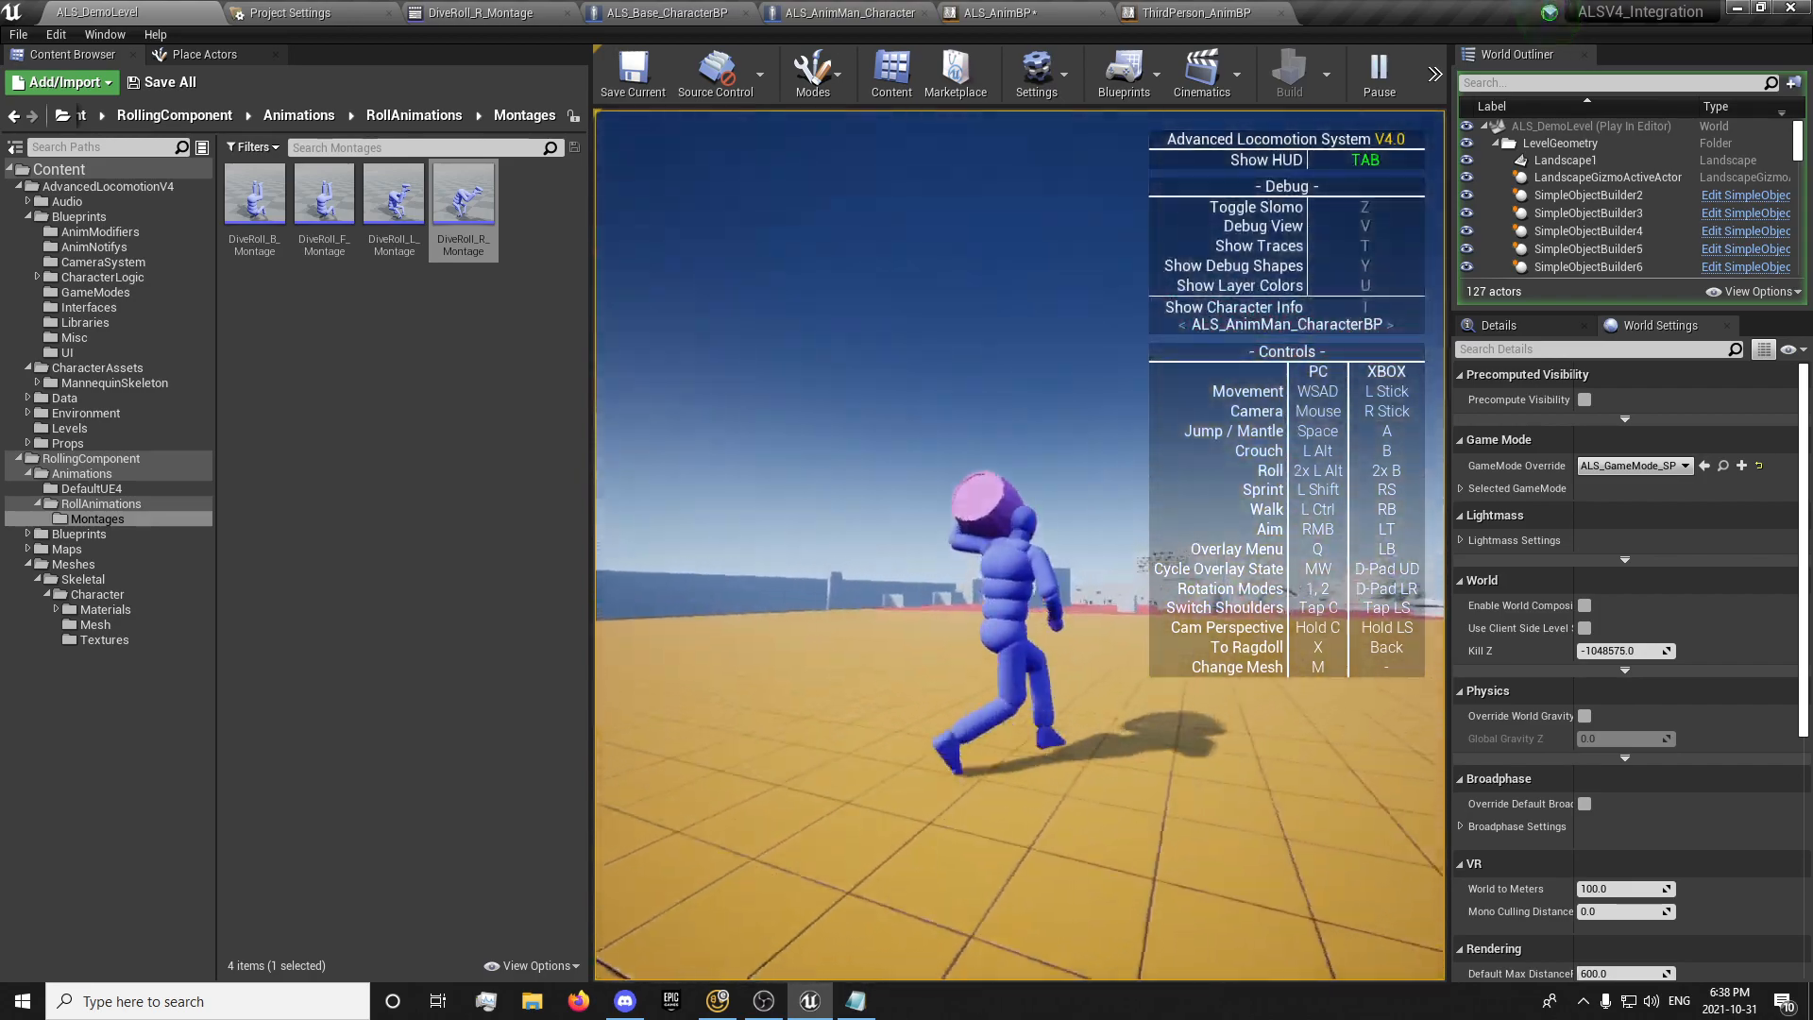
pyautogui.click(1379, 74)
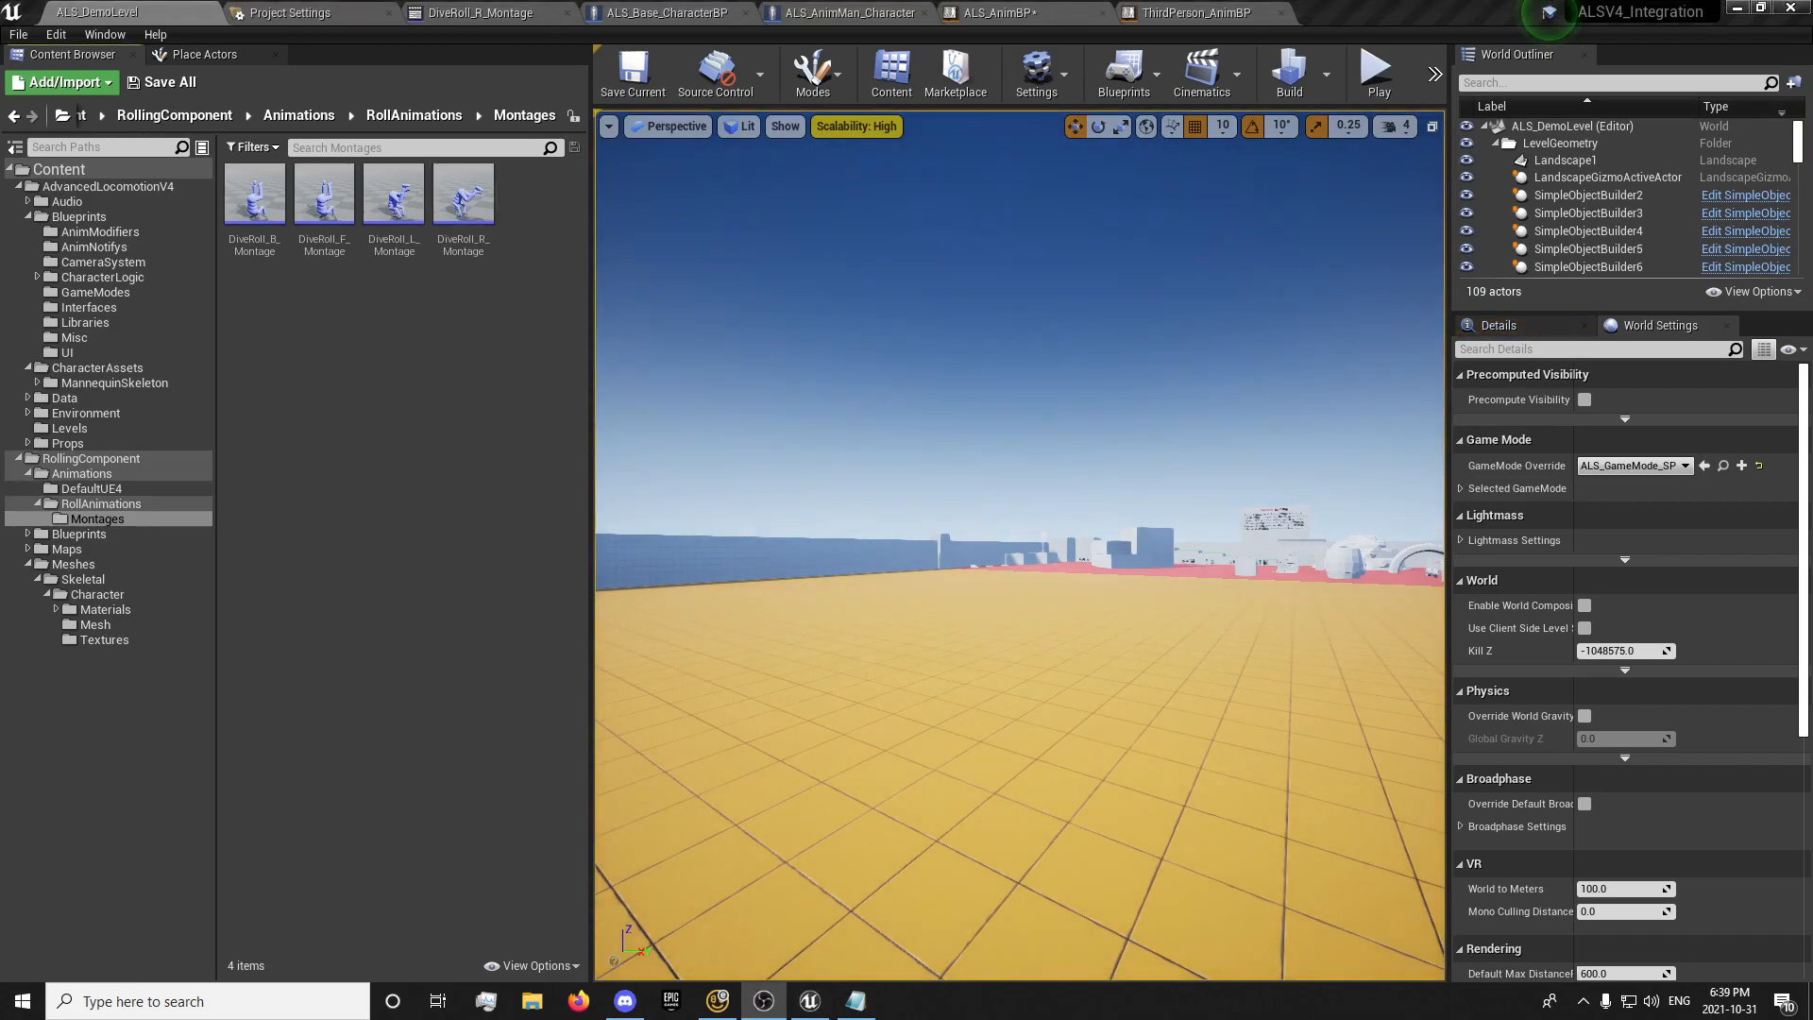
pyautogui.moveTo(485, 13)
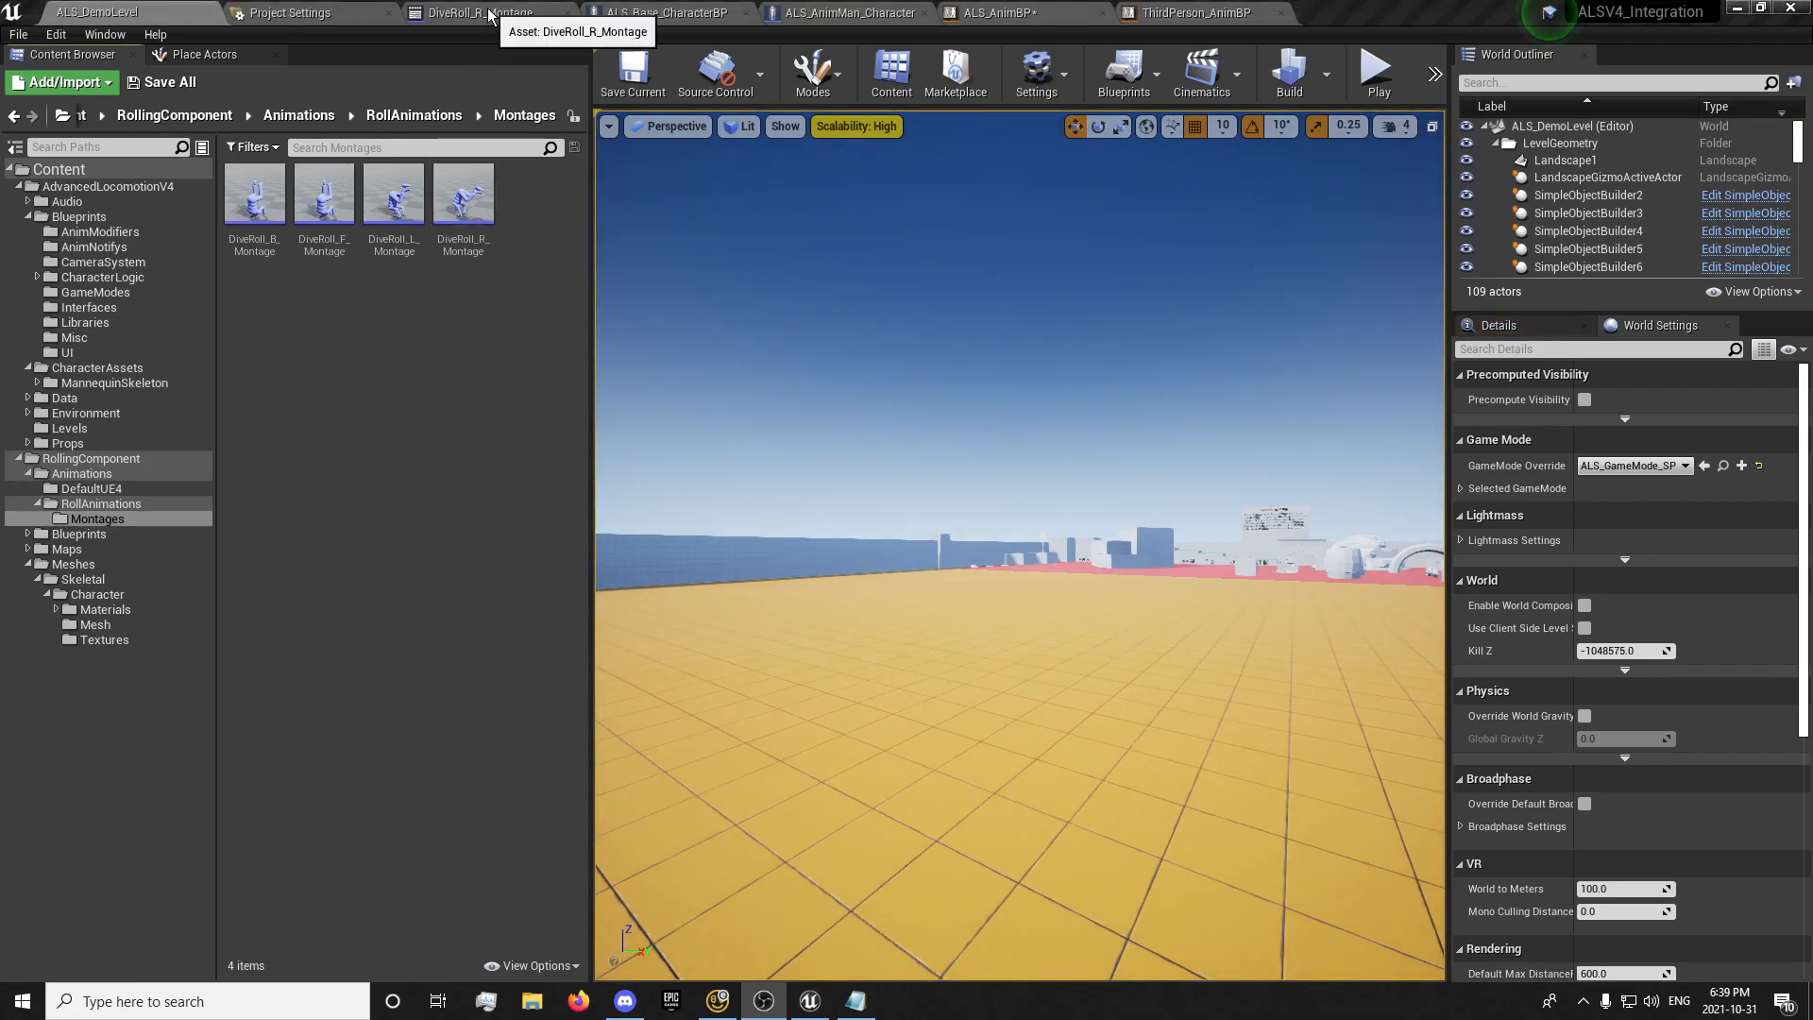
# Switch DiveRoll_F_Montage's Blend In option from Linear to Hermite Cubic, then go back to the level
pyautogui.click(474, 11)
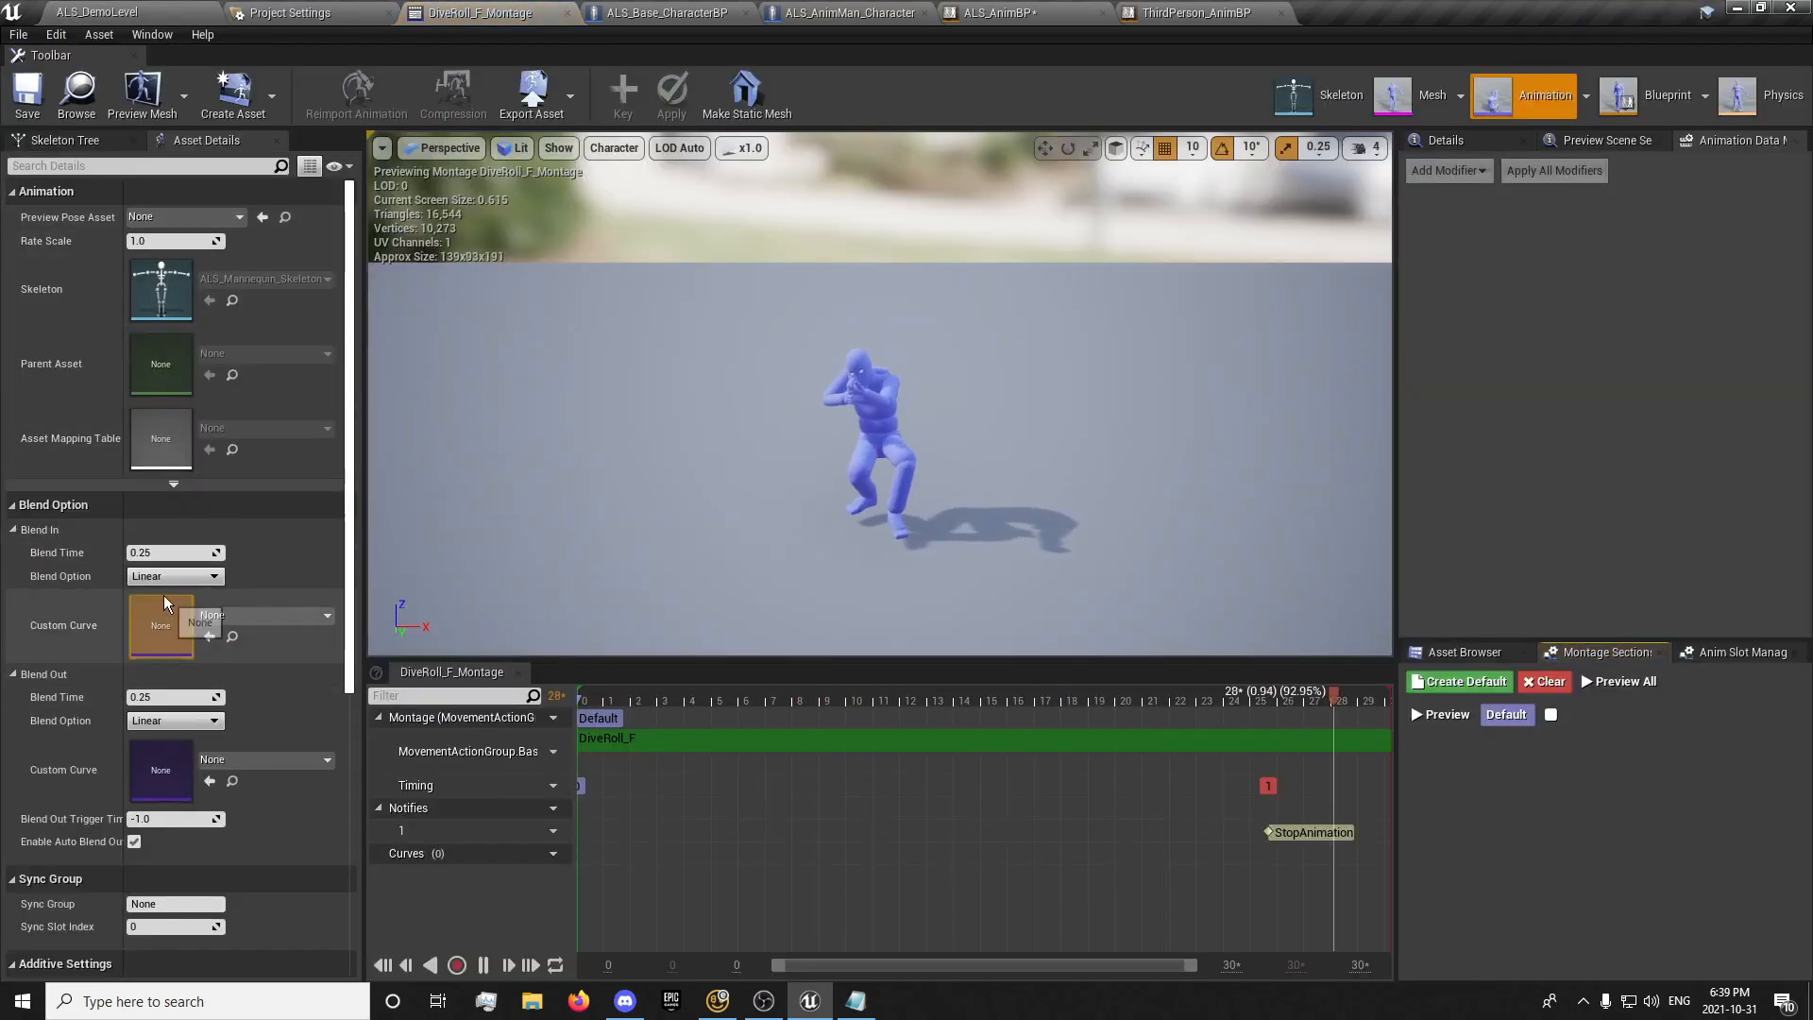
pyautogui.click(173, 576)
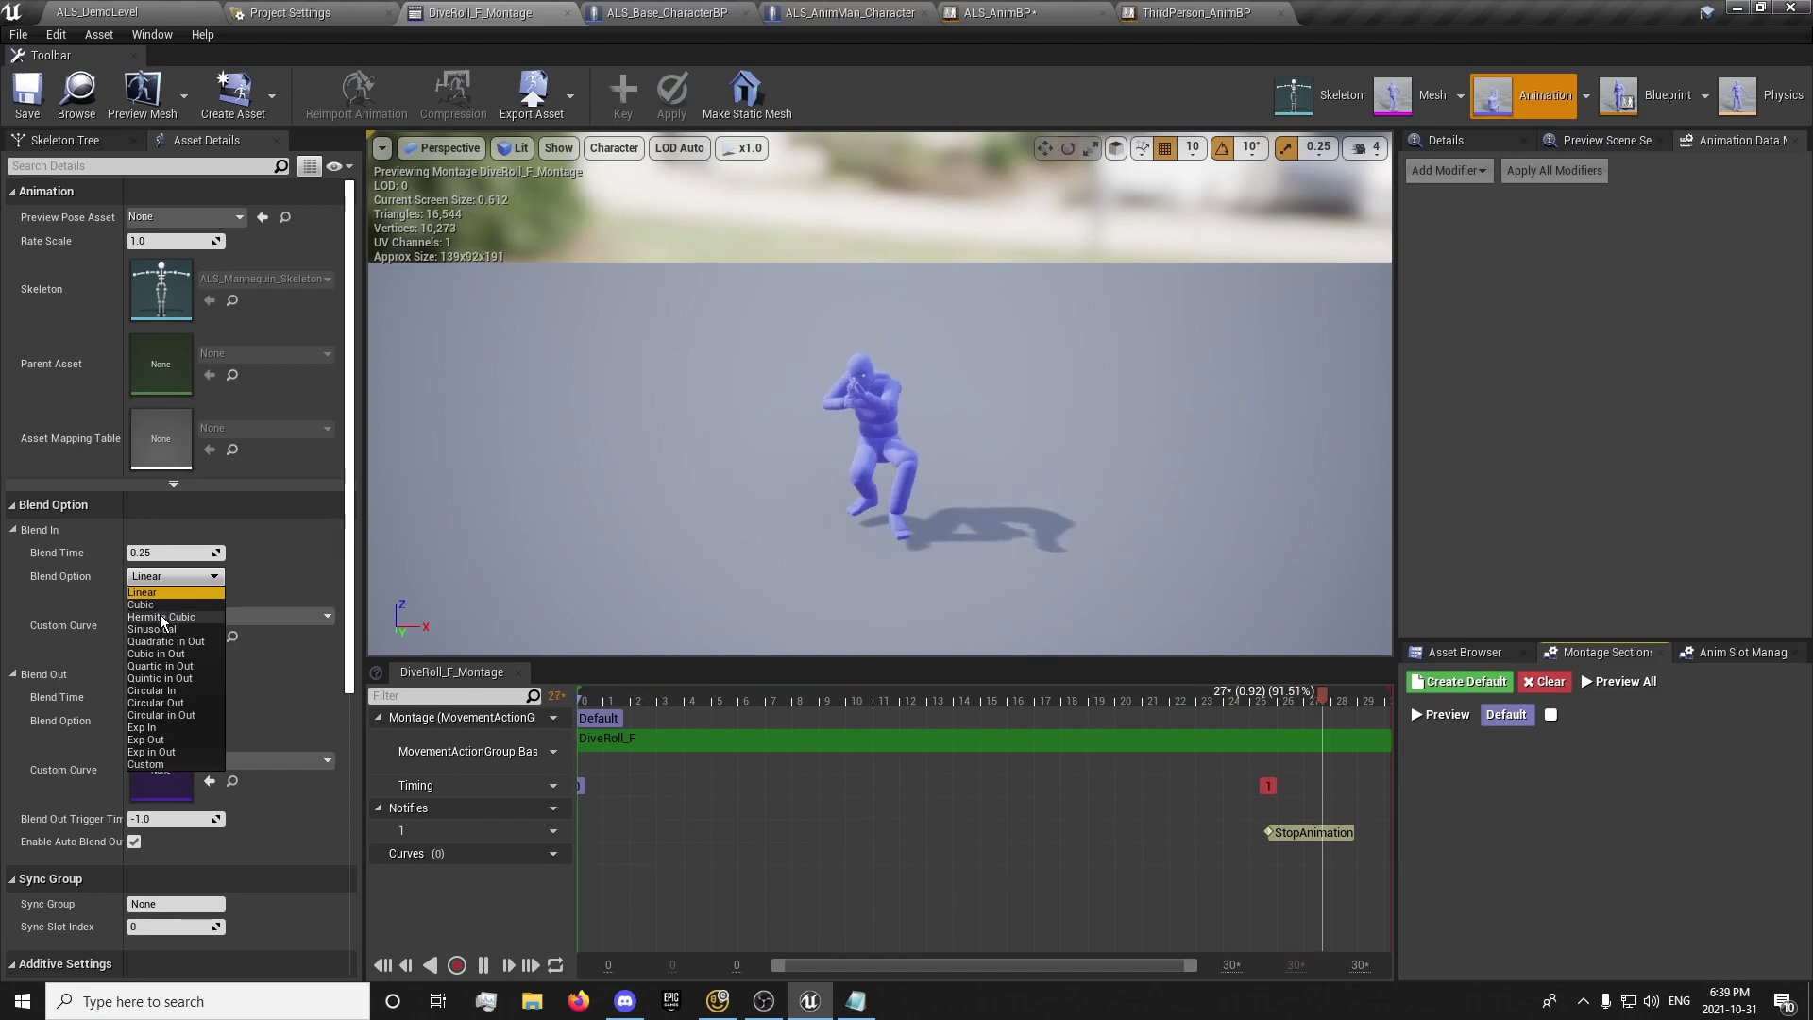
pyautogui.click(160, 616)
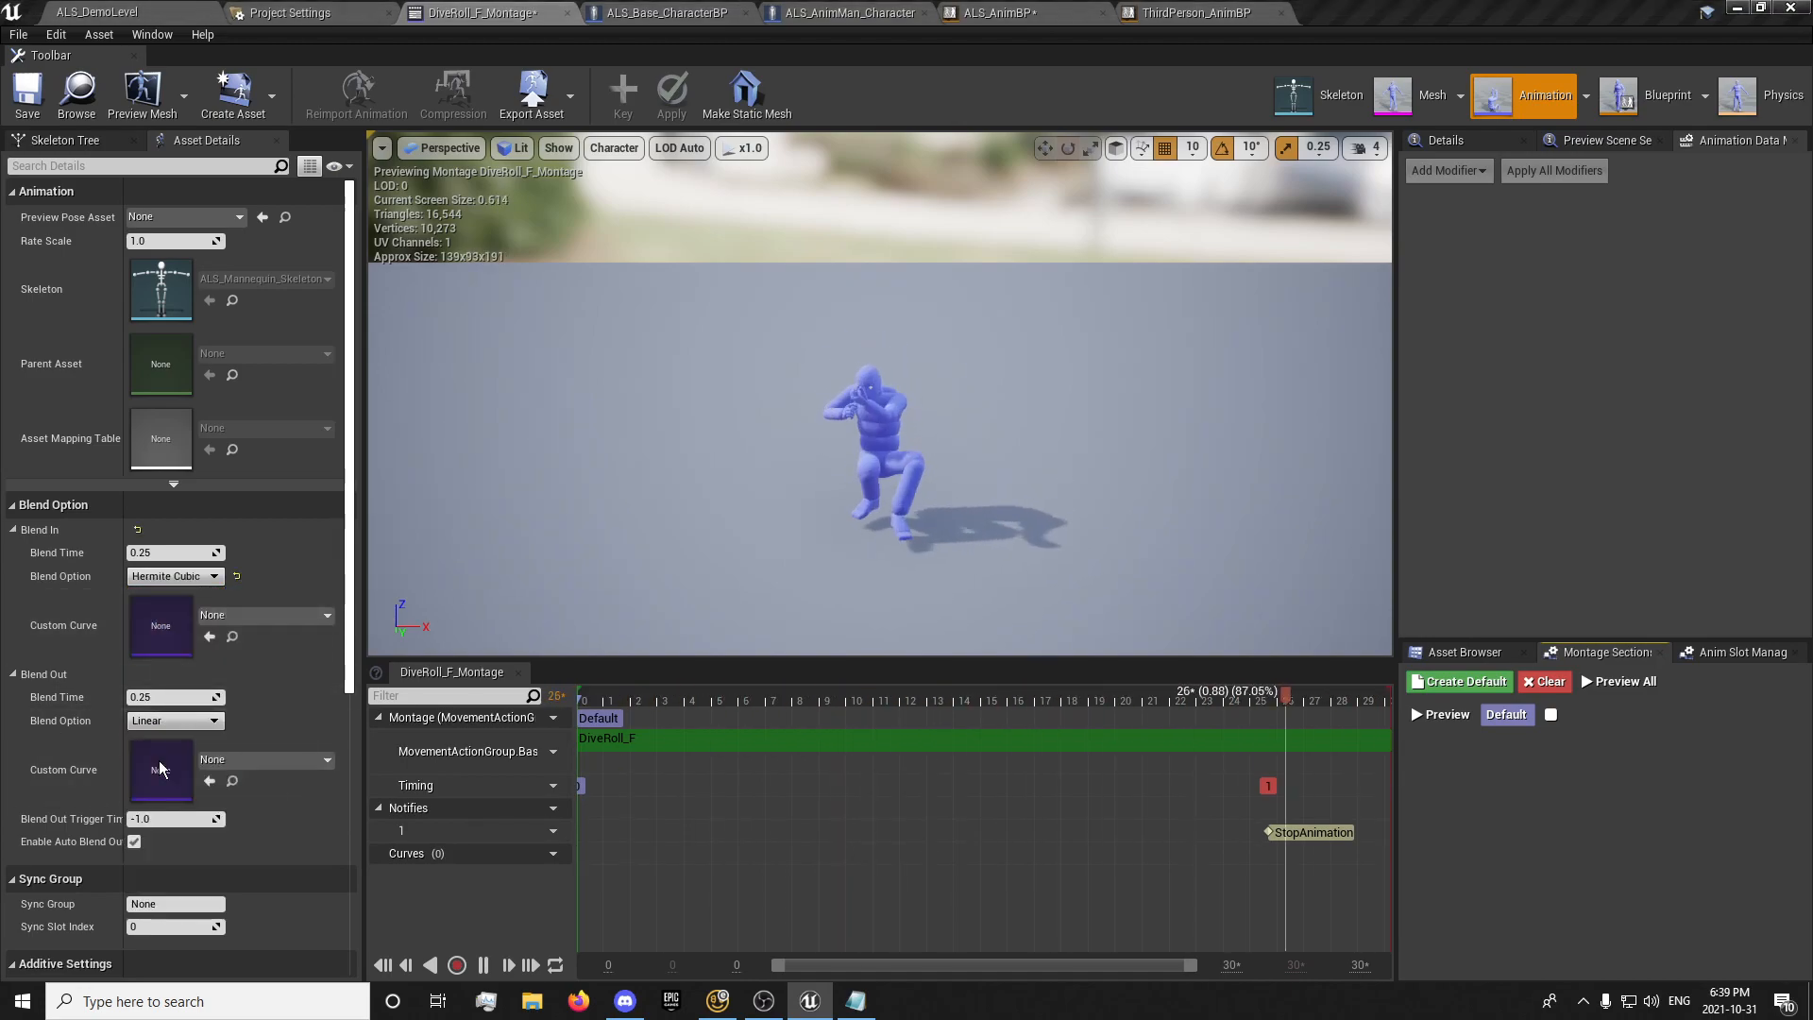
pyautogui.click(174, 722)
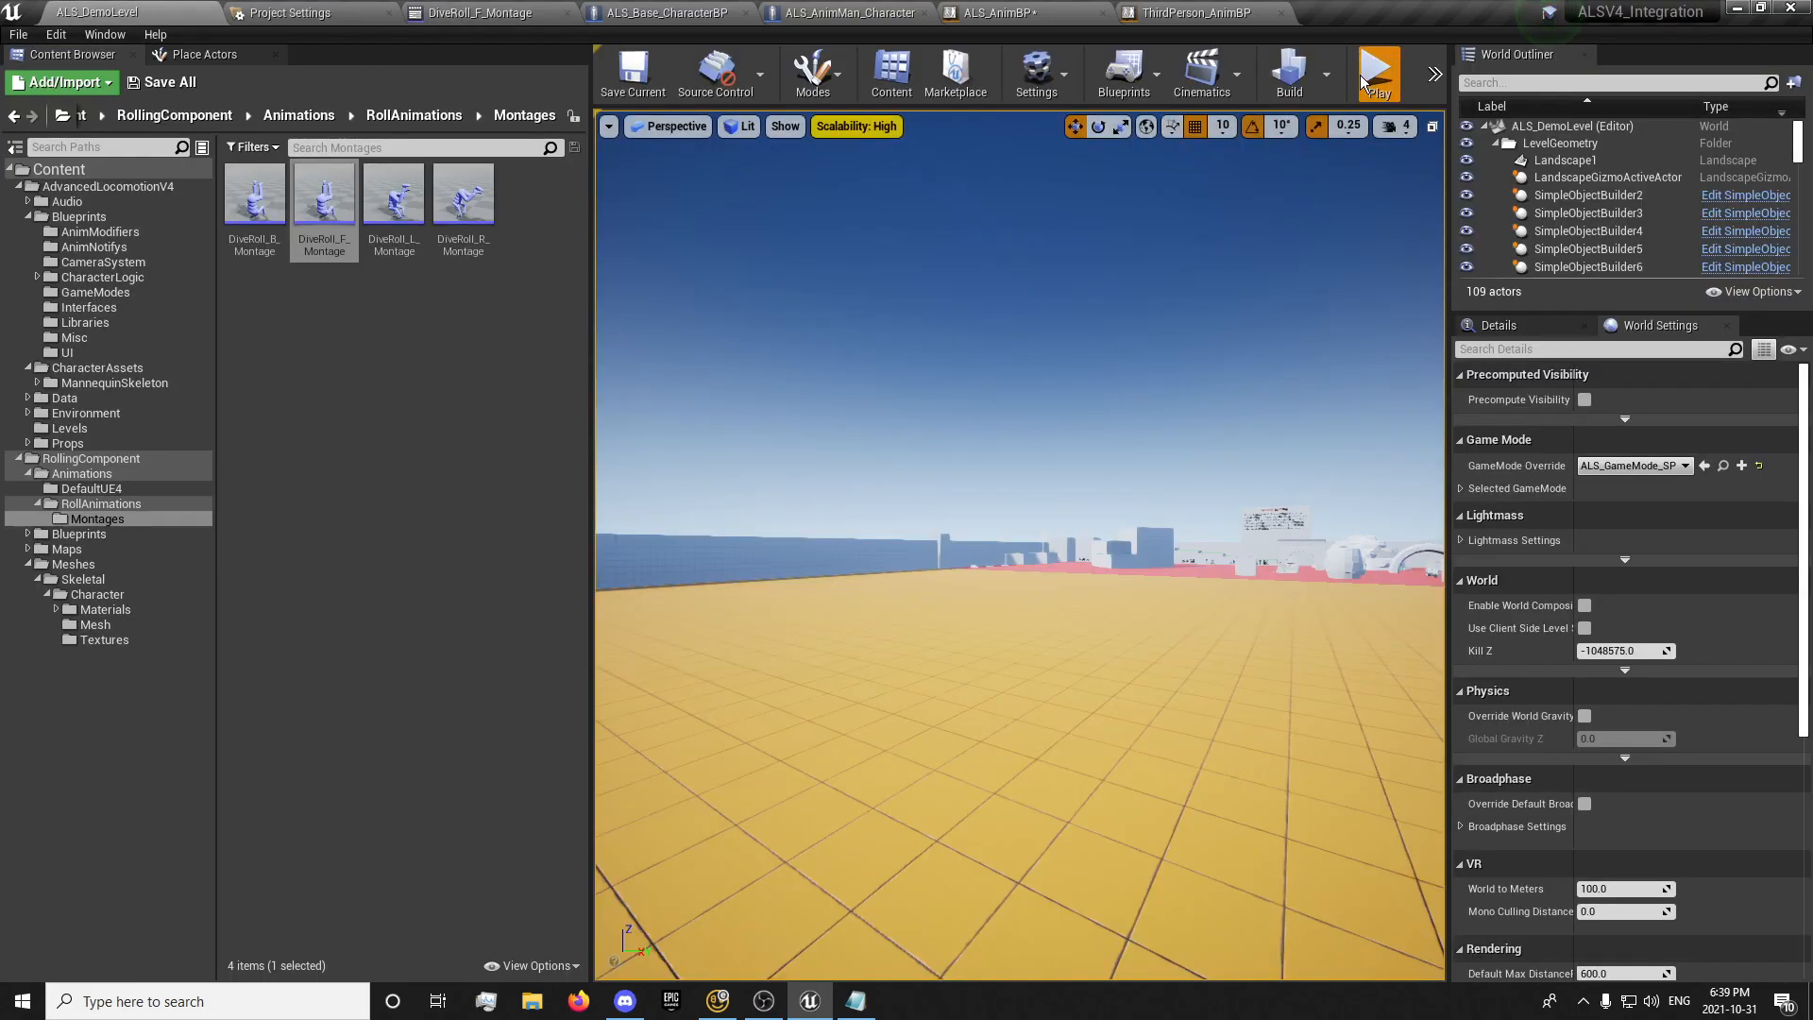
# Open DiveRoll_B_Montage from the Content Browser into the montage editor
pyautogui.click(1379, 73)
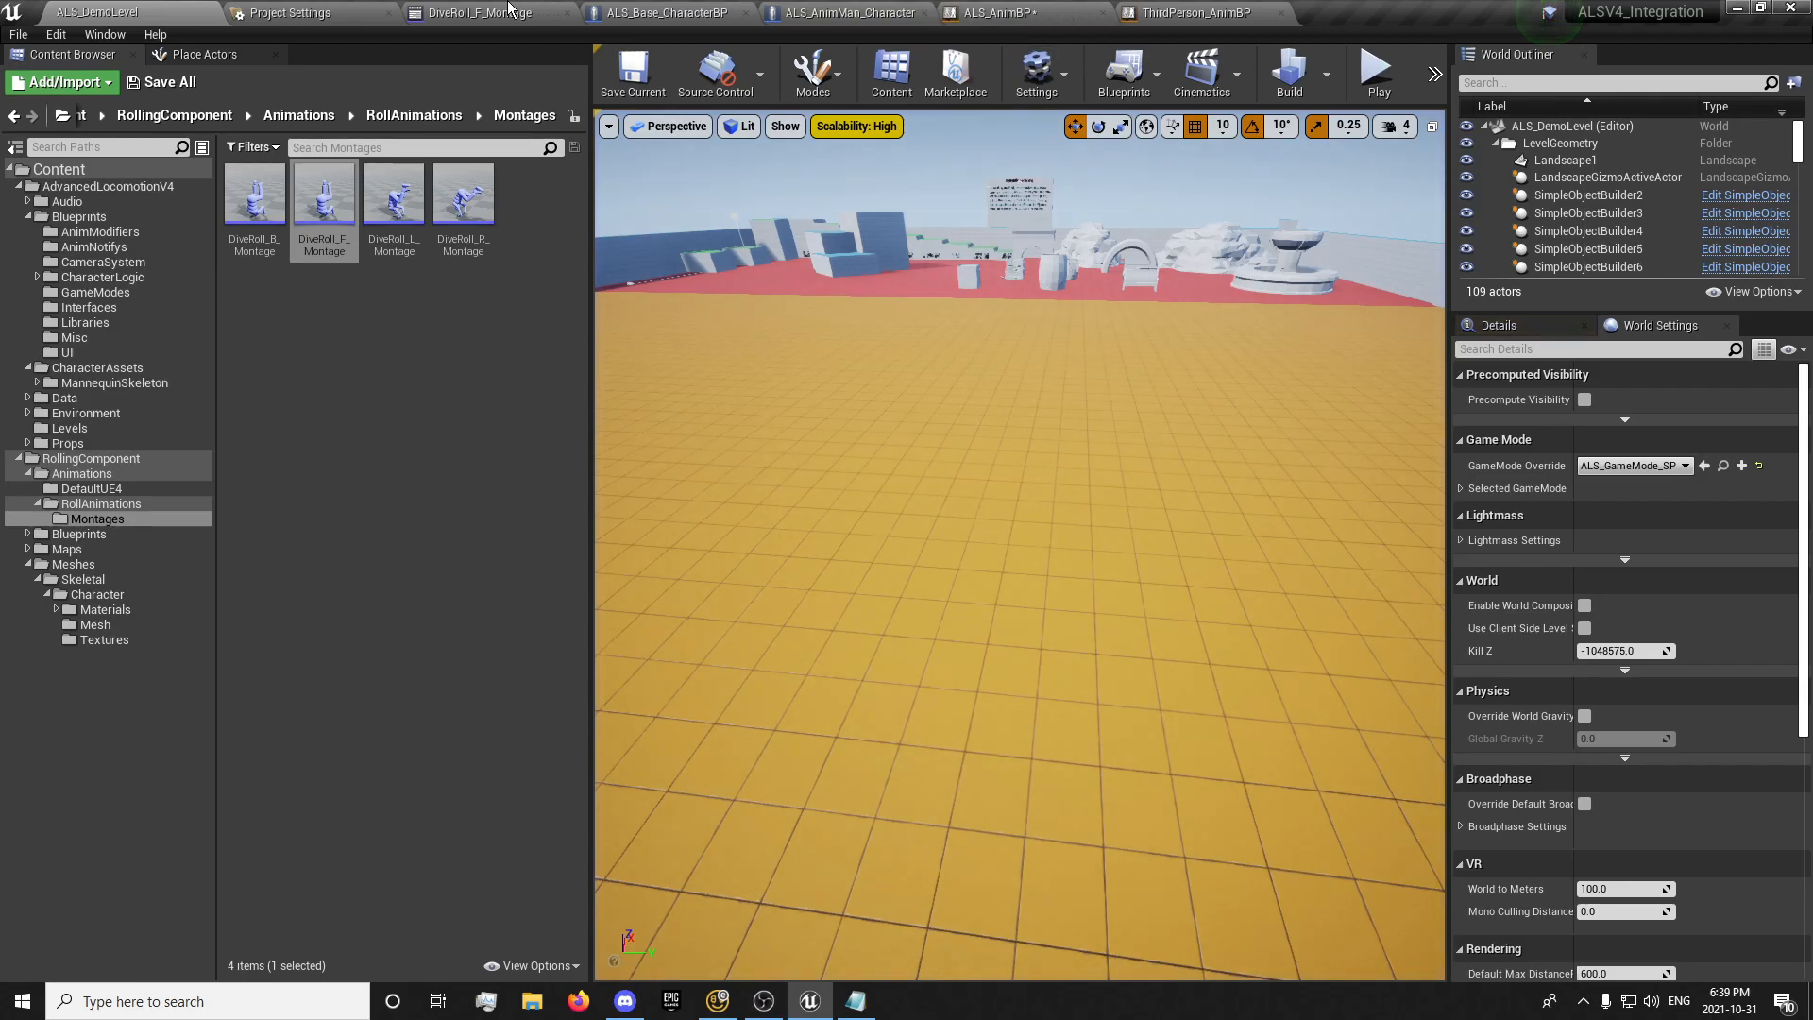
pyautogui.click(476, 14)
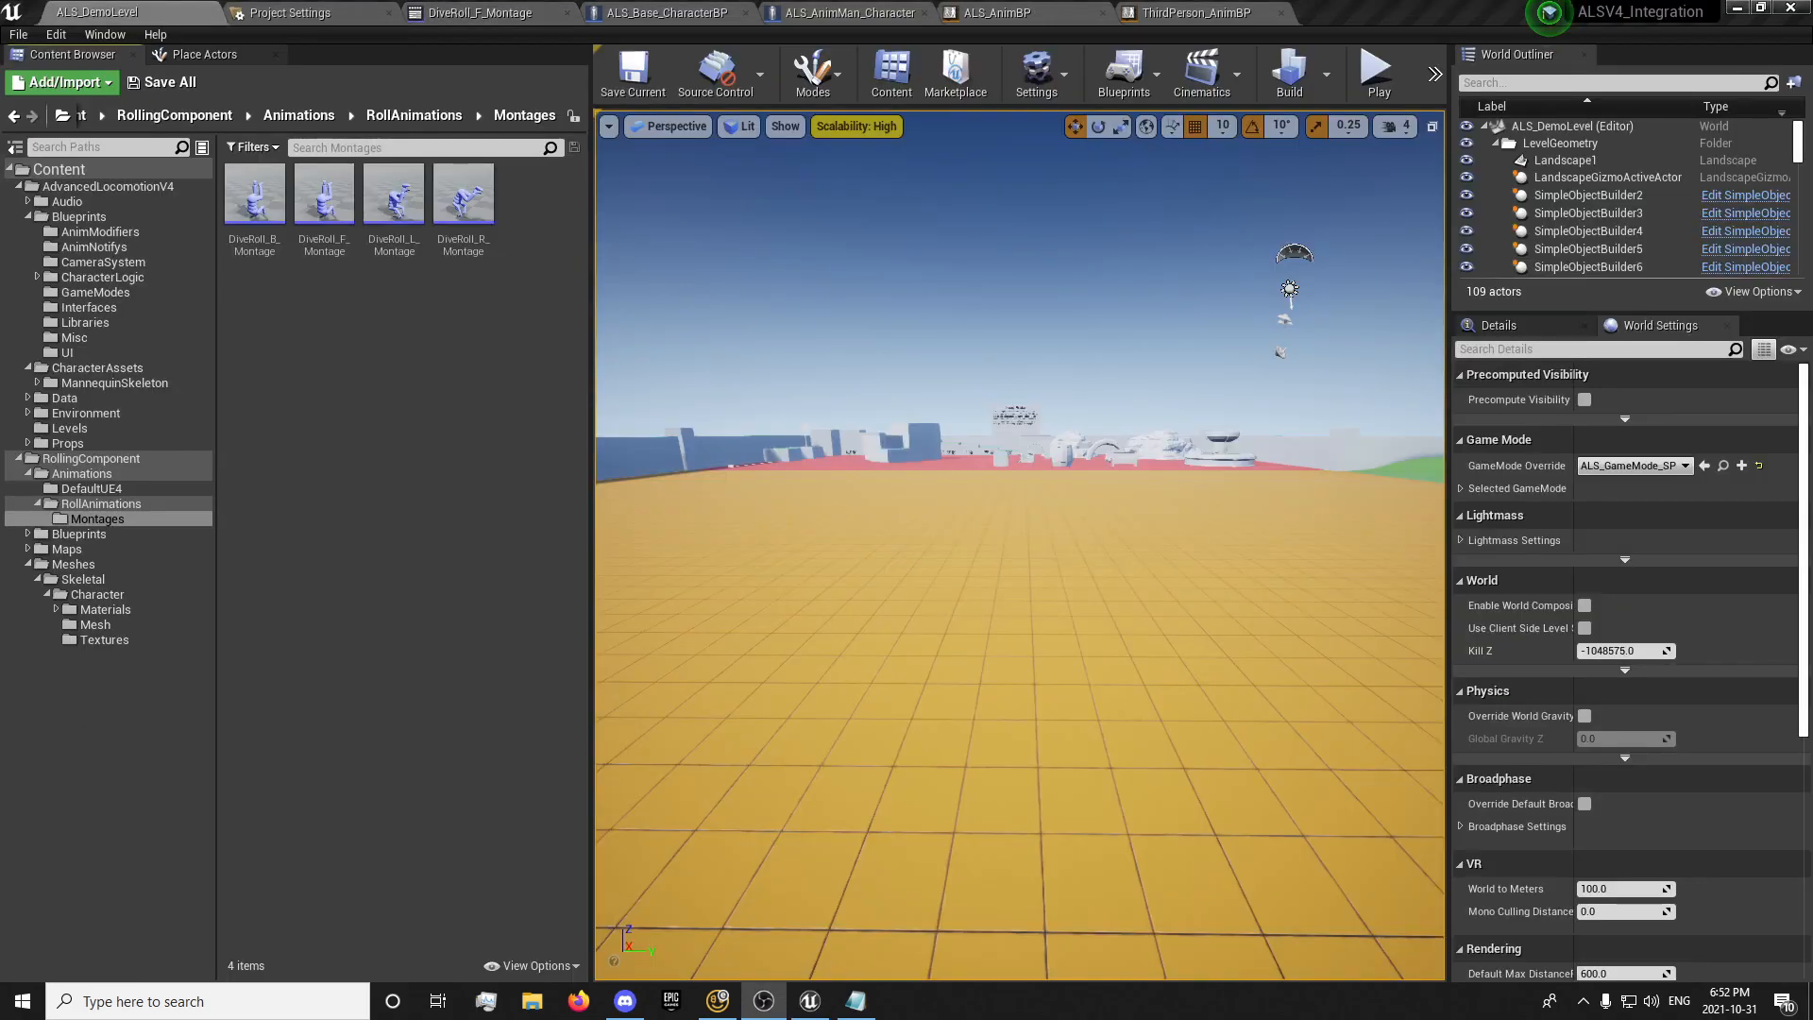
pyautogui.moveTo(453, 61)
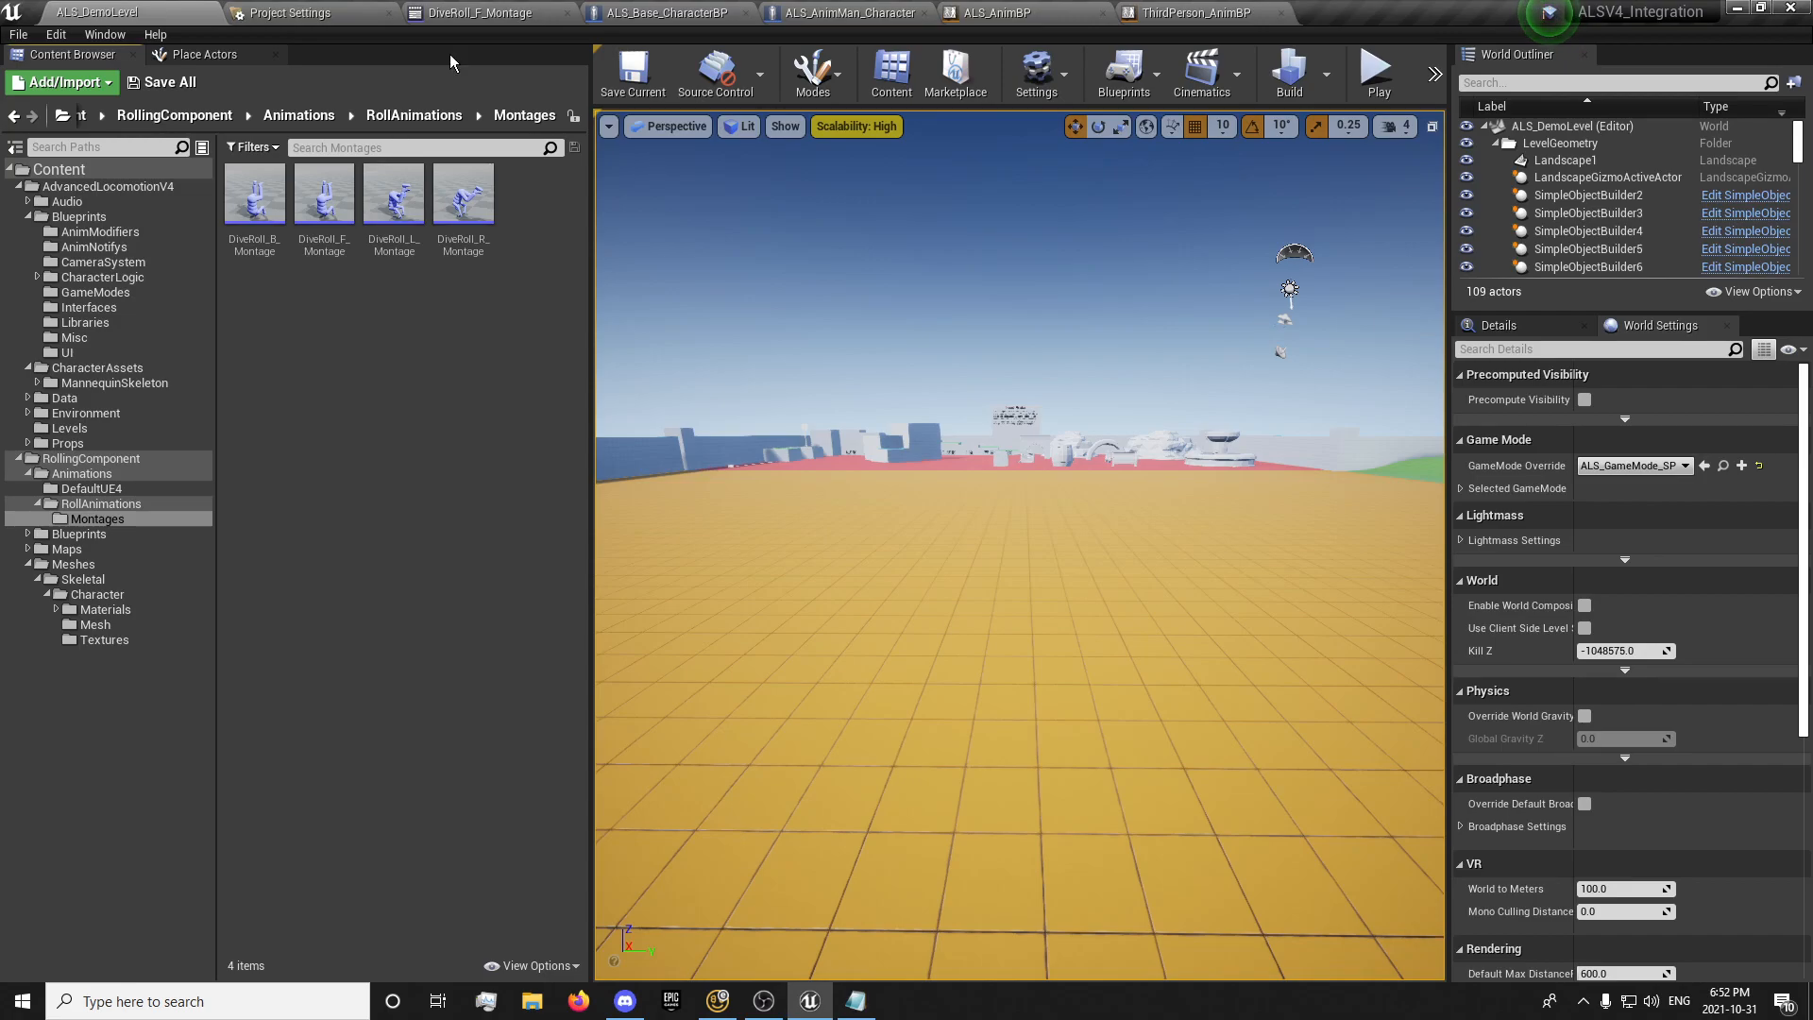
pyautogui.doubleClick(253, 193)
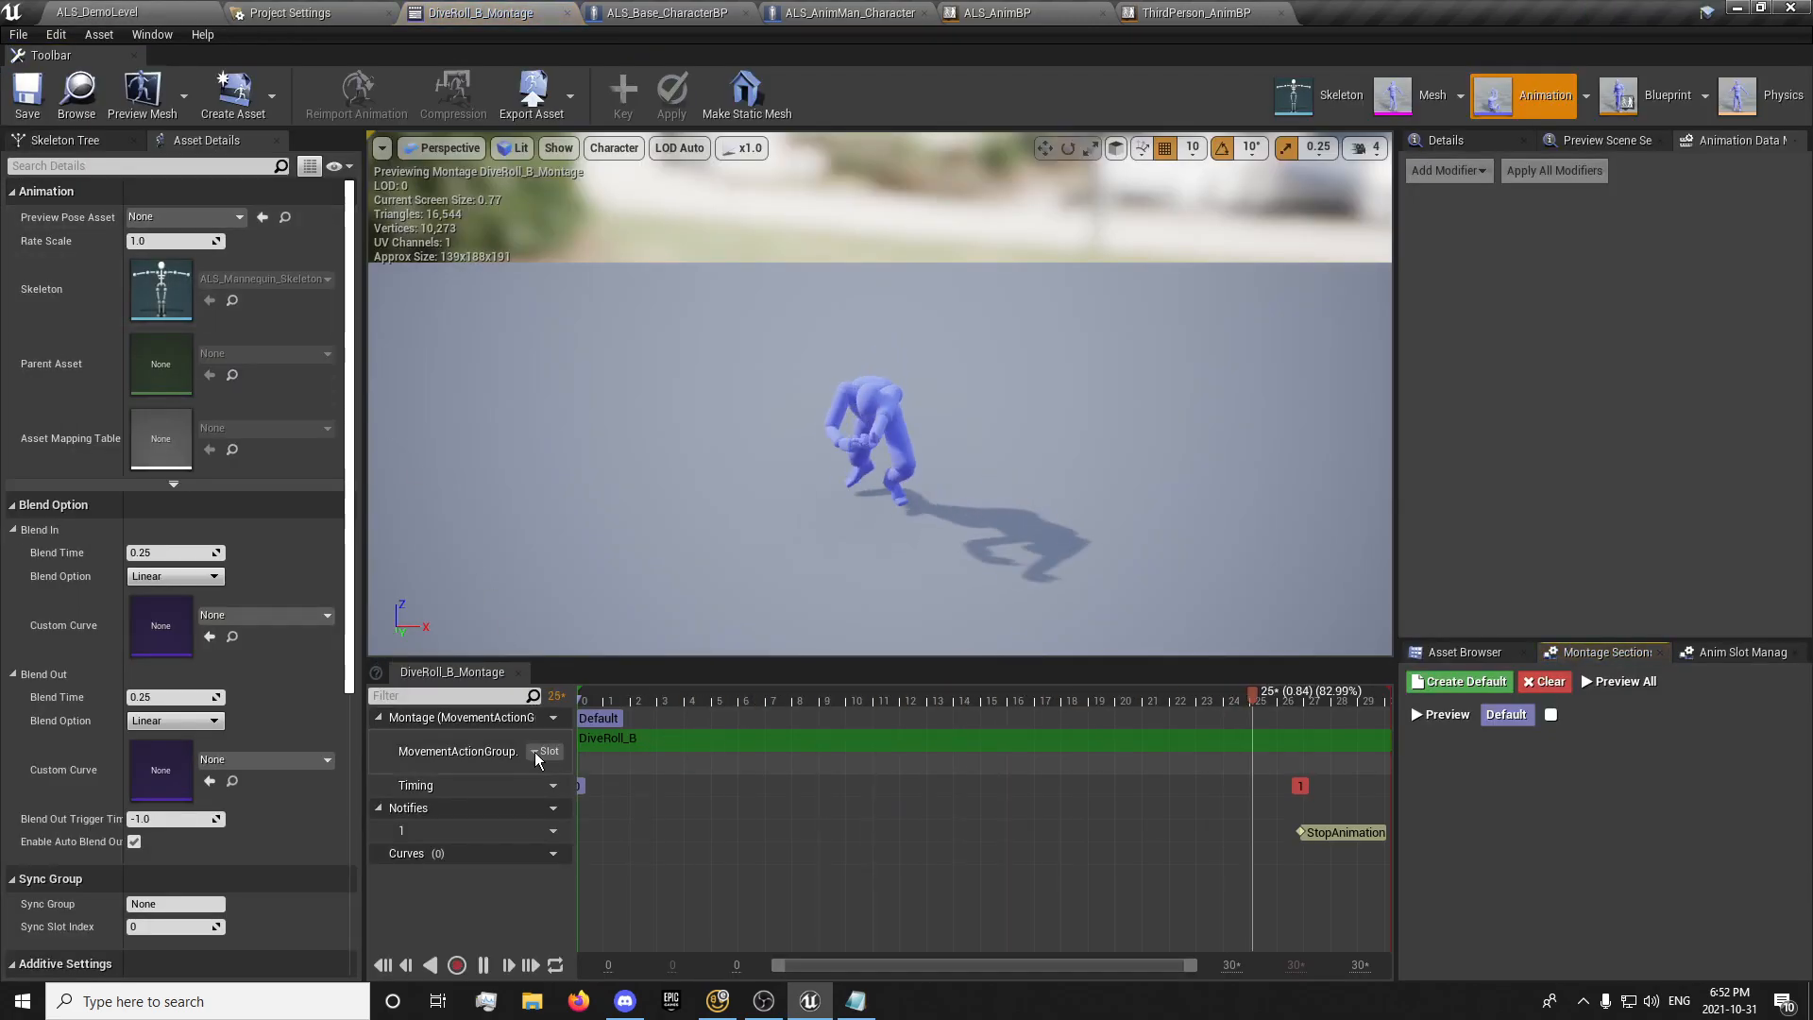
# Check the montage track's assigned slot name, then return to the demo level
pyautogui.click(546, 751)
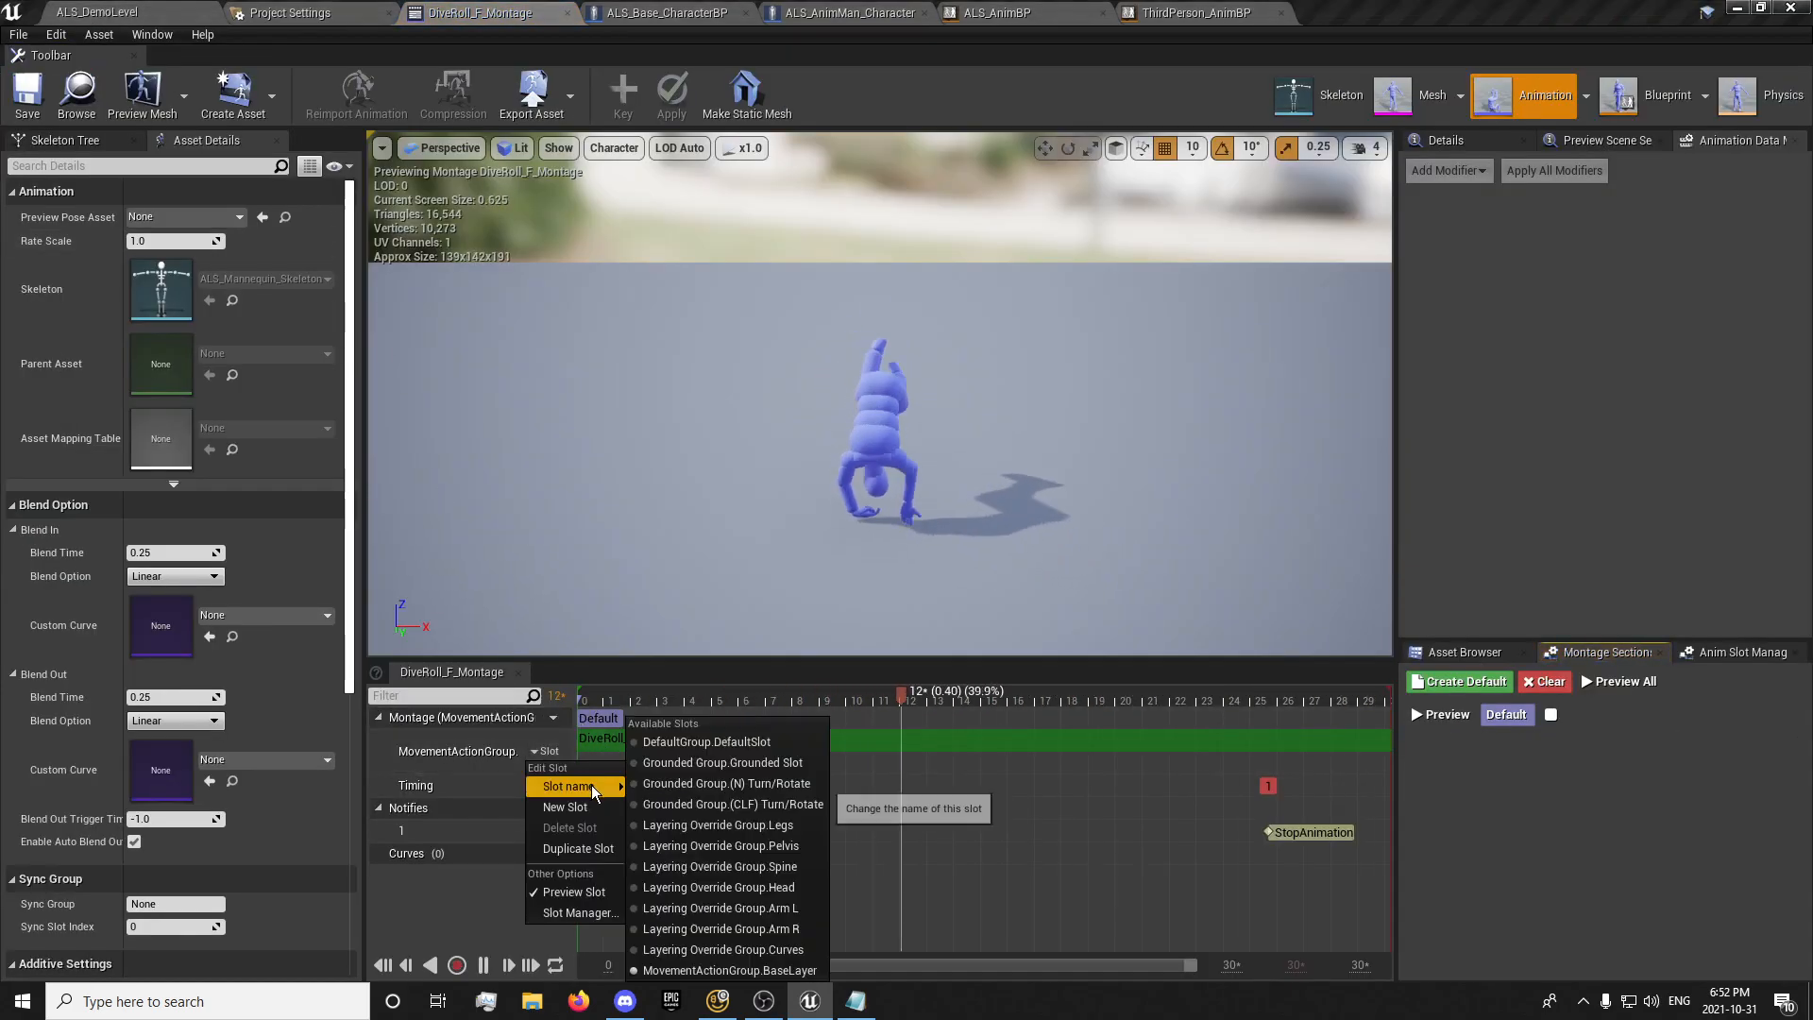
pyautogui.click(72, 11)
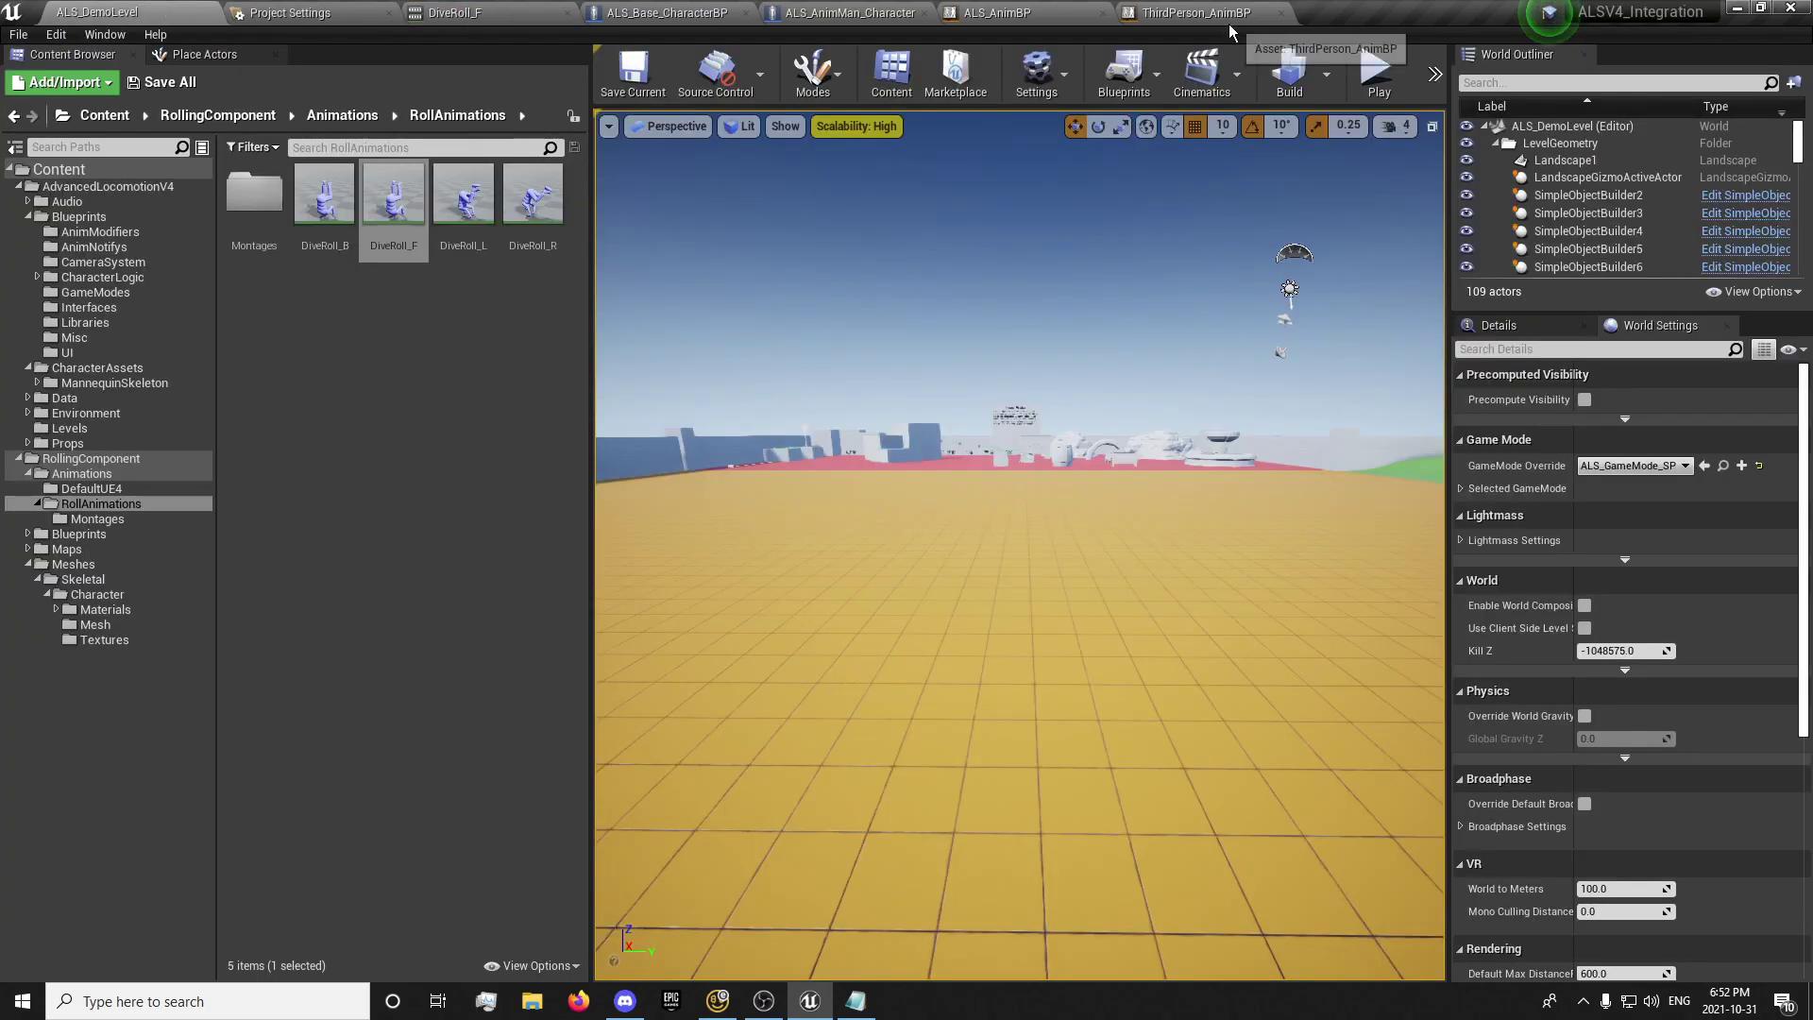
# Cache Ragdoll Override's output as a saved pose named LocomotionCache and add a Use cached pose node for it
pyautogui.click(1005, 11)
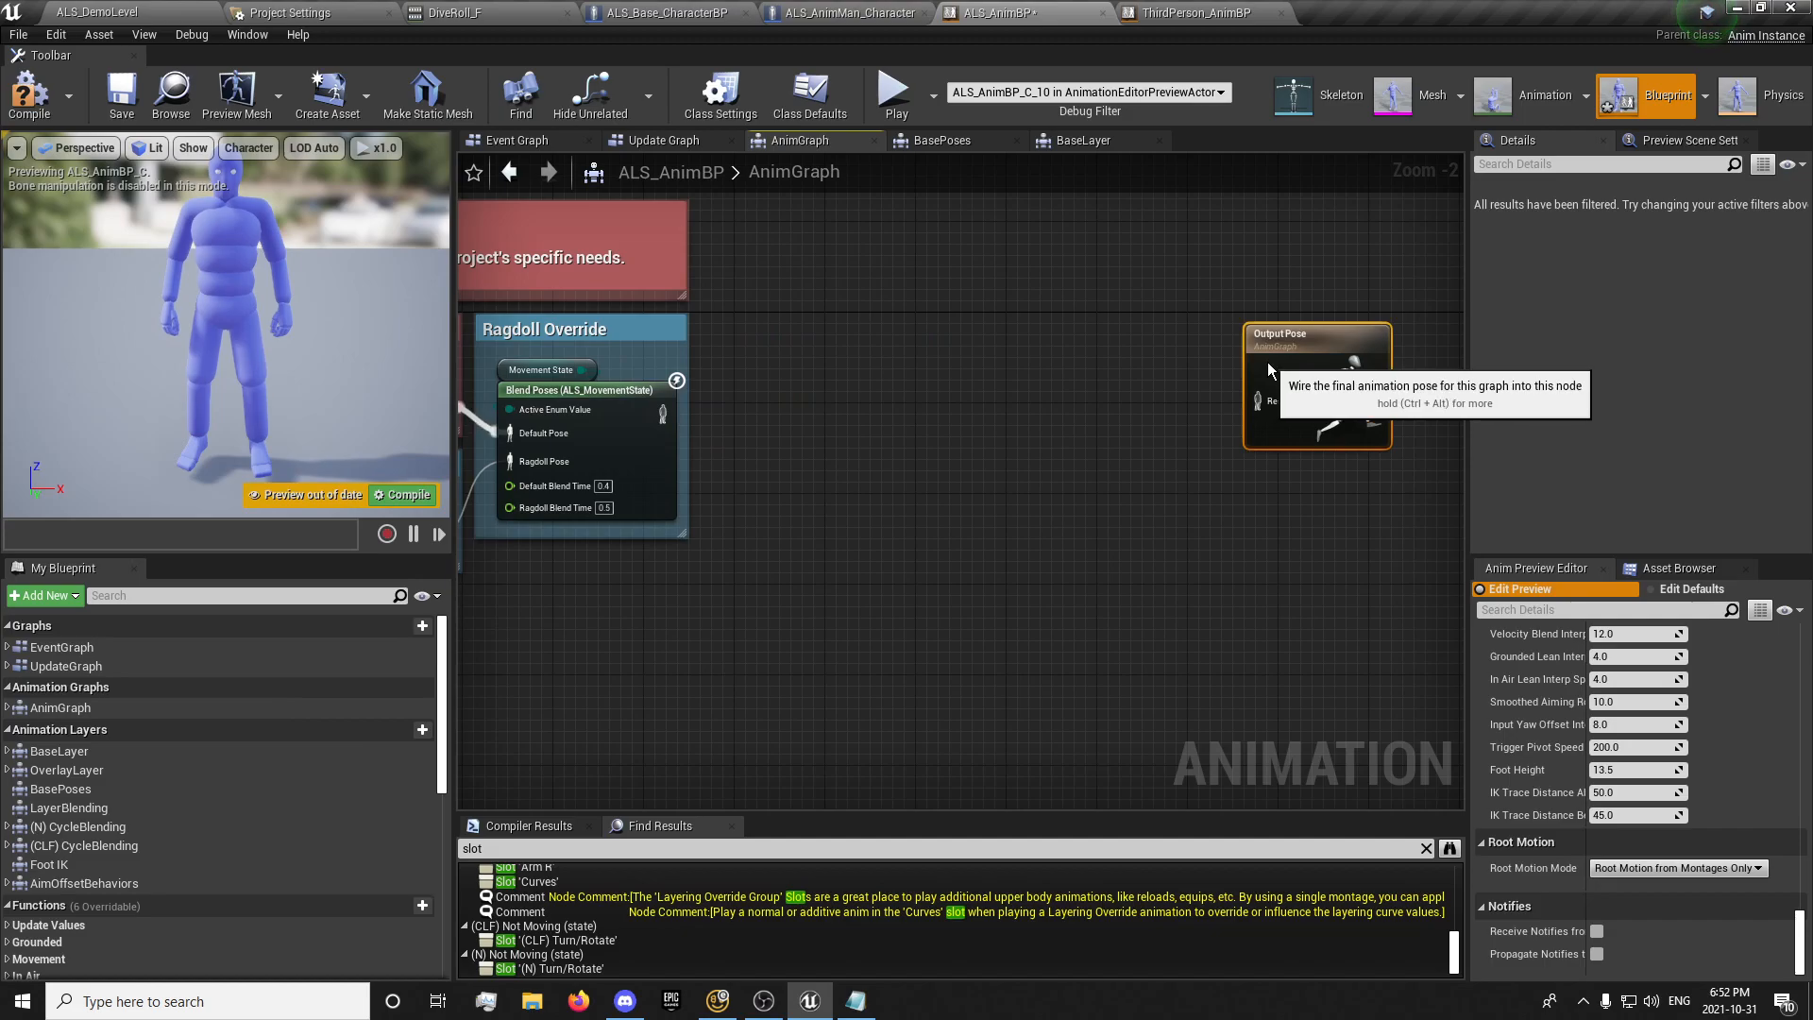
pyautogui.moveTo(703, 425)
pyautogui.write('save')
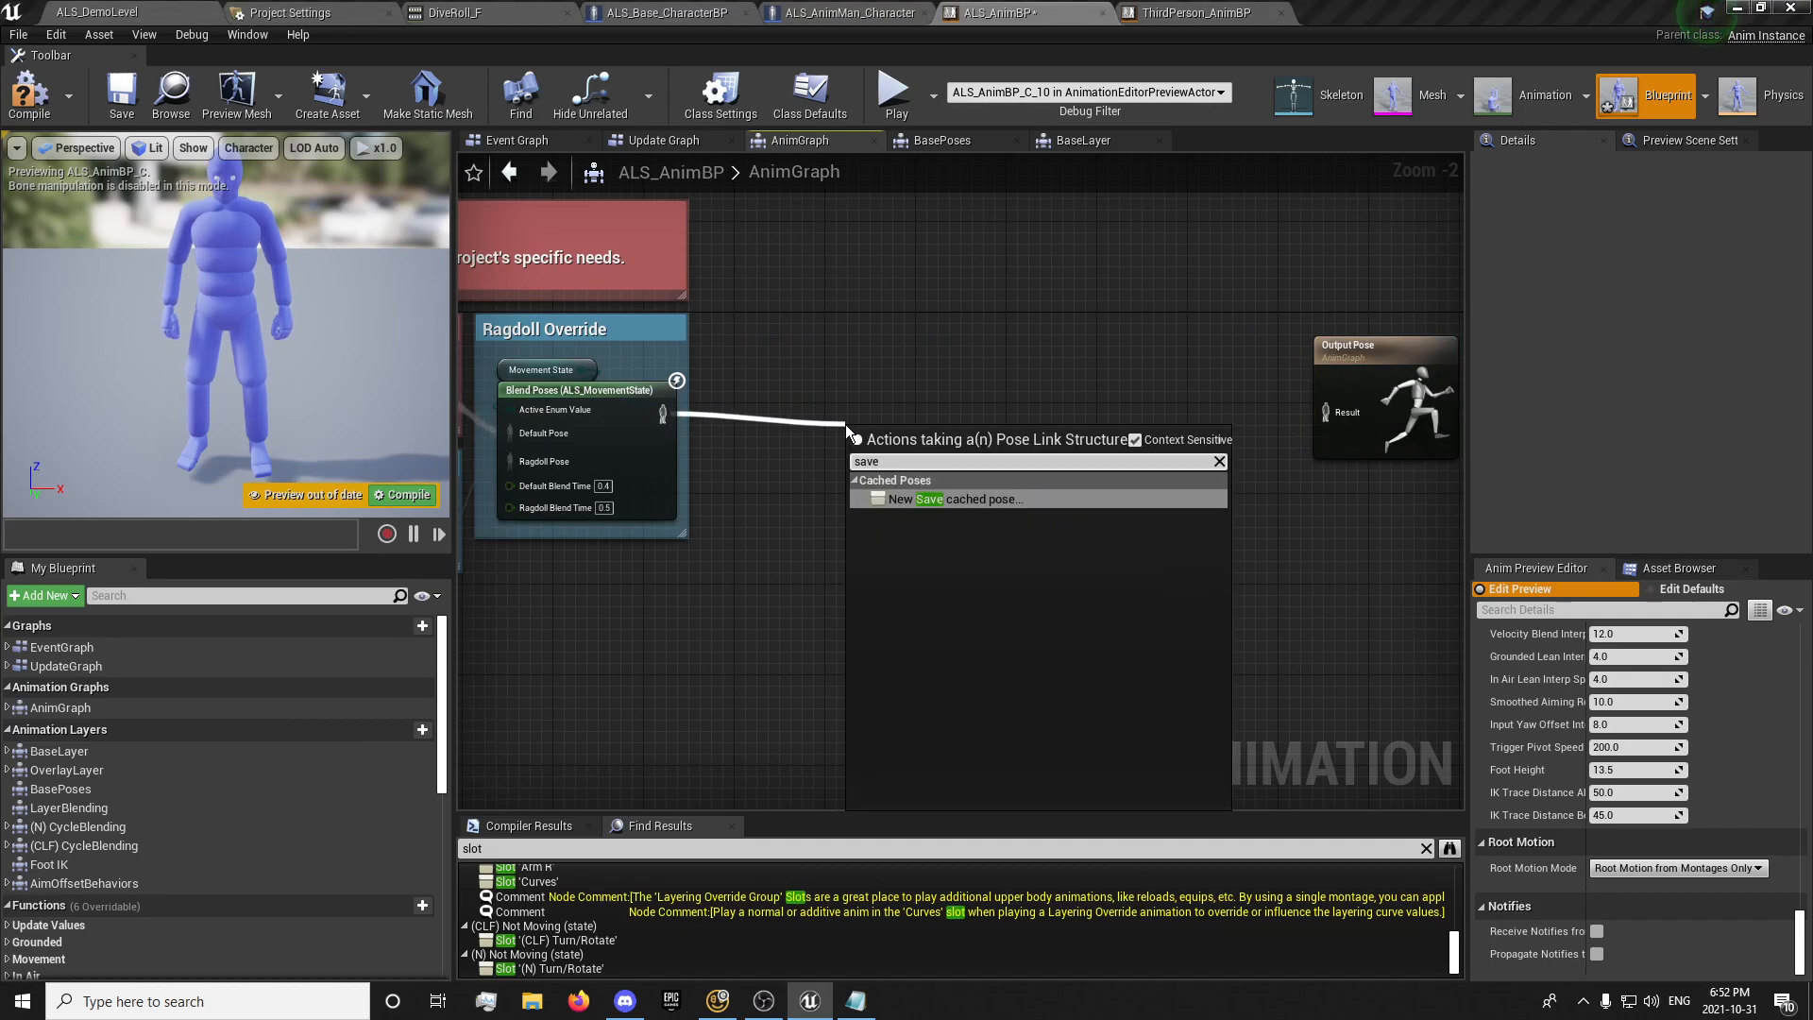
pyautogui.click(955, 498)
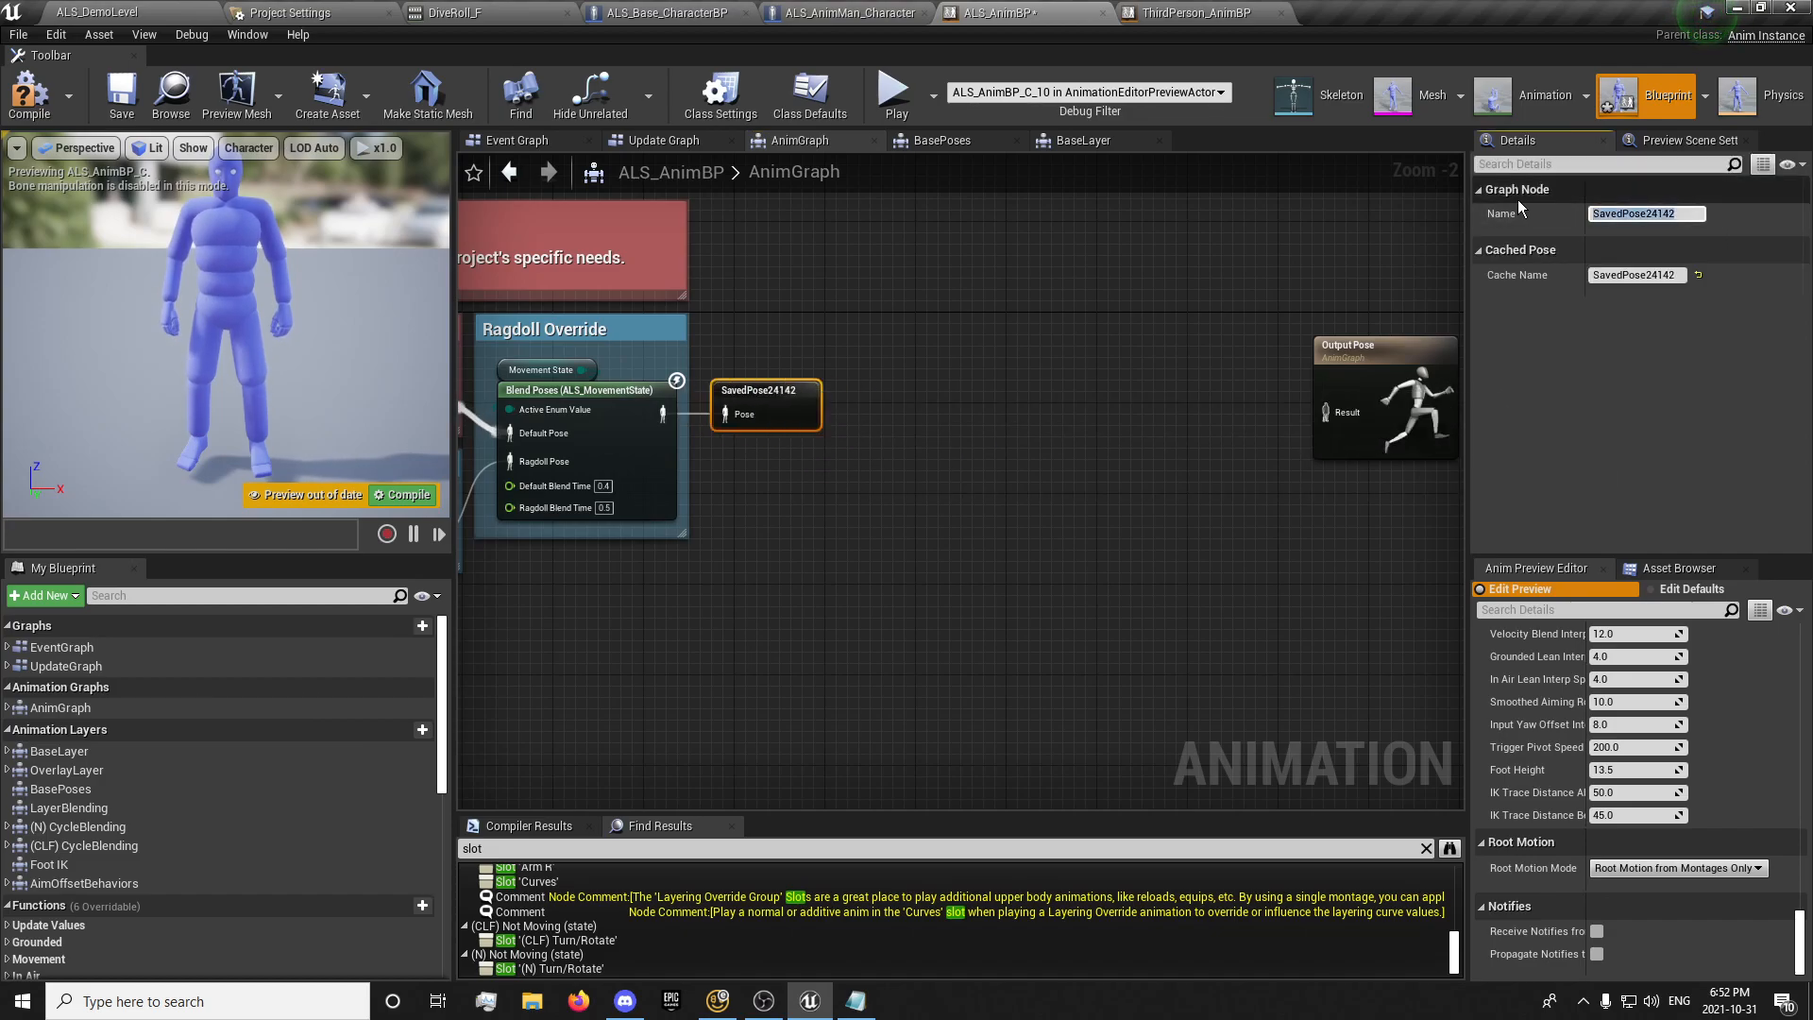
pyautogui.write('LocomotionCache')
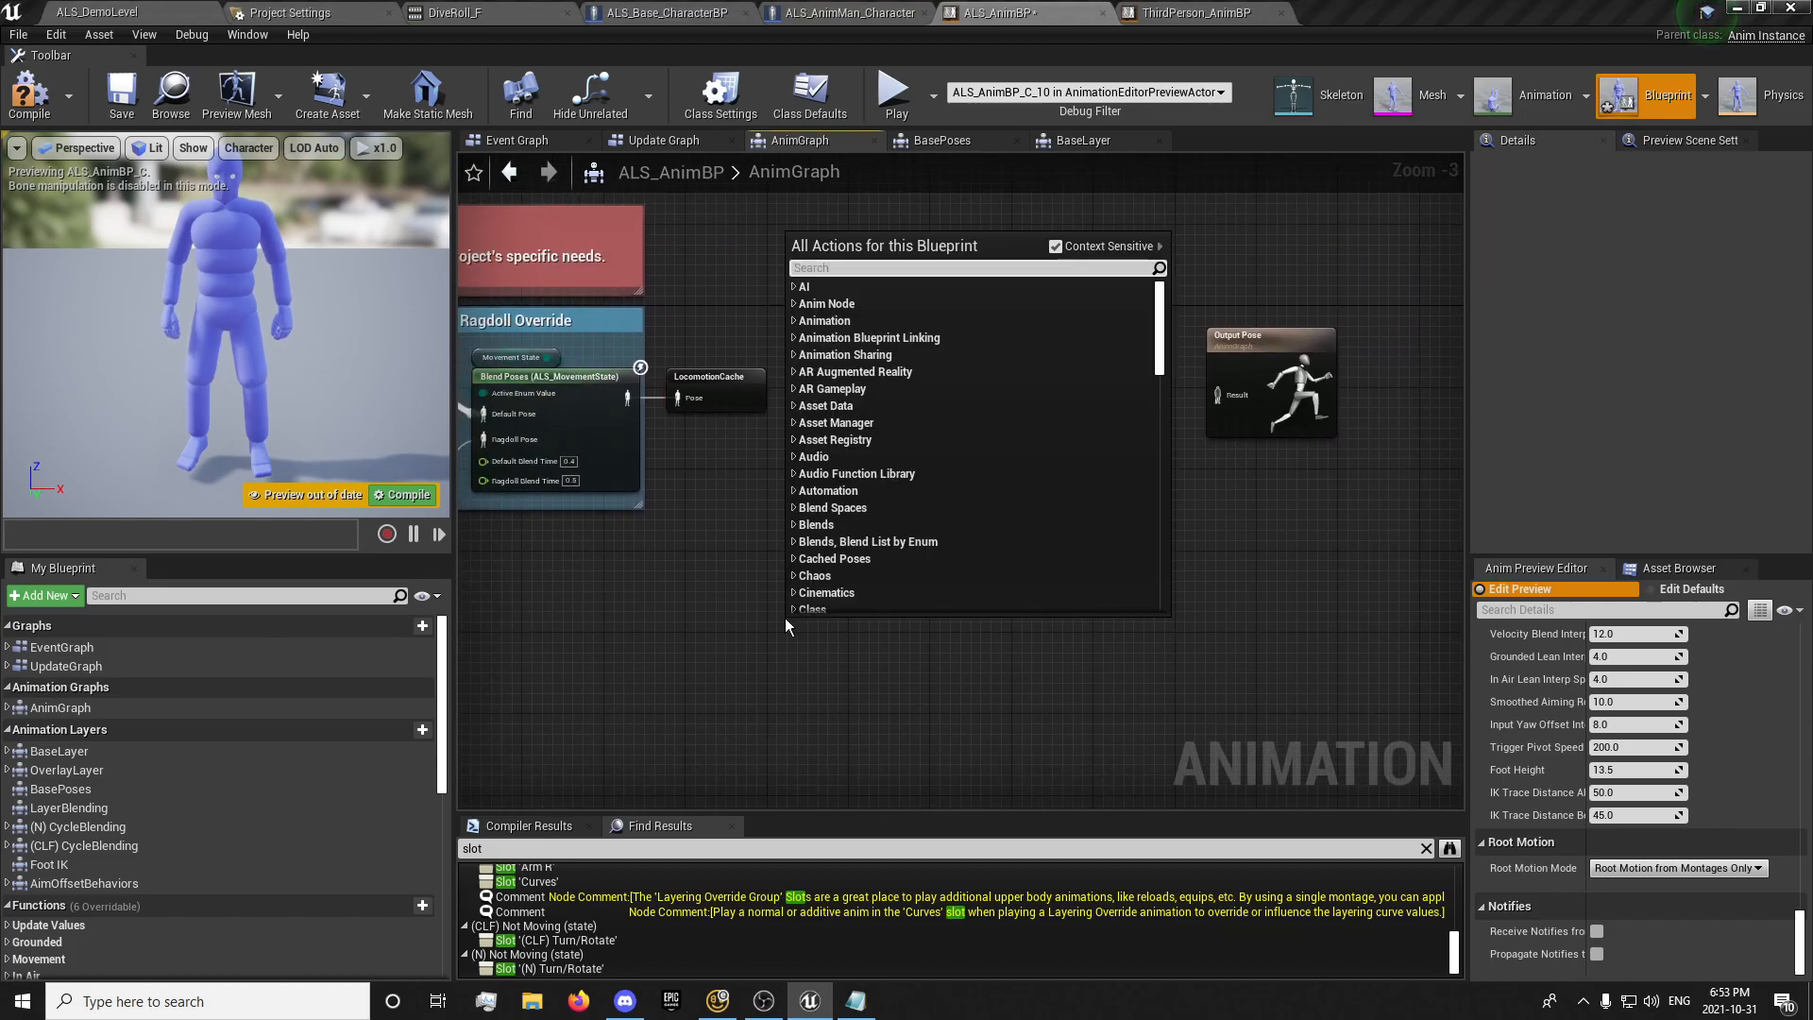
pyautogui.write('lo')
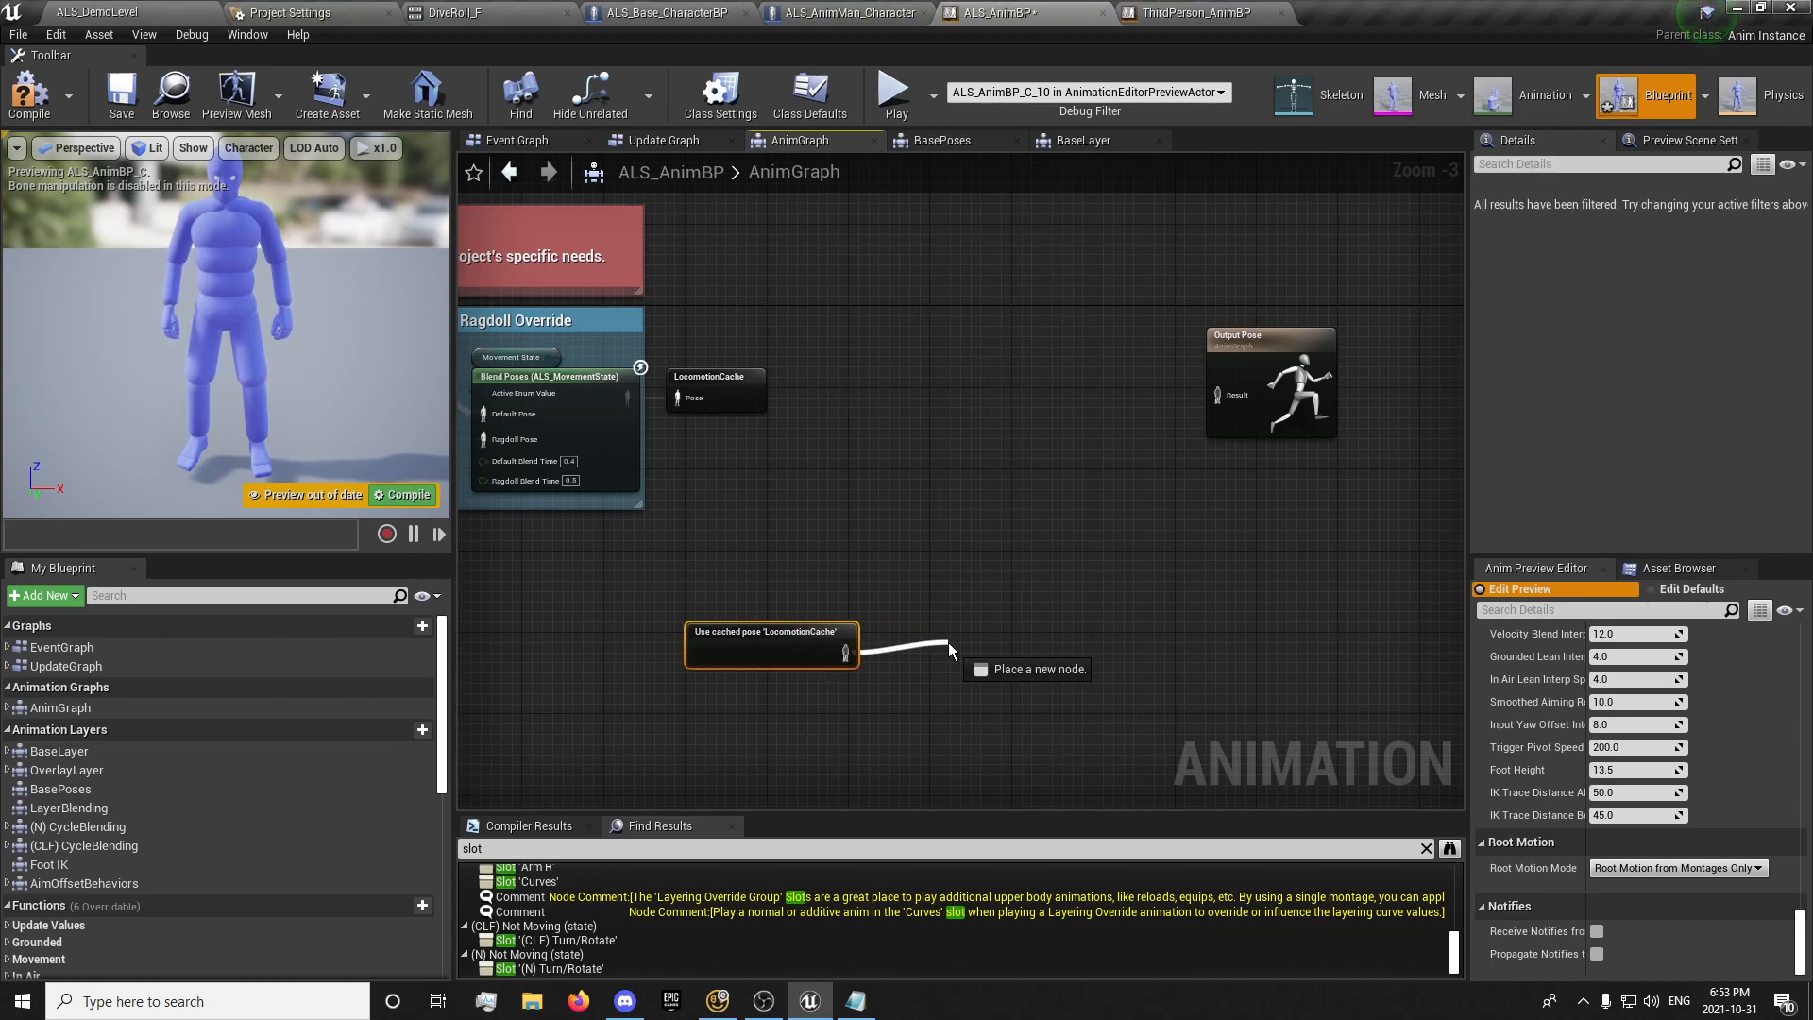
pyautogui.click(980, 669)
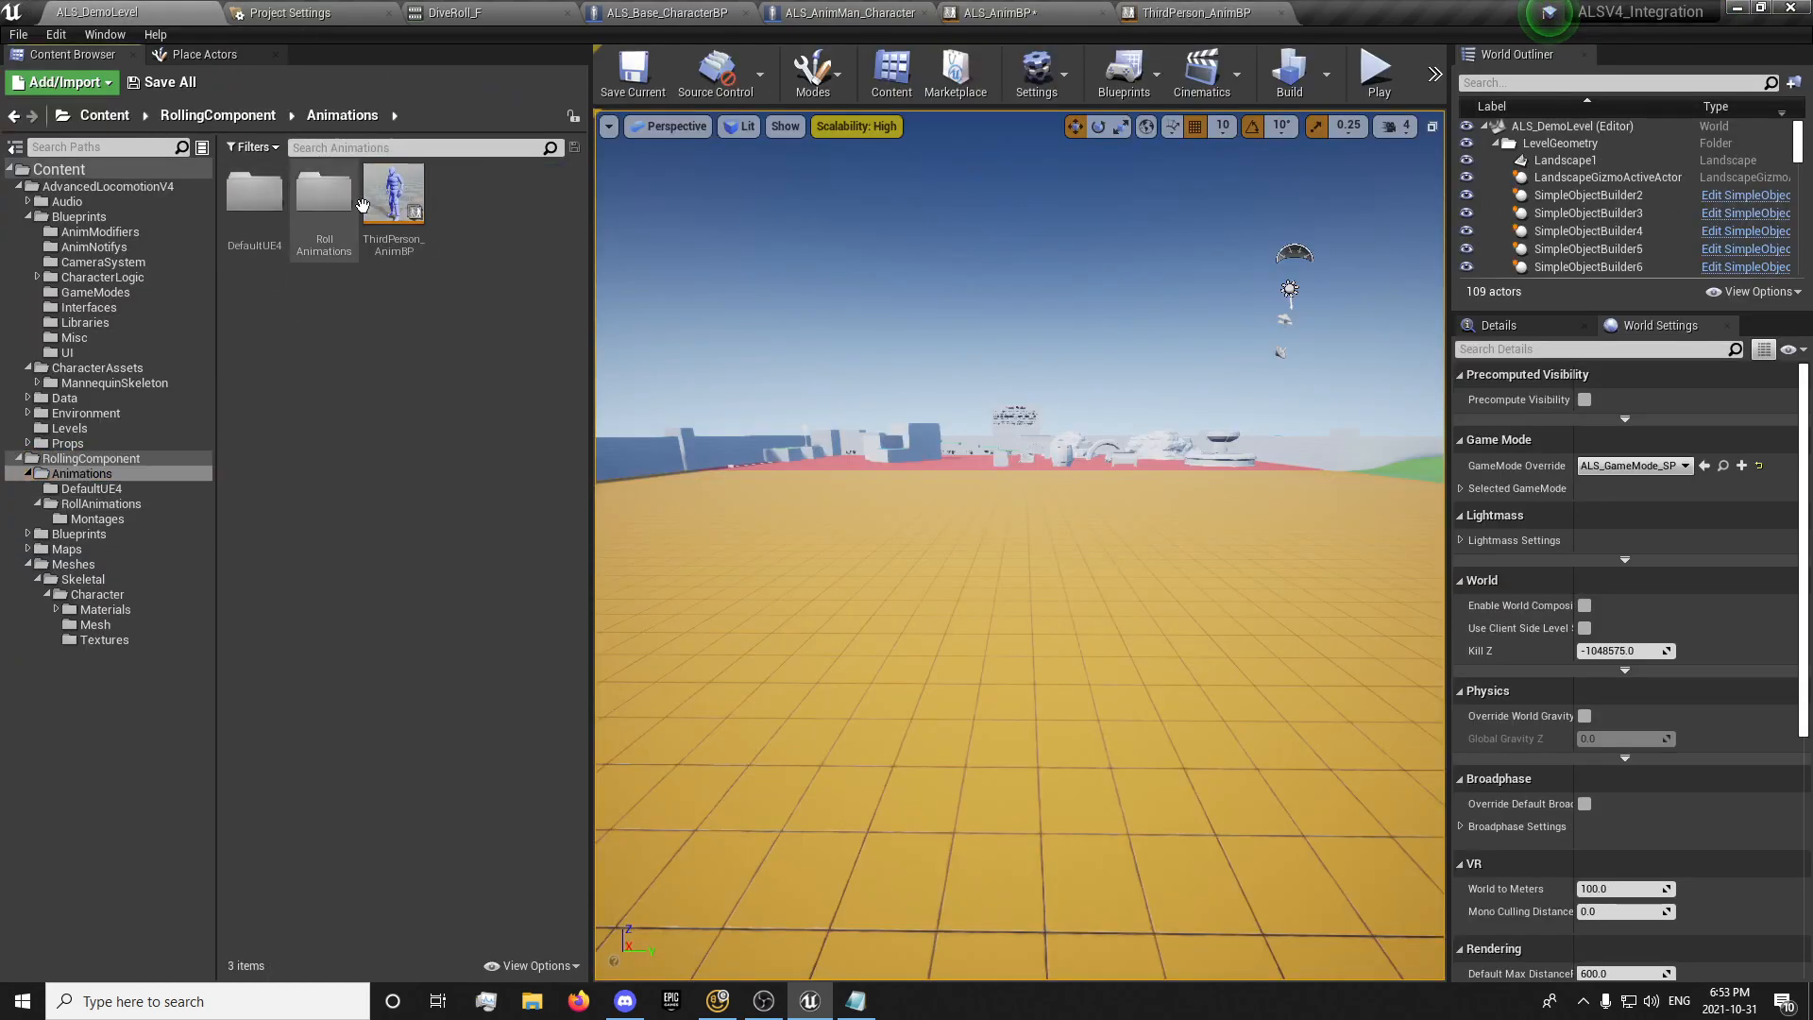
# Inspect ThirdPerson_AnimBP's Slot and Layered blend per bone nodes as reference, then return to ALS_AnimBP
pyautogui.click(1198, 11)
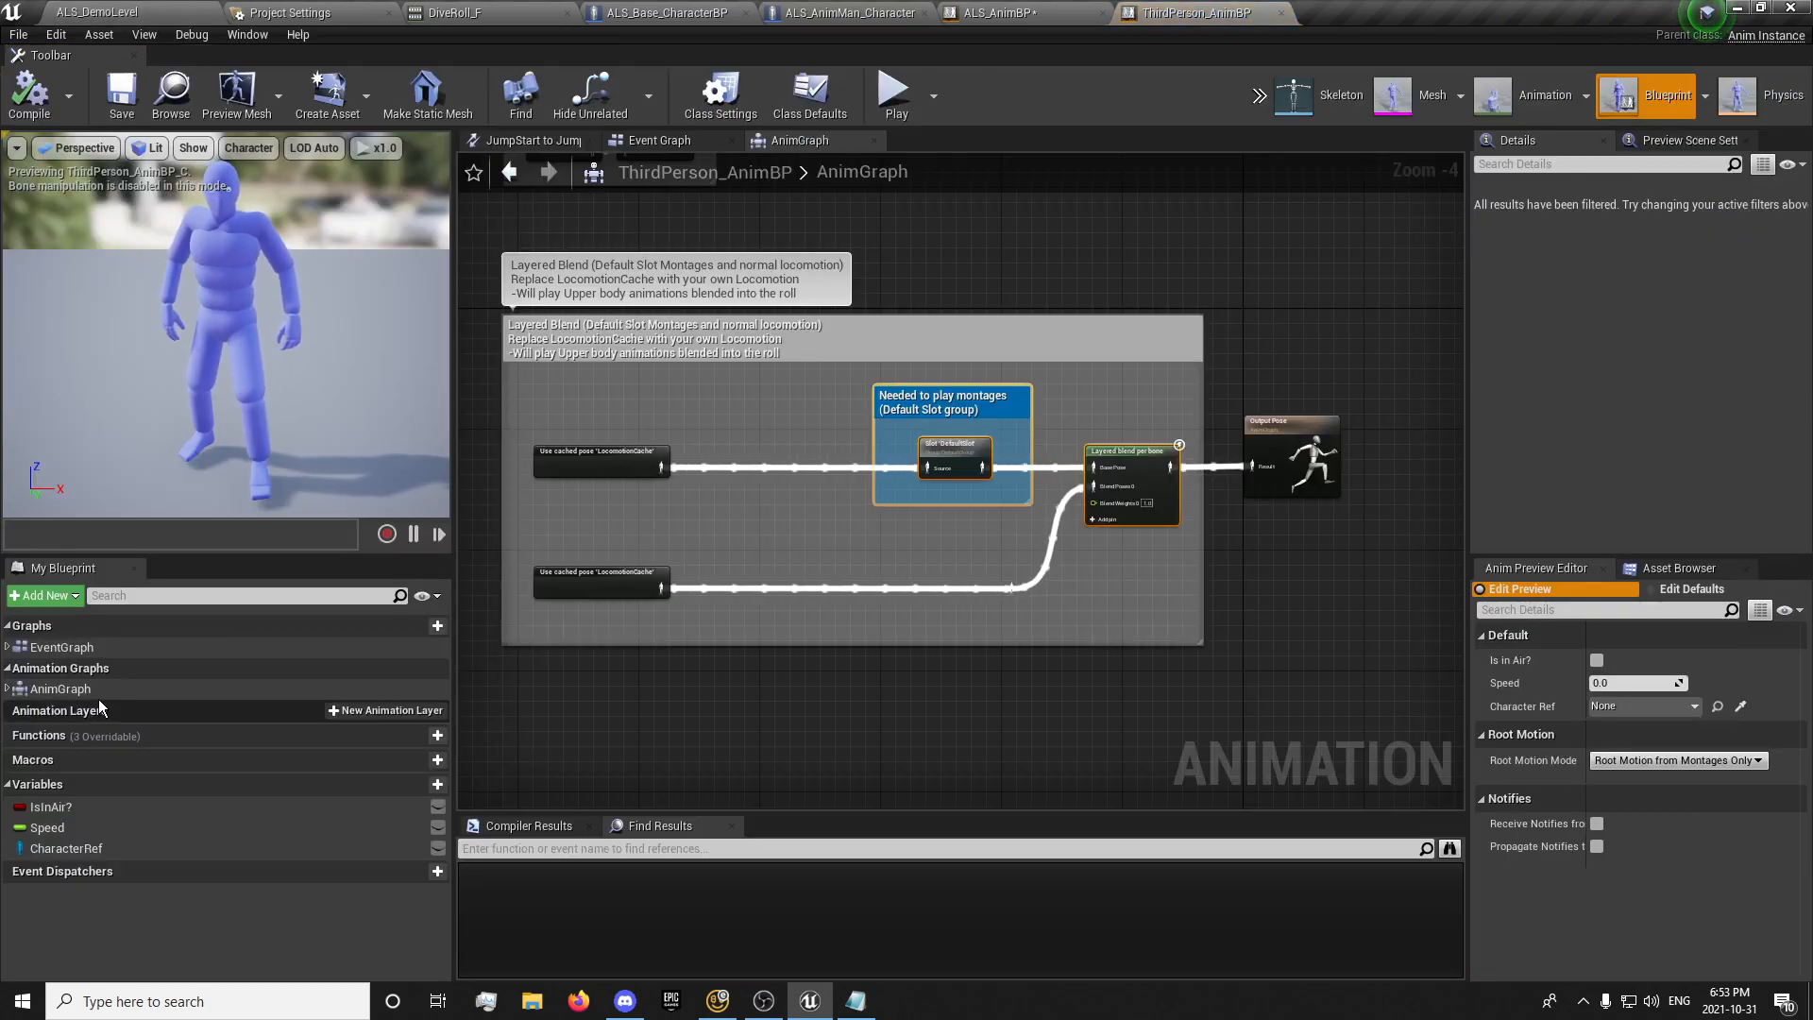
pyautogui.click(1133, 450)
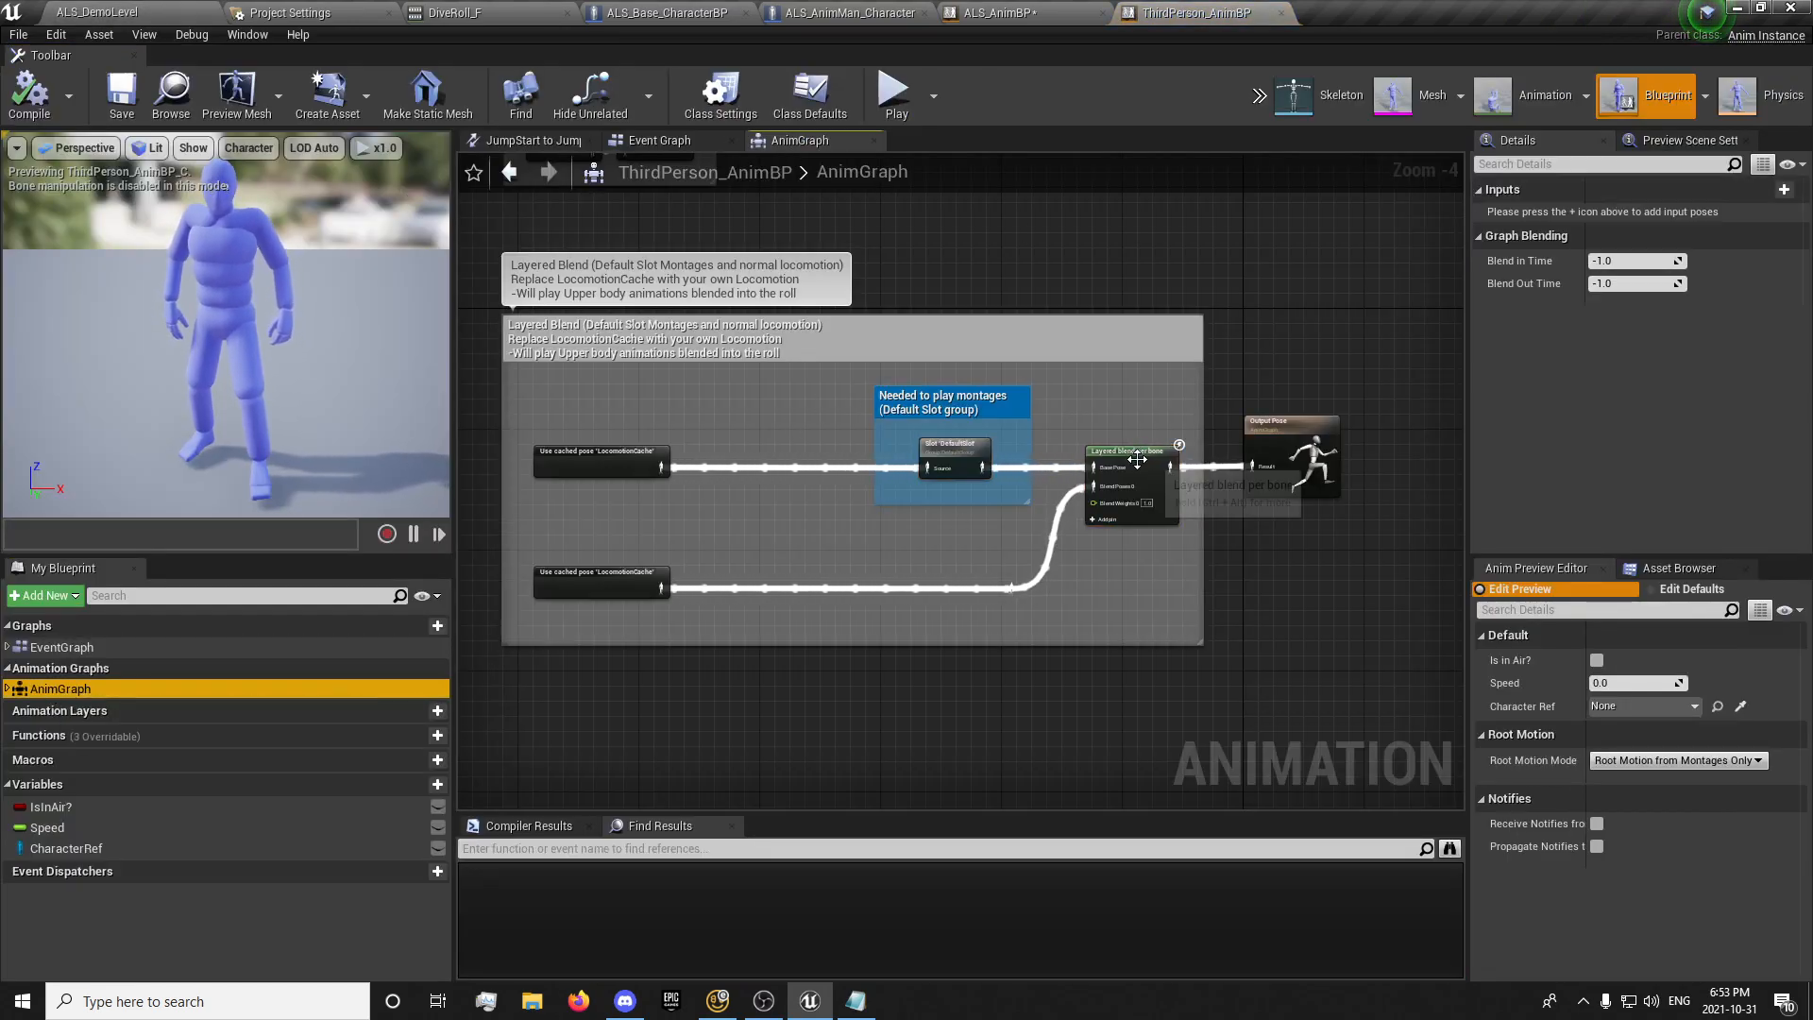
pyautogui.click(1131, 450)
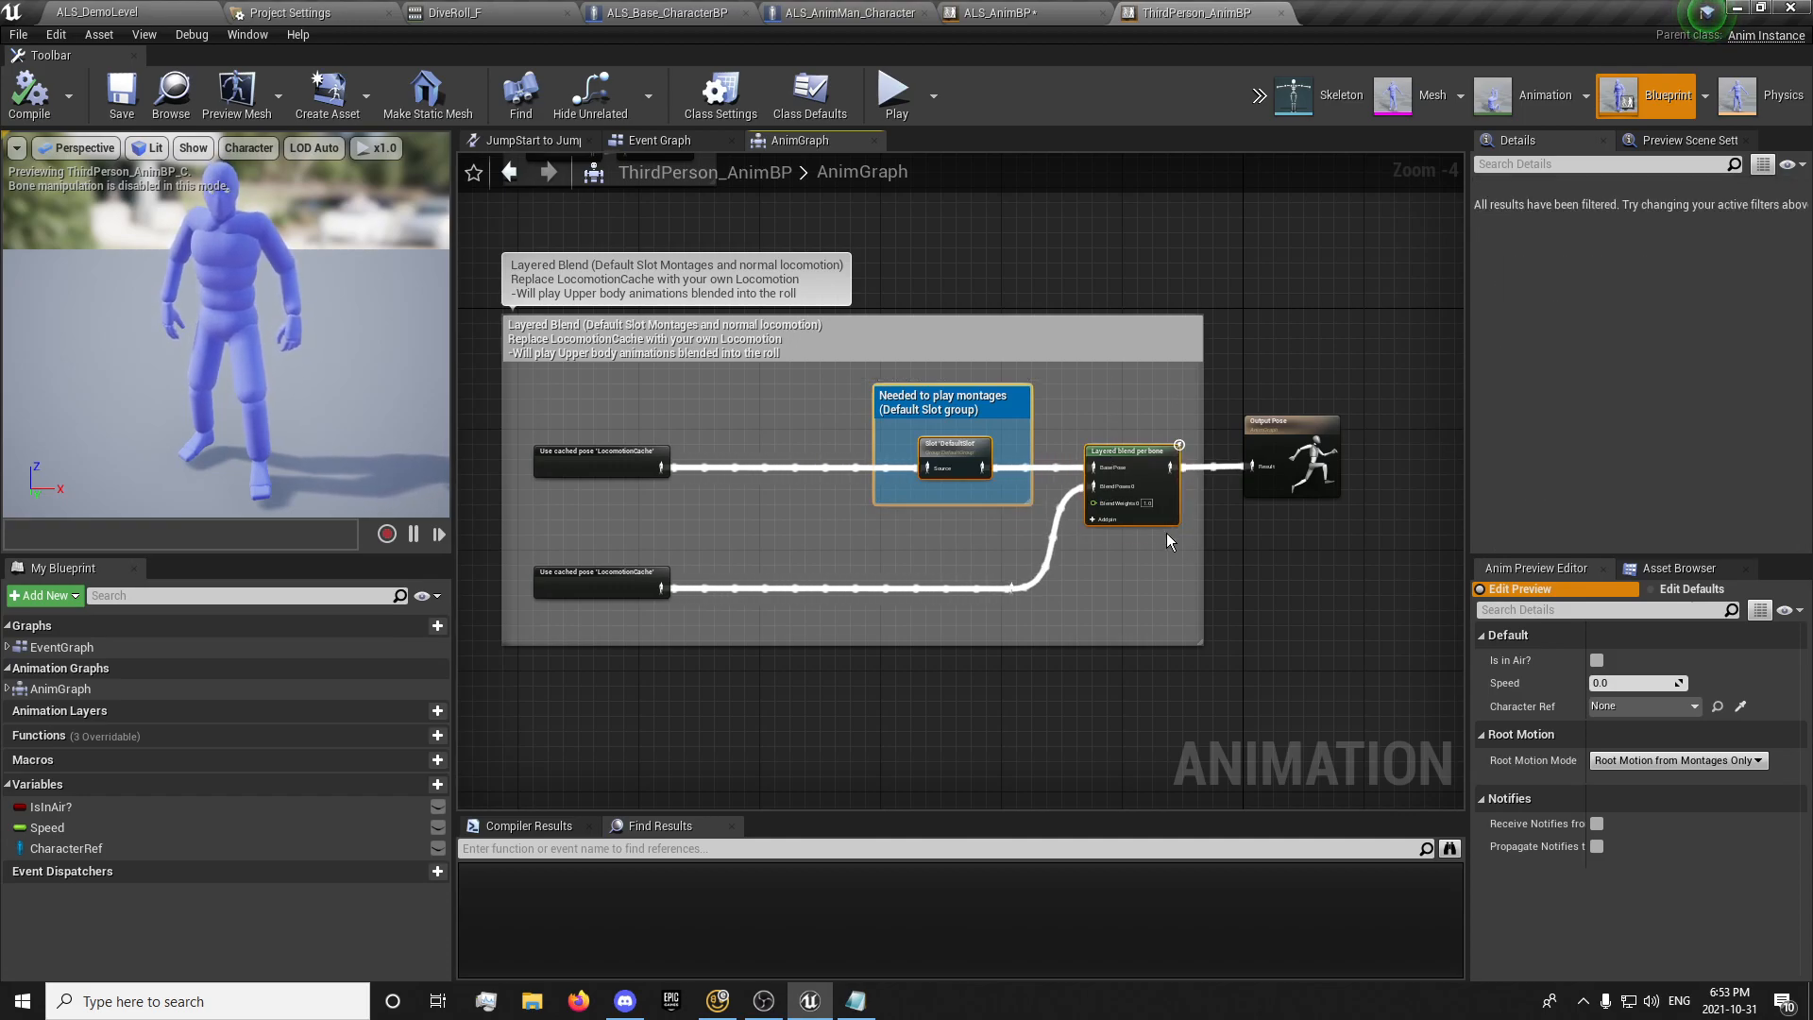
pyautogui.click(1008, 13)
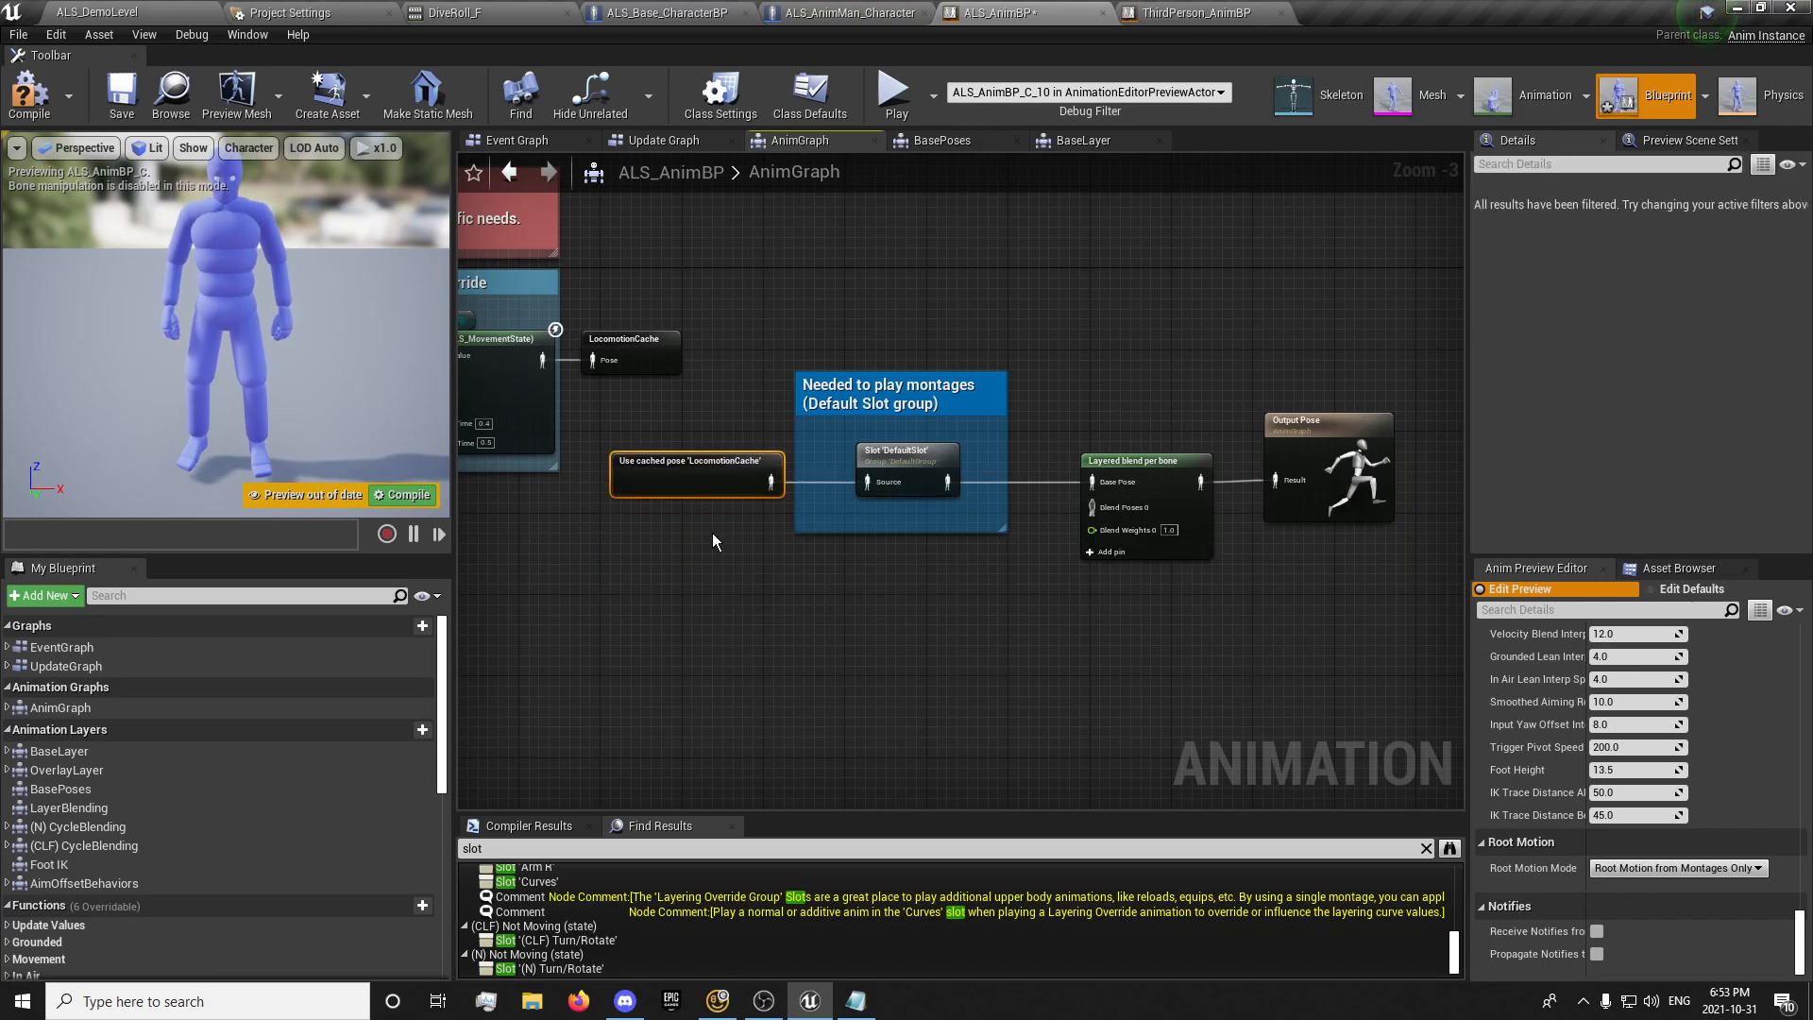
# Wrap the final pose nodes in a 'Final Pose' comment and head to the demo level to test
pyautogui.moveTo(693, 474); pyautogui.dragTo(769, 616)
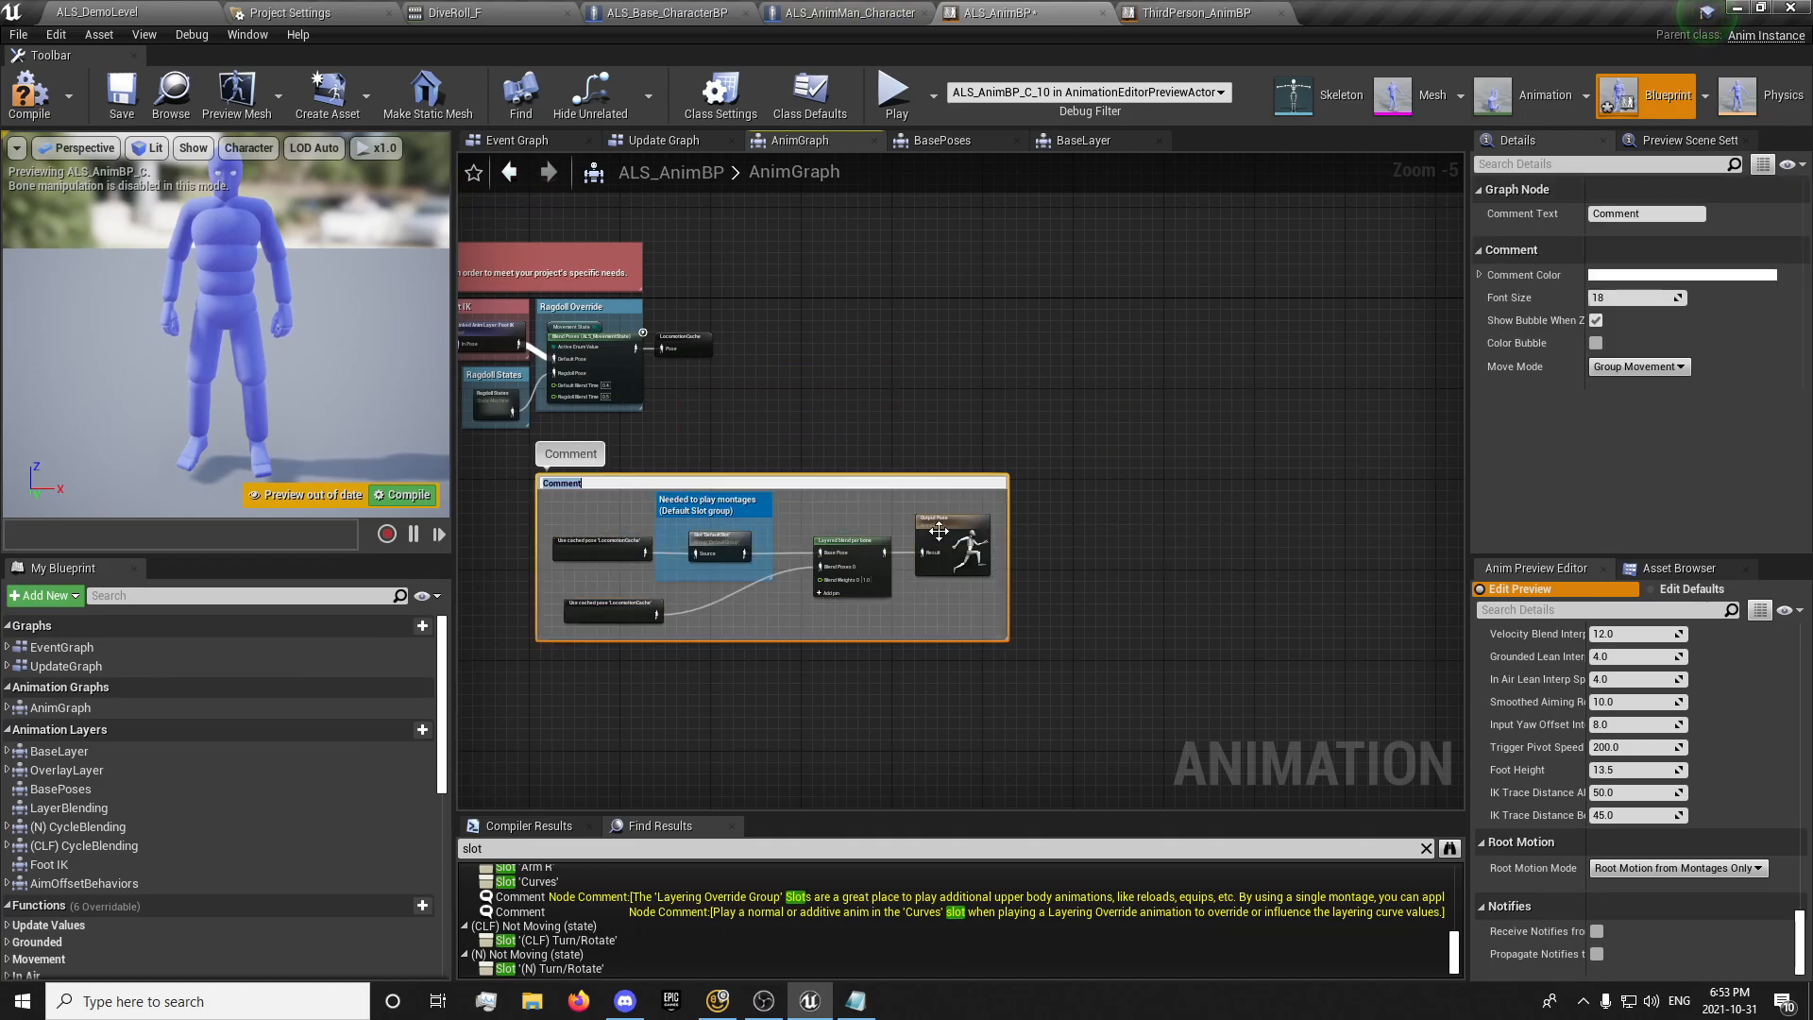
pyautogui.write('Final Pose')
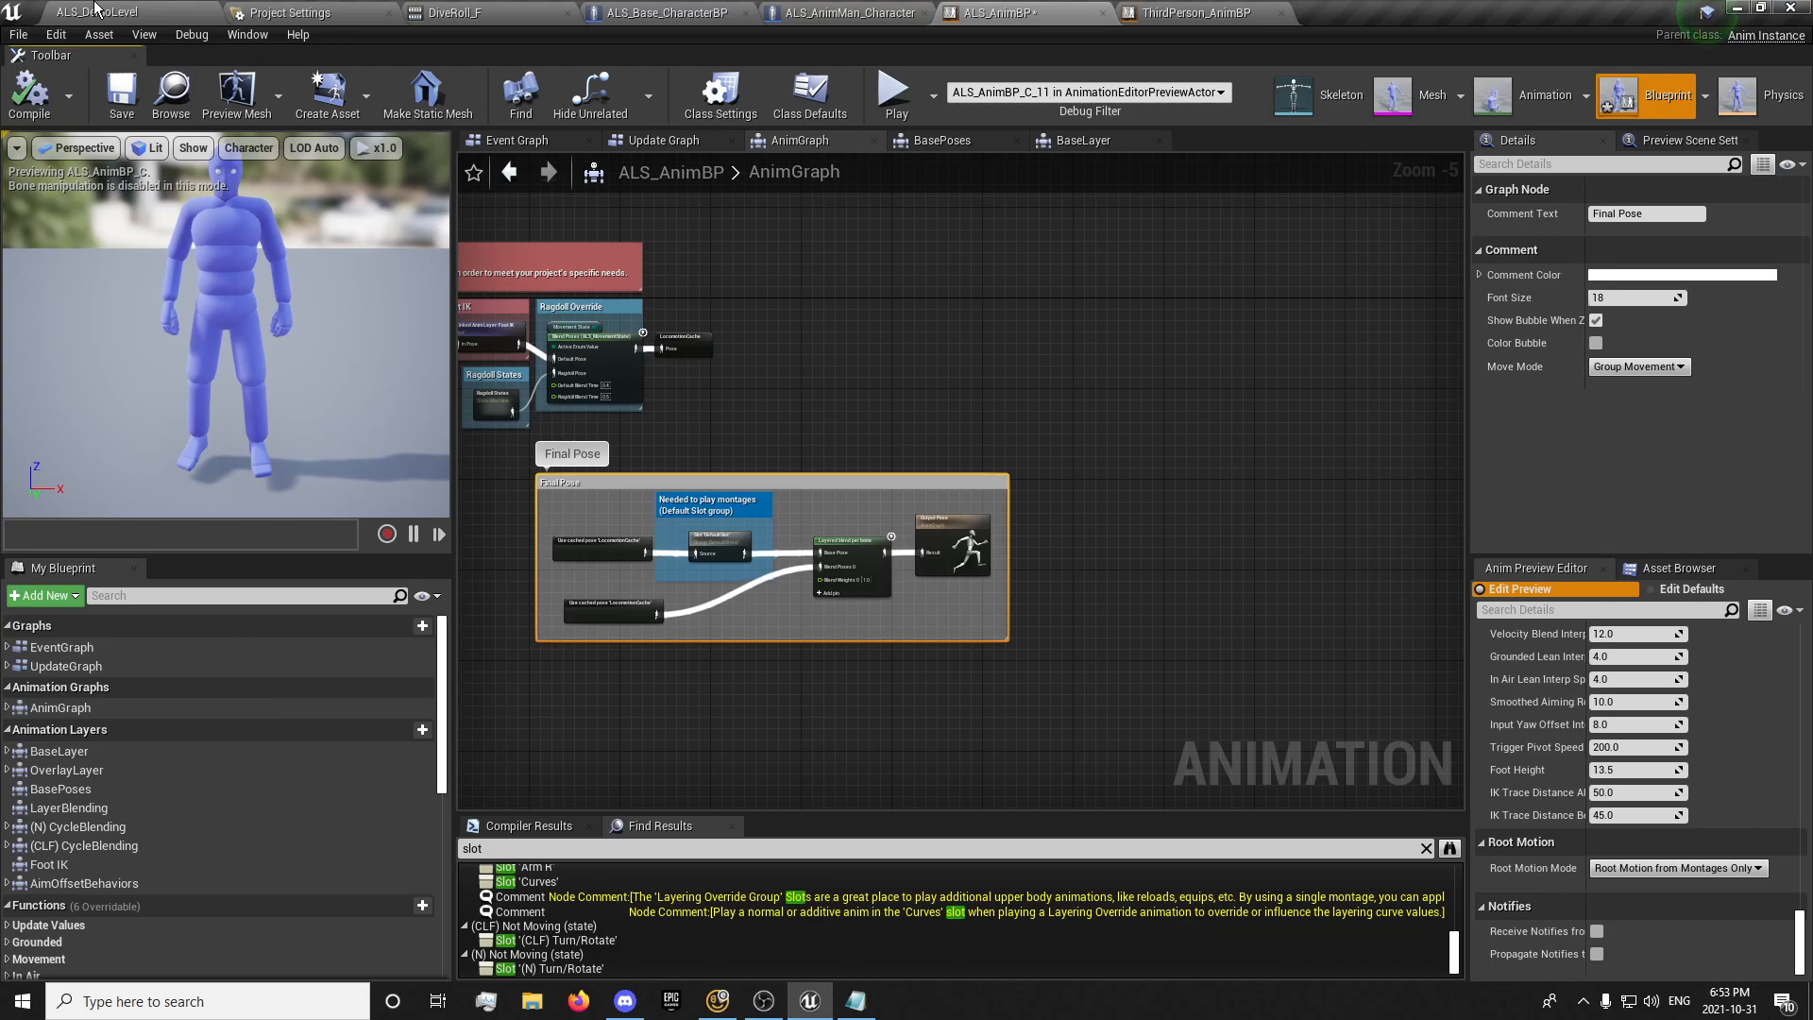
pyautogui.click(75, 11)
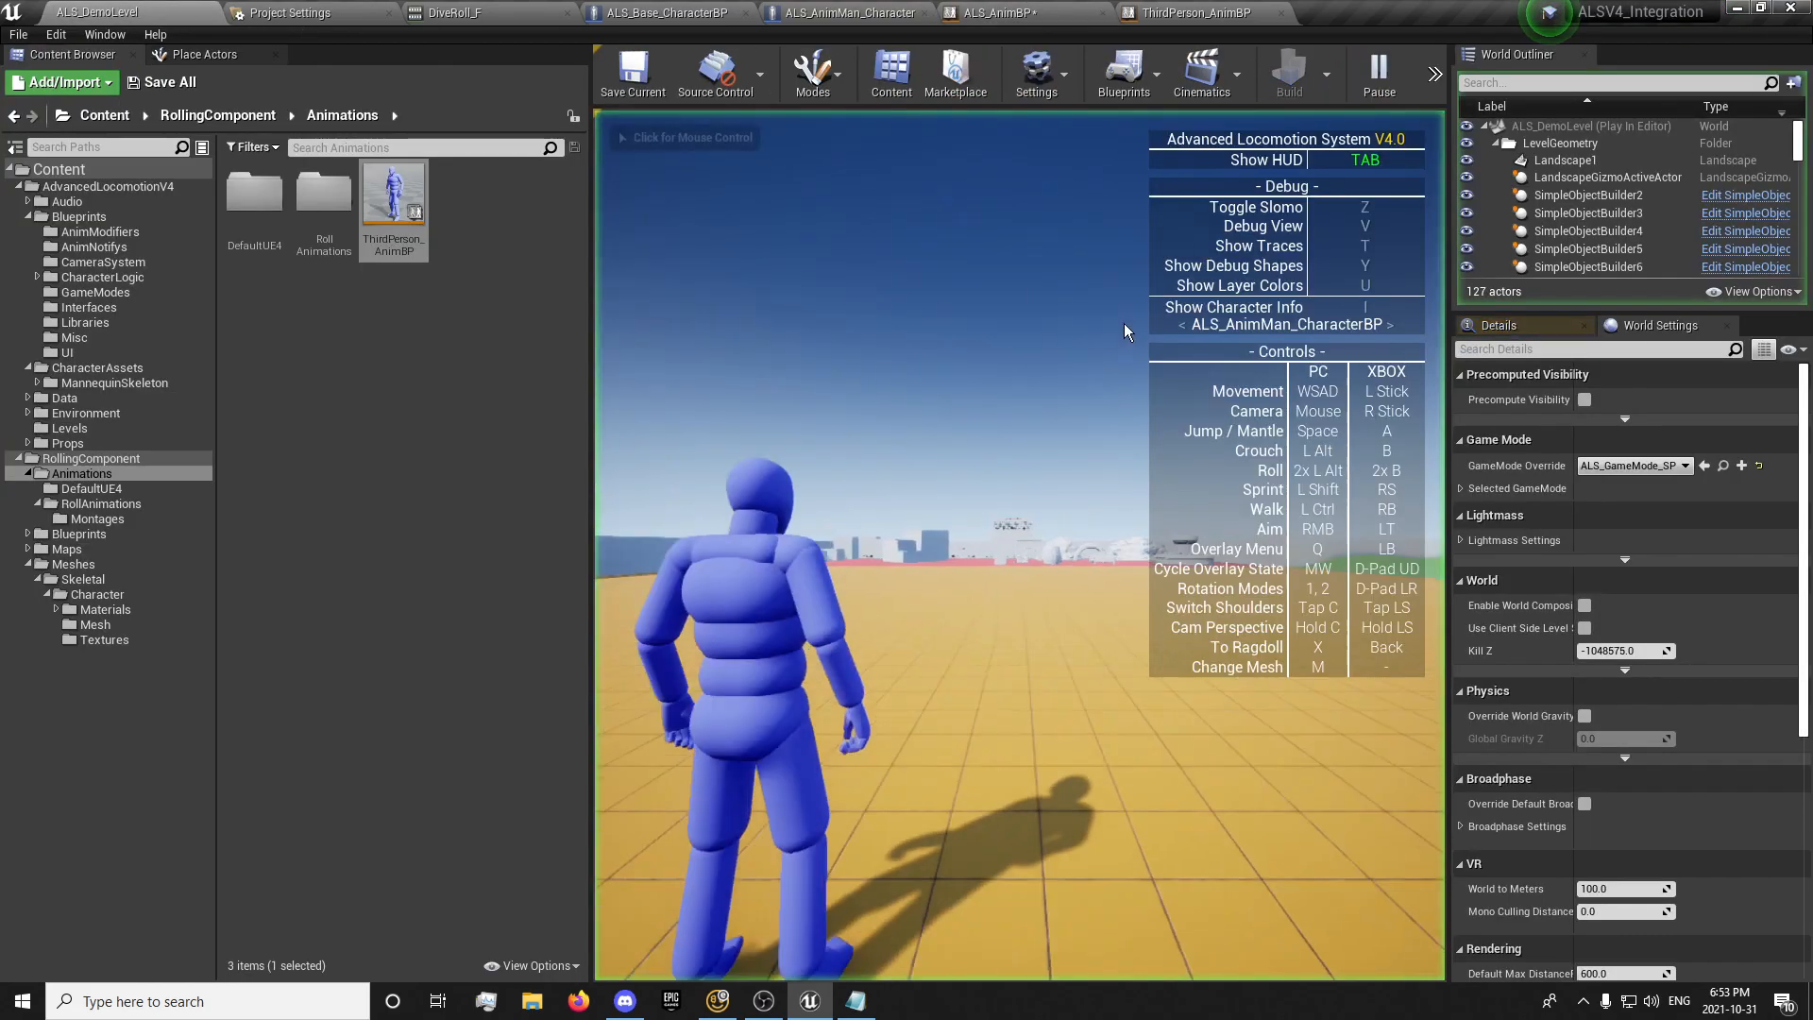